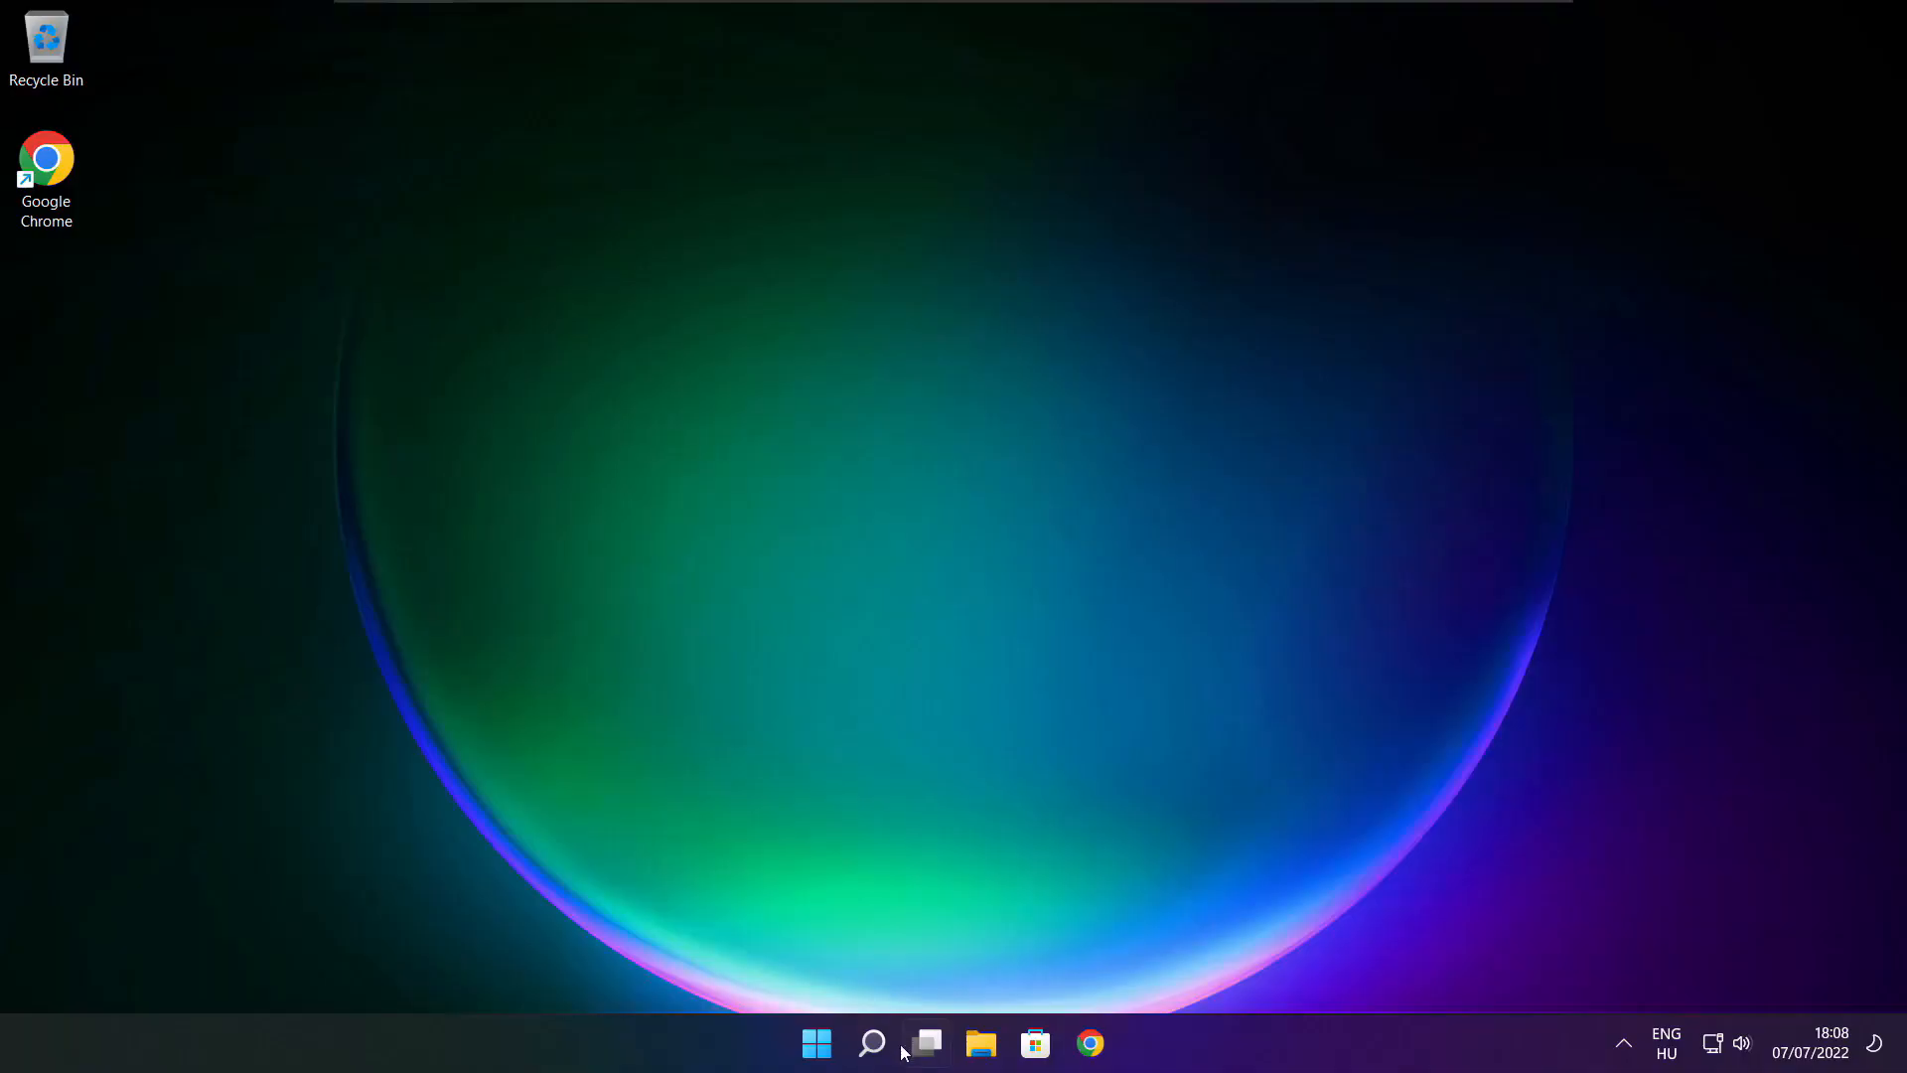
Step: Search Windows for "device manager" so Device Manager appears as the best match
click(870, 1043)
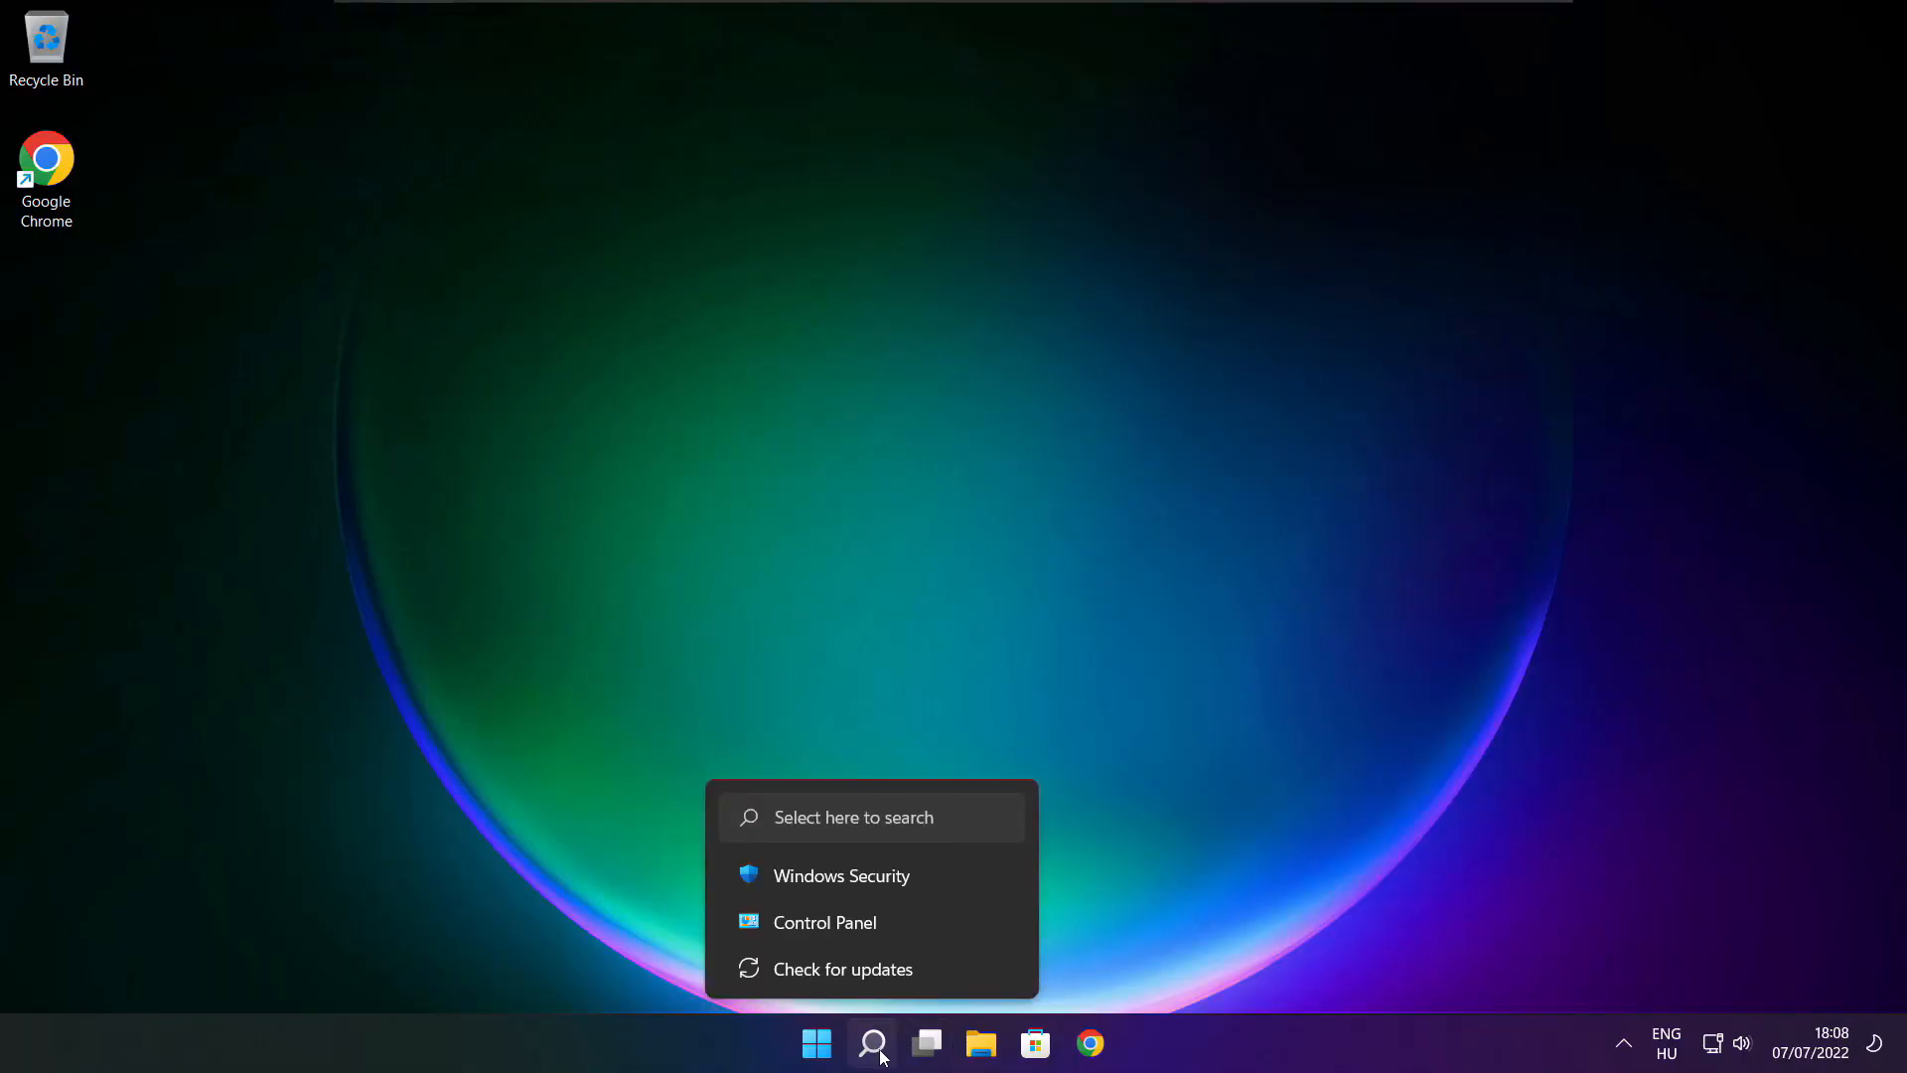
click(871, 1043)
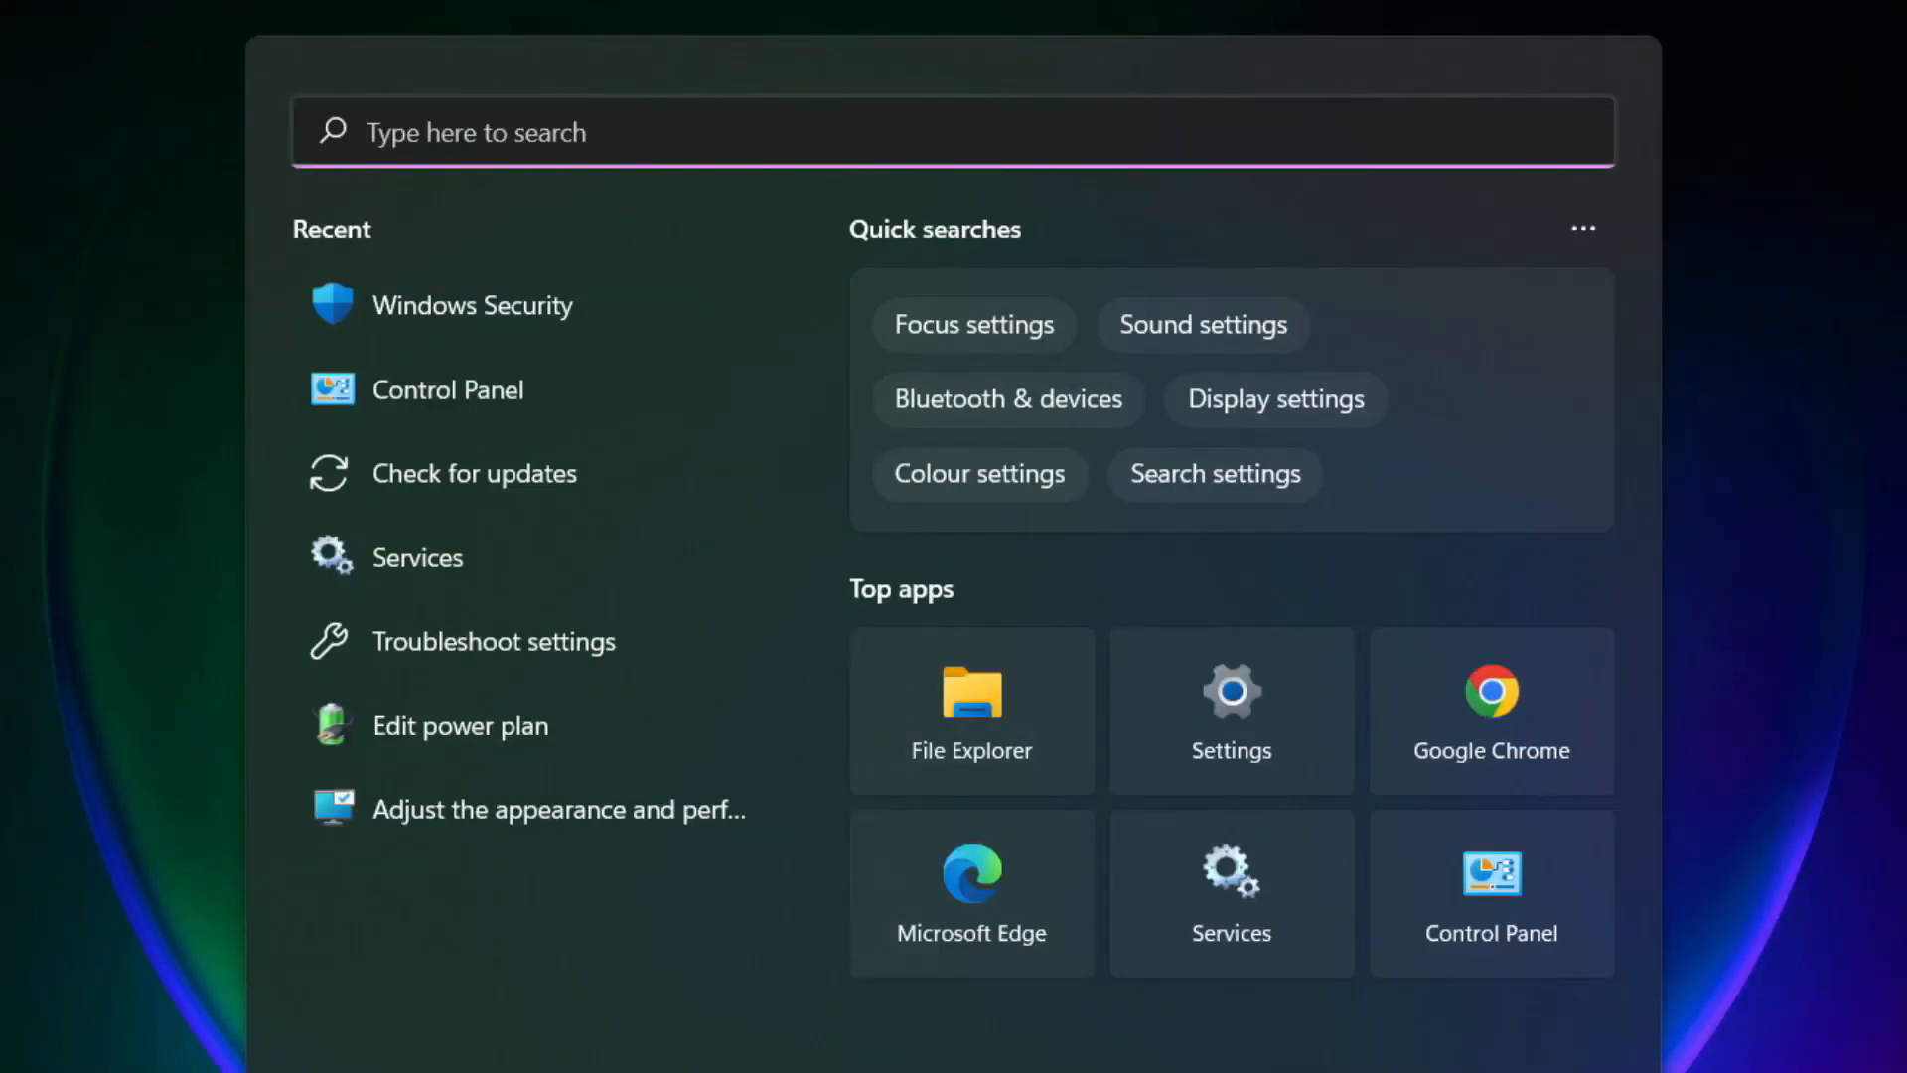
text(device Manager)
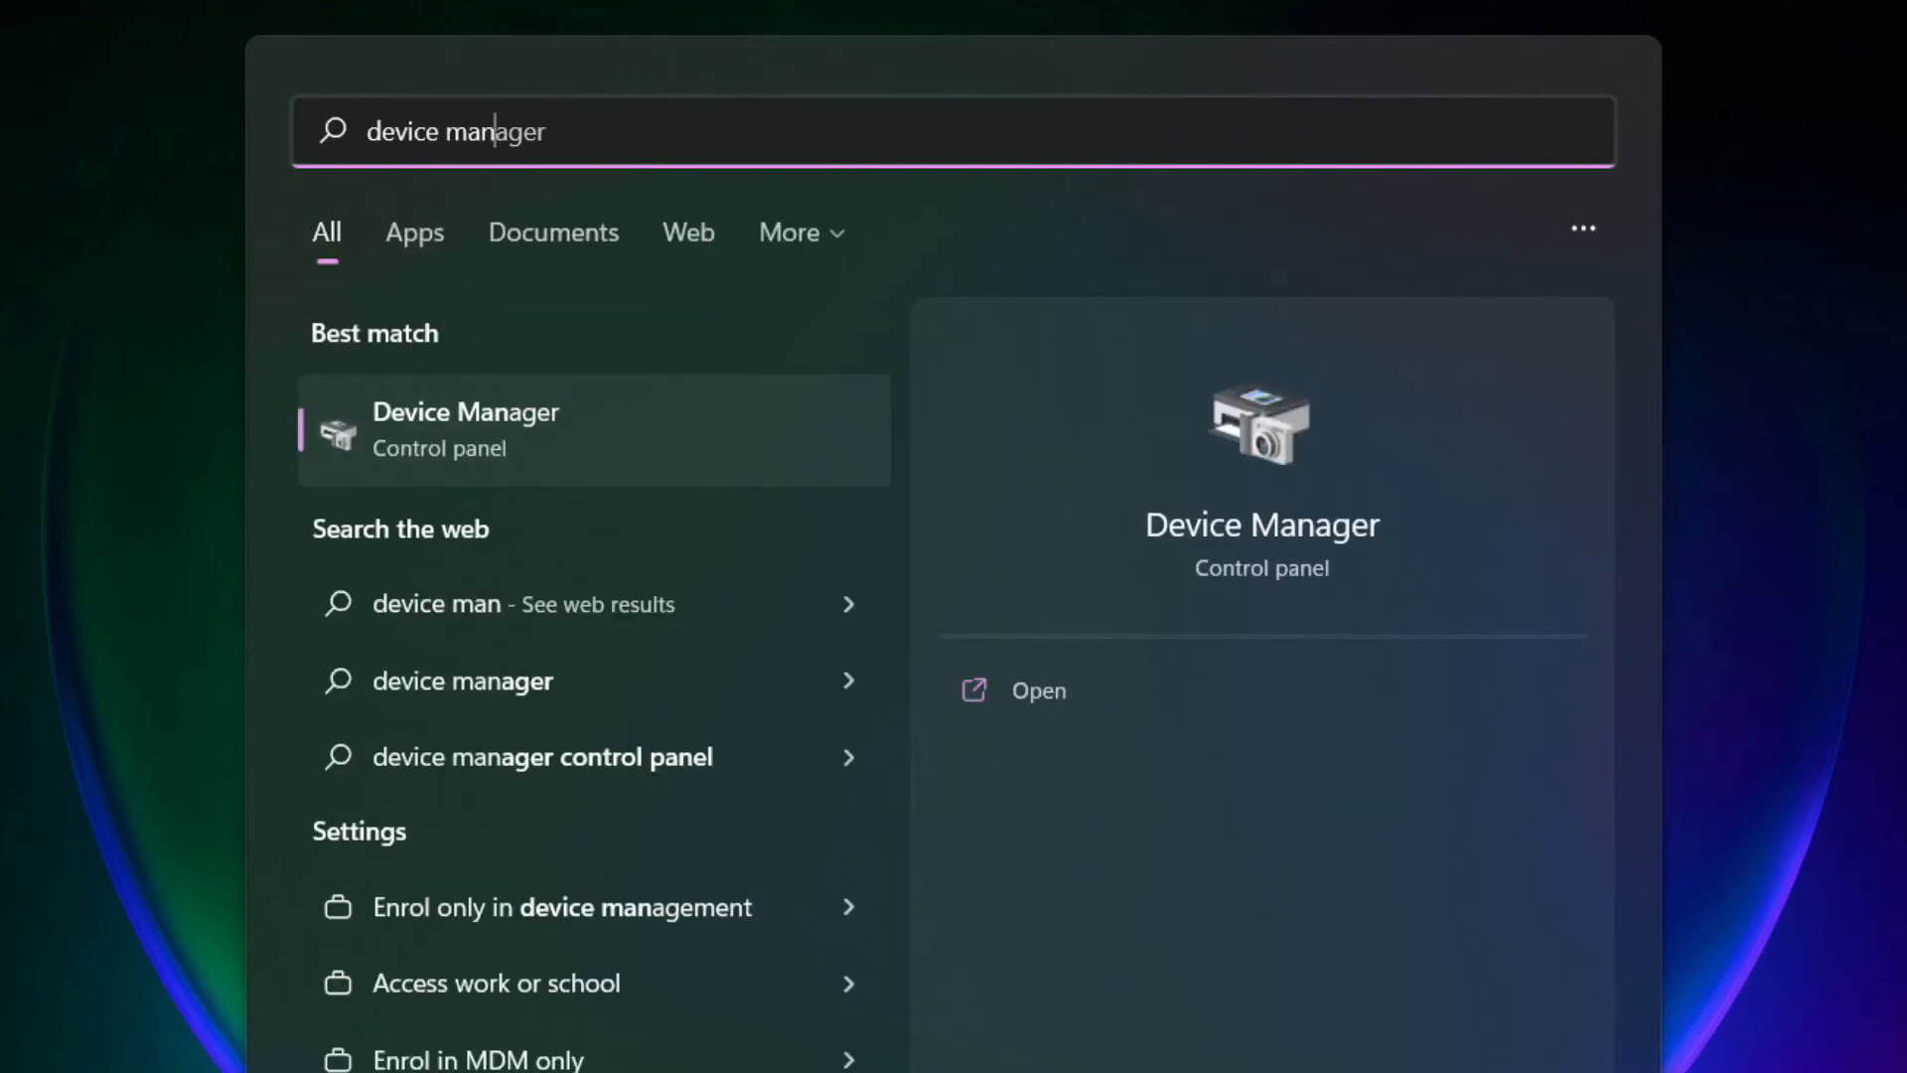
text(ager)
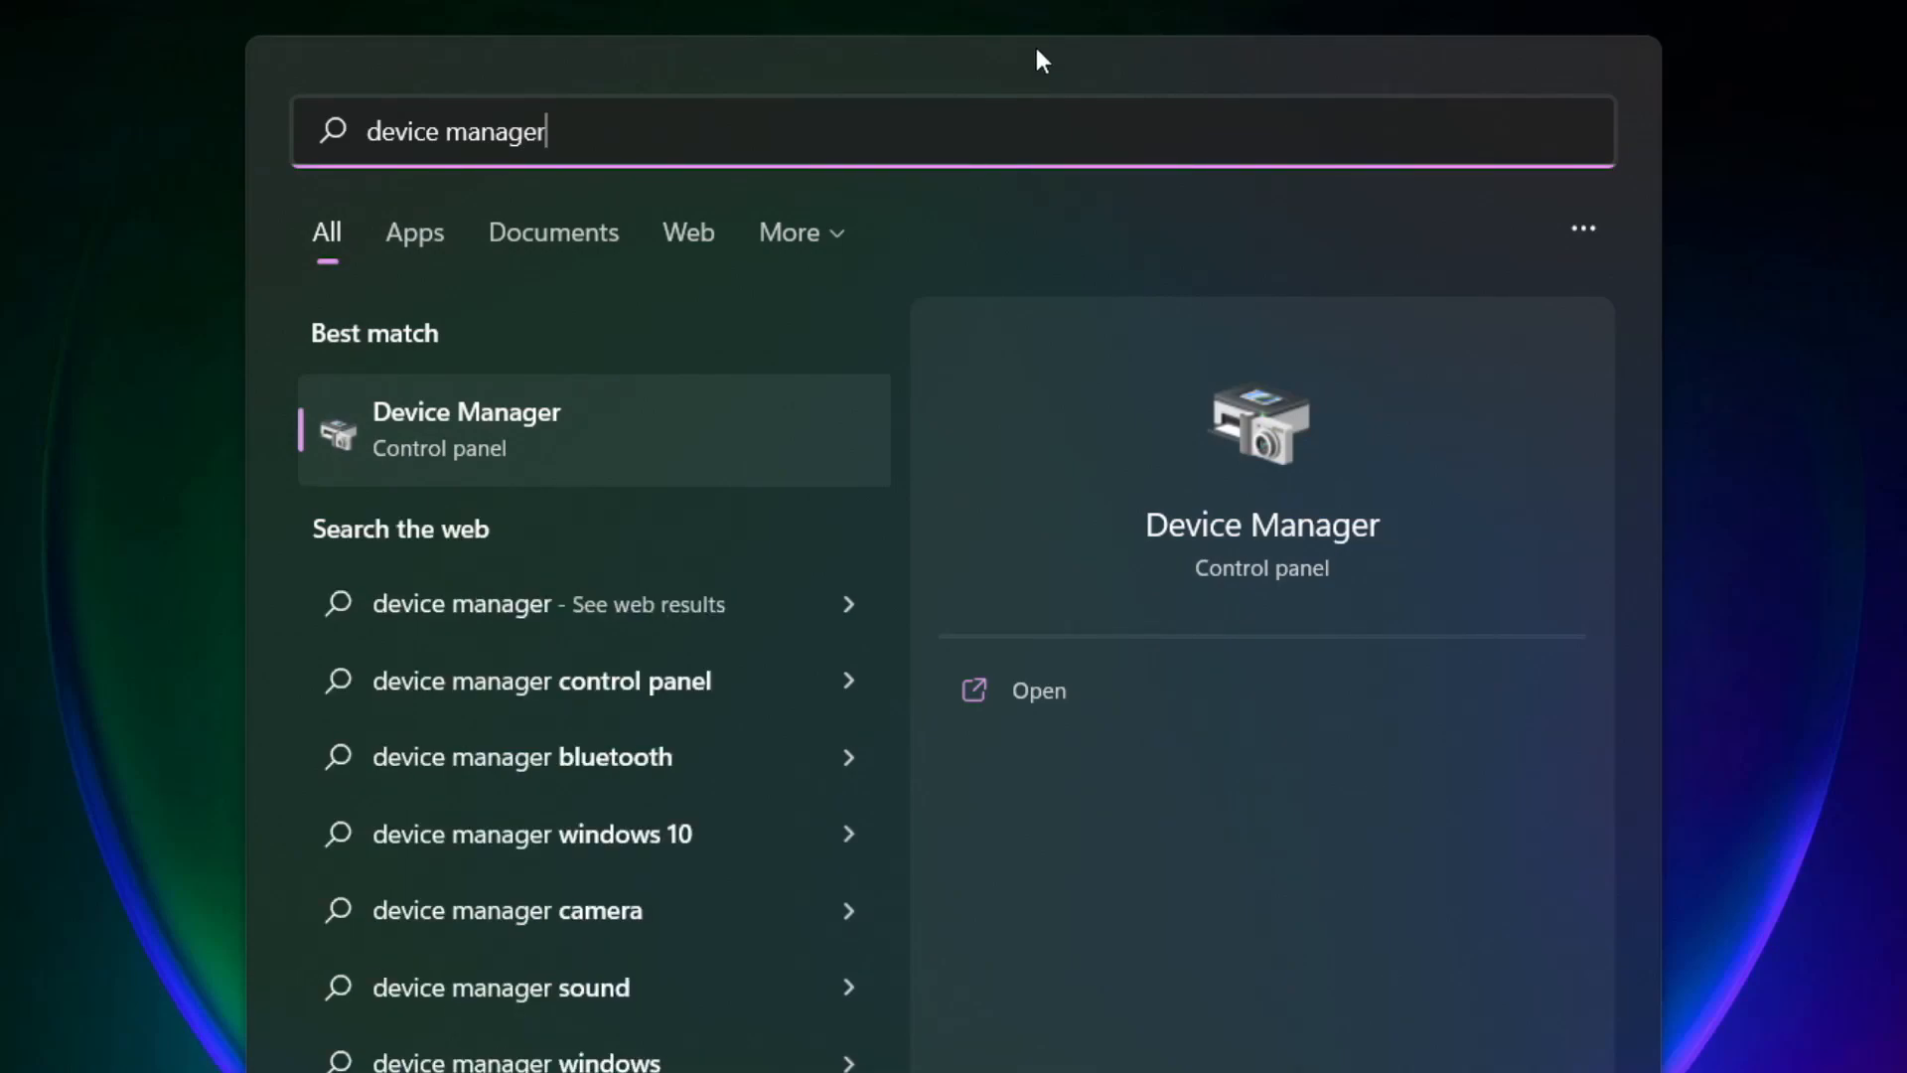
mouse_move(449, 455)
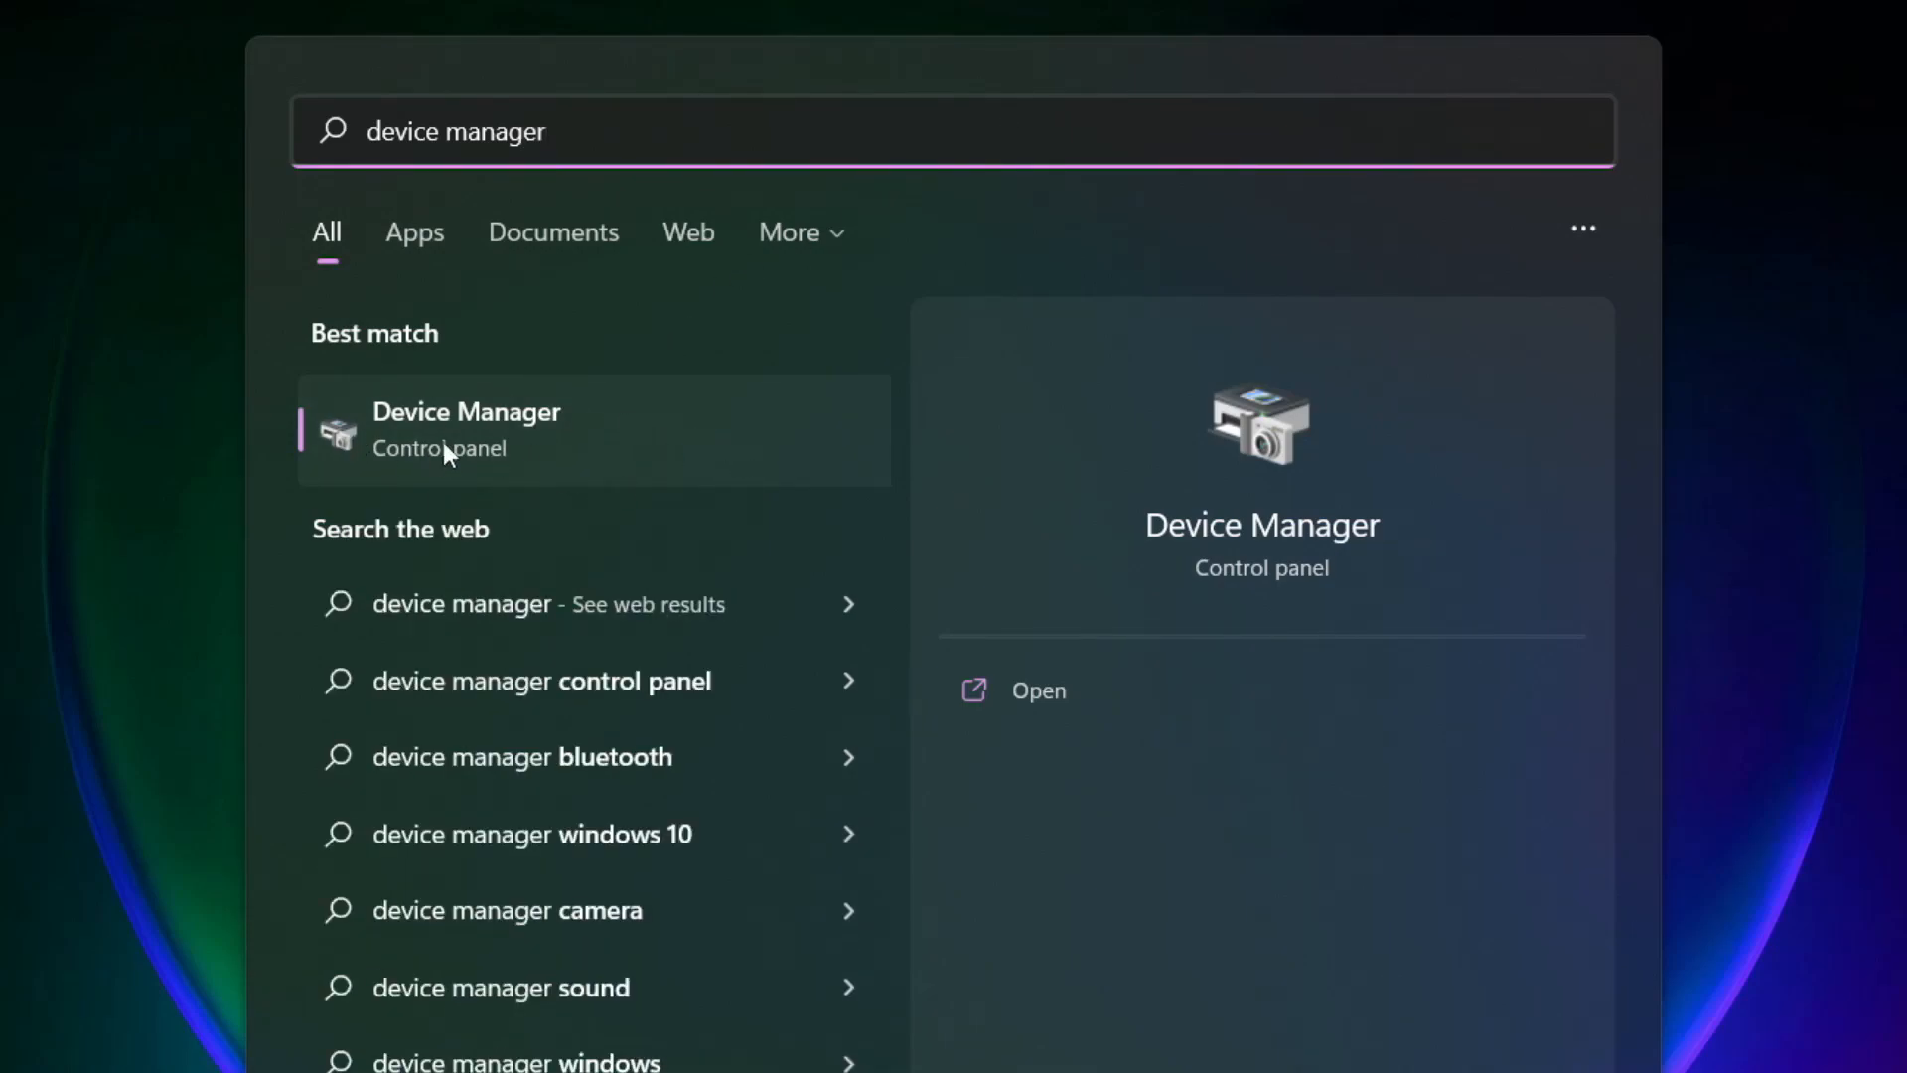
mouse_move(706, 453)
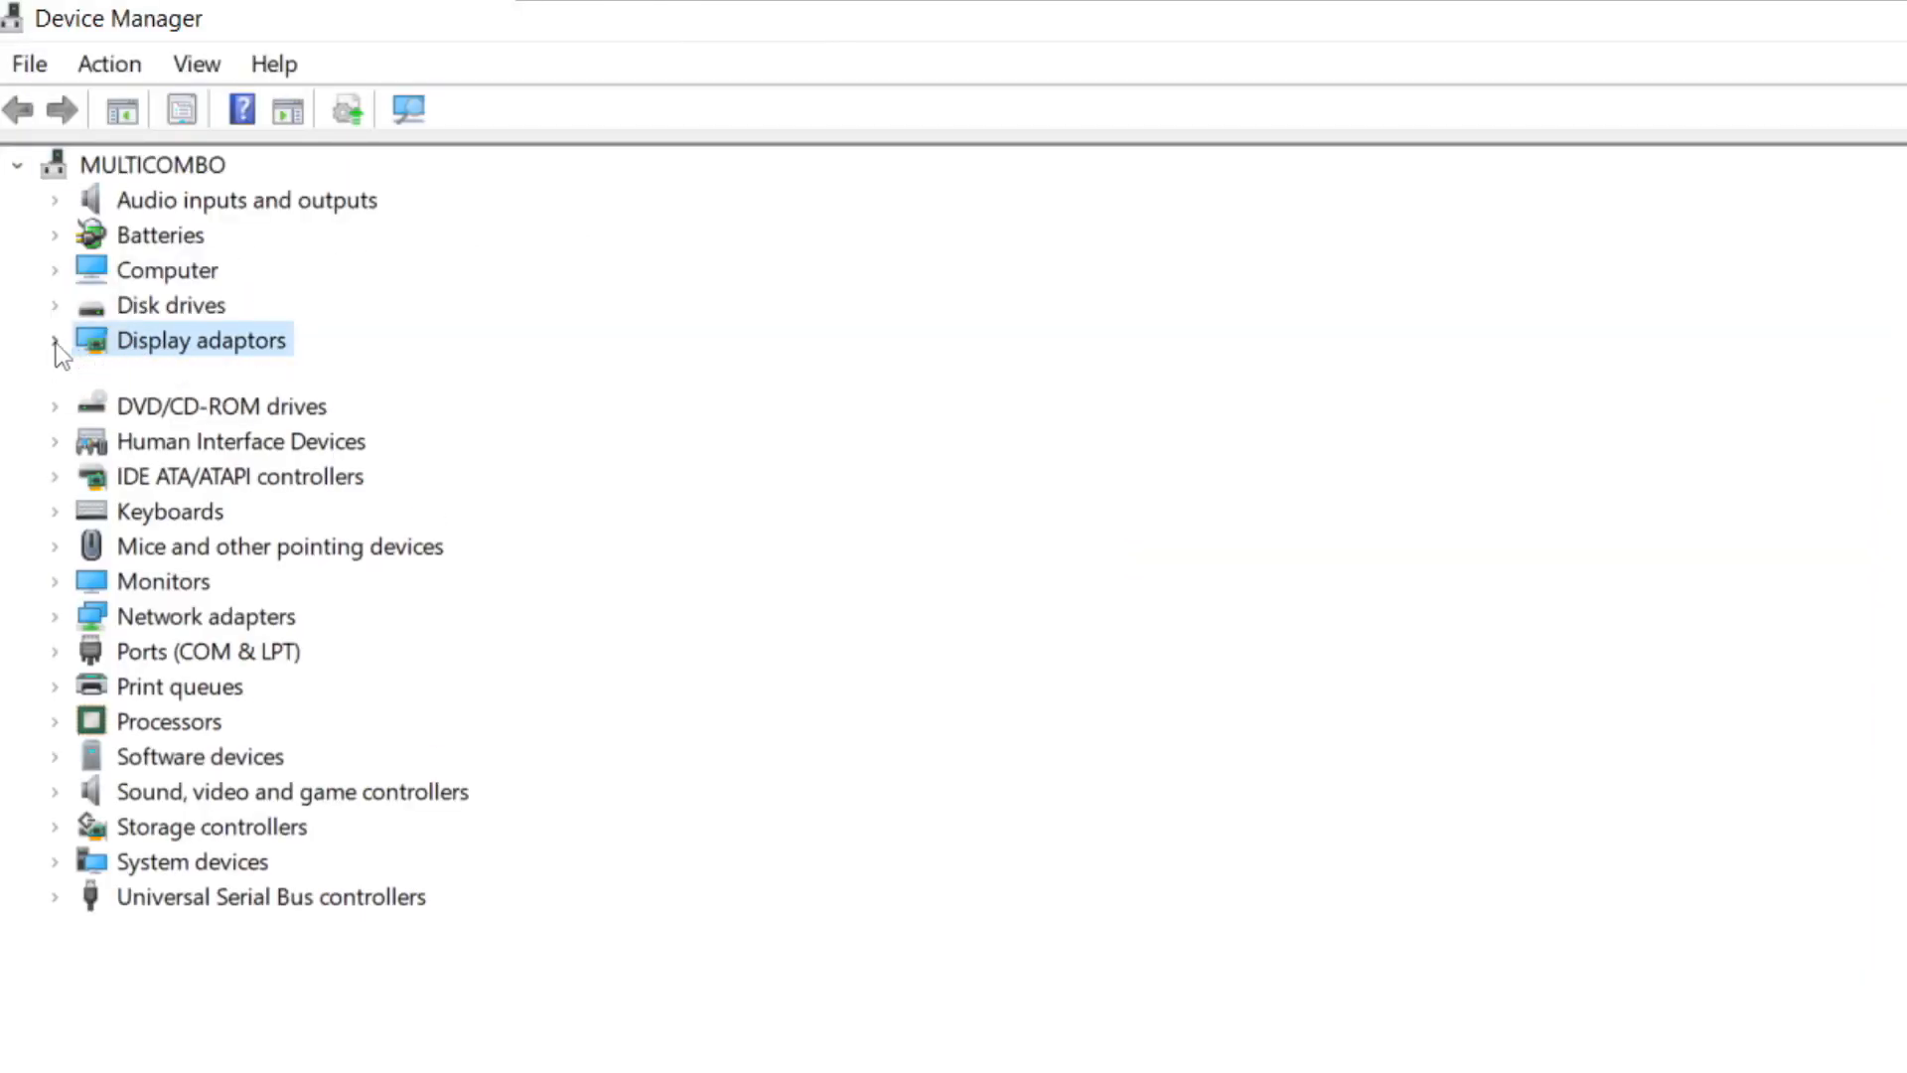
Step: Run an automatic driver update for the VMware SVGA 3D display adaptor; best driver already installed
click(54, 339)
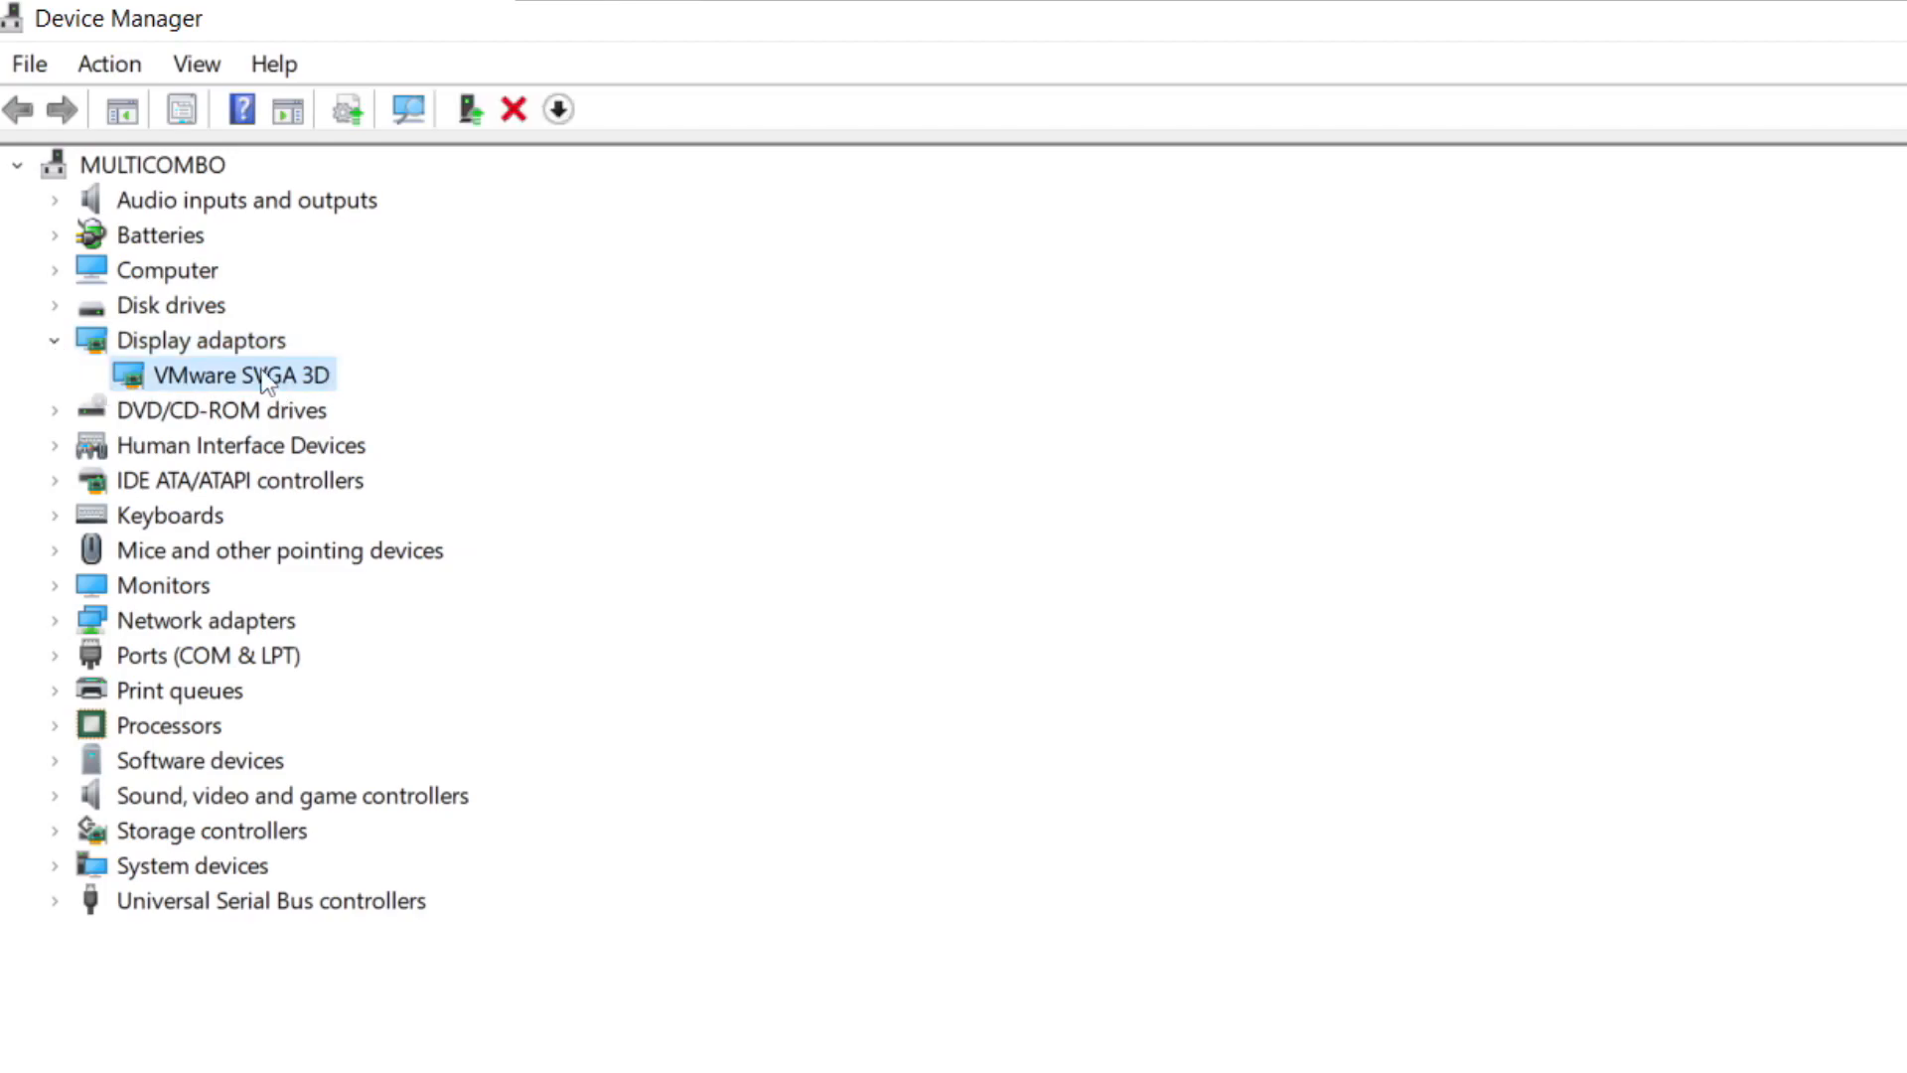
right_click(236, 376)
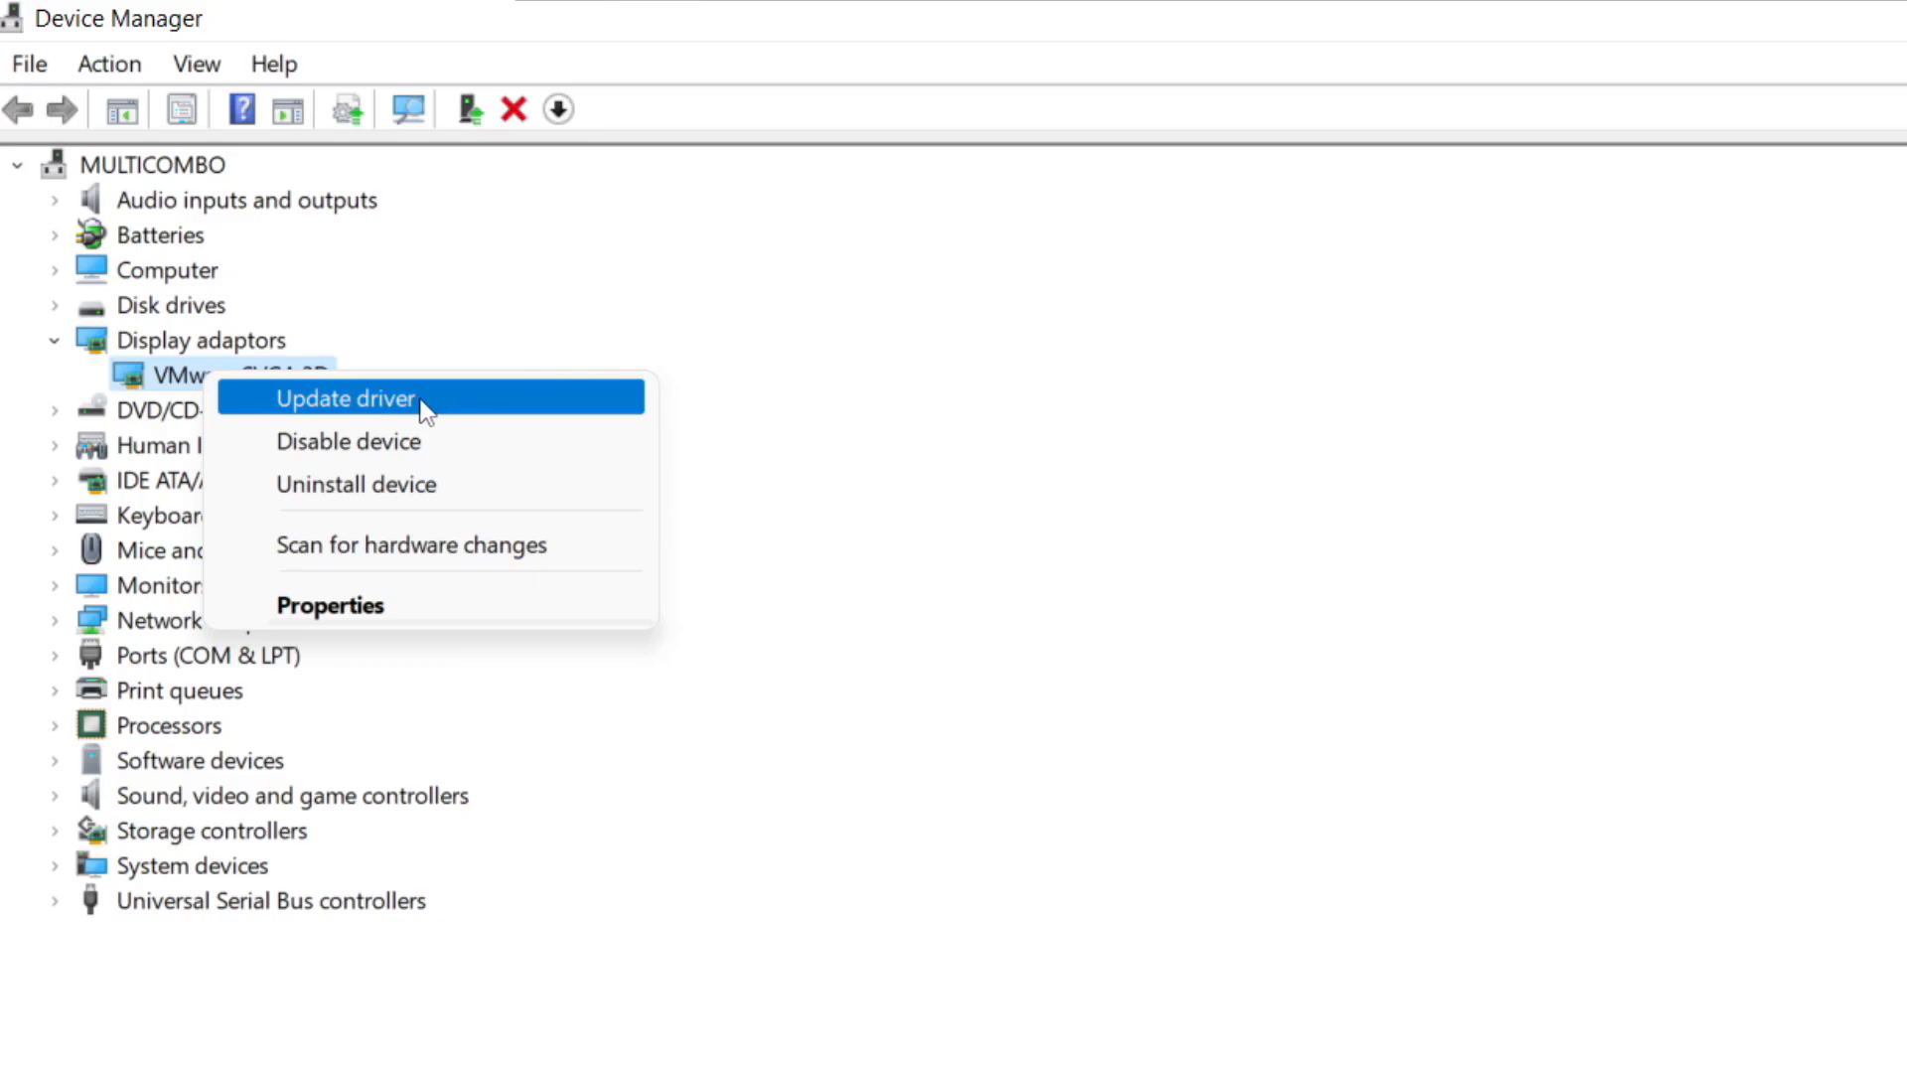
click(346, 398)
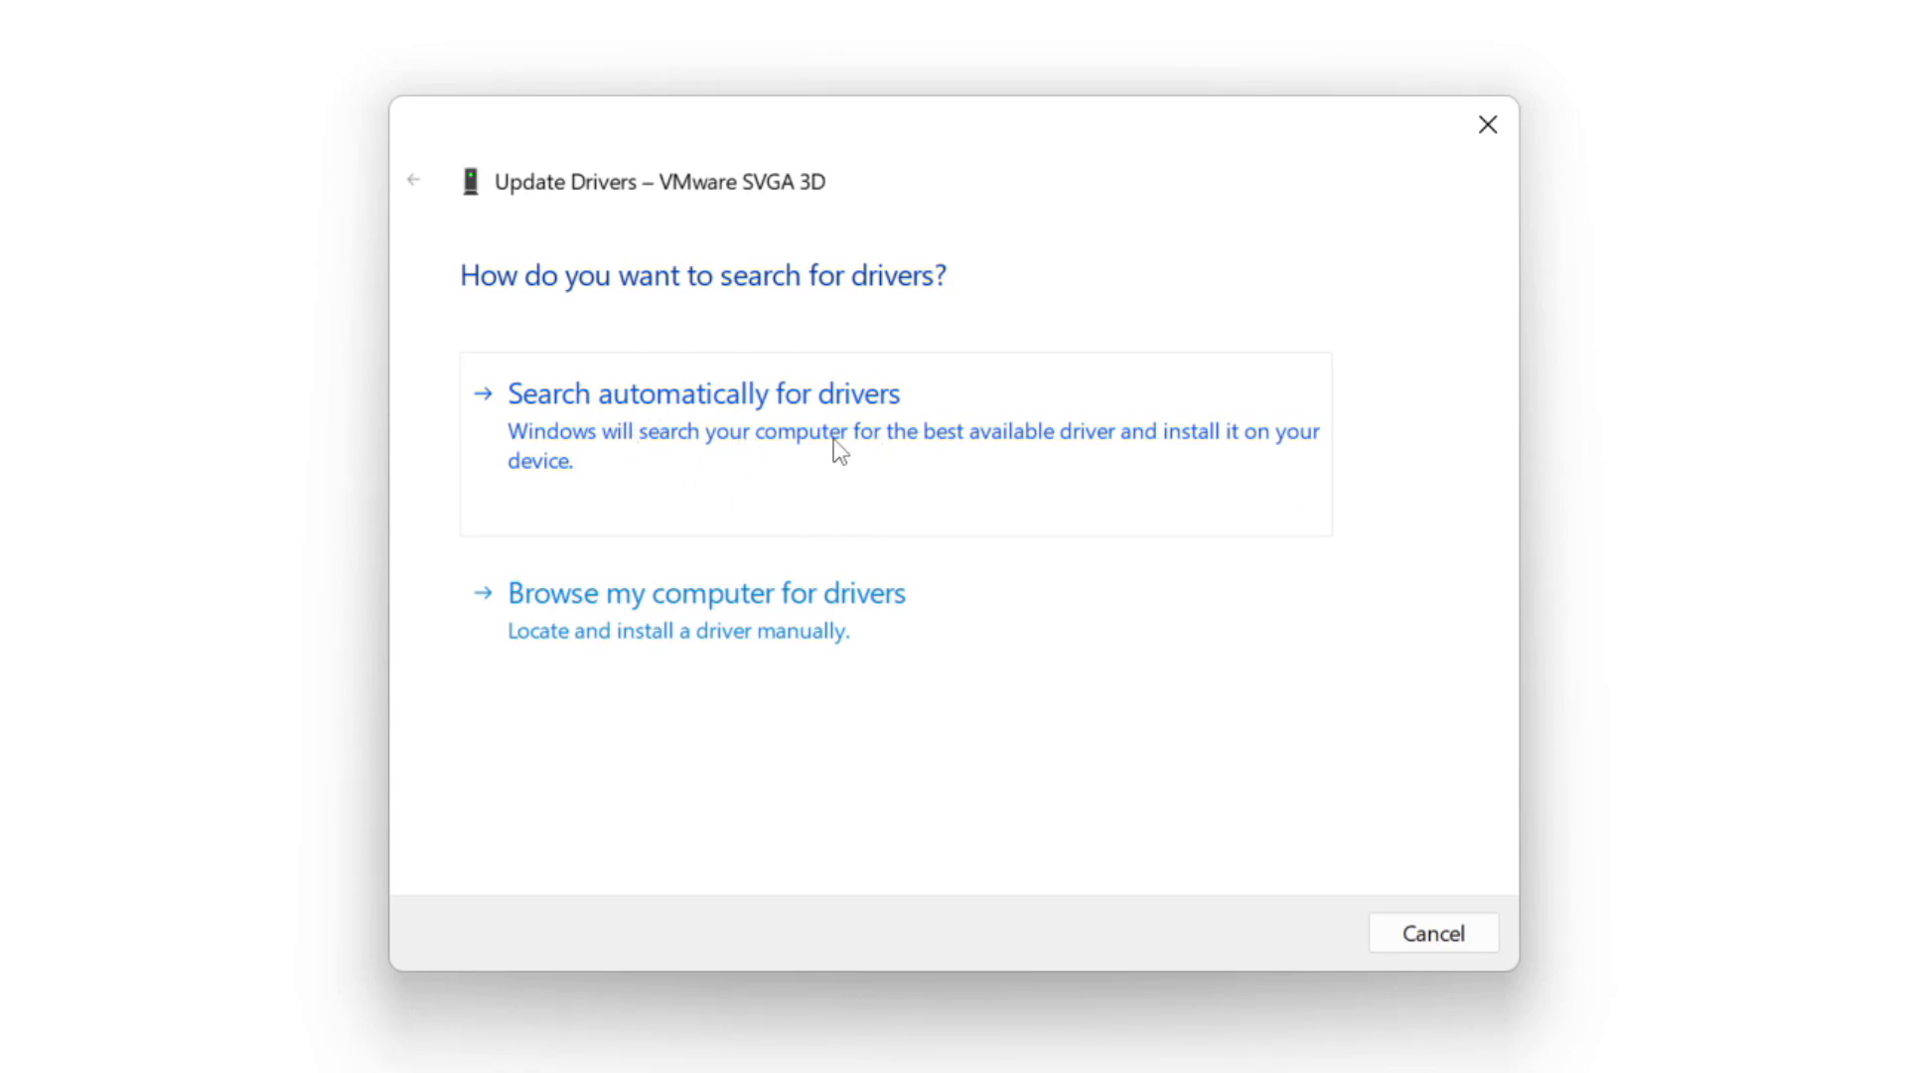
click(703, 393)
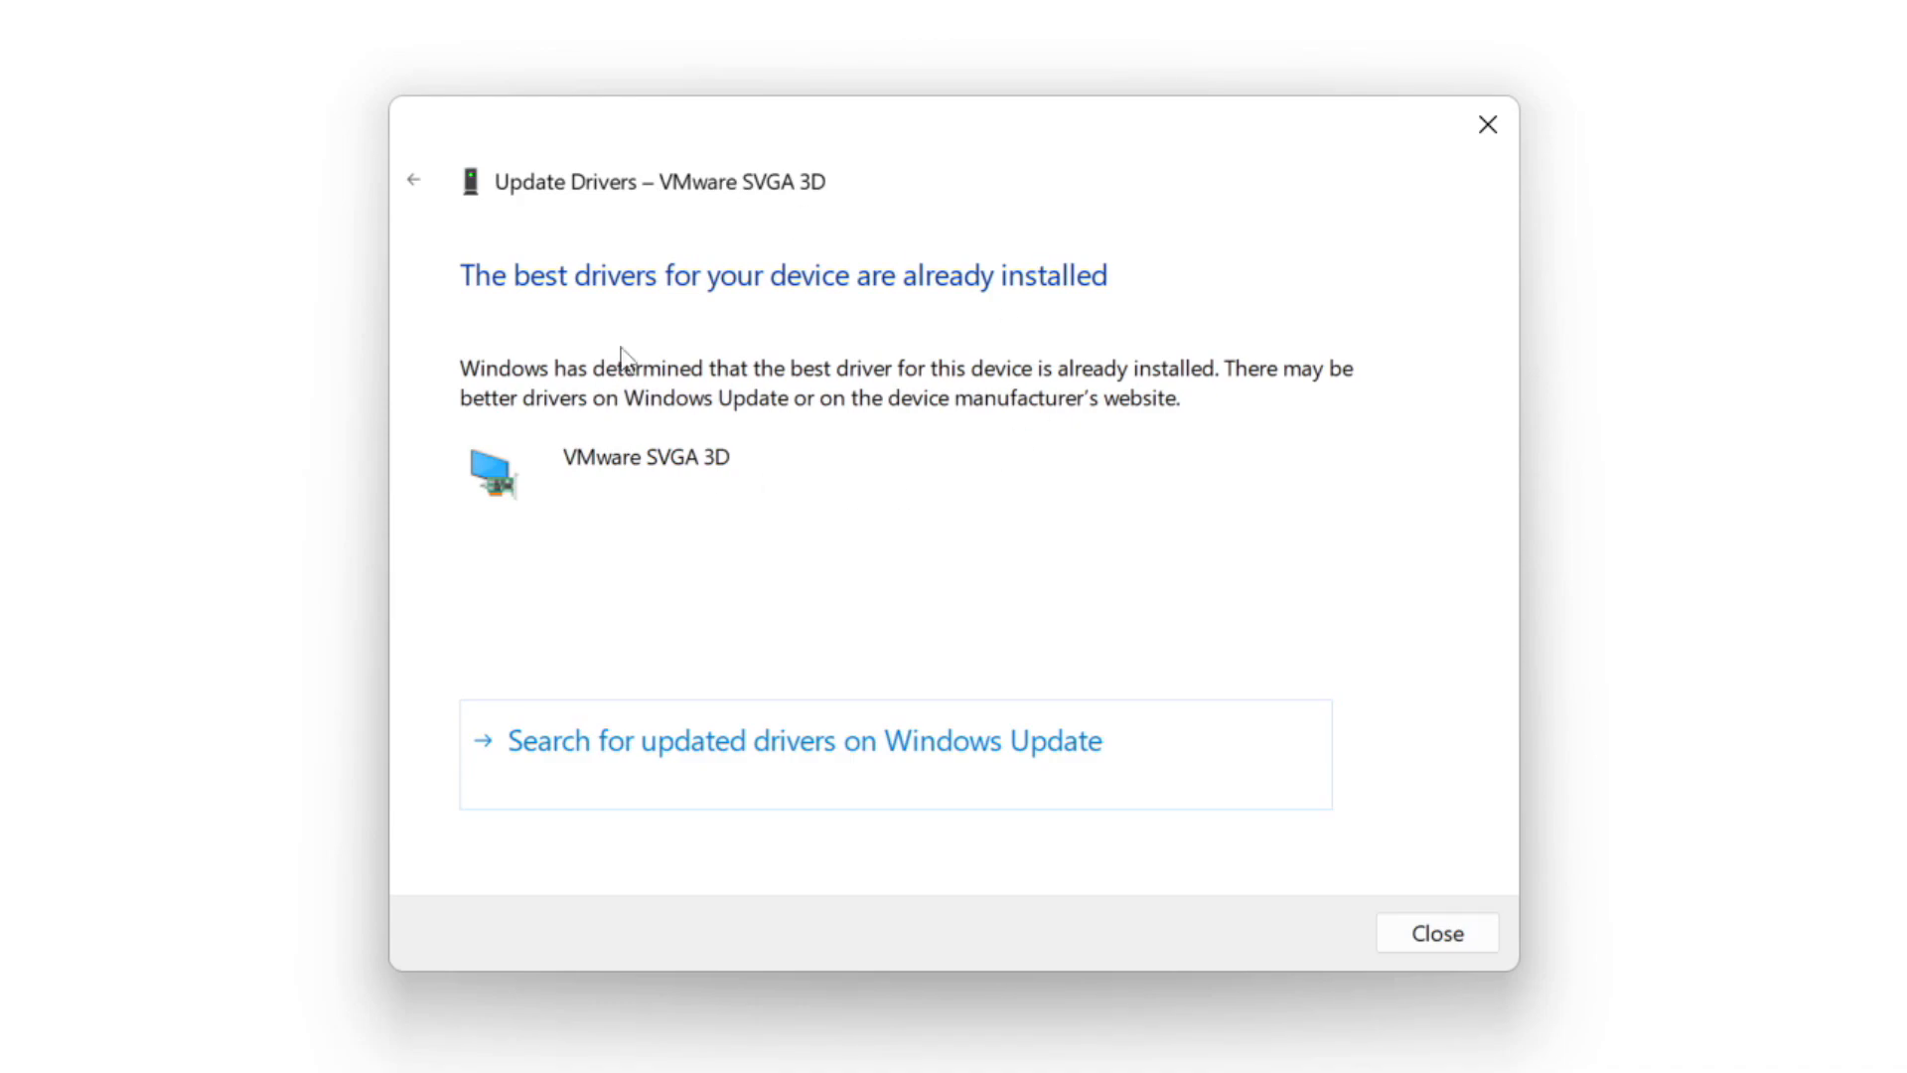
mouse_move(1437, 934)
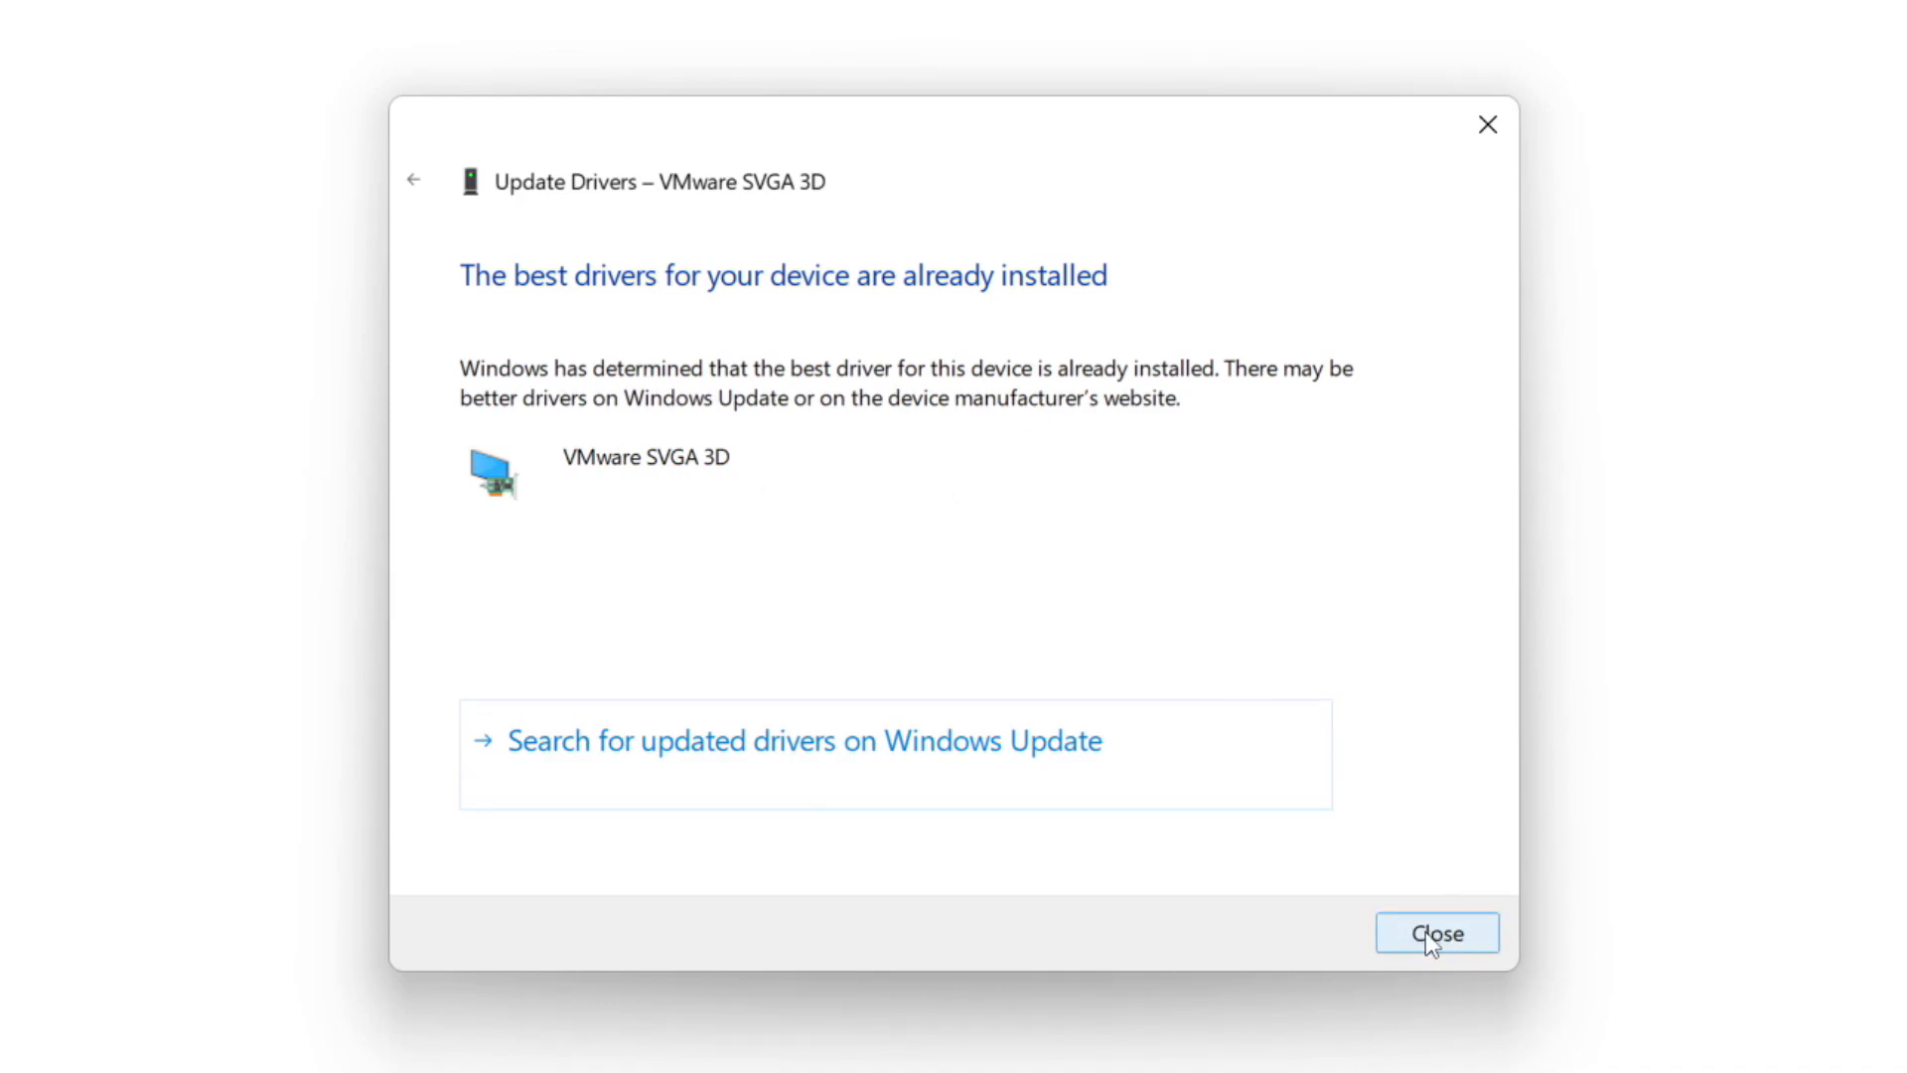
click(1436, 934)
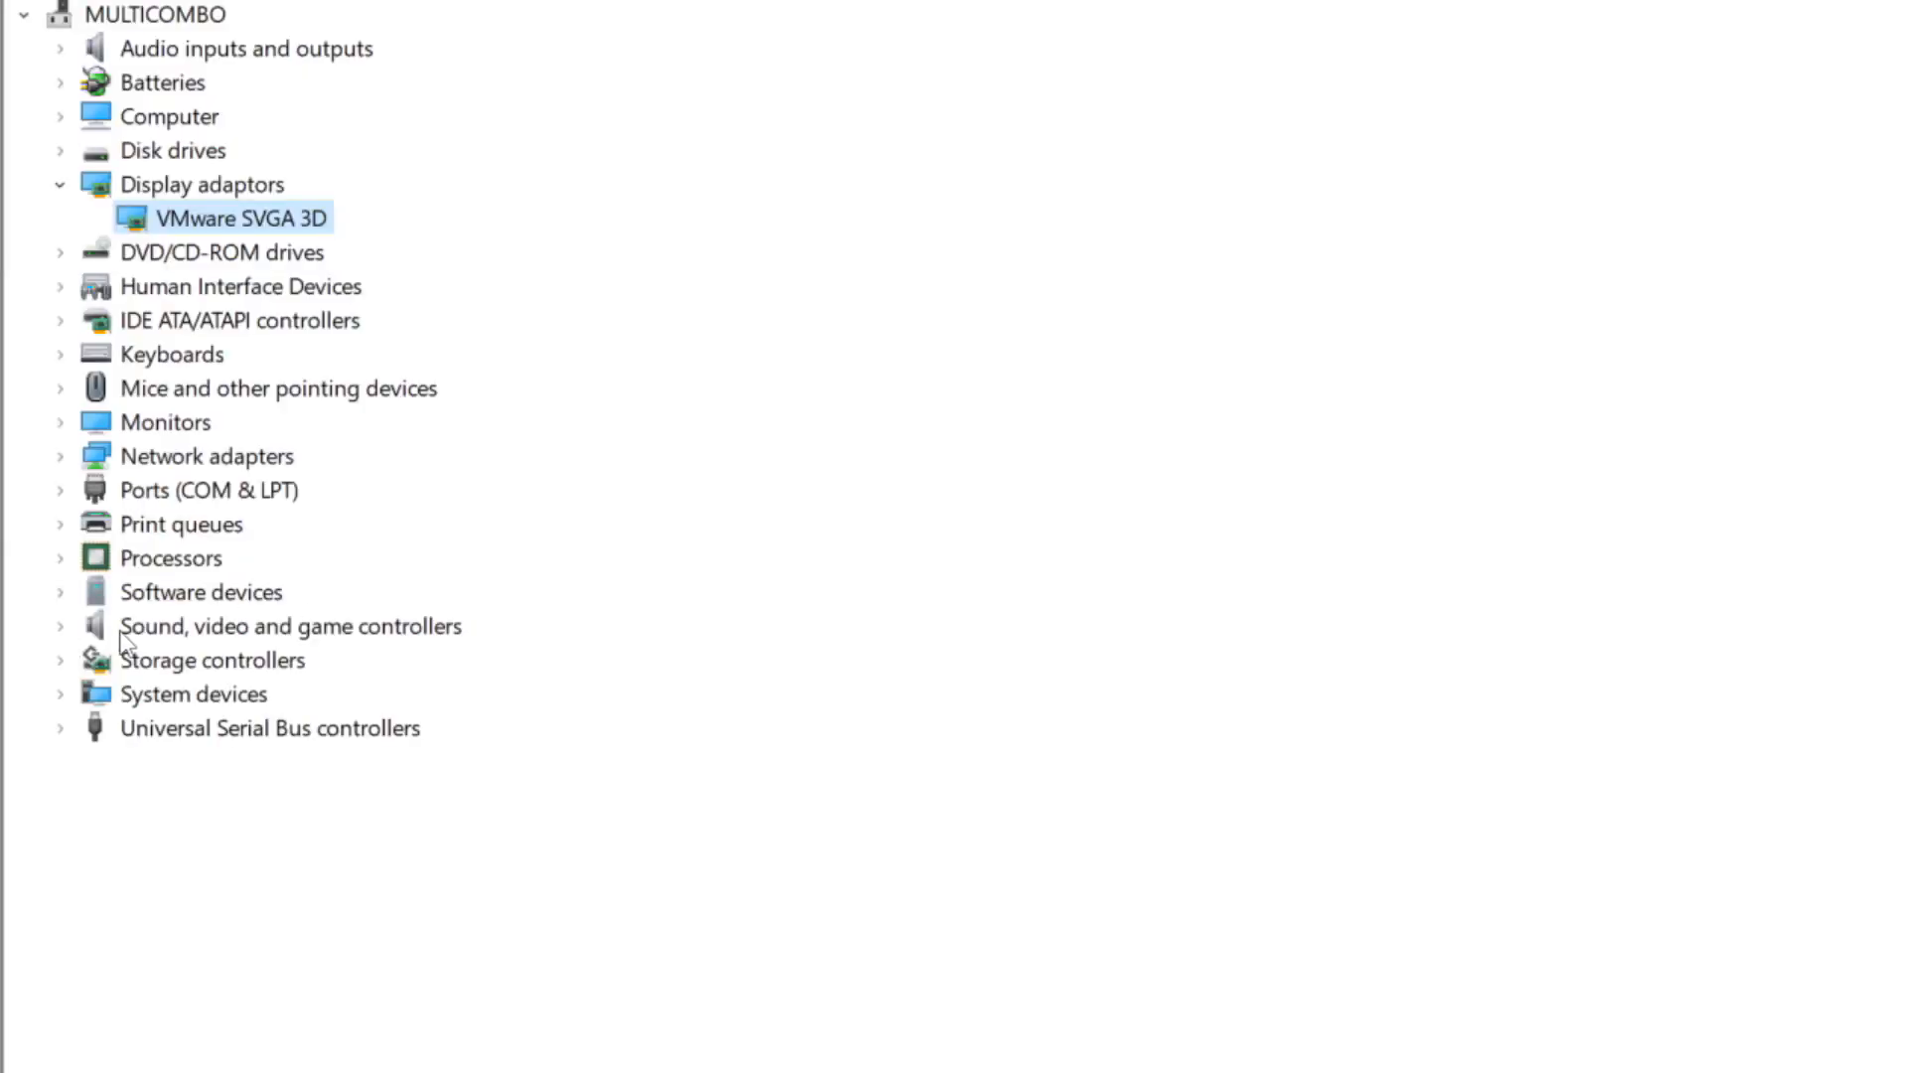
Step: Run an automatic driver update for the High Definition Audio Device; best driver already installed
click(290, 626)
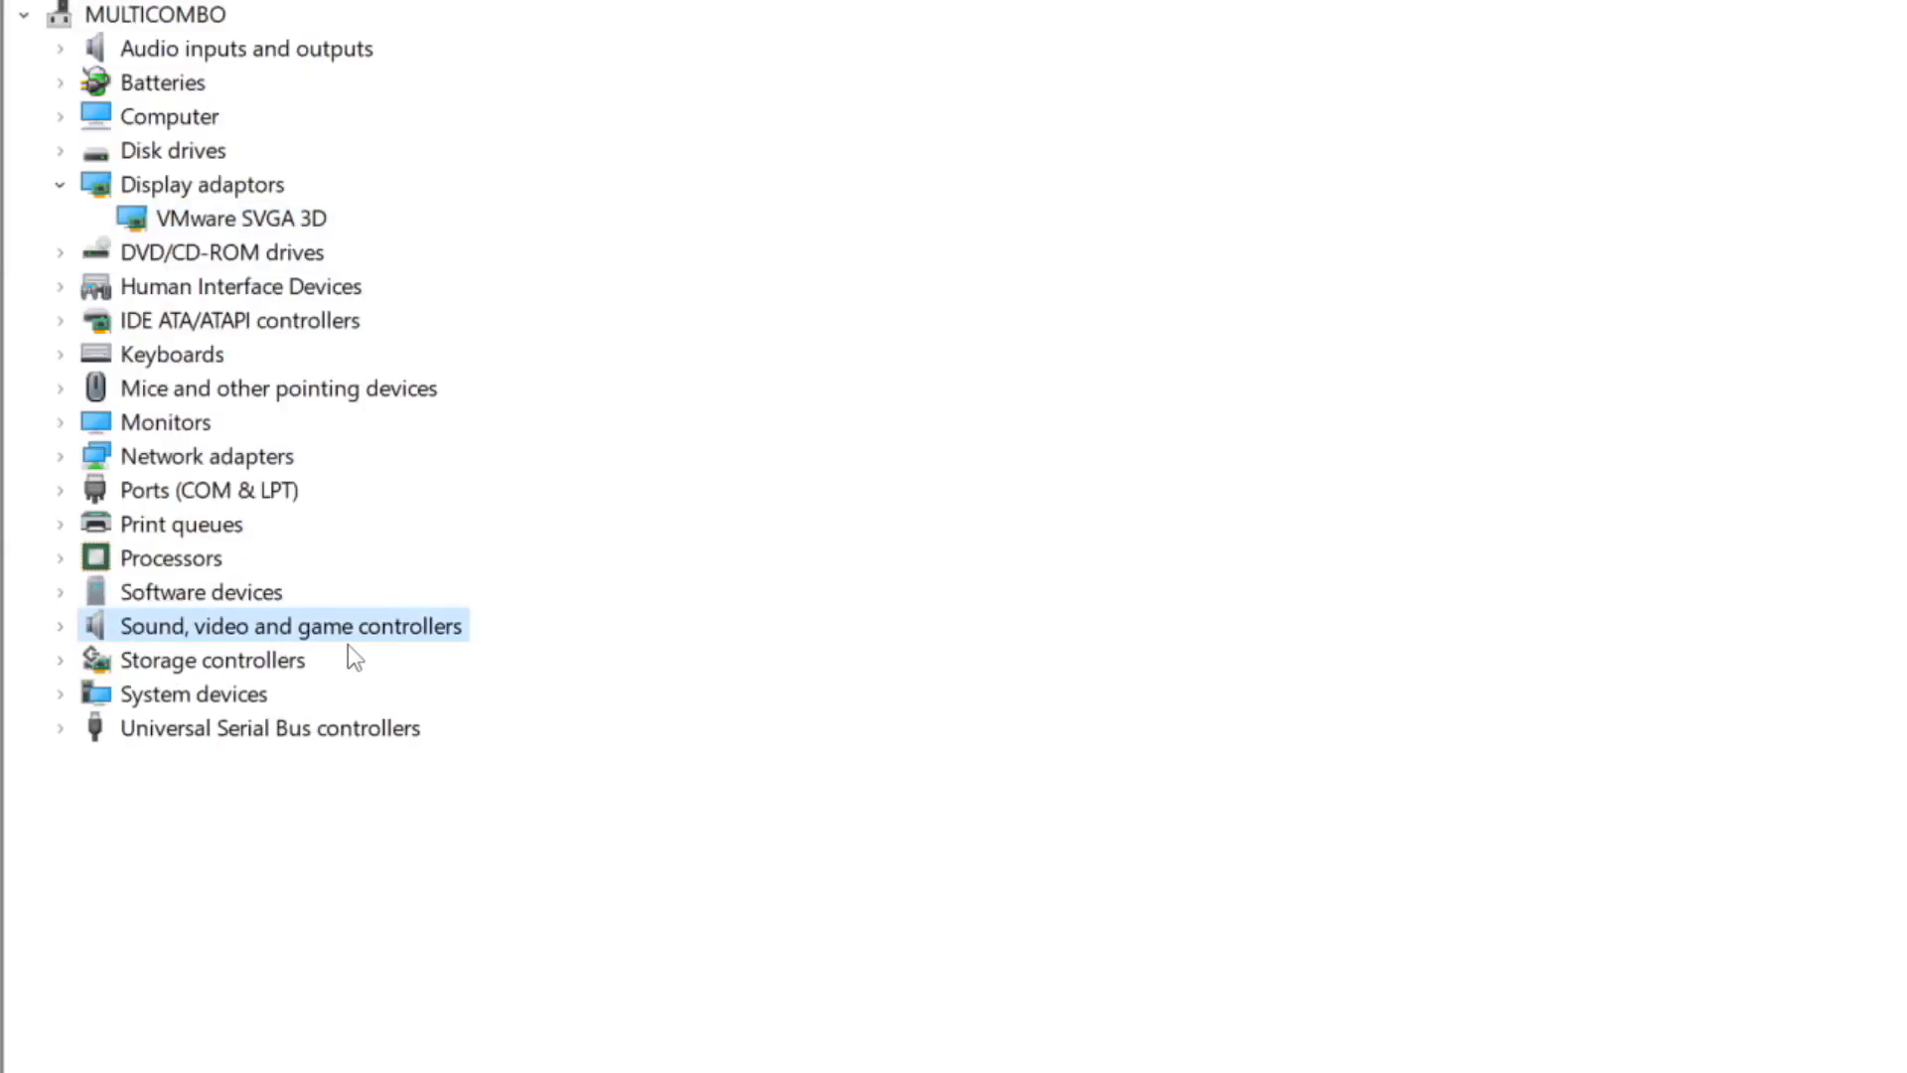
mouse_move(61, 632)
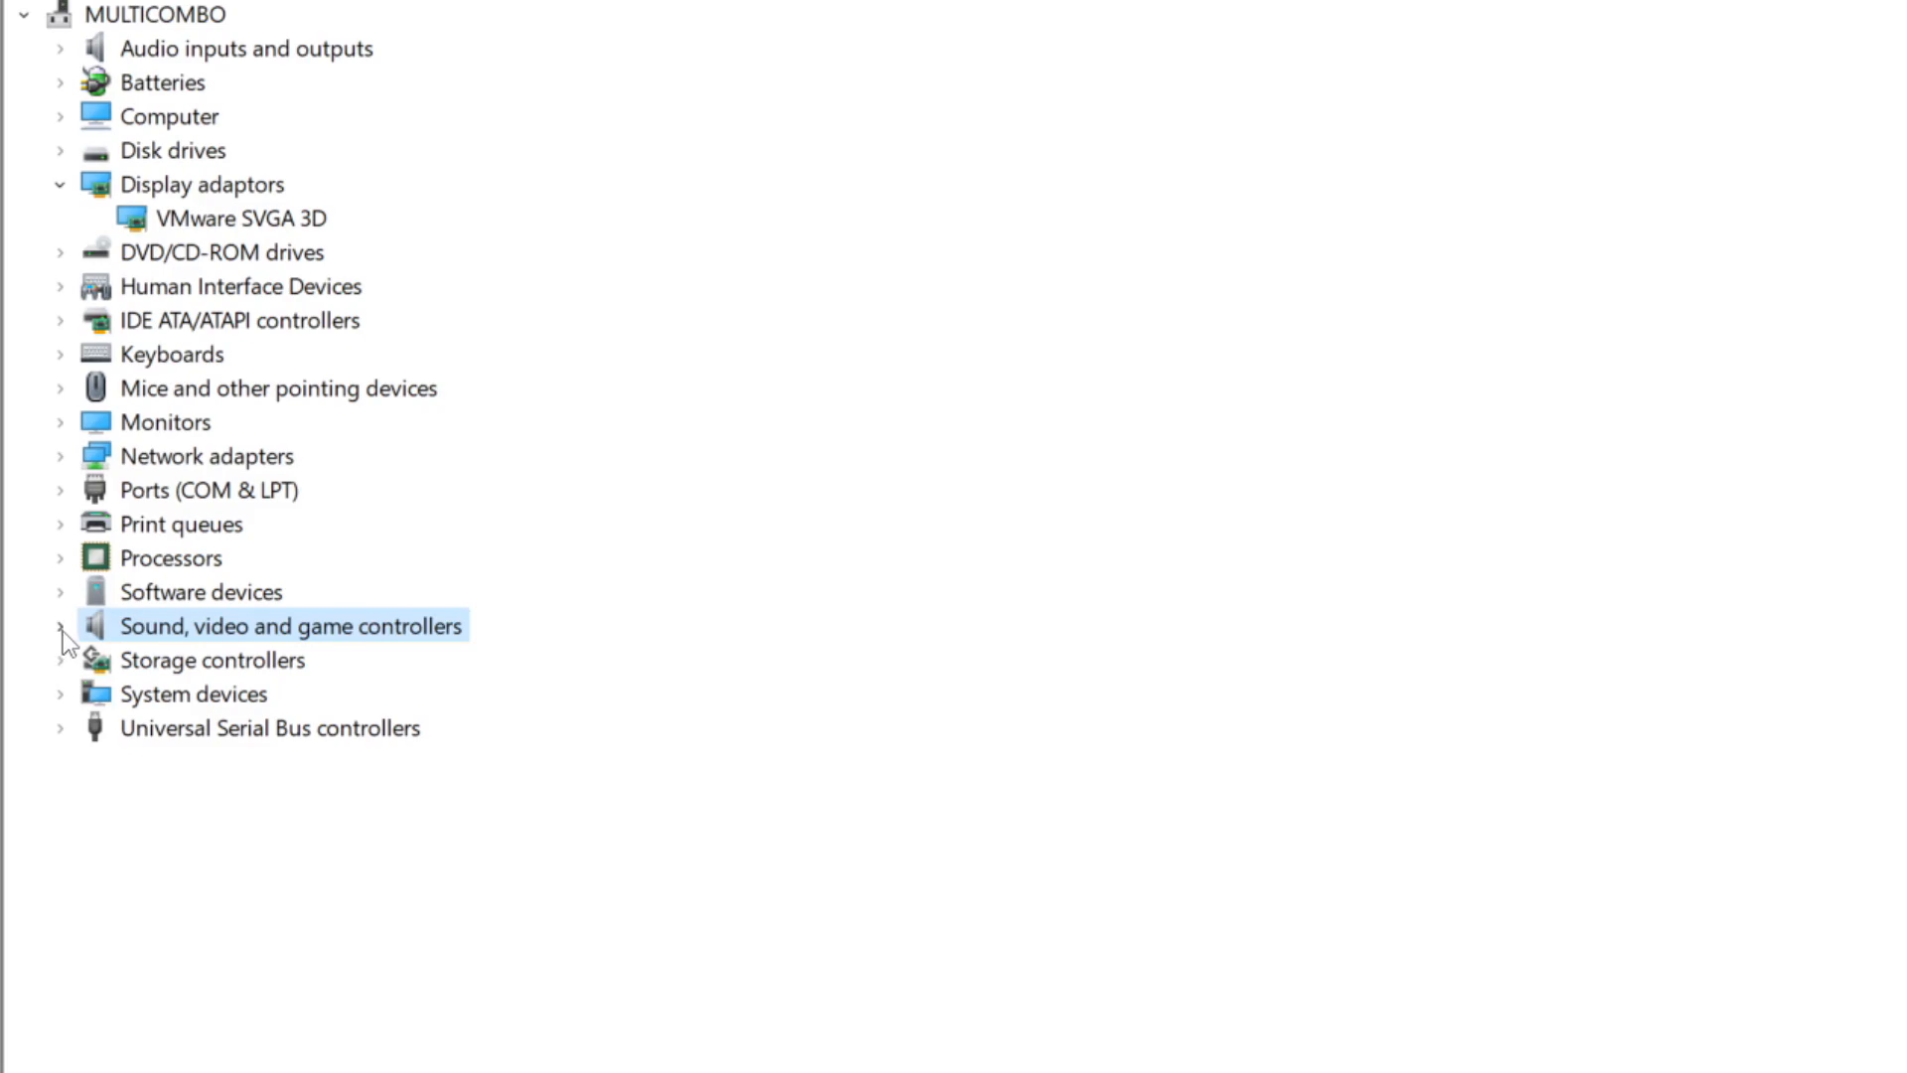
click(60, 626)
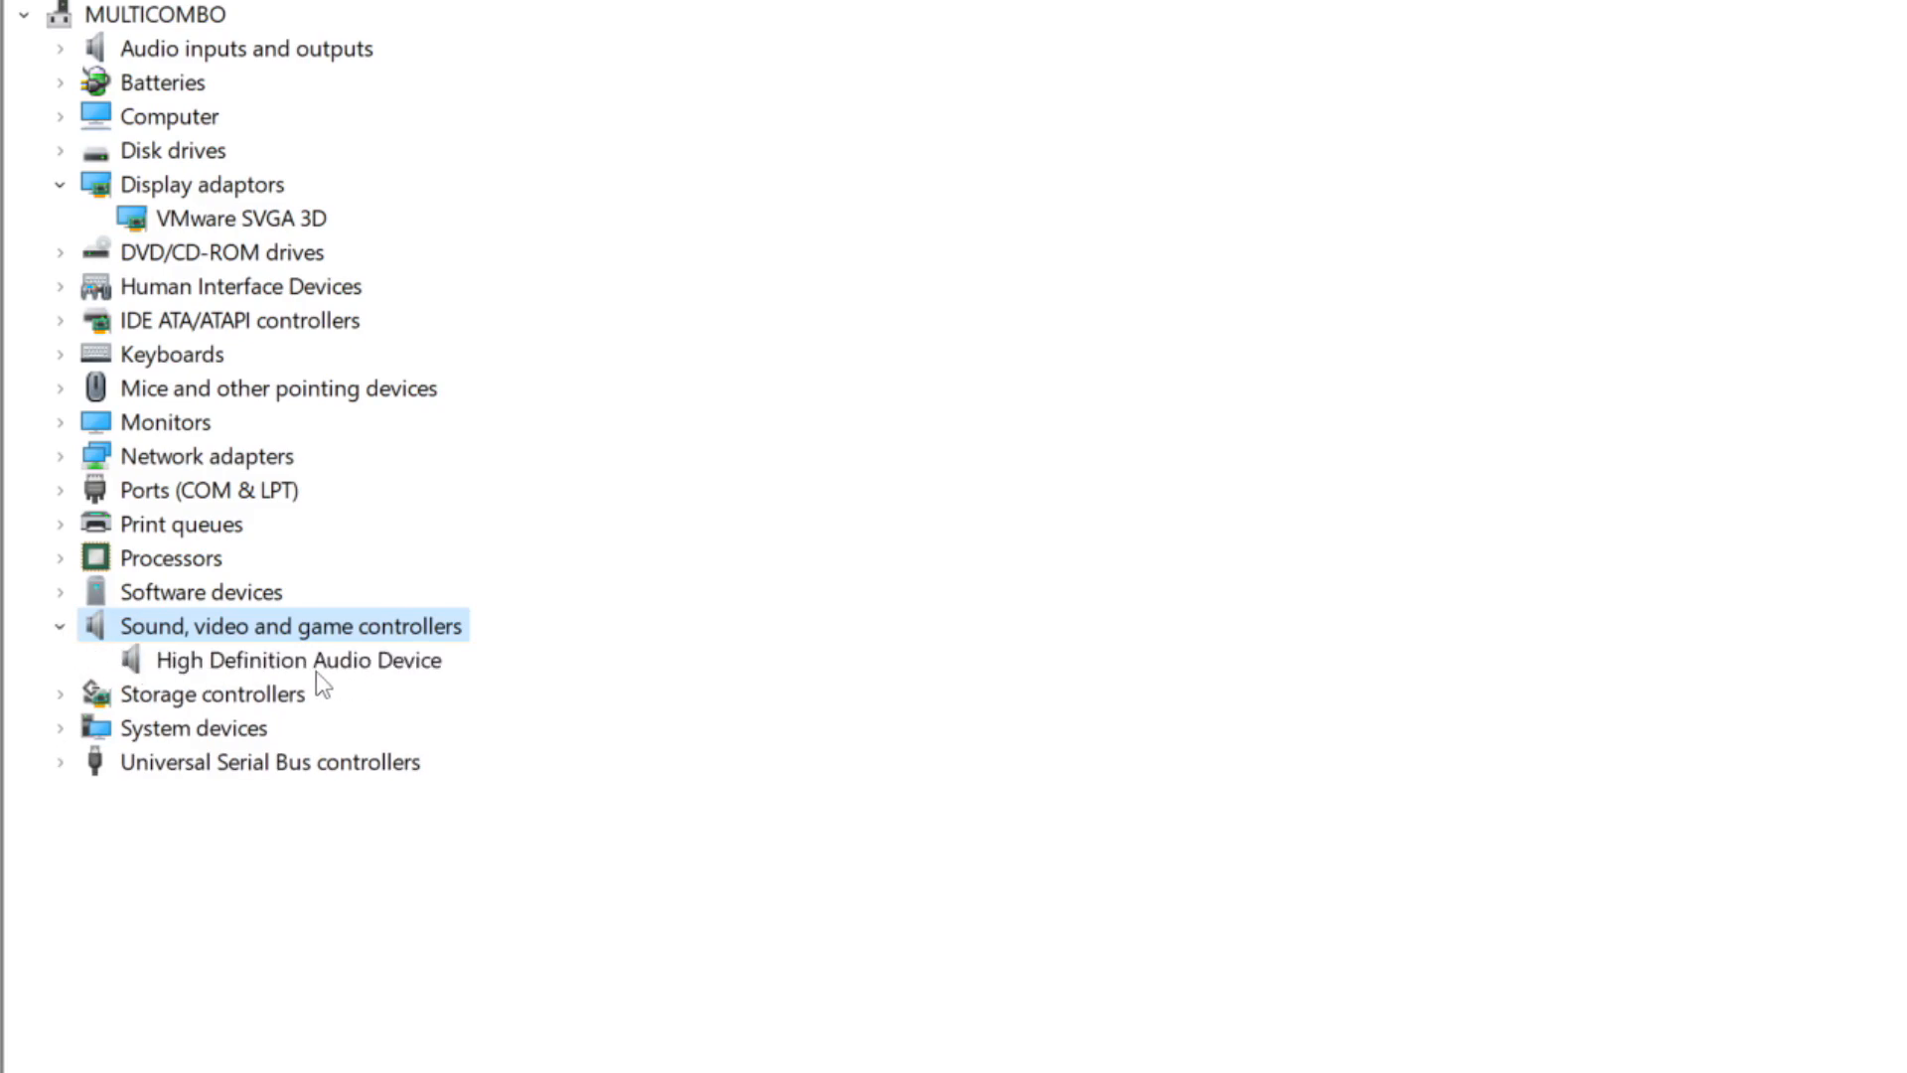
click(296, 659)
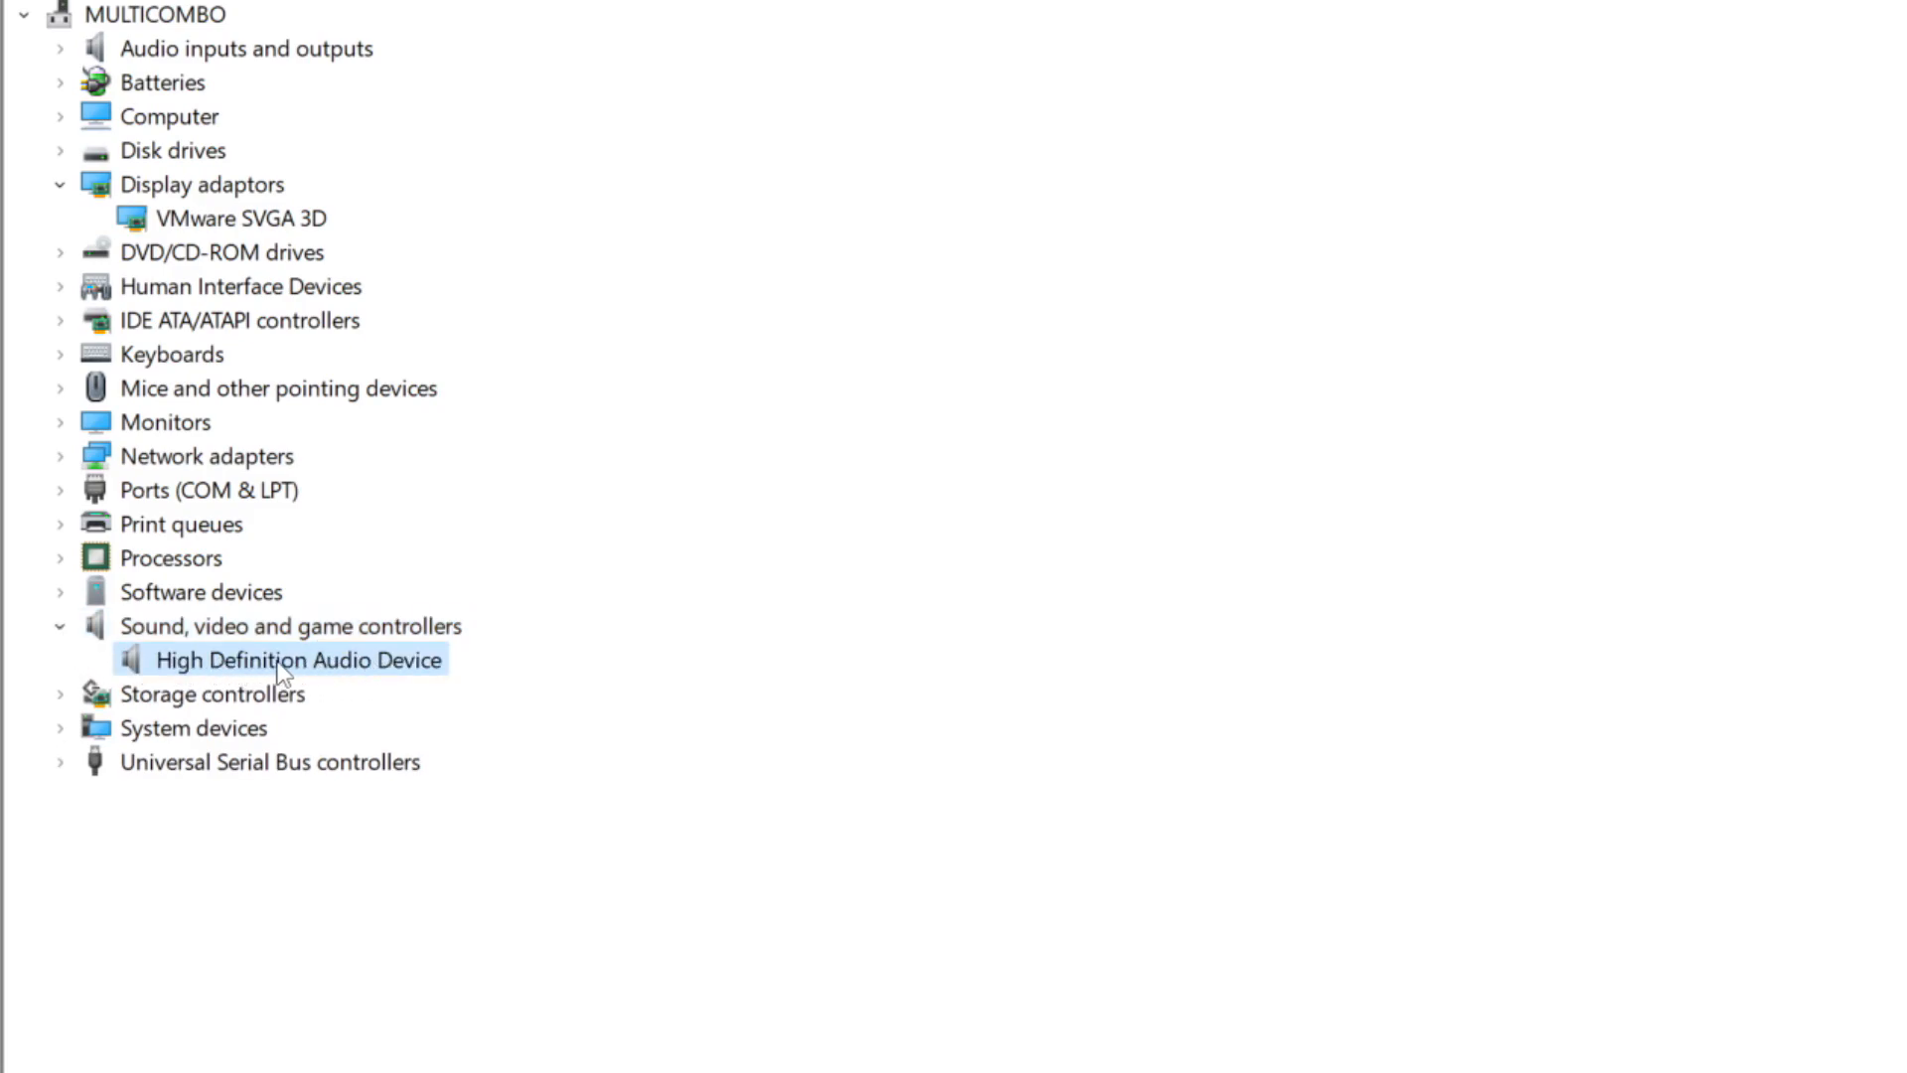
right_click(296, 660)
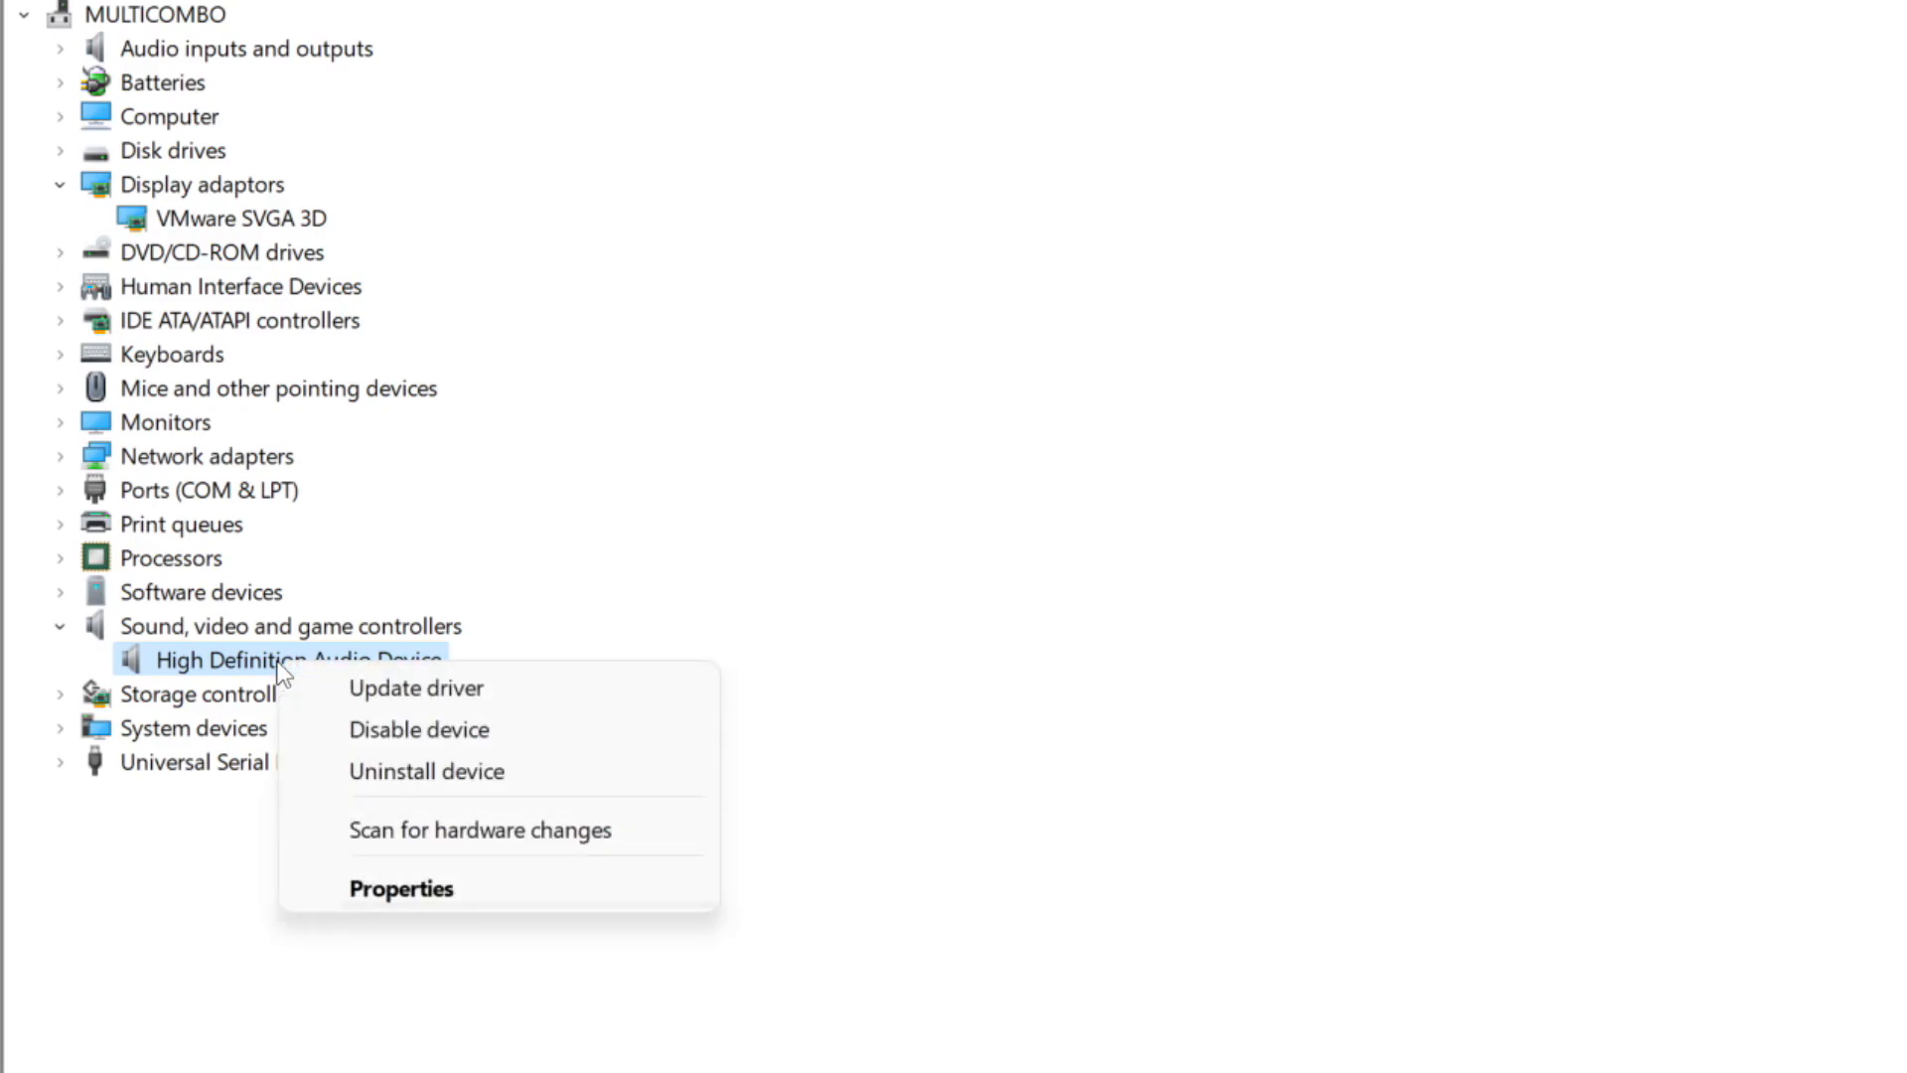
mouse_move(577, 703)
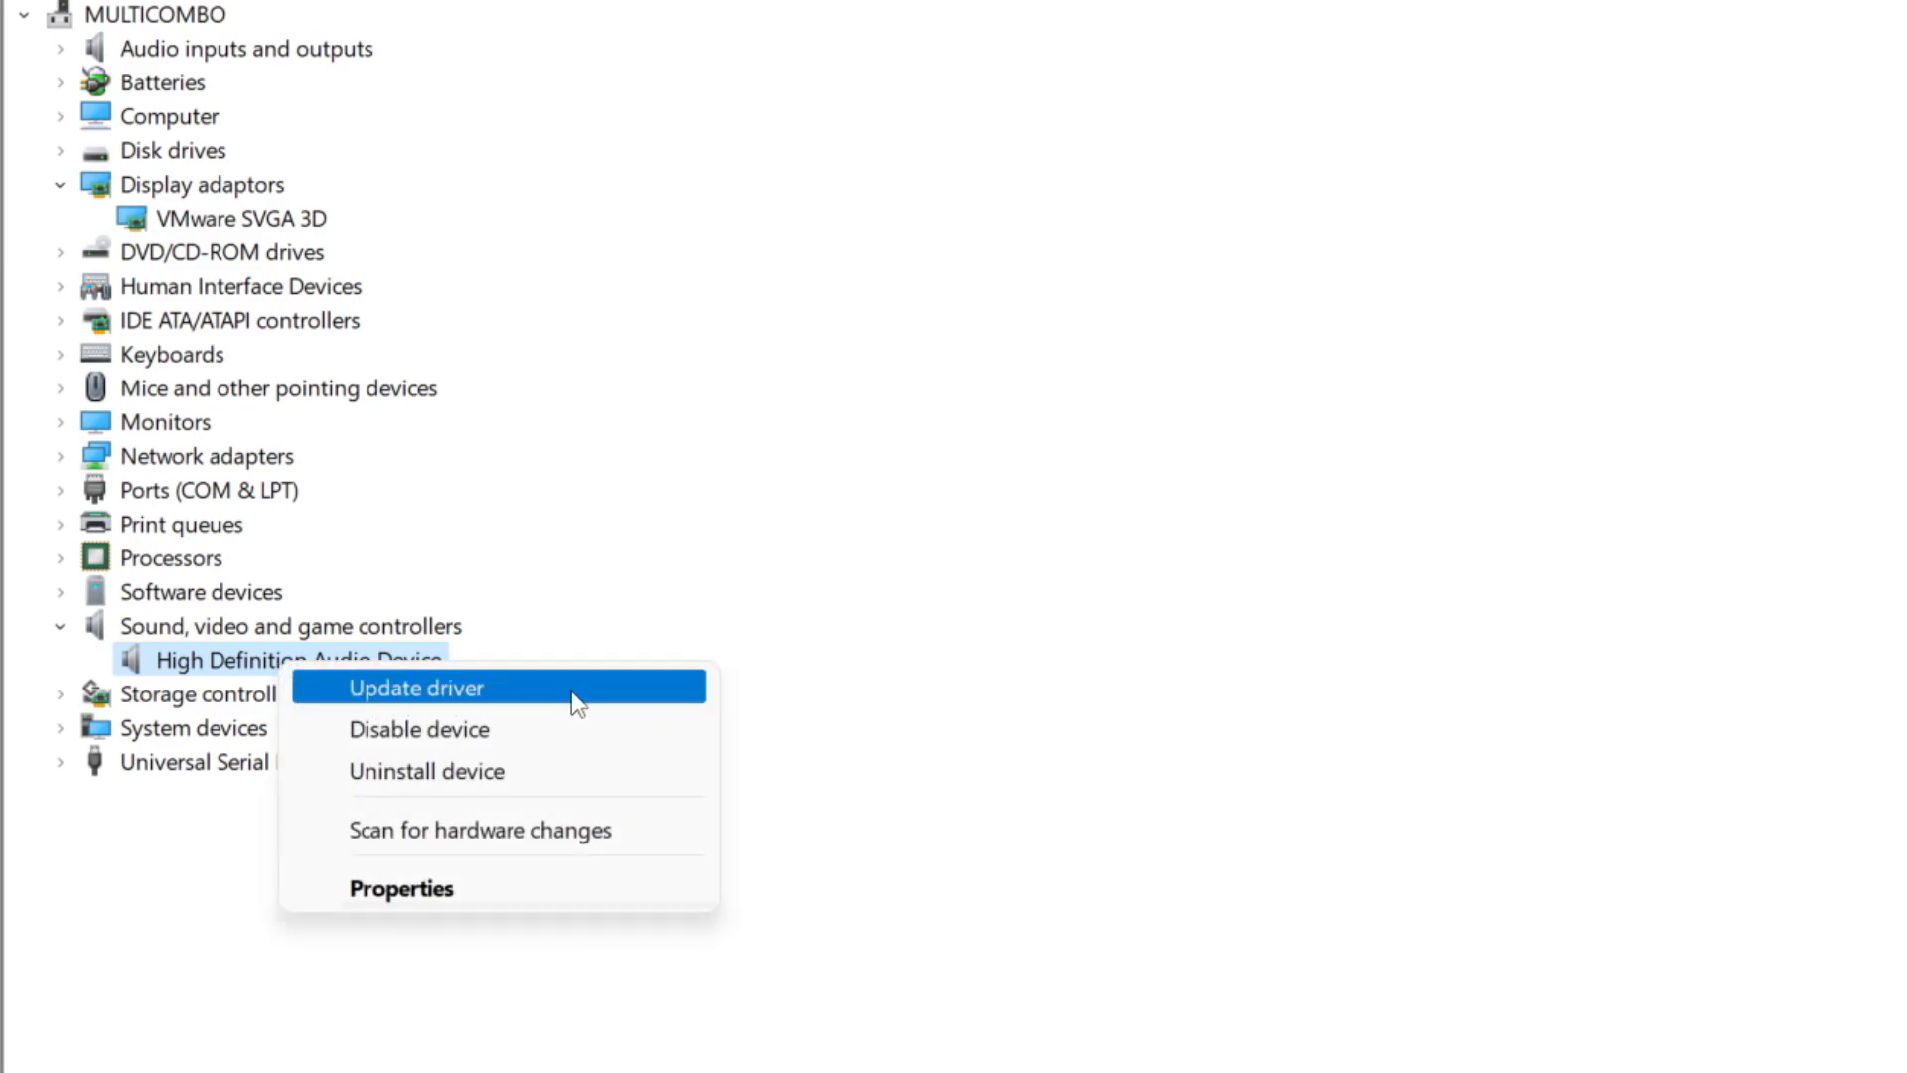
click(415, 688)
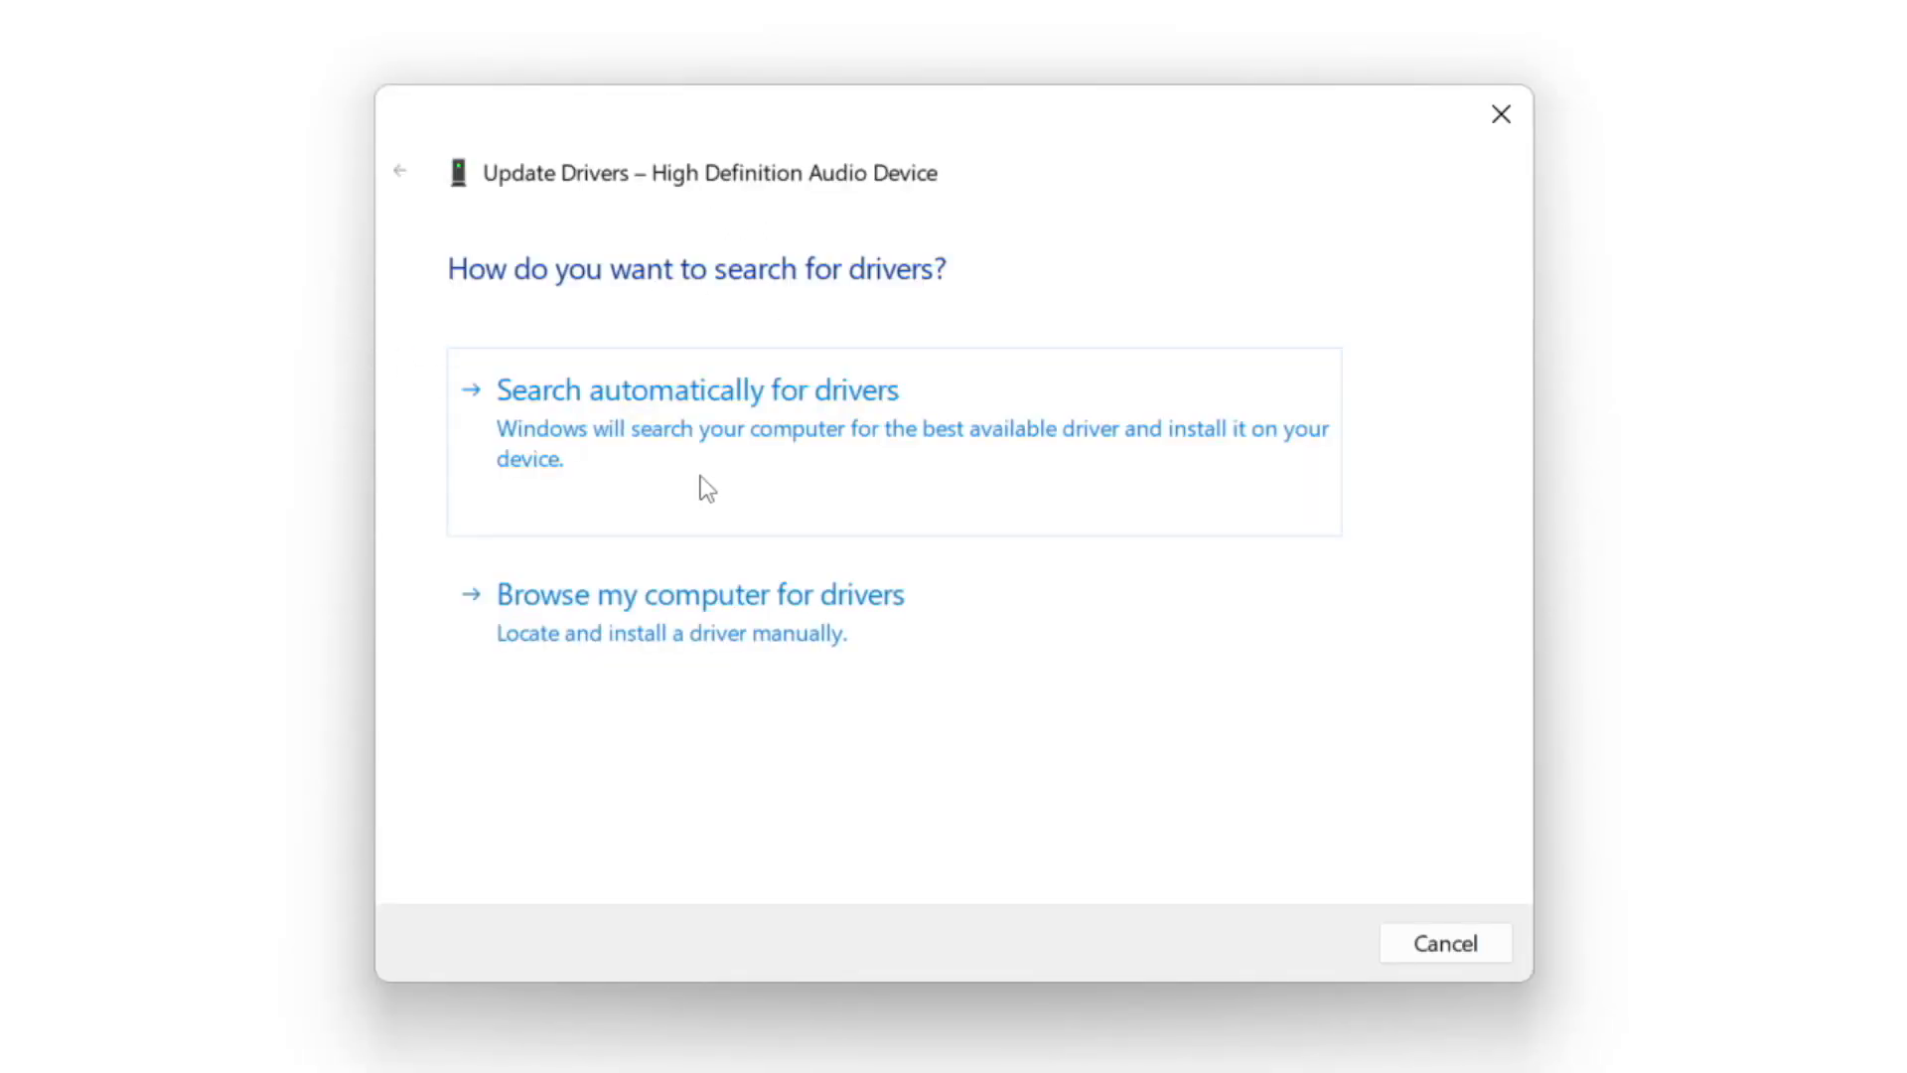
mouse_move(761, 441)
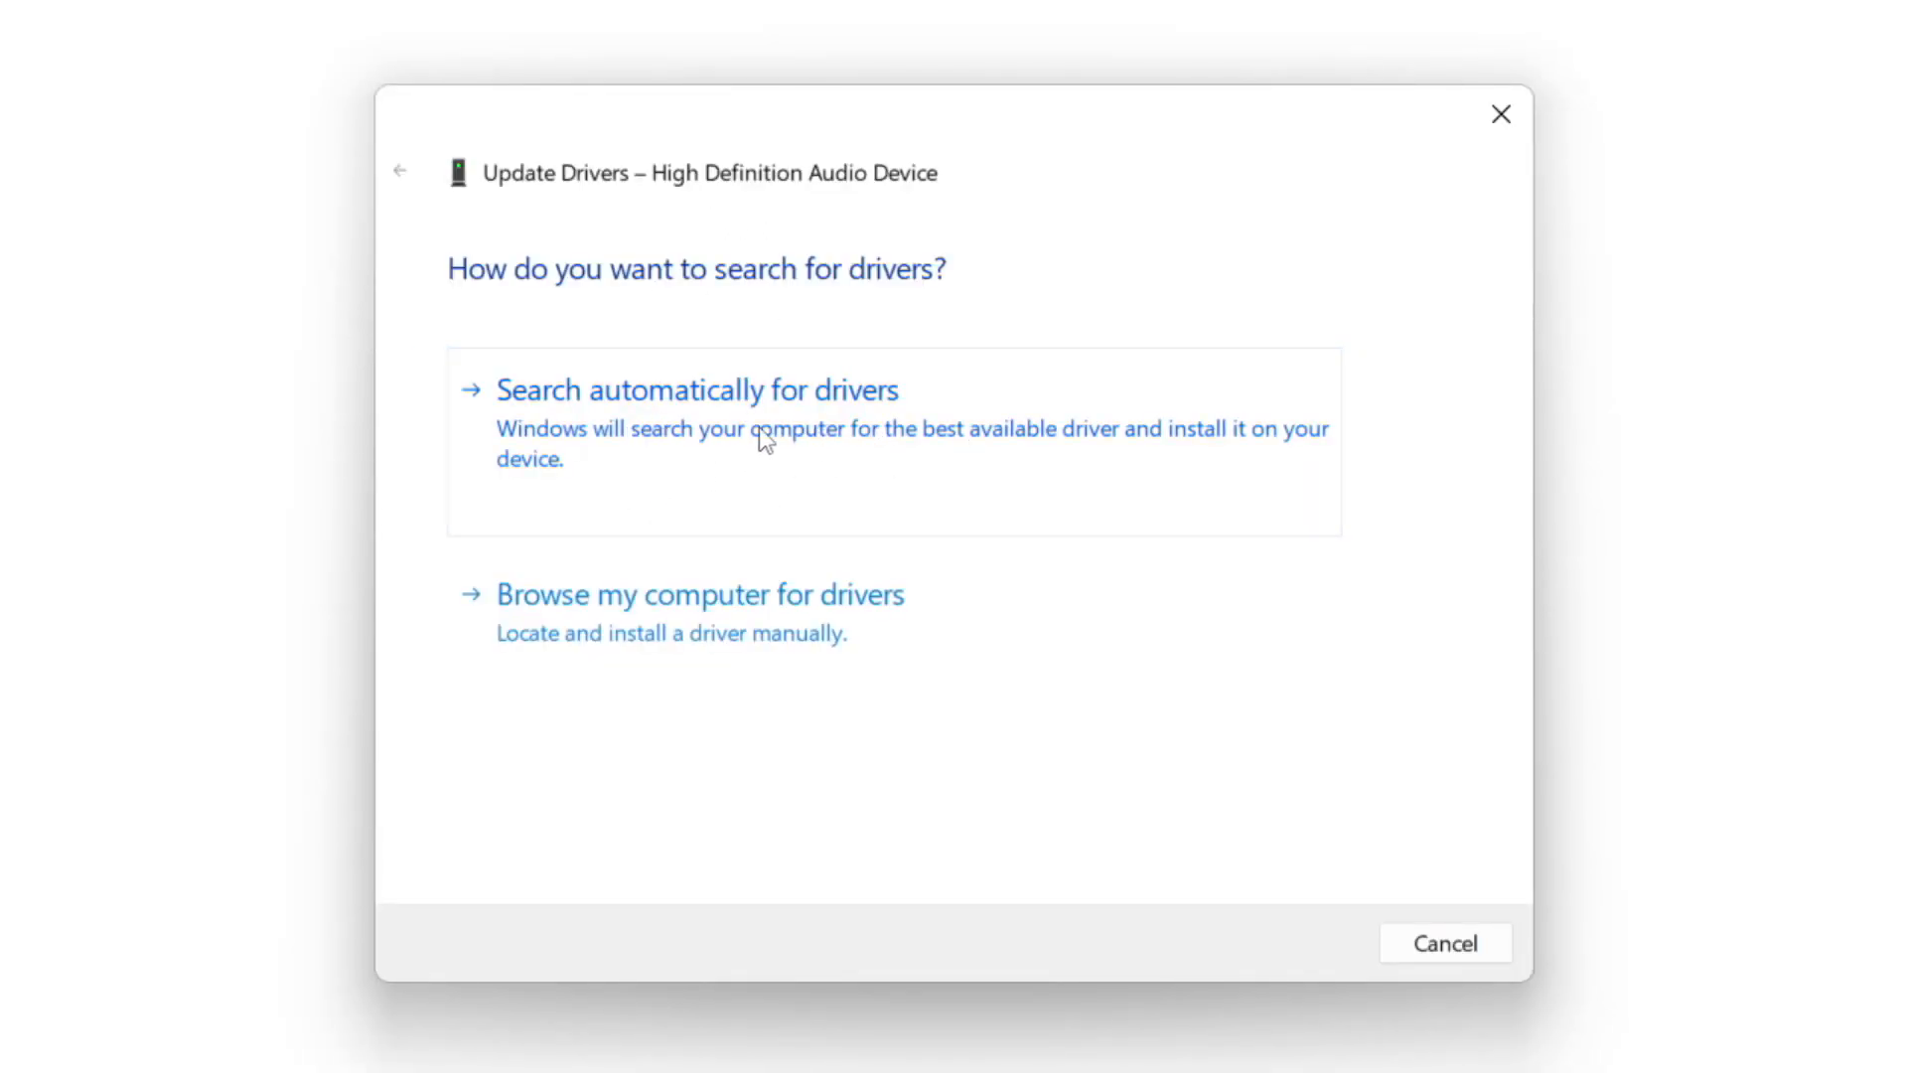
click(698, 389)
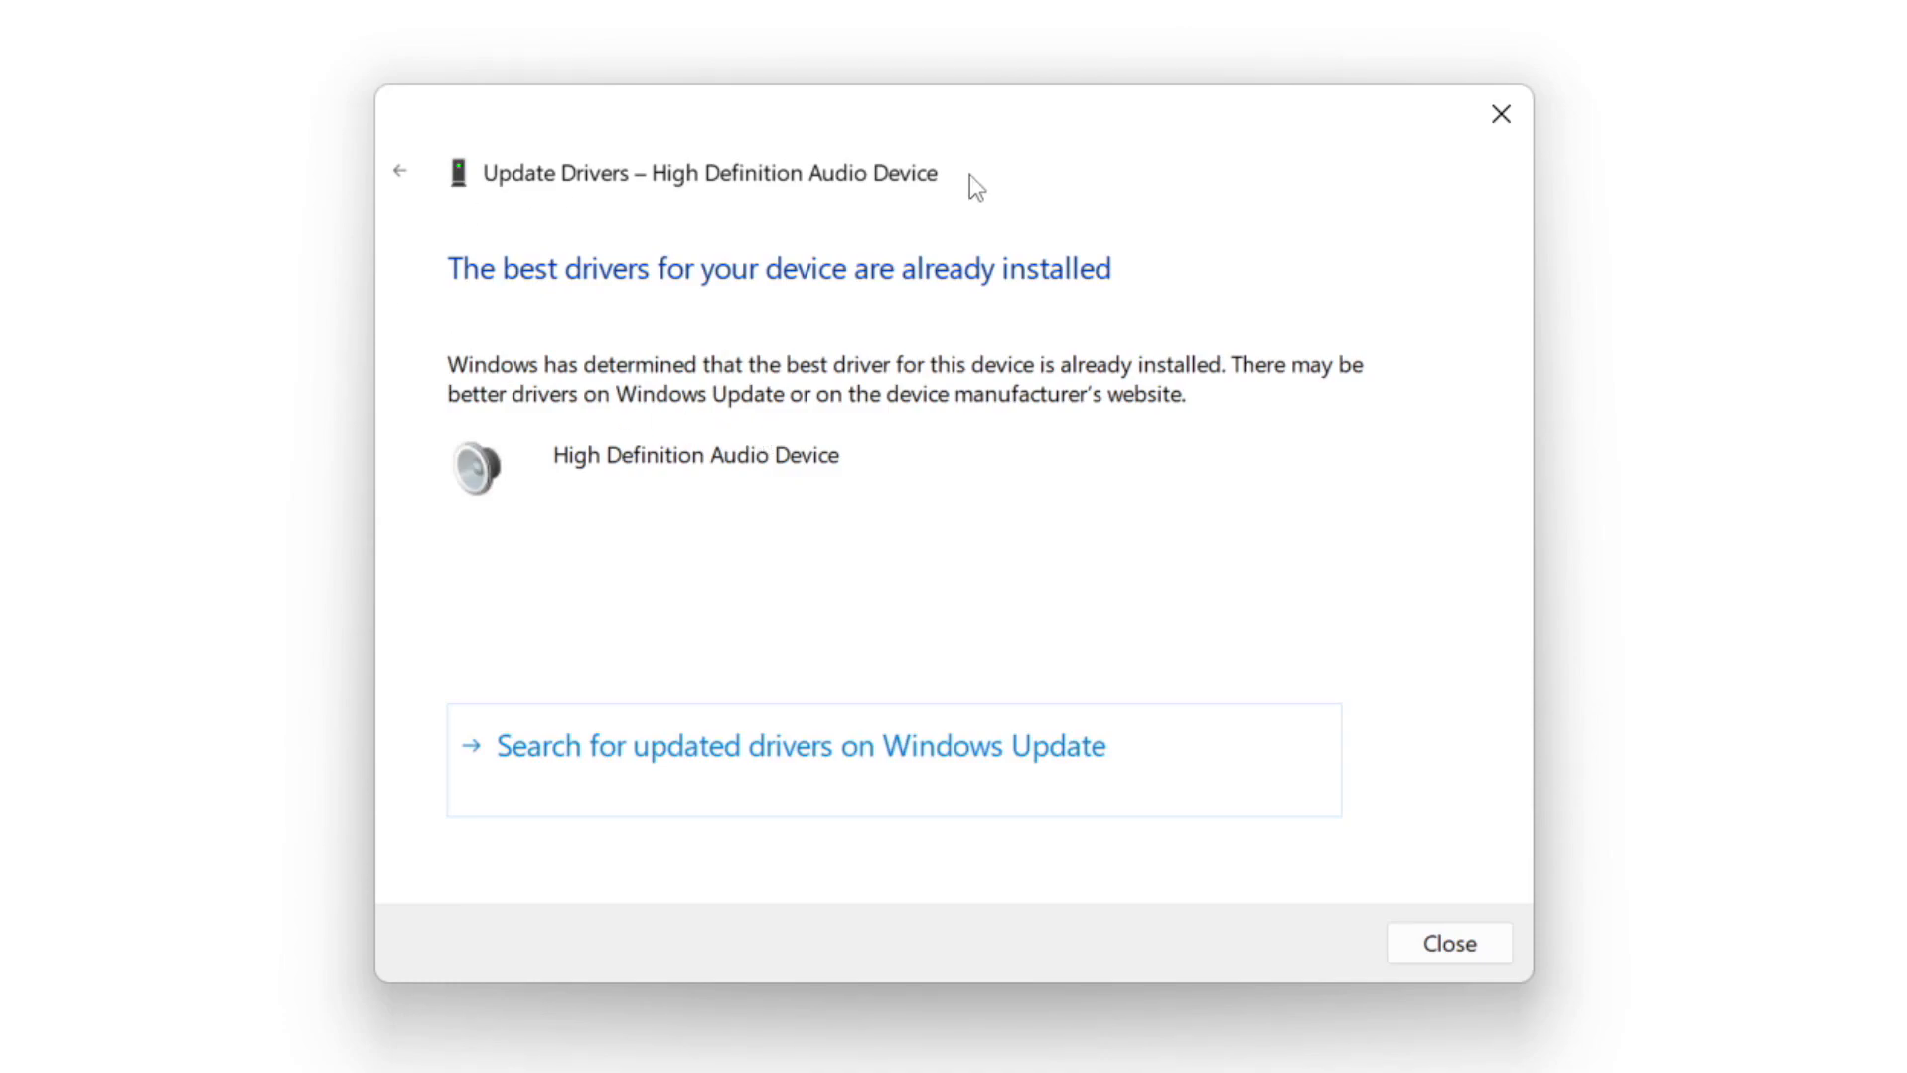
mouse_move(888, 339)
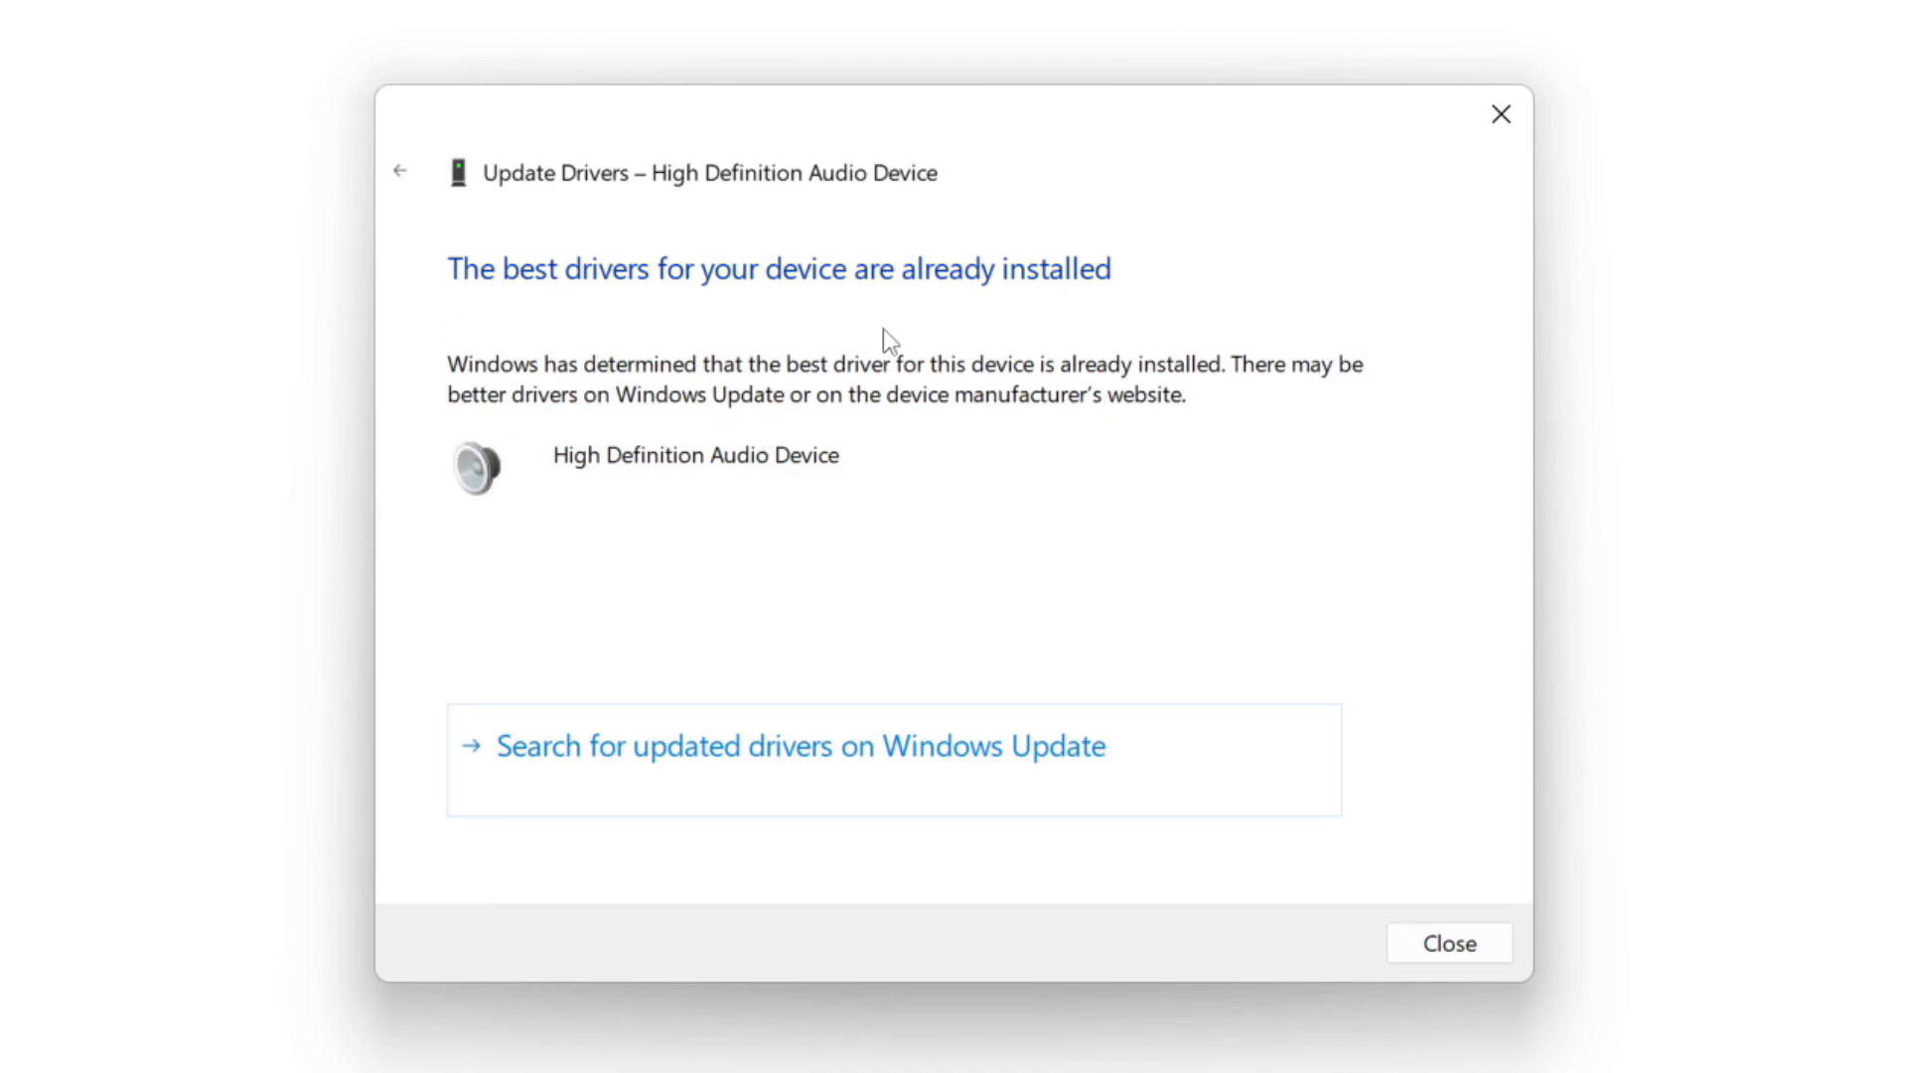
mouse_move(1449, 942)
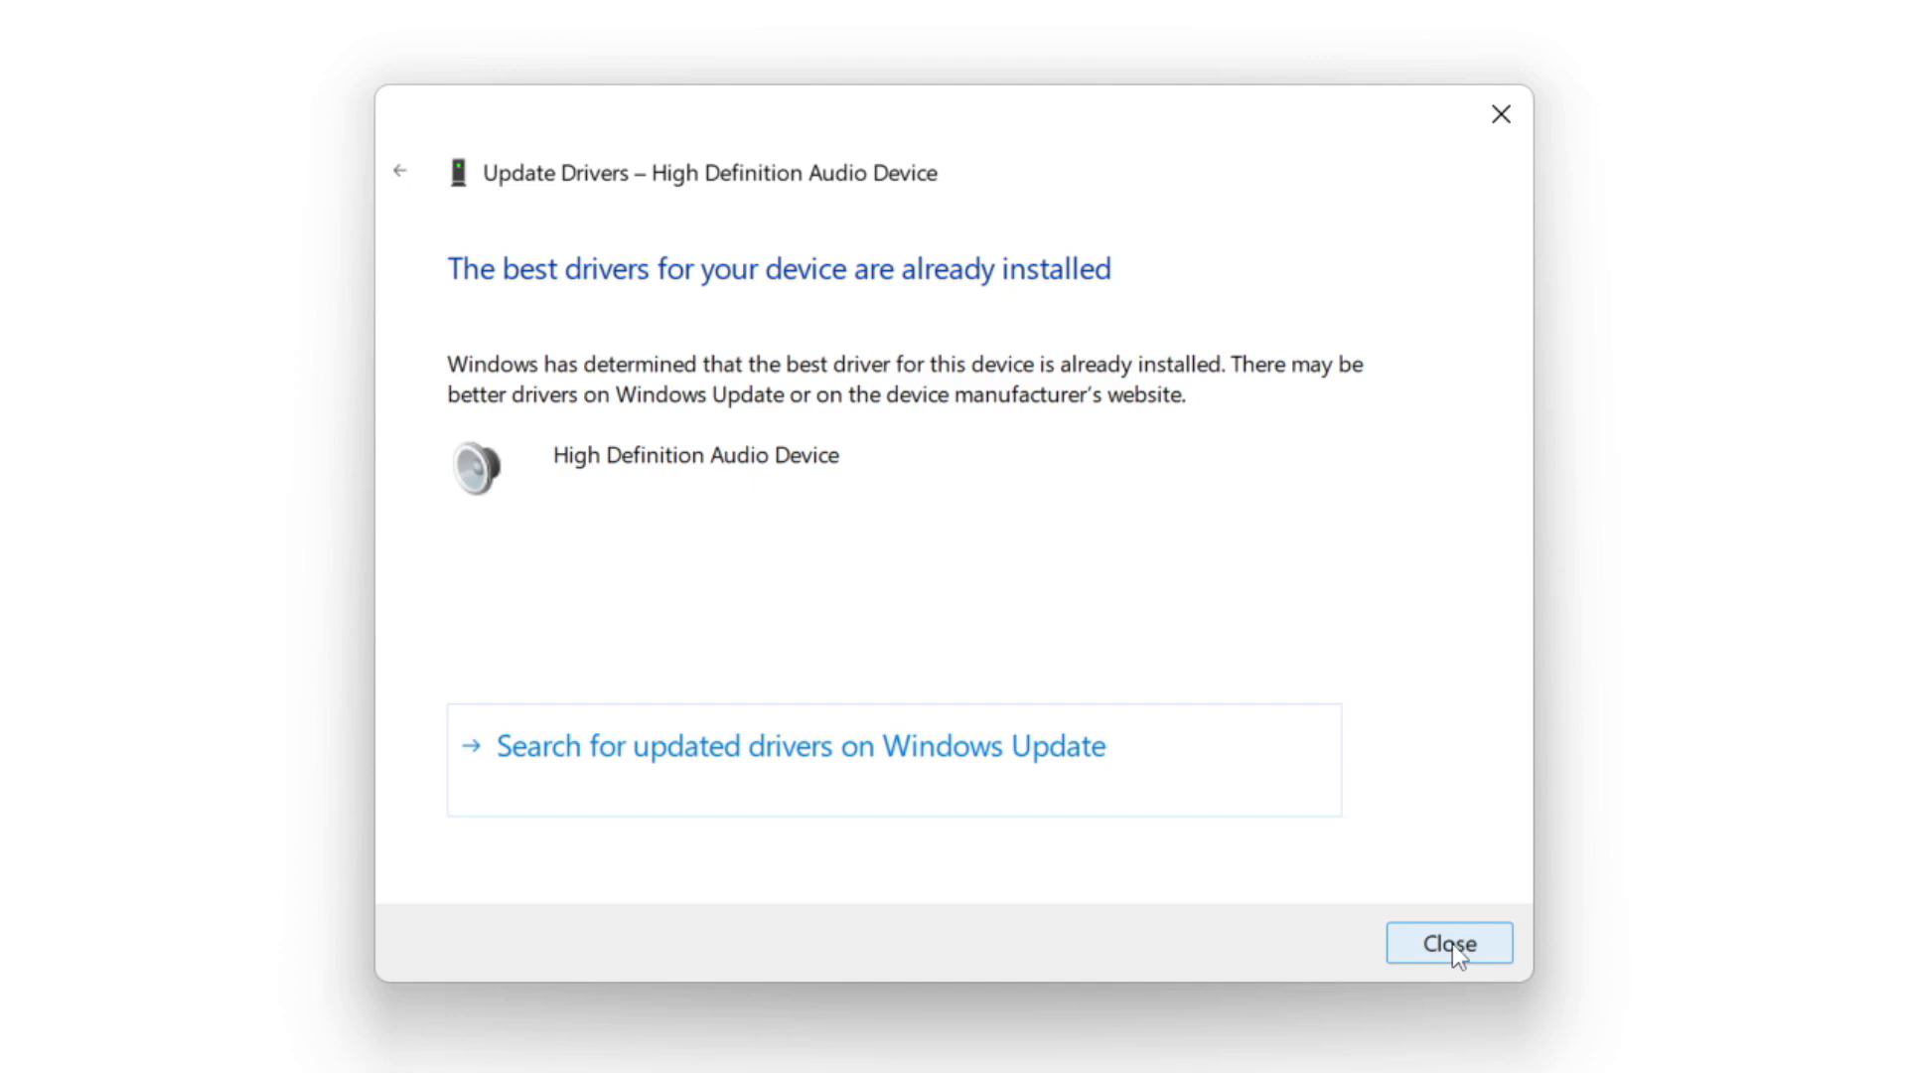
click(1448, 942)
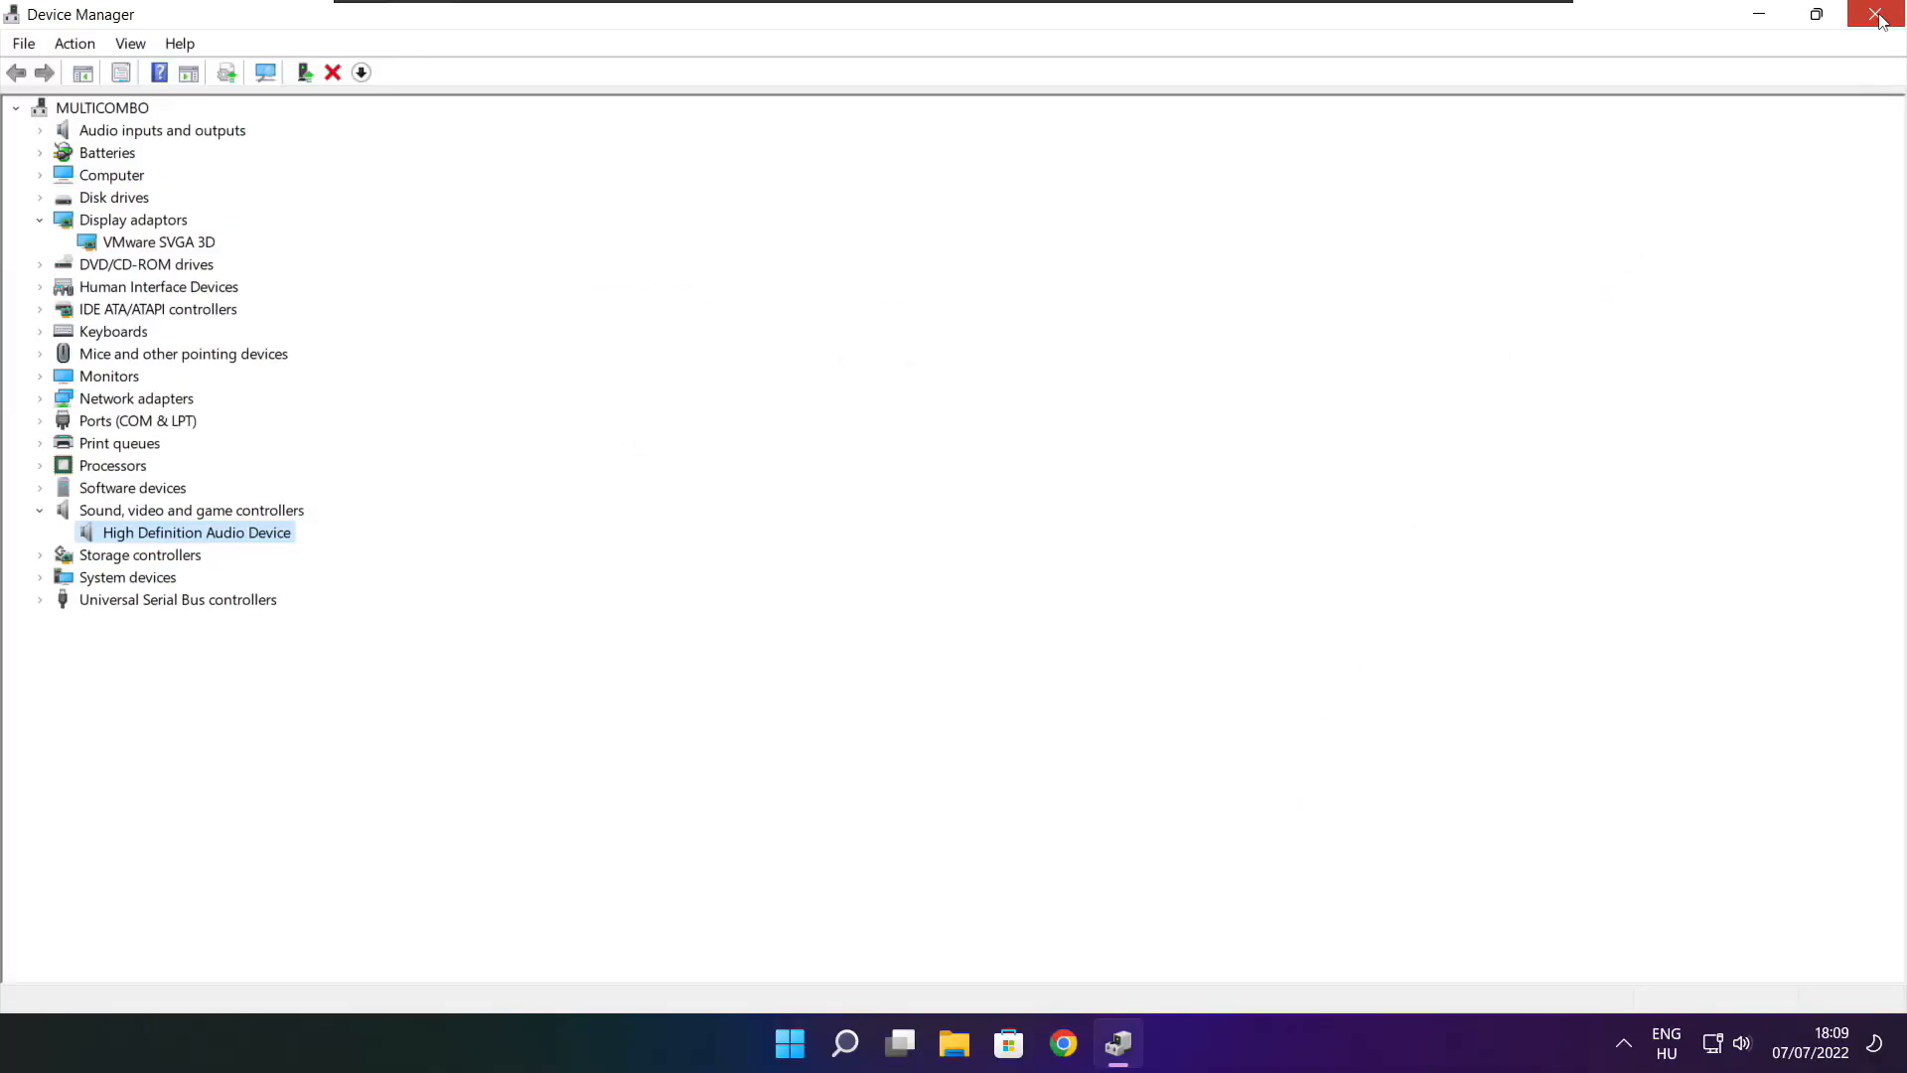
Step: Search for 'updates' and start a Windows Update check in Settings
click(868, 1043)
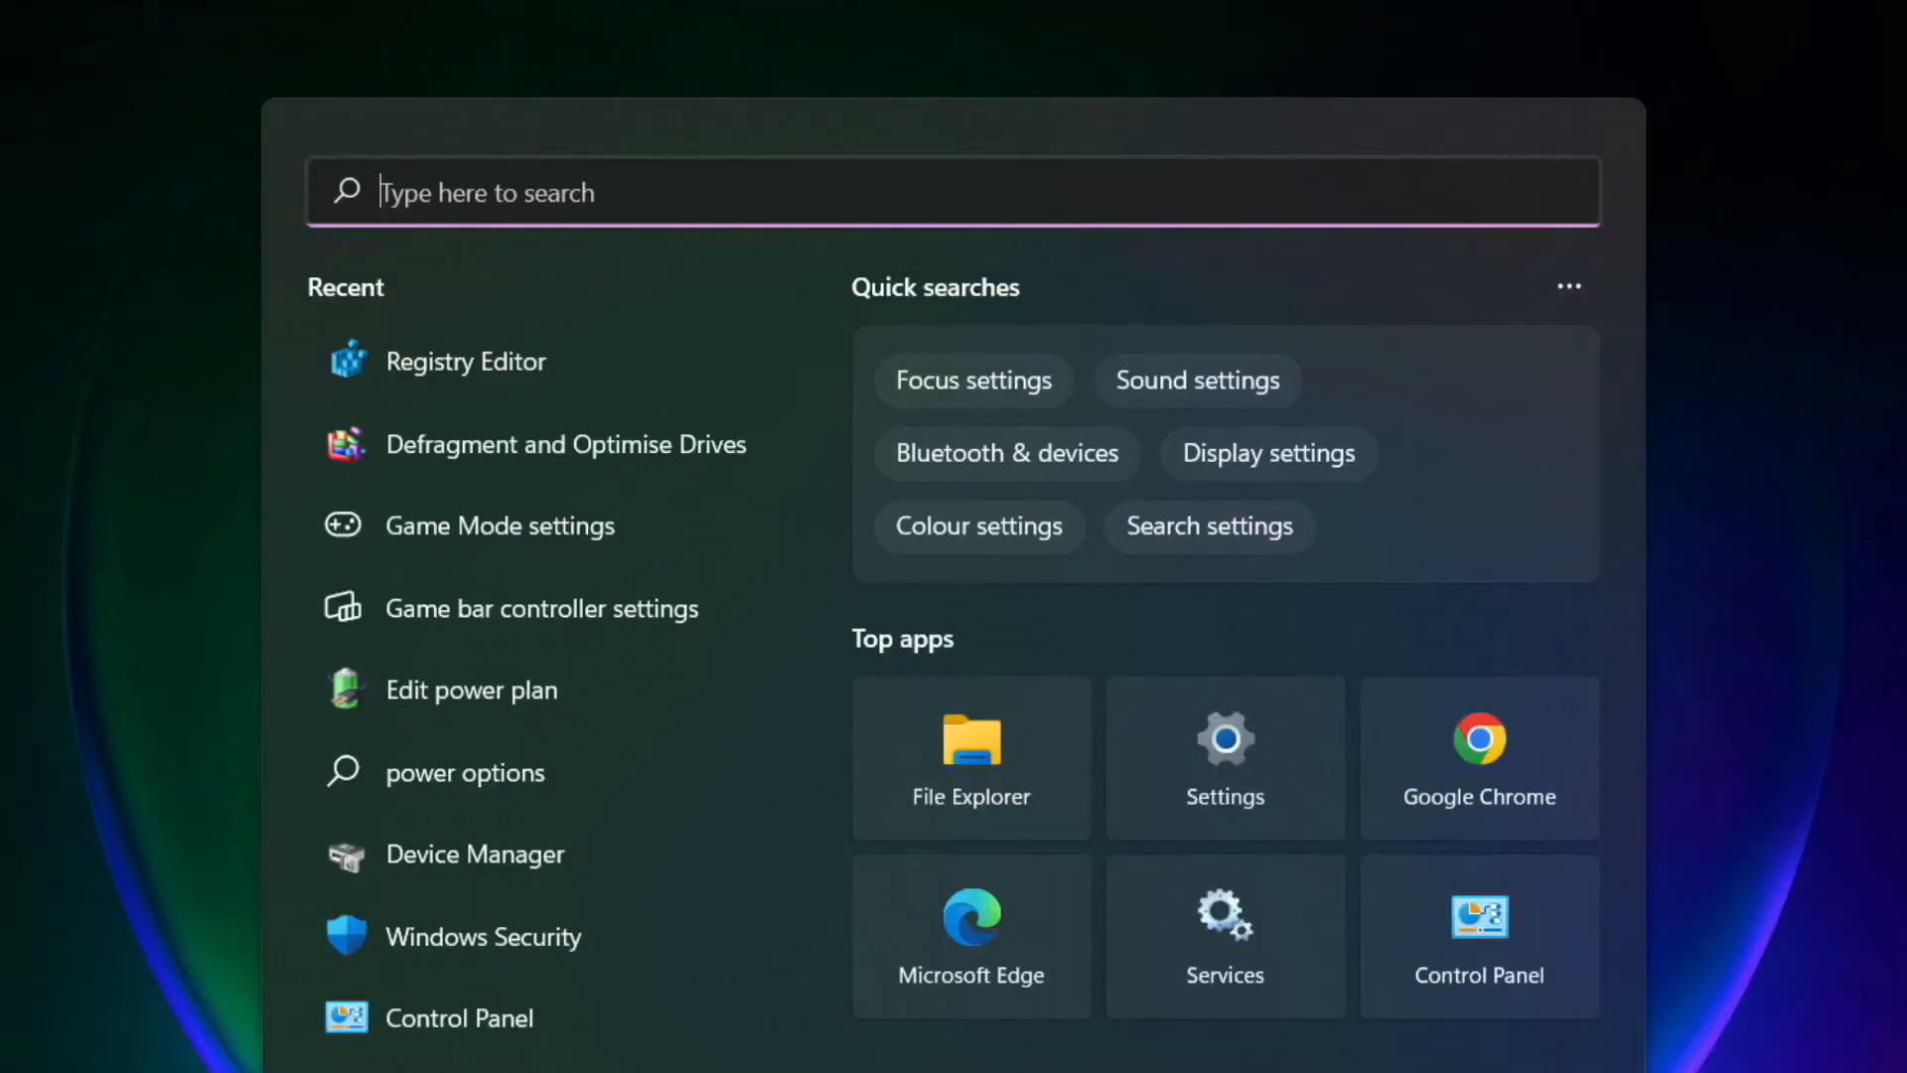
text(updates)
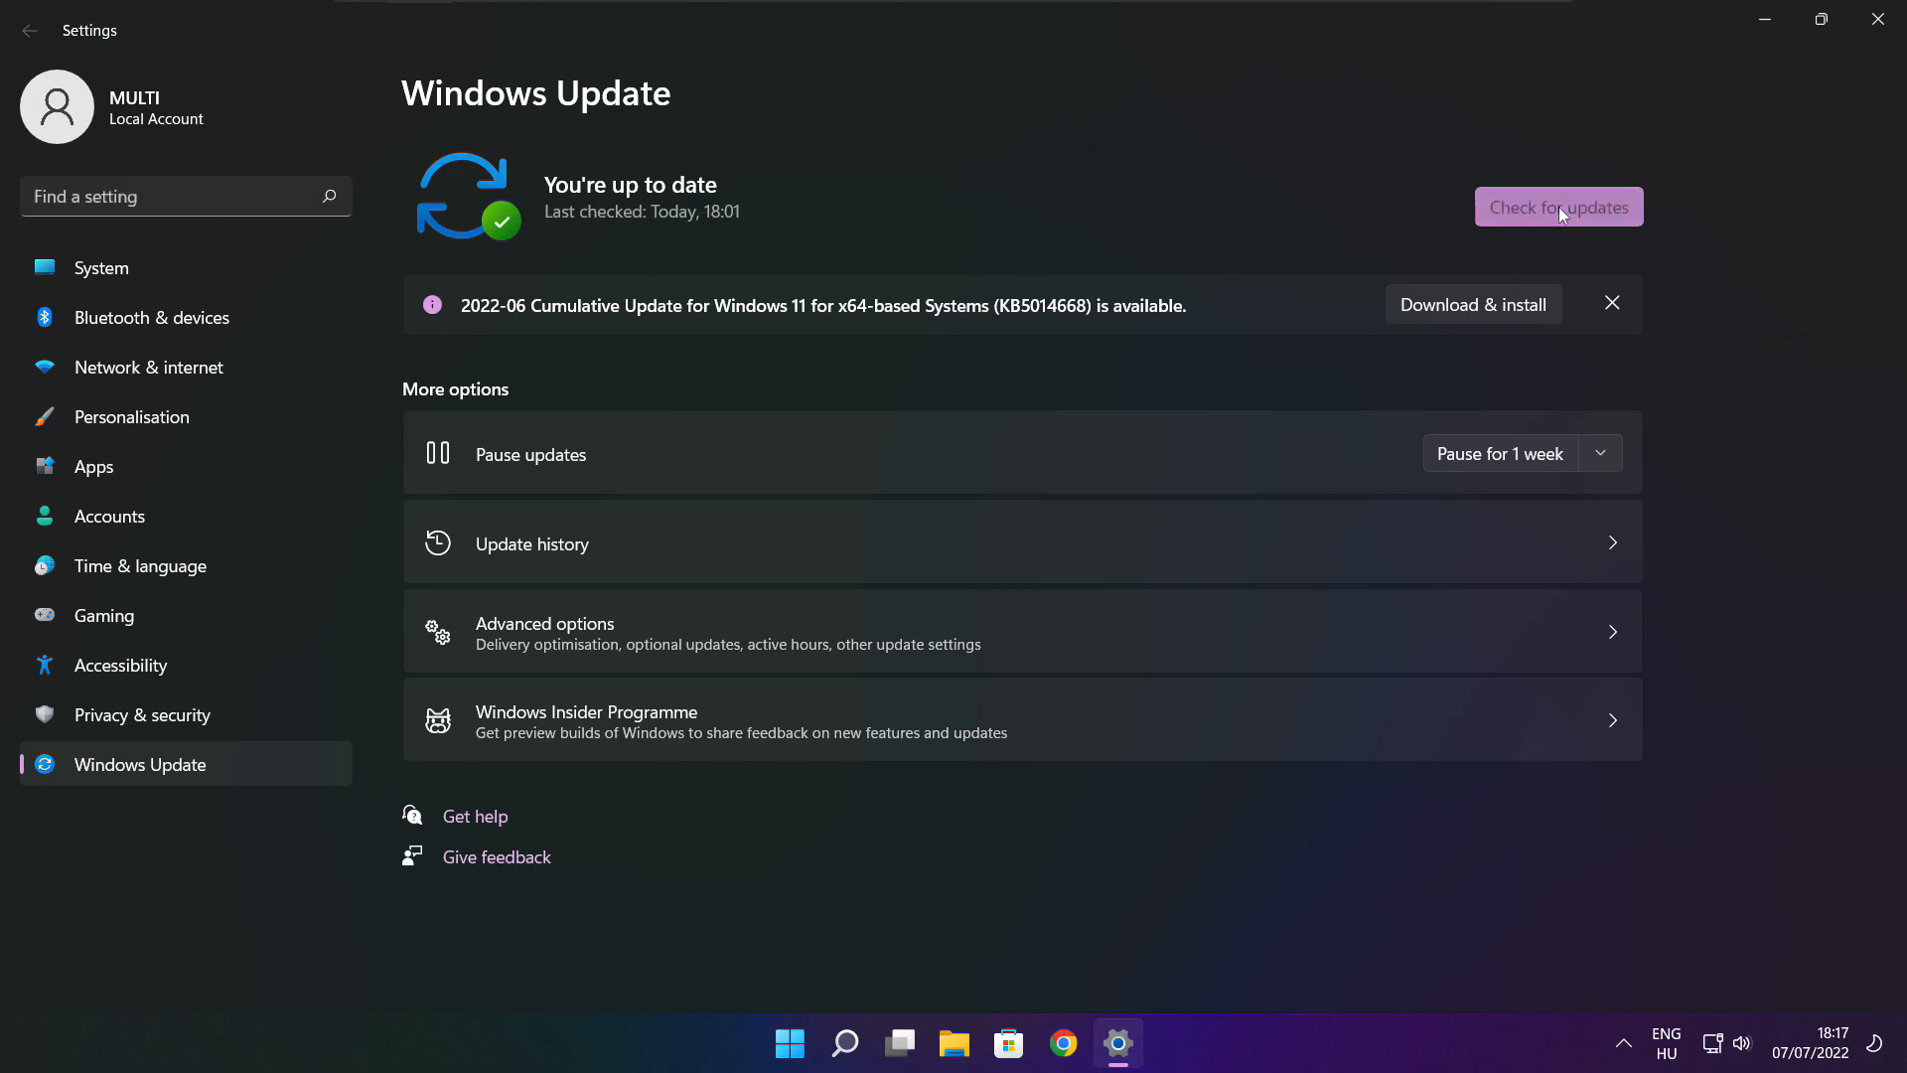
click(1557, 206)
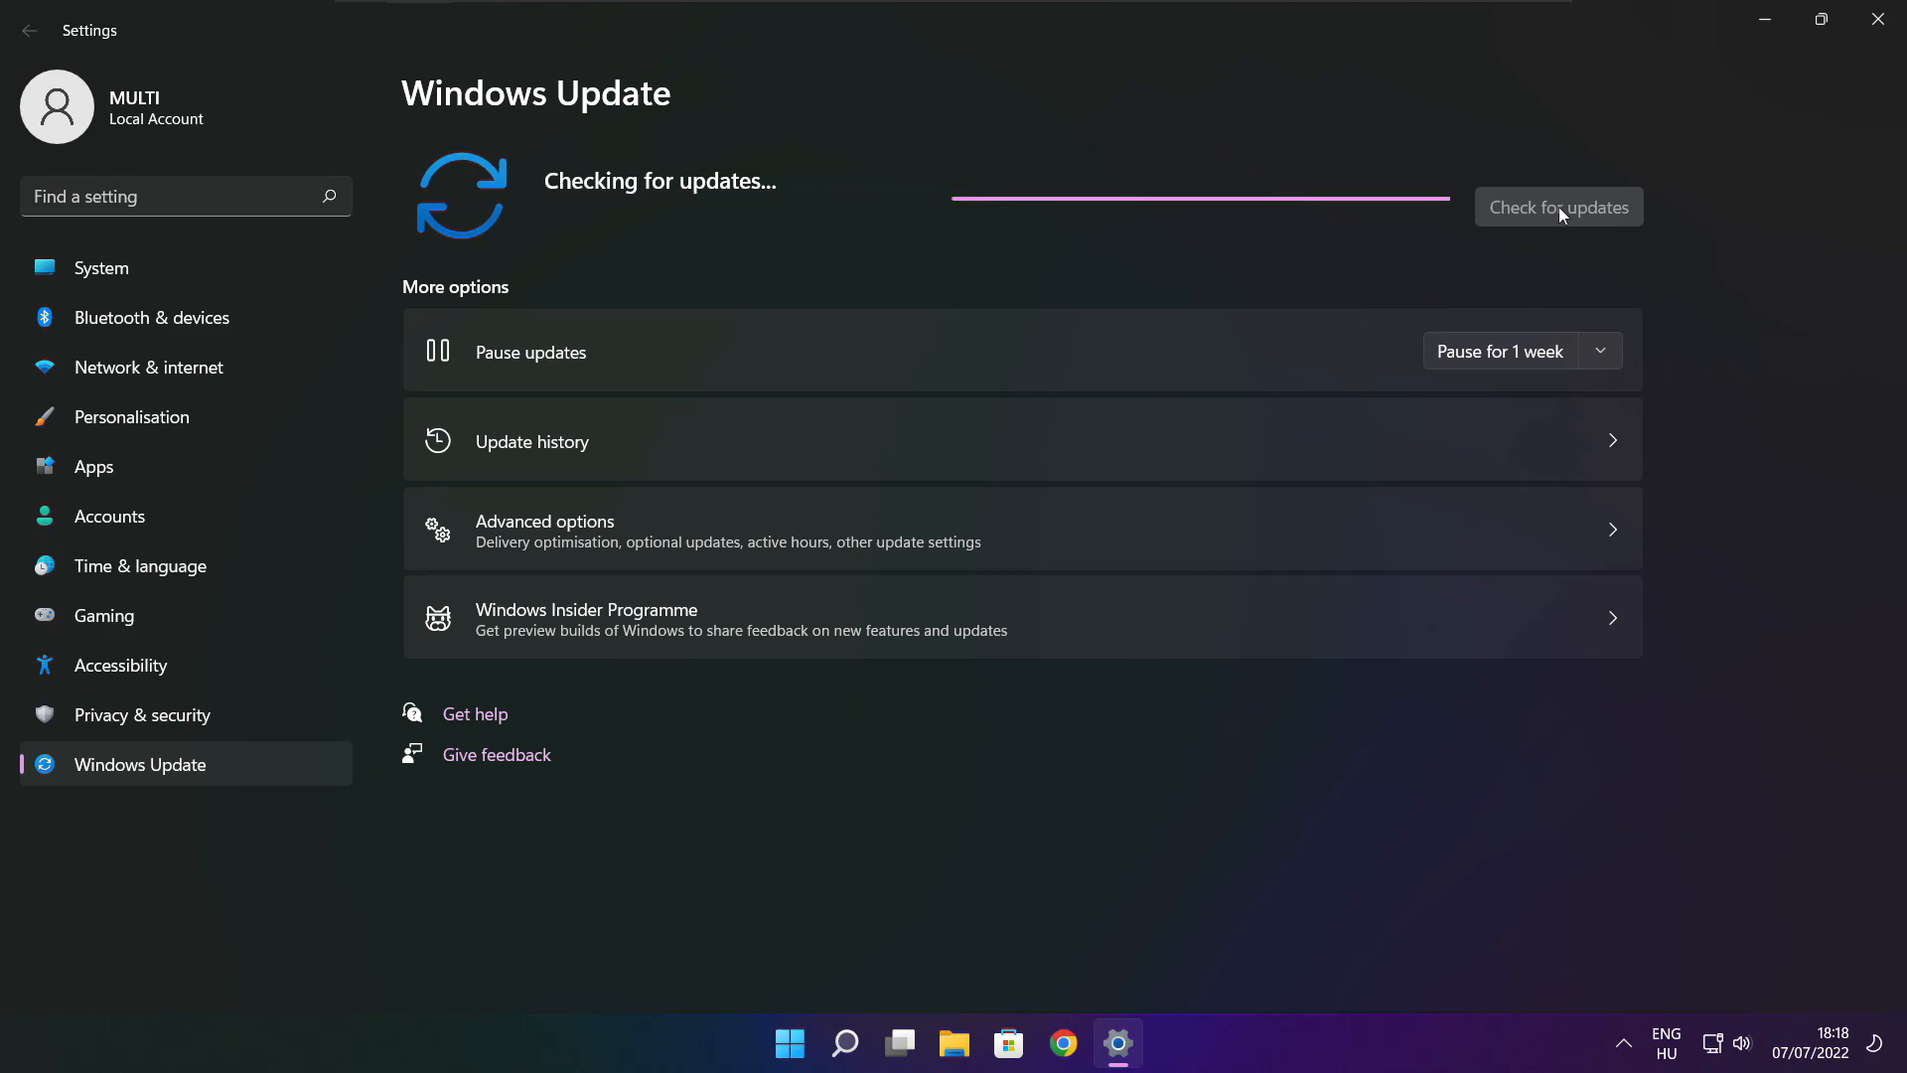
click(1558, 207)
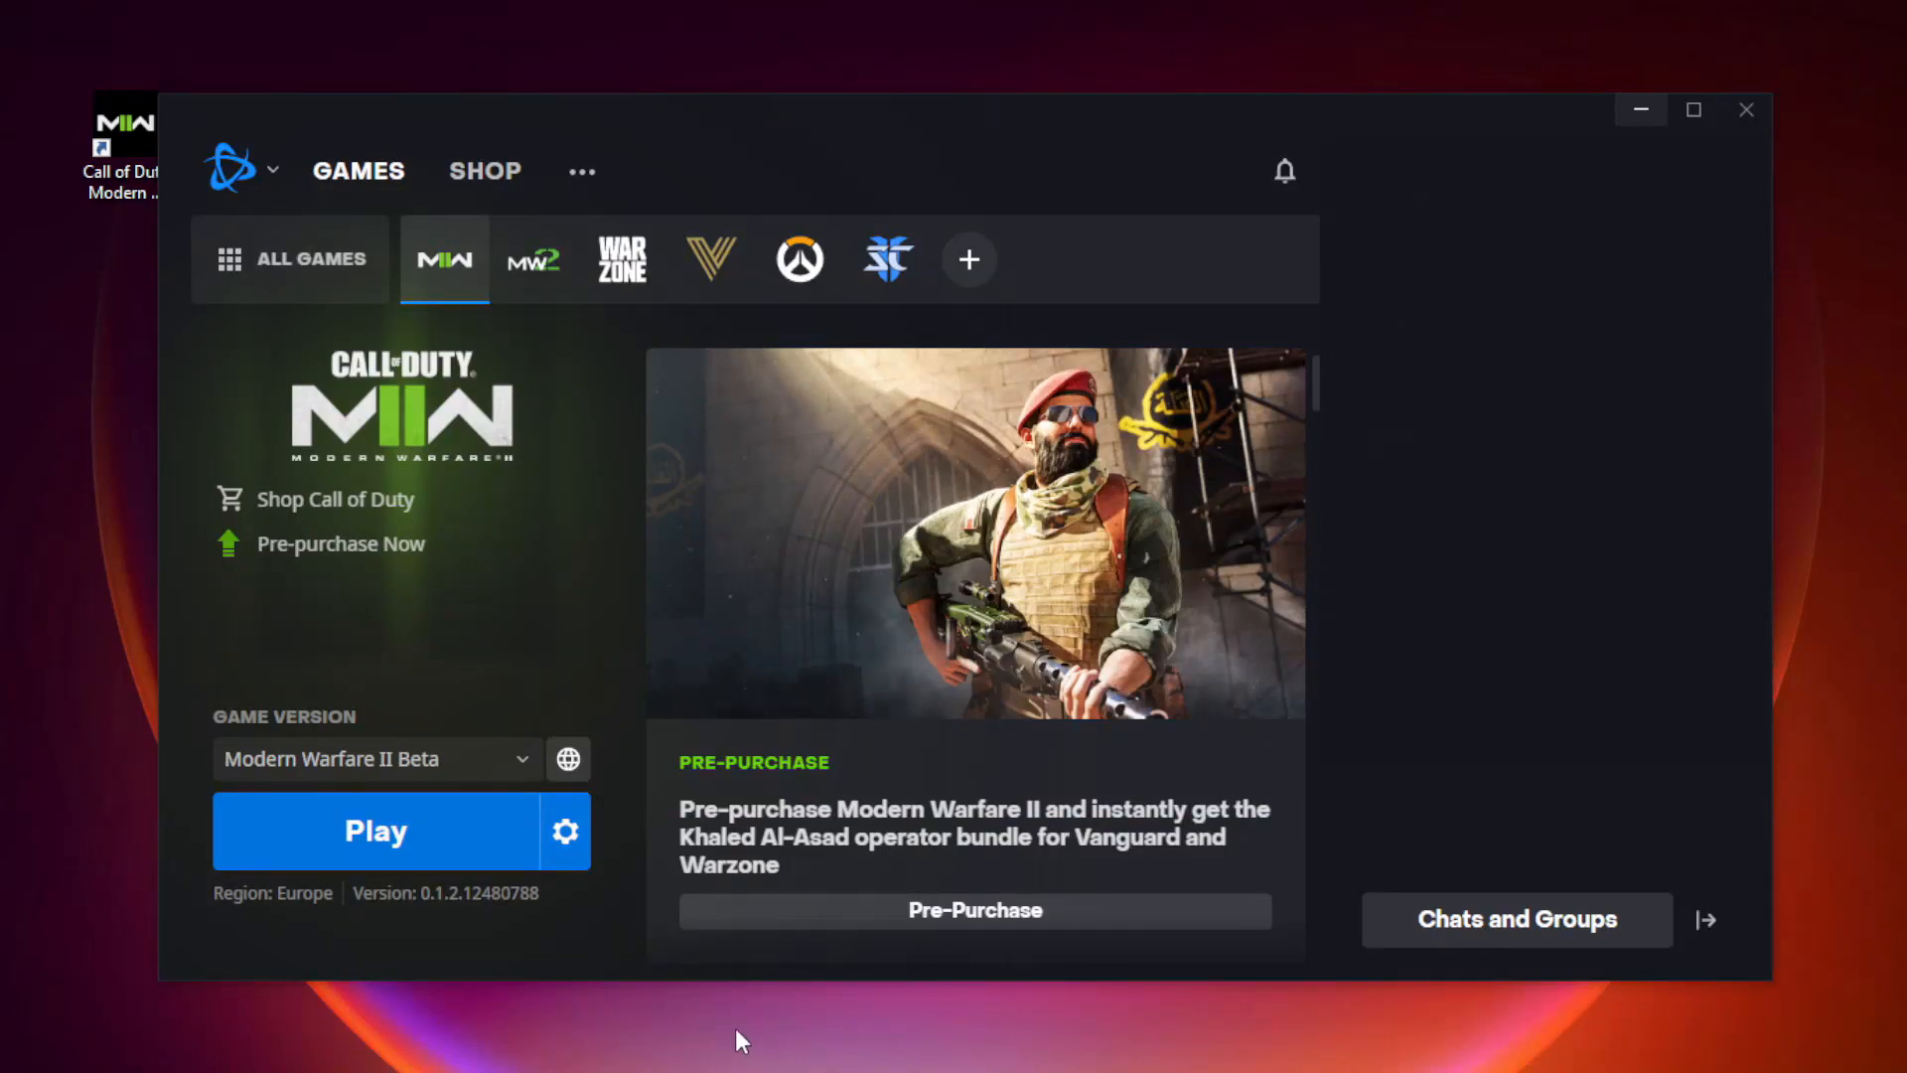
mouse_move(565, 831)
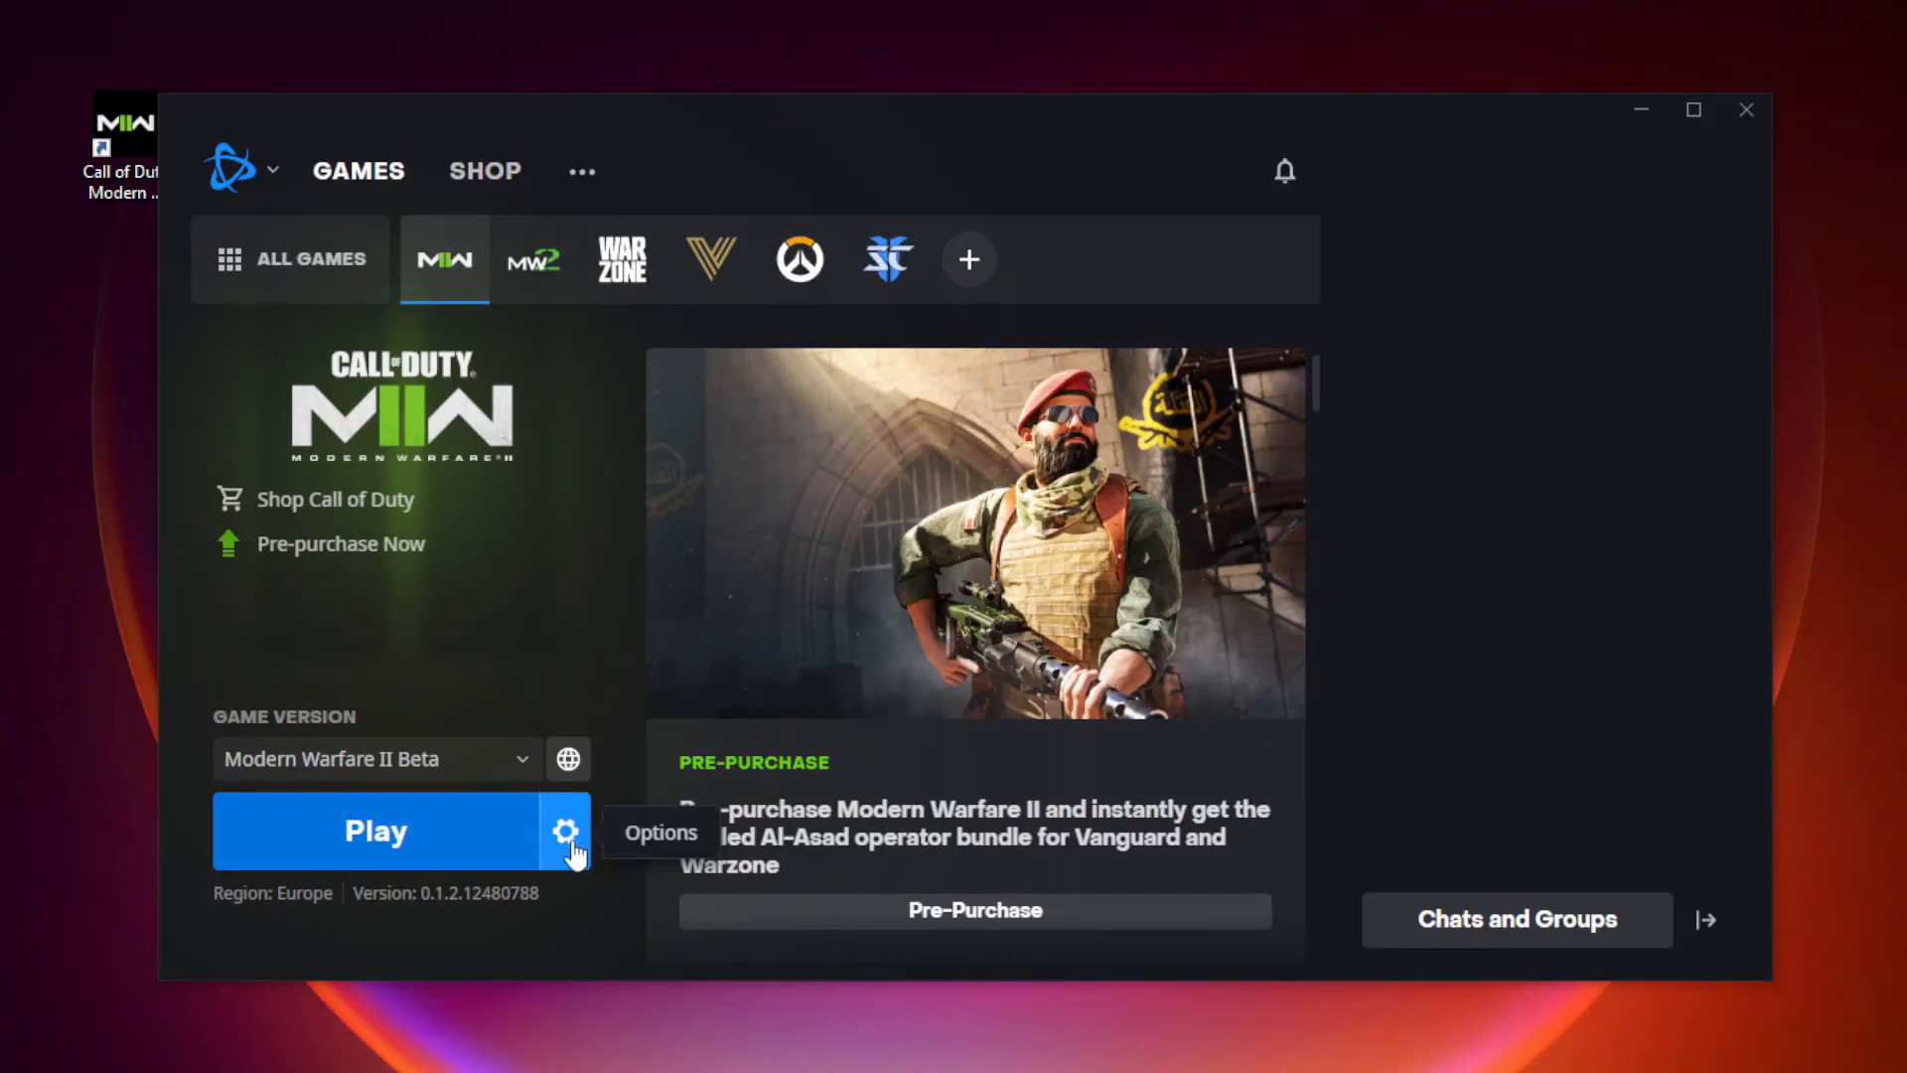
Step: Start a Scan and Repair of the Modern Warfare II Beta in Battle.net, then close the launcher
click(566, 830)
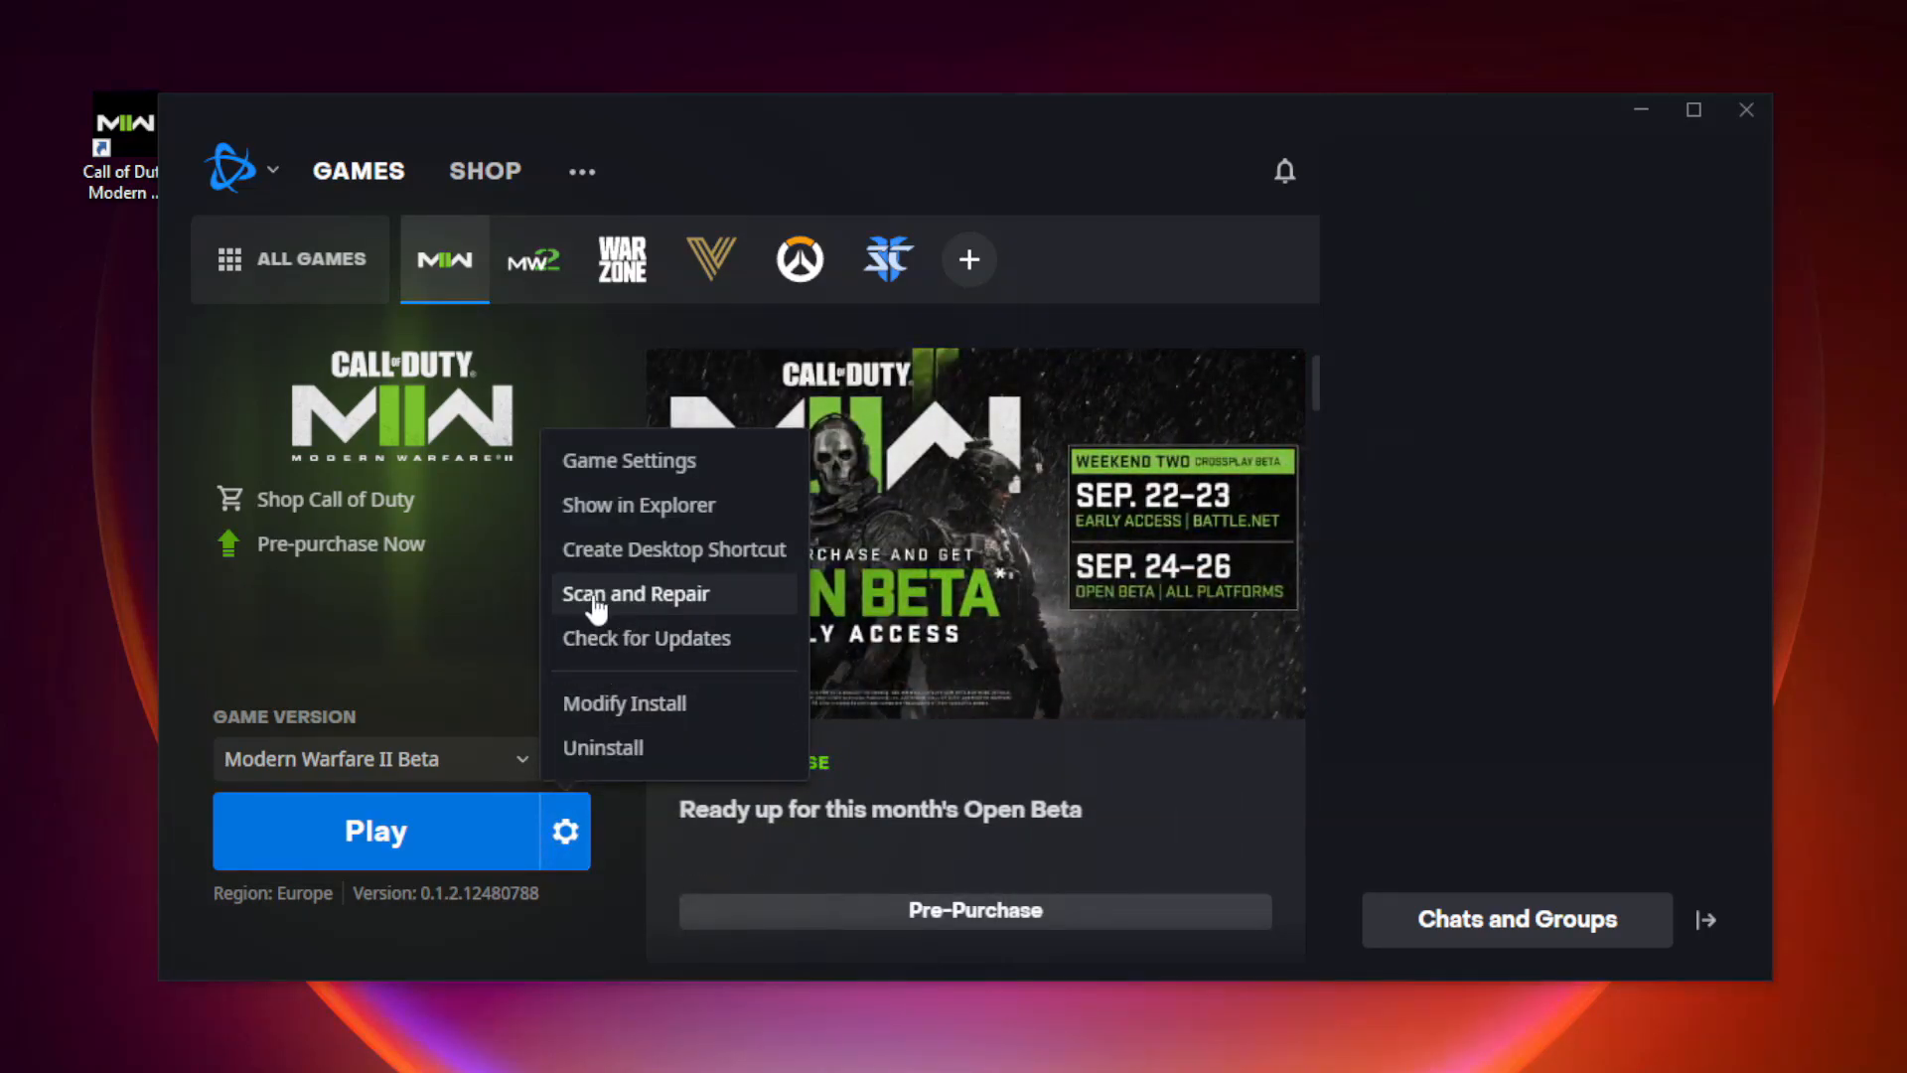
mouse_move(755, 604)
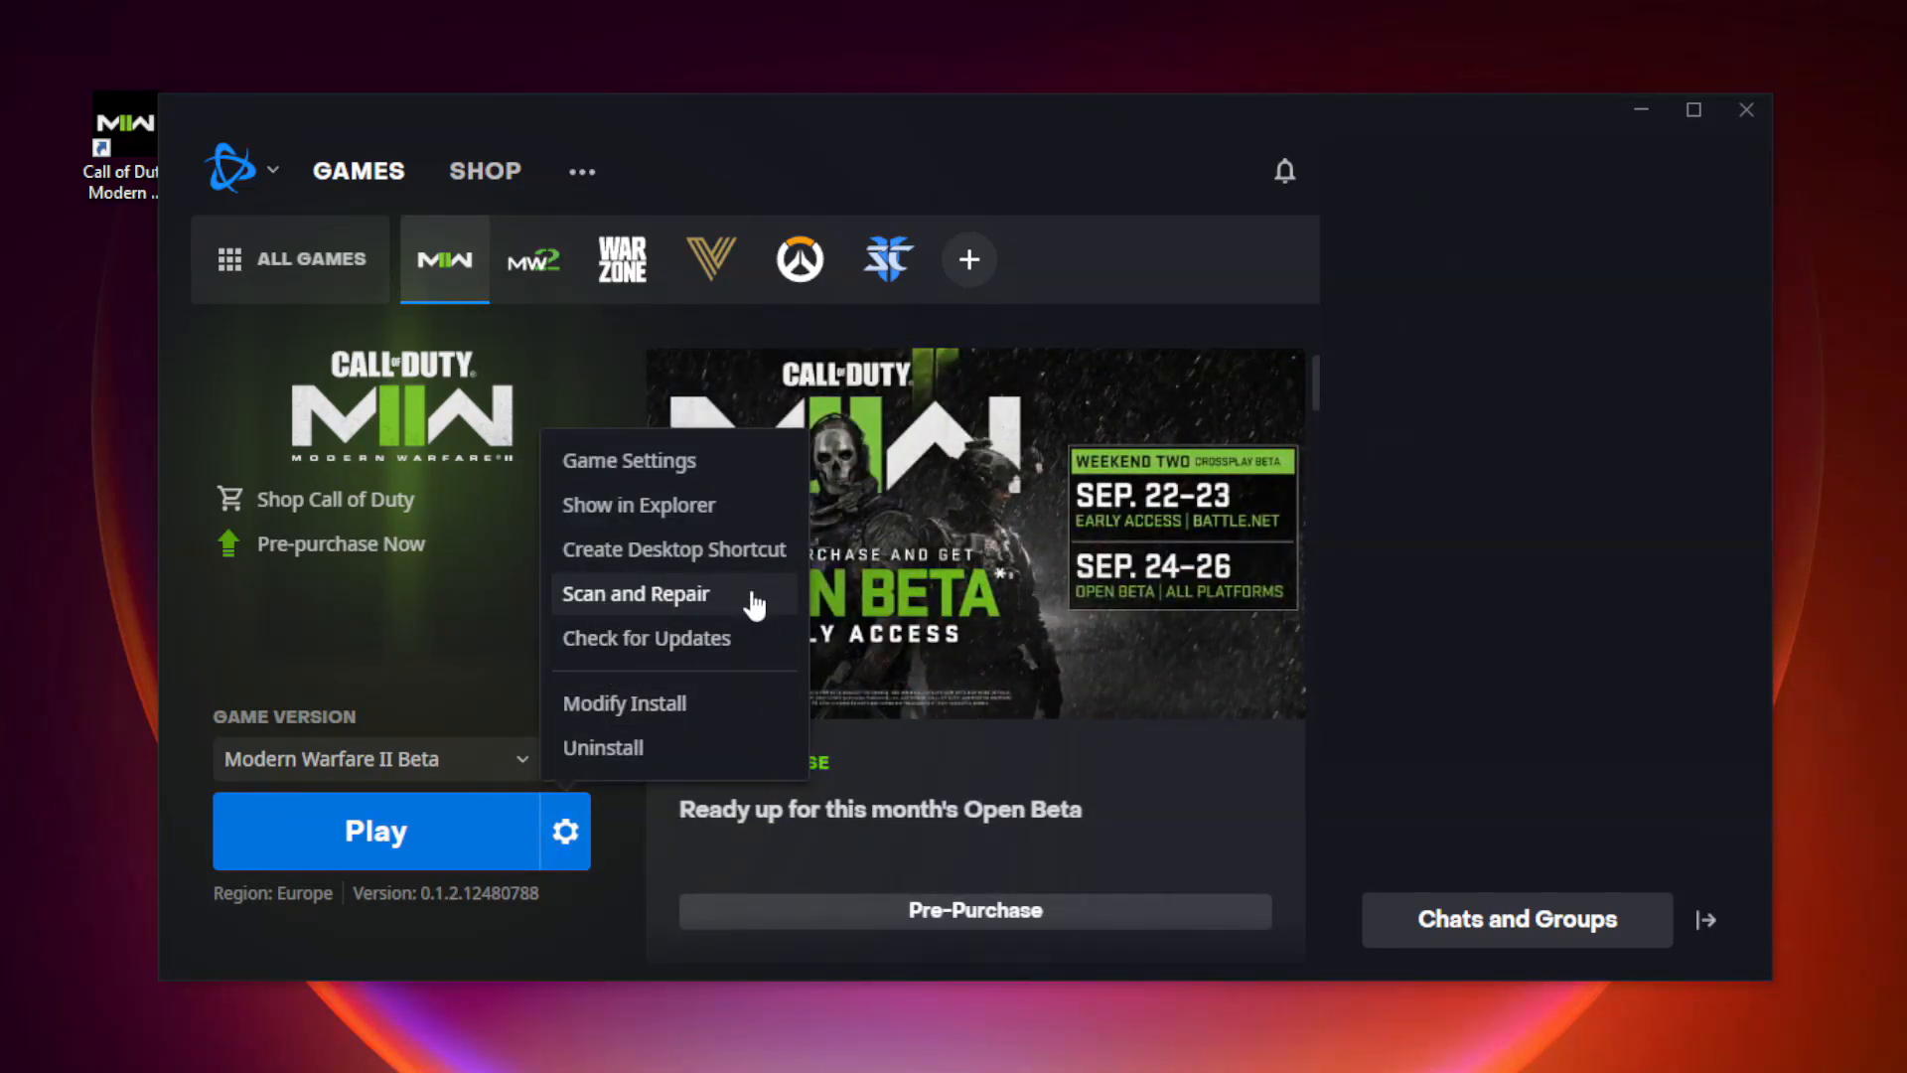
click(636, 594)
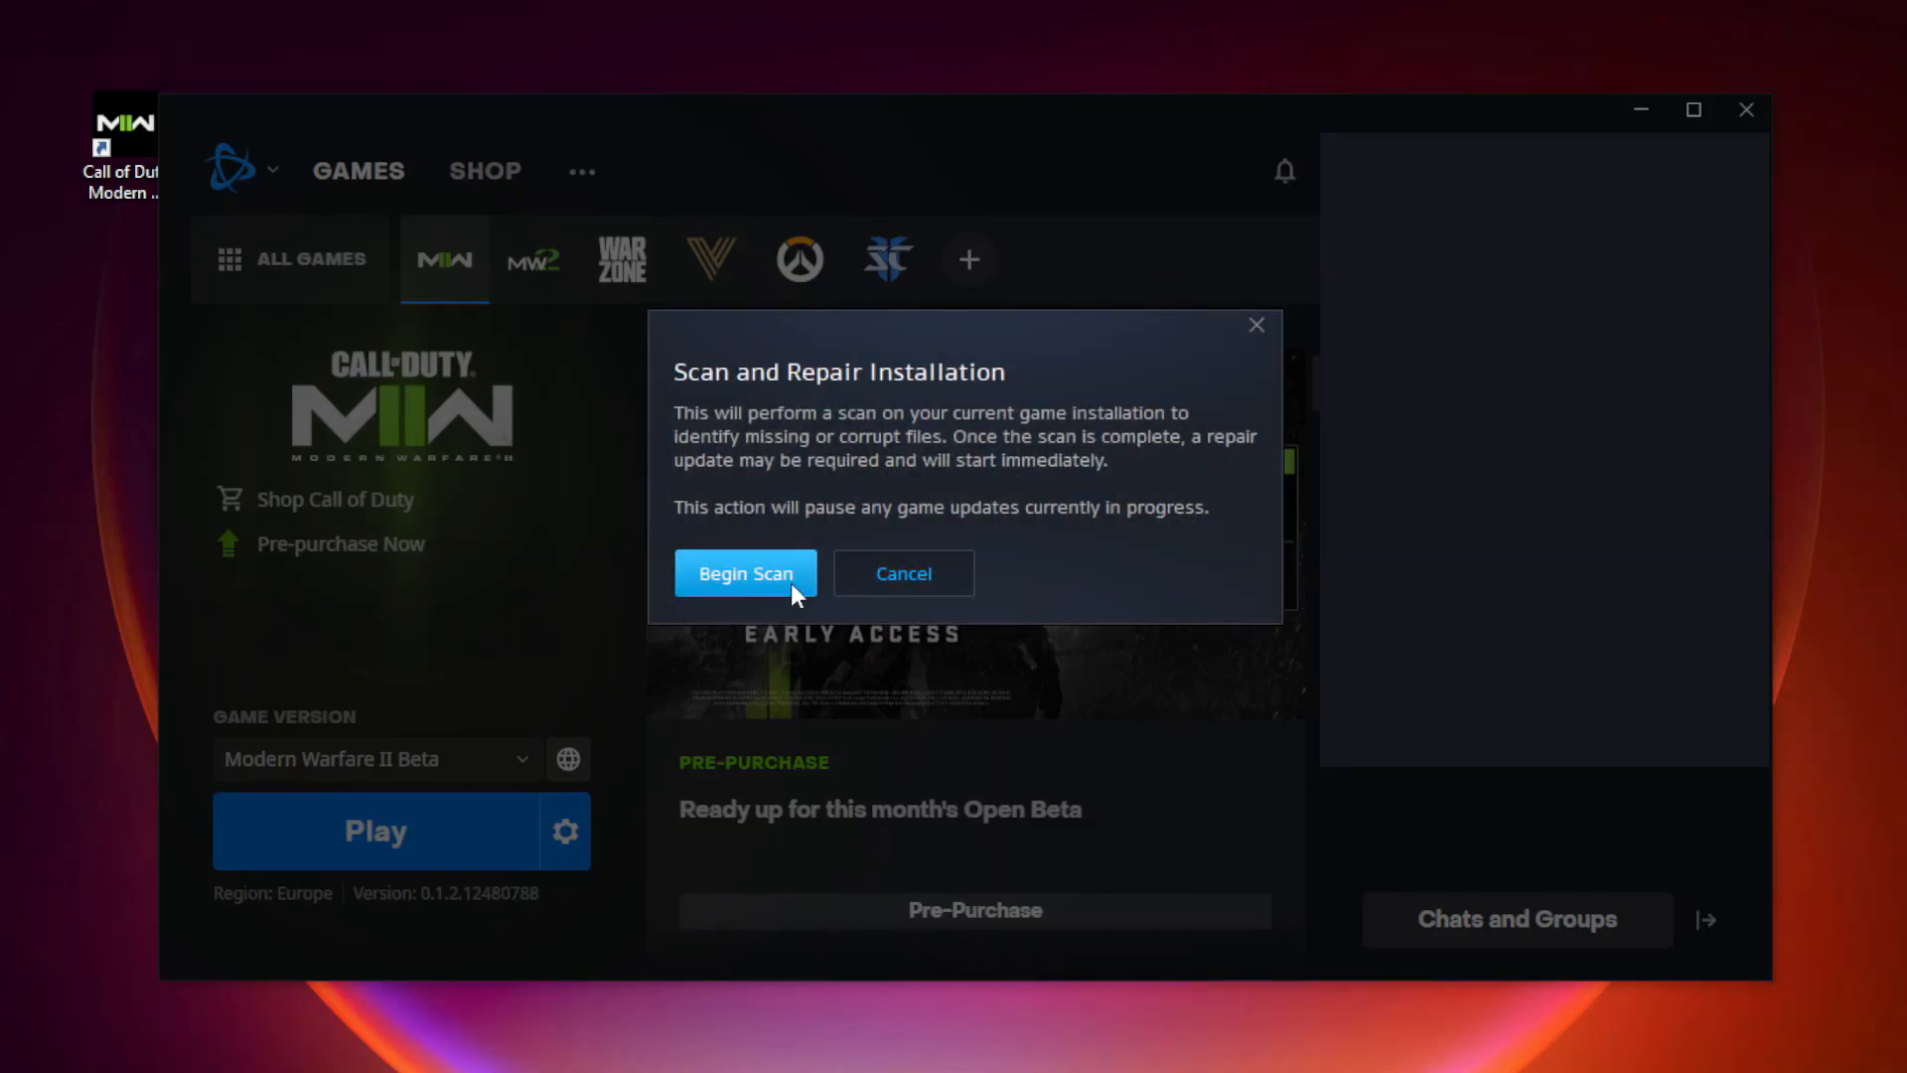
click(745, 572)
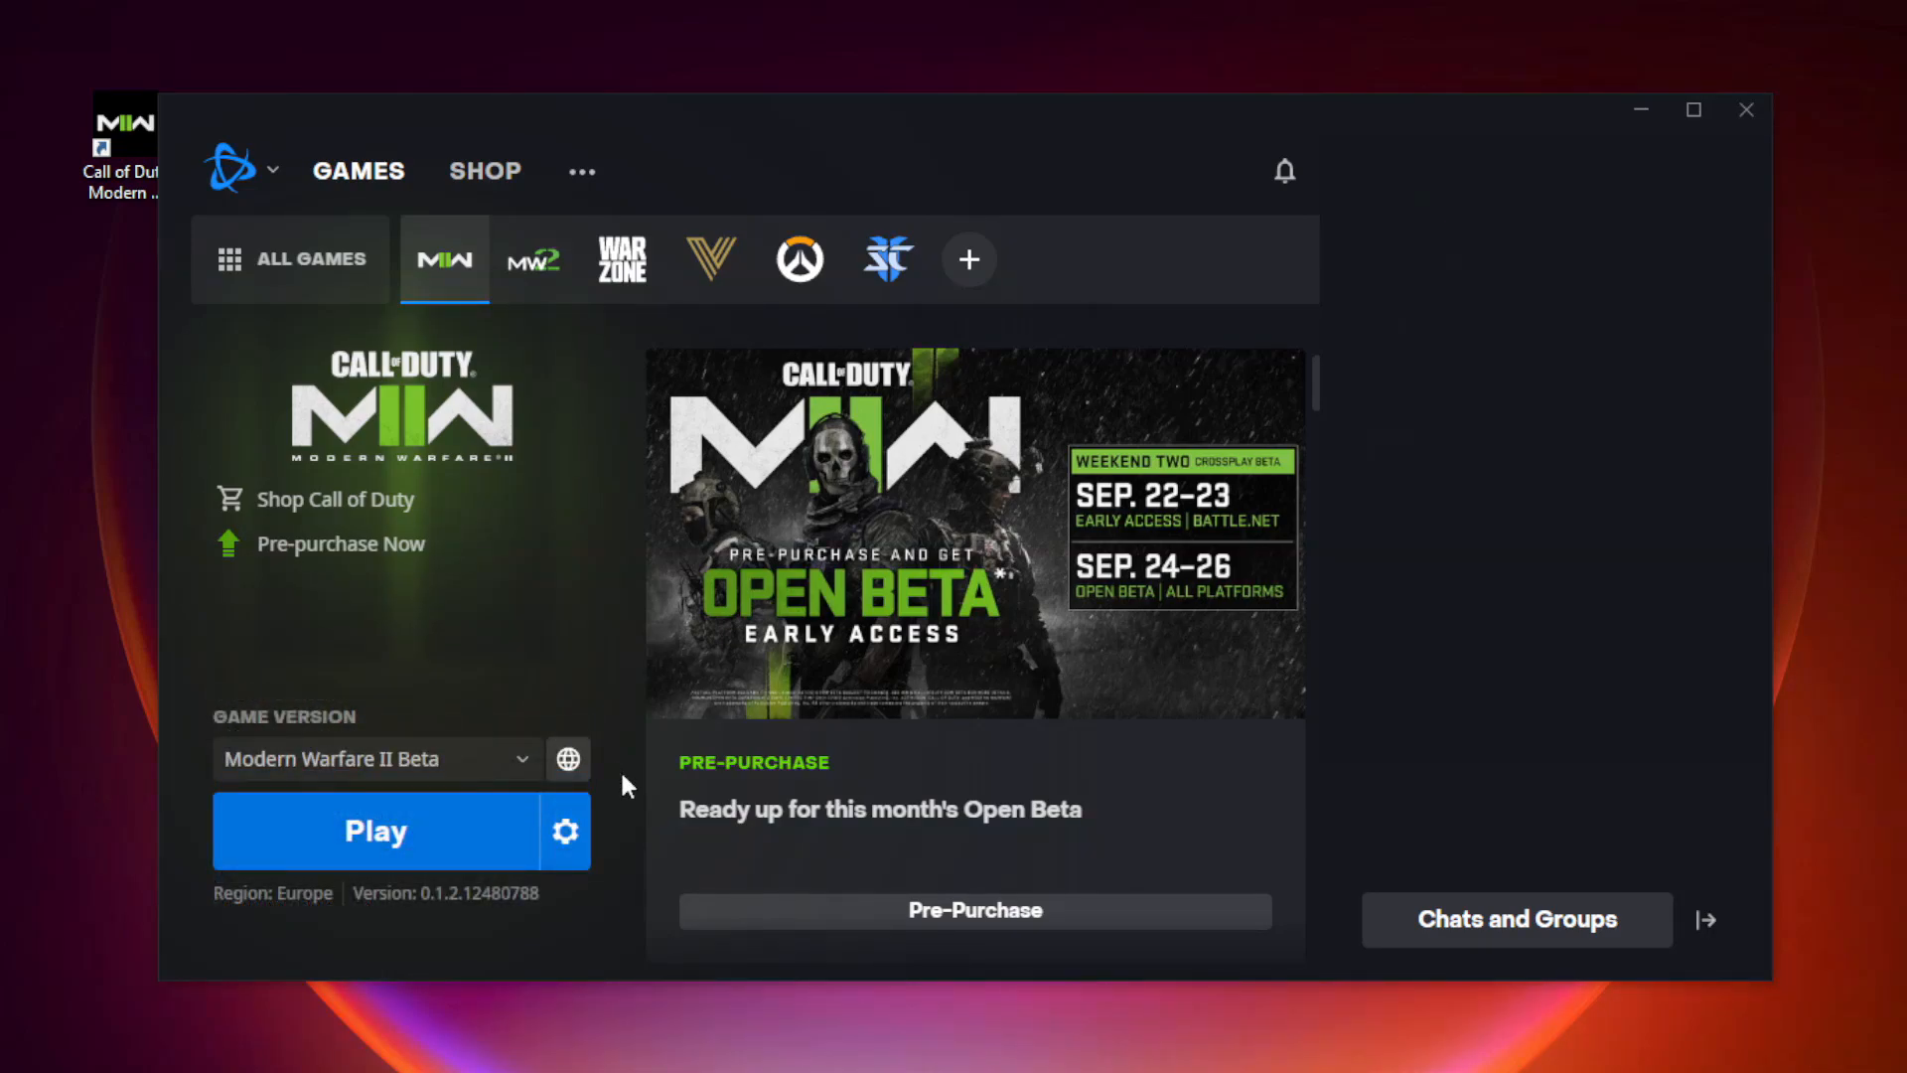
click(1746, 109)
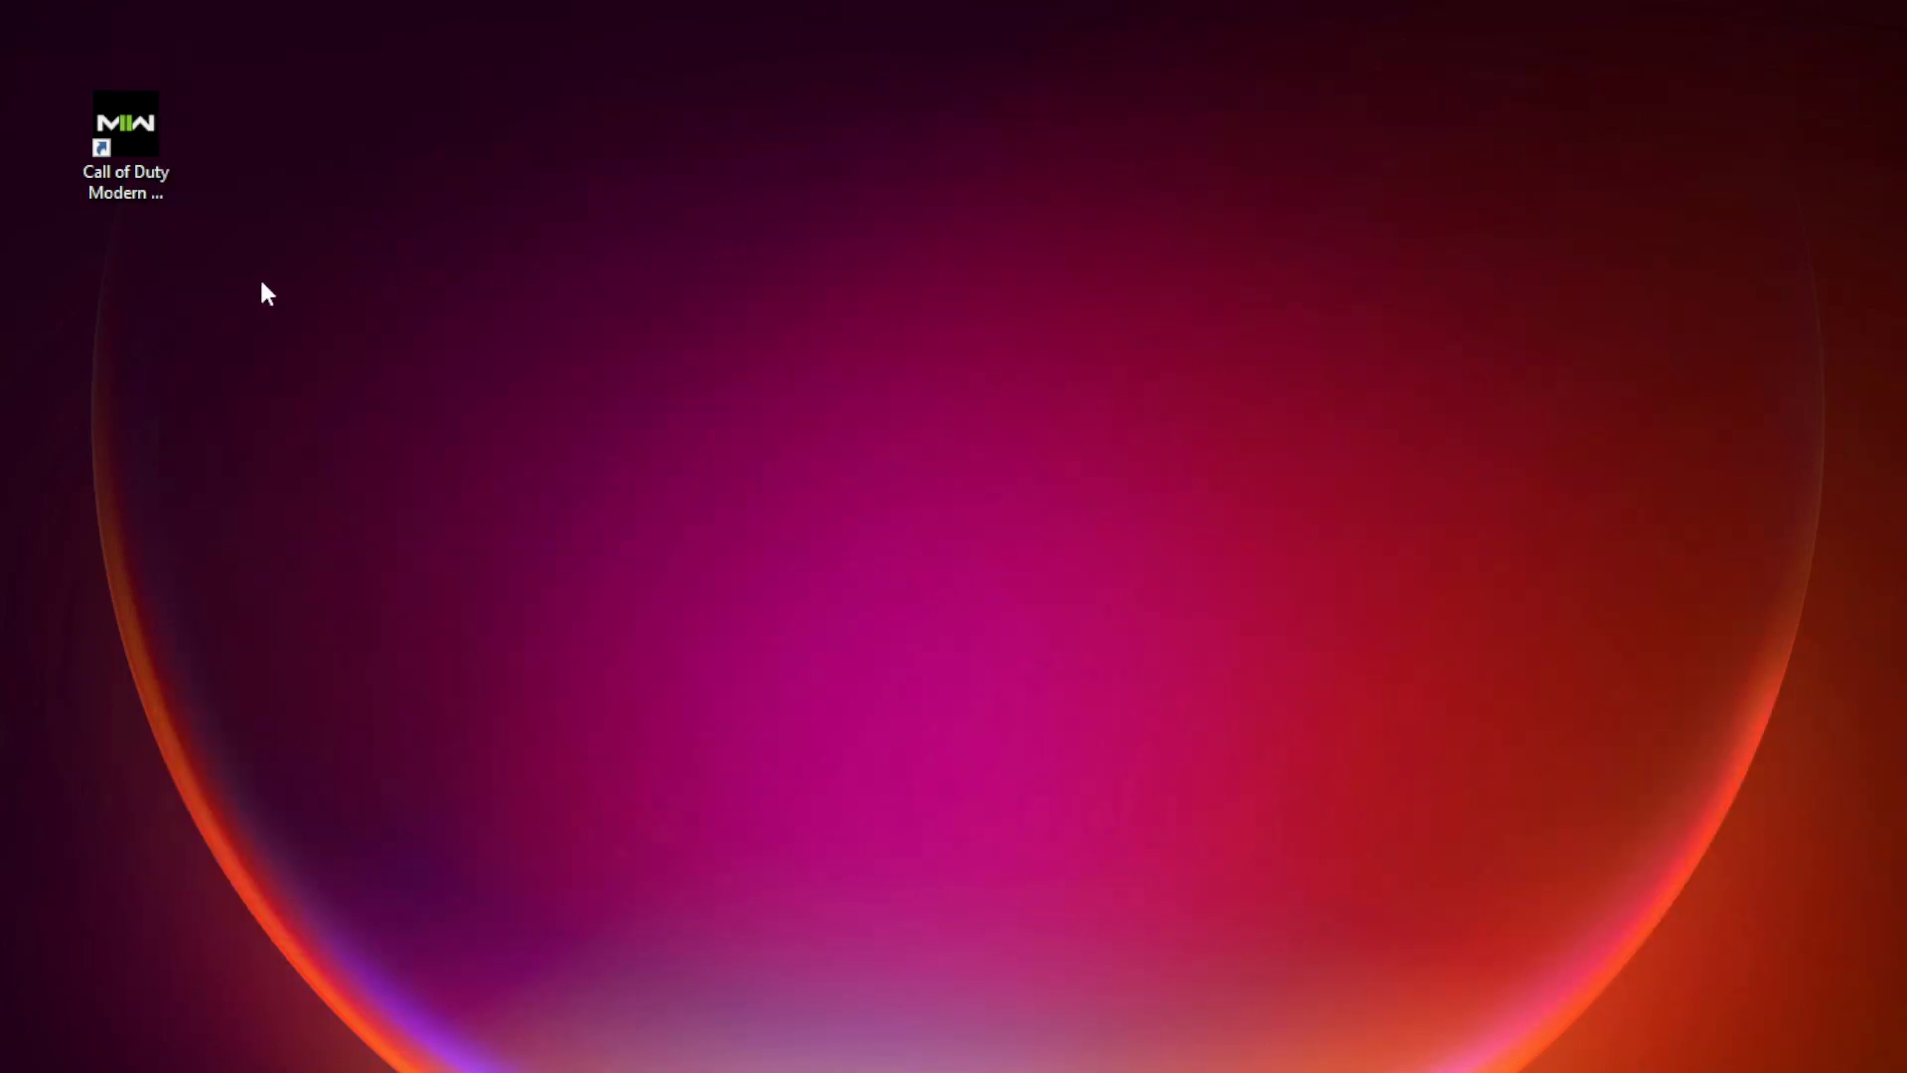
mouse_move(125, 121)
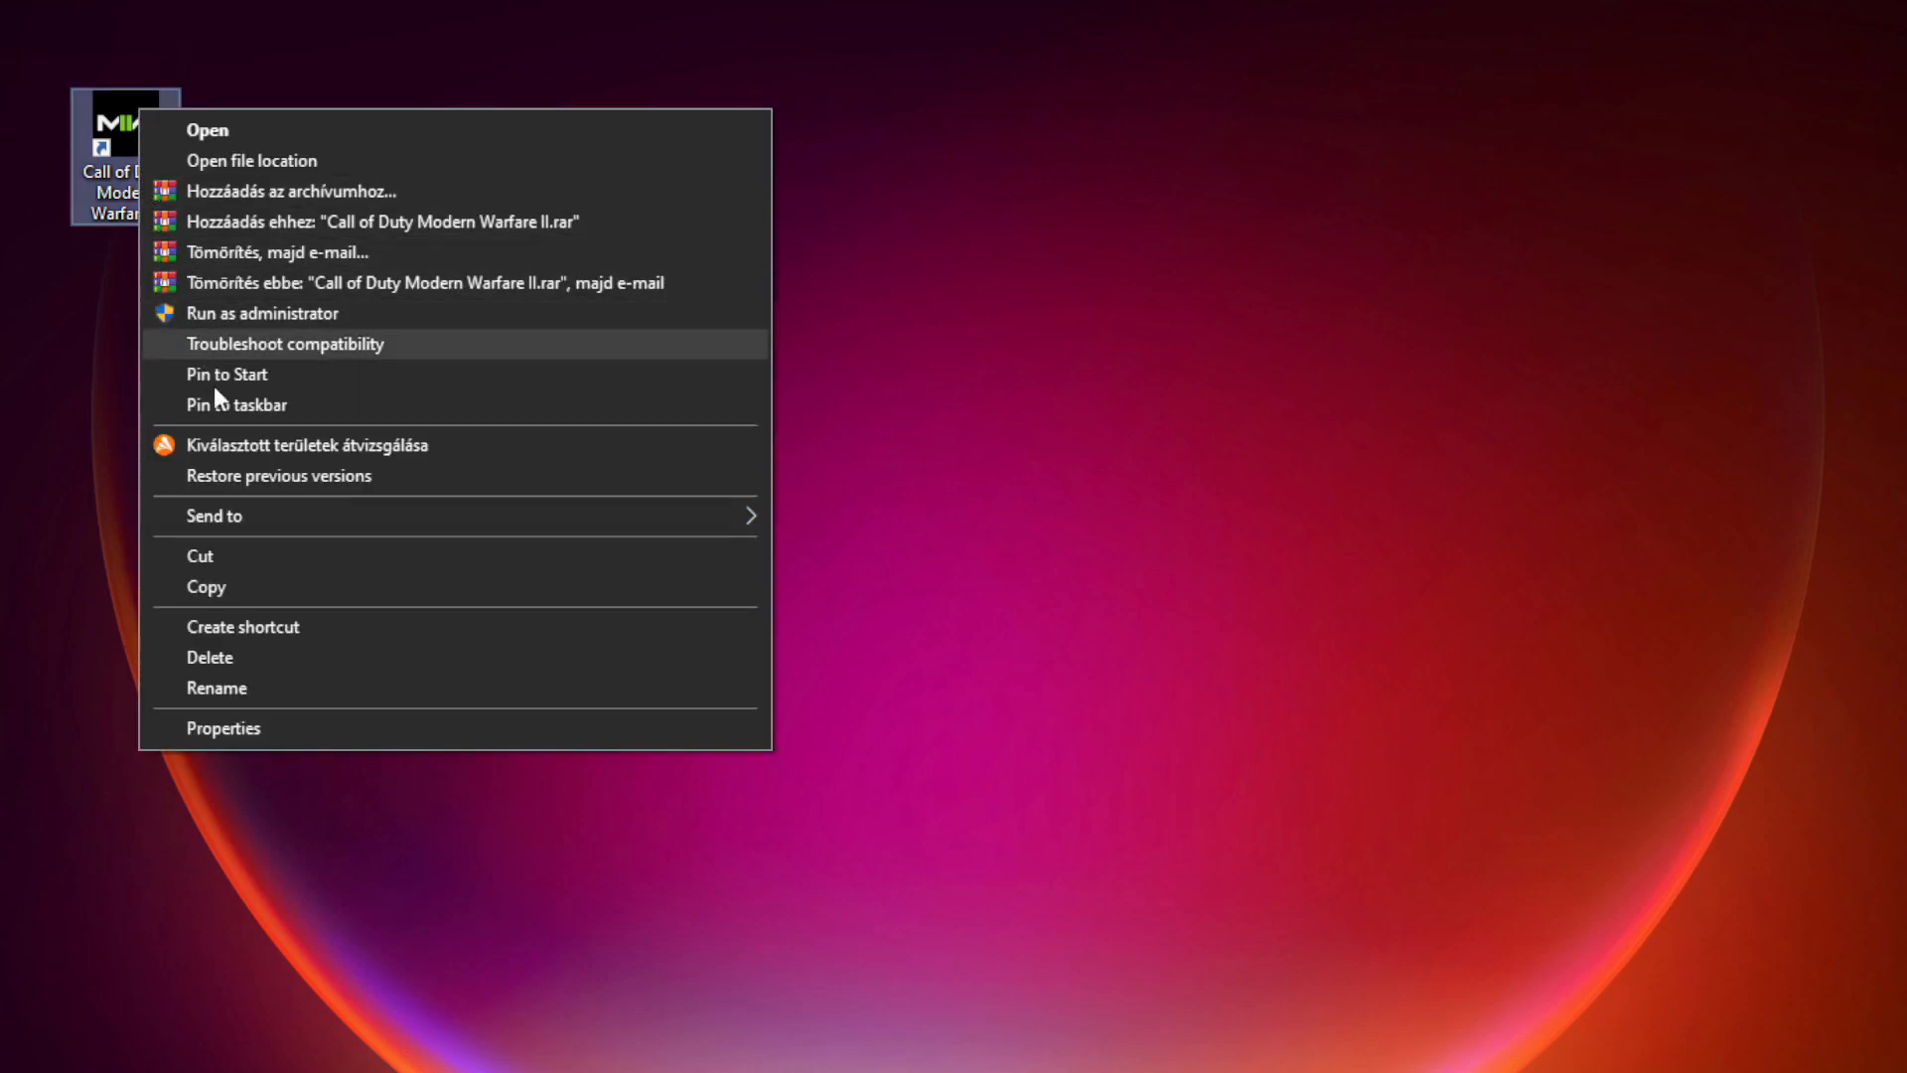
mouse_move(485, 733)
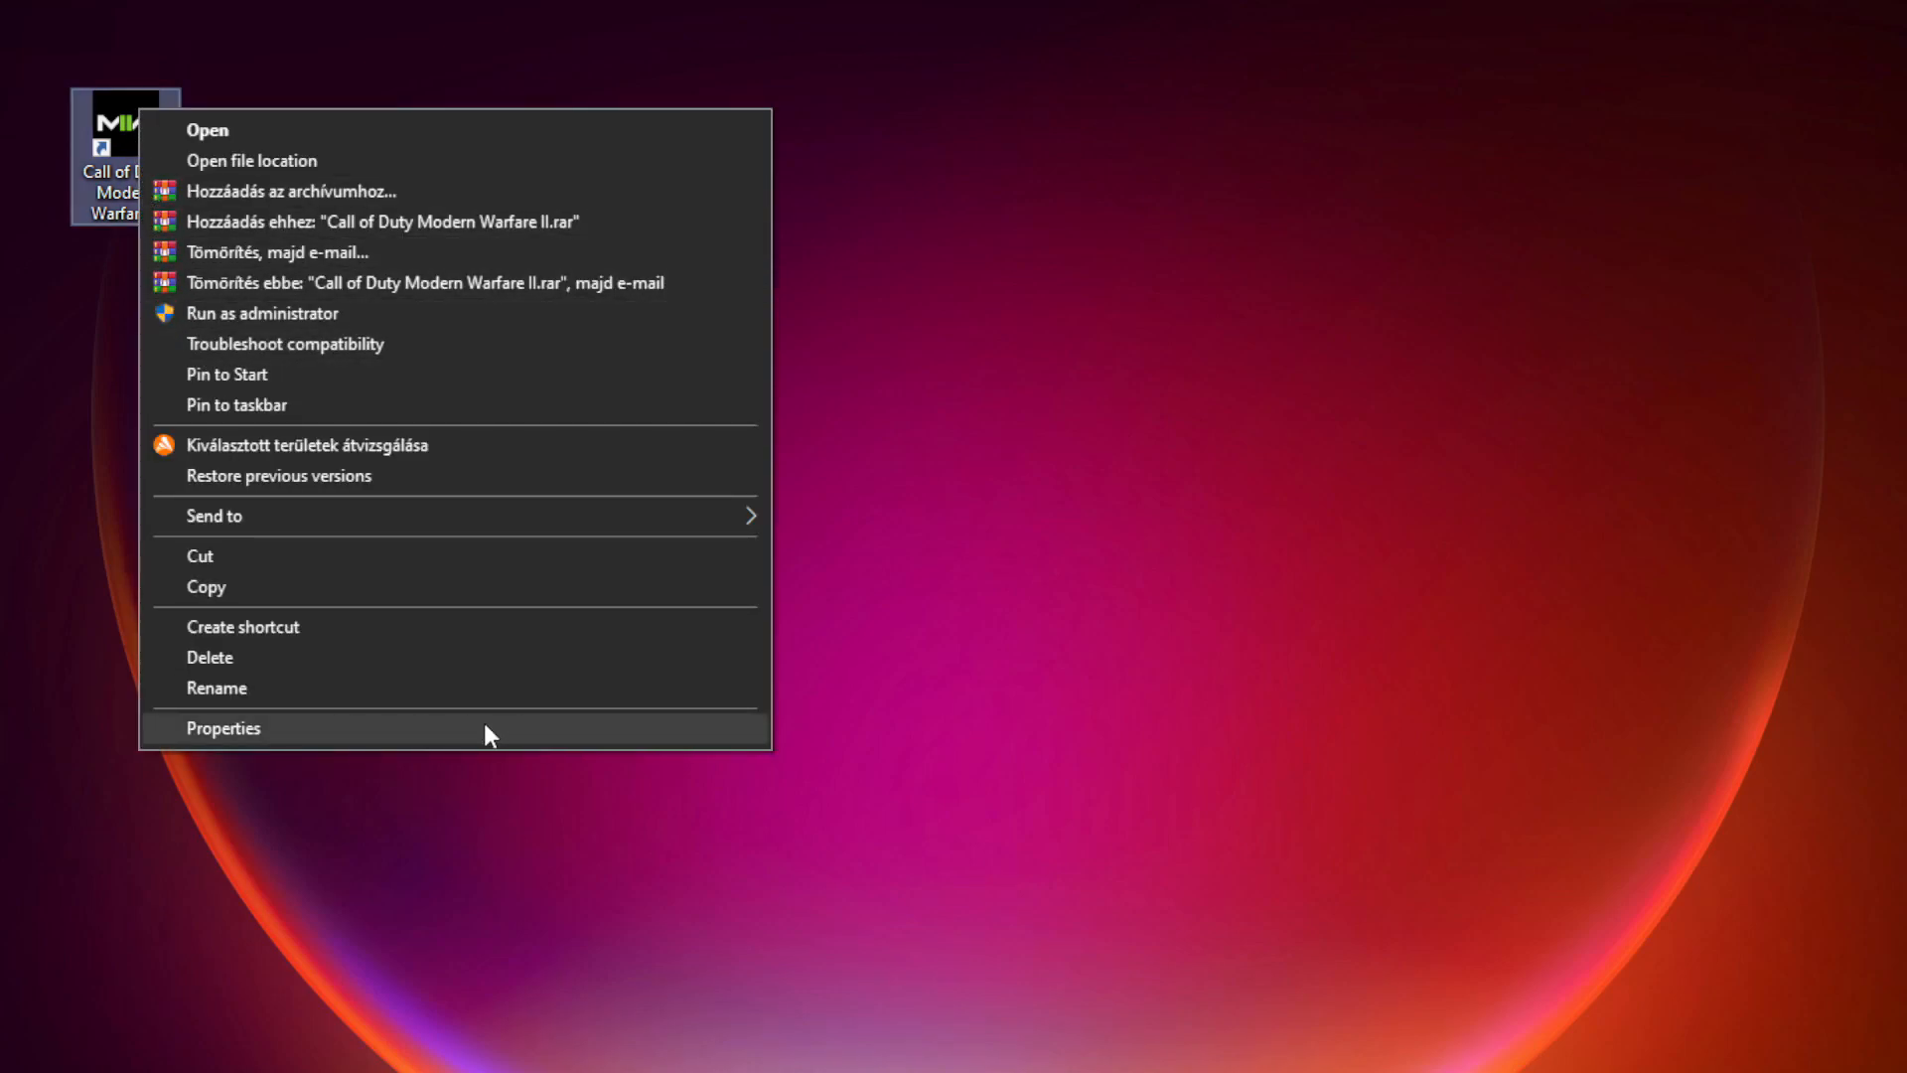
Step: Bring up the Call of Duty shortcut's Properties dialog and centre it on screen
click(223, 728)
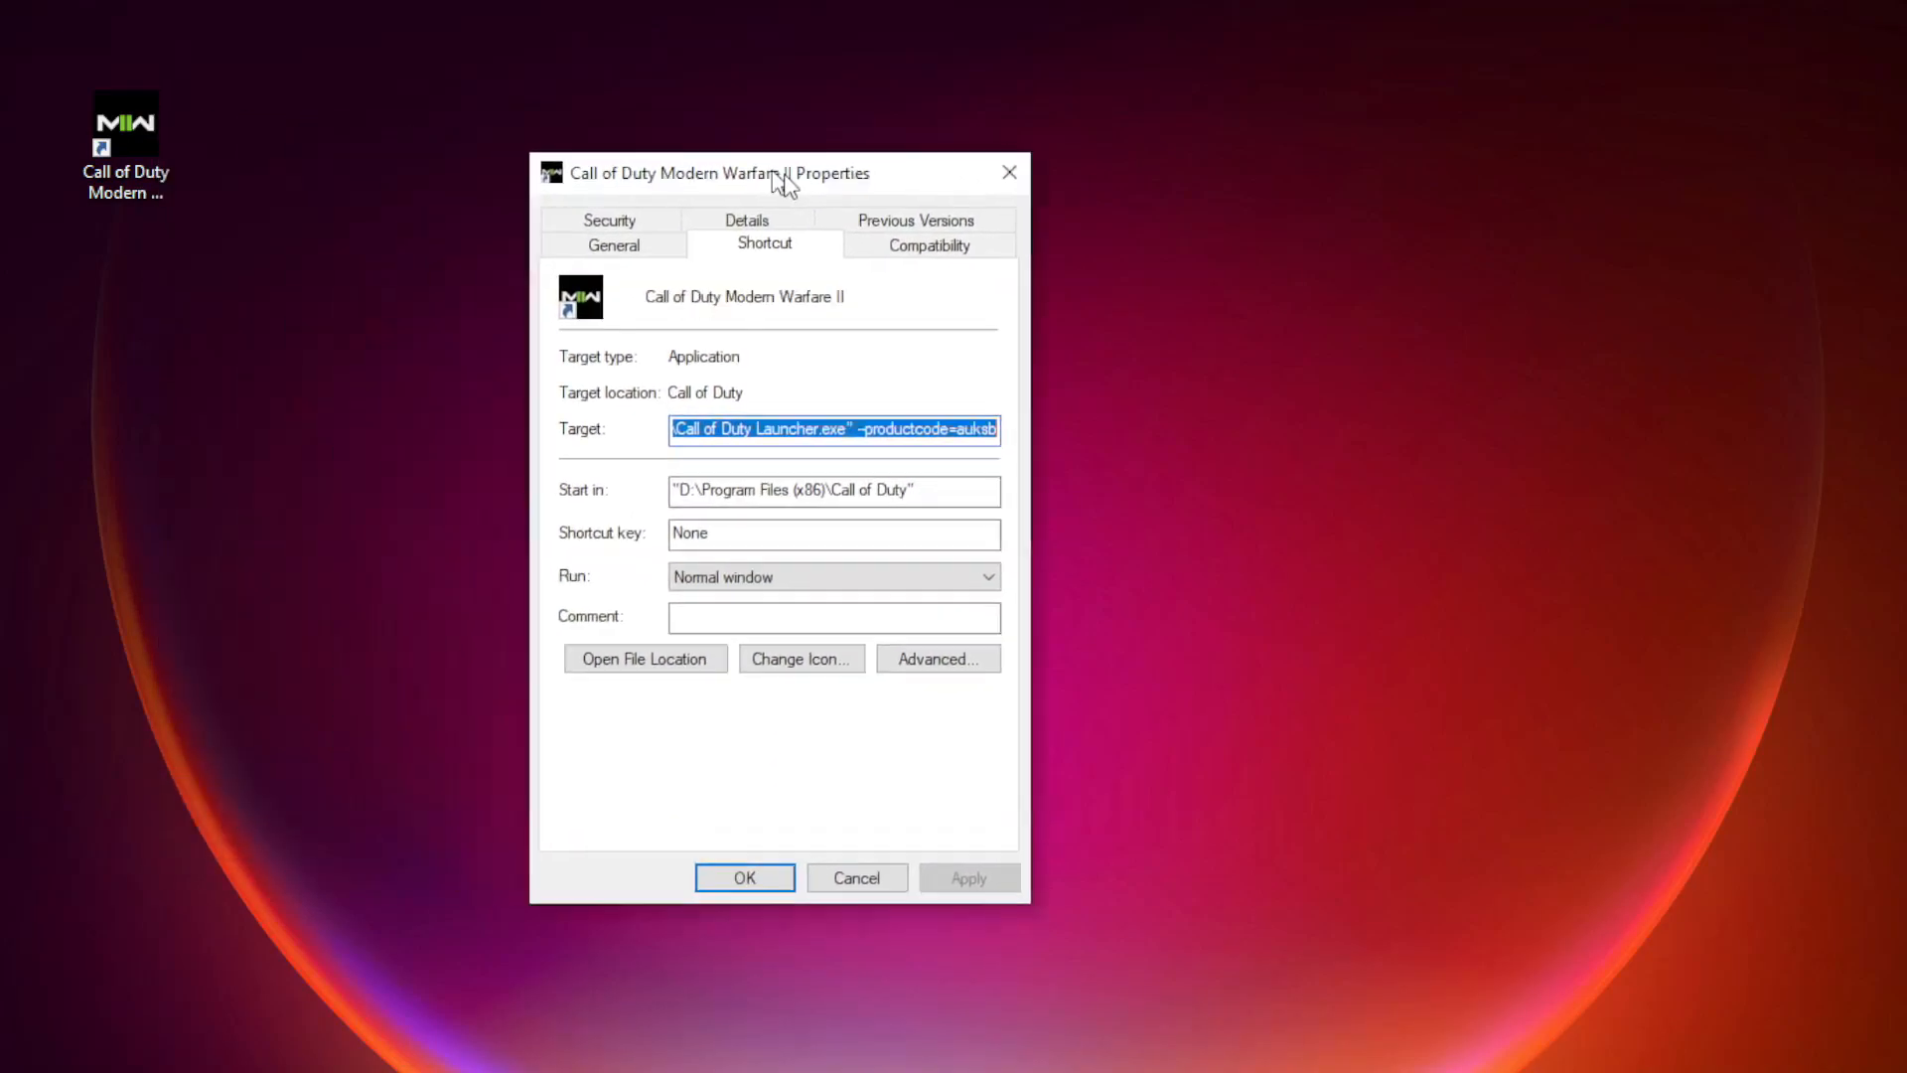
drag(717, 173, 870, 180)
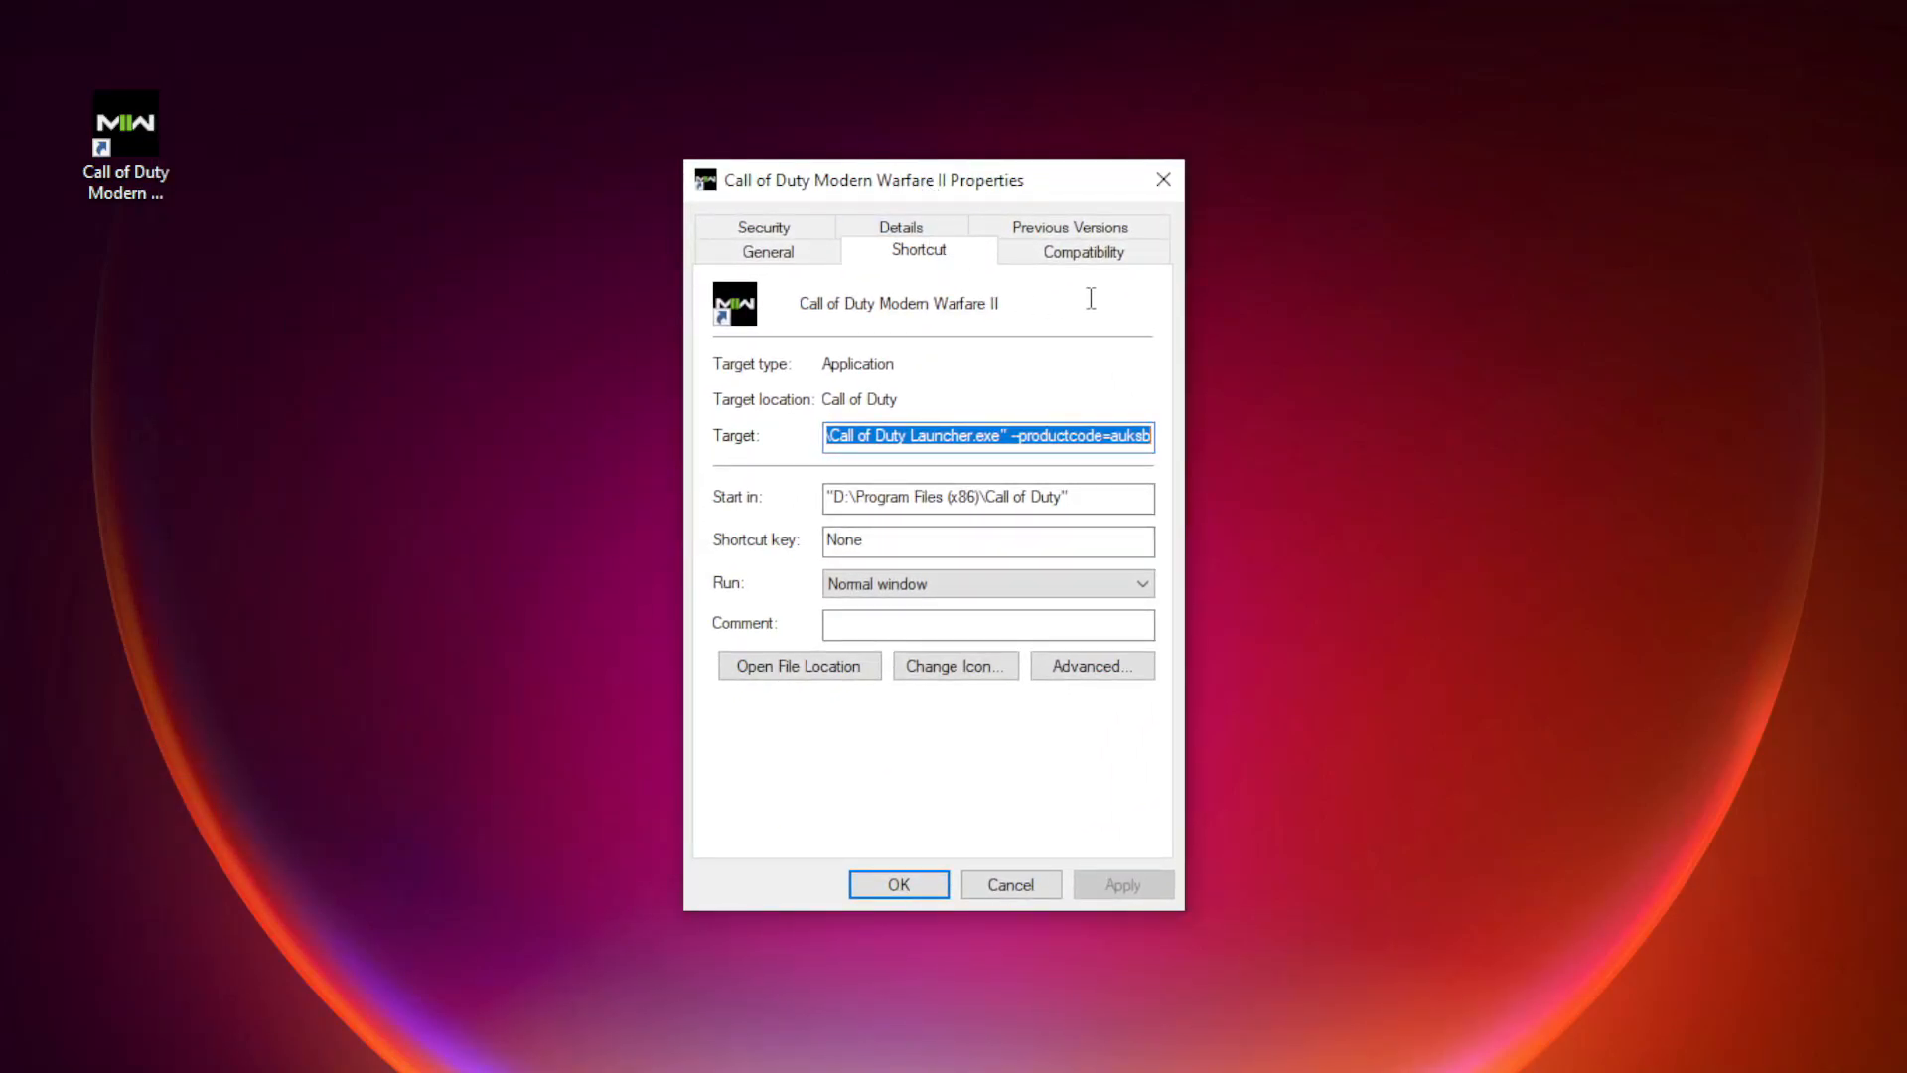
mouse_move(1082, 252)
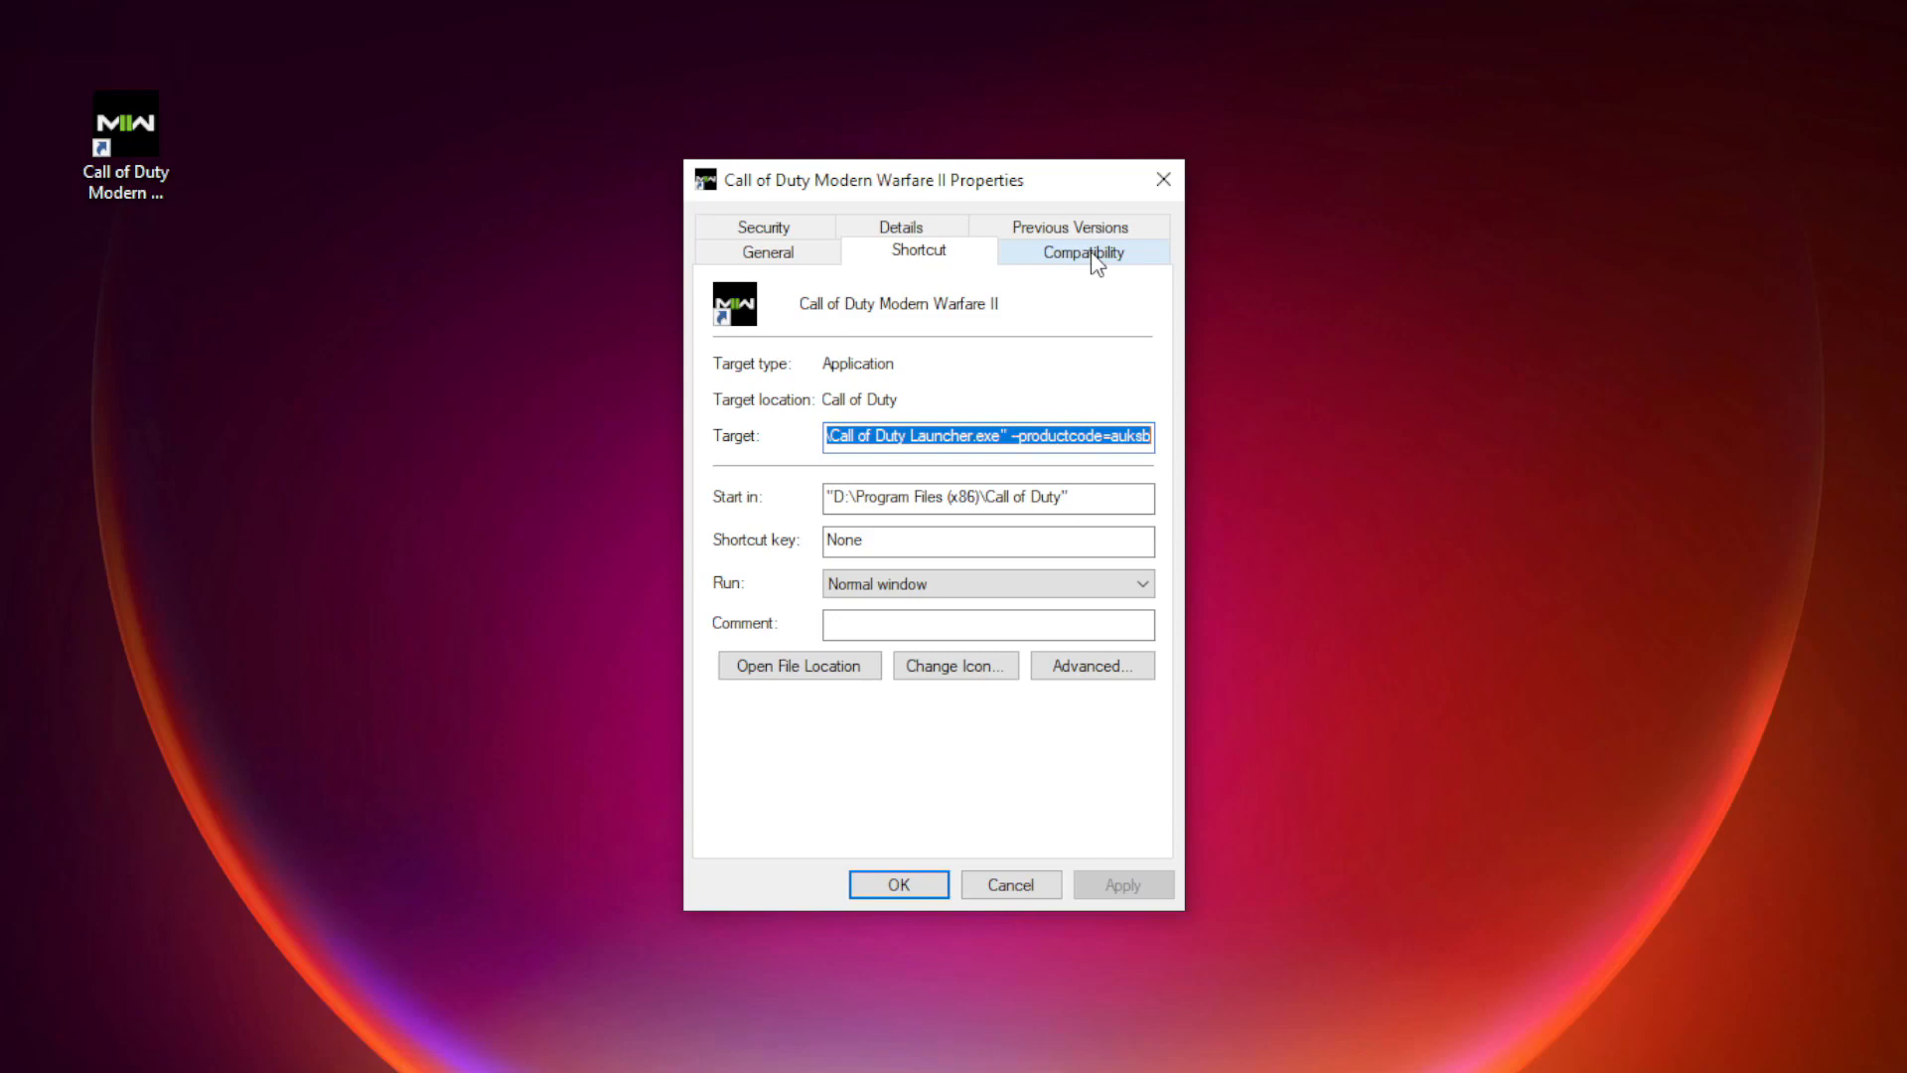
Step: Set the shortcut to Windows 8 compatibility, fullscreen optimizations disabled, run as administrator, and apply
click(1081, 250)
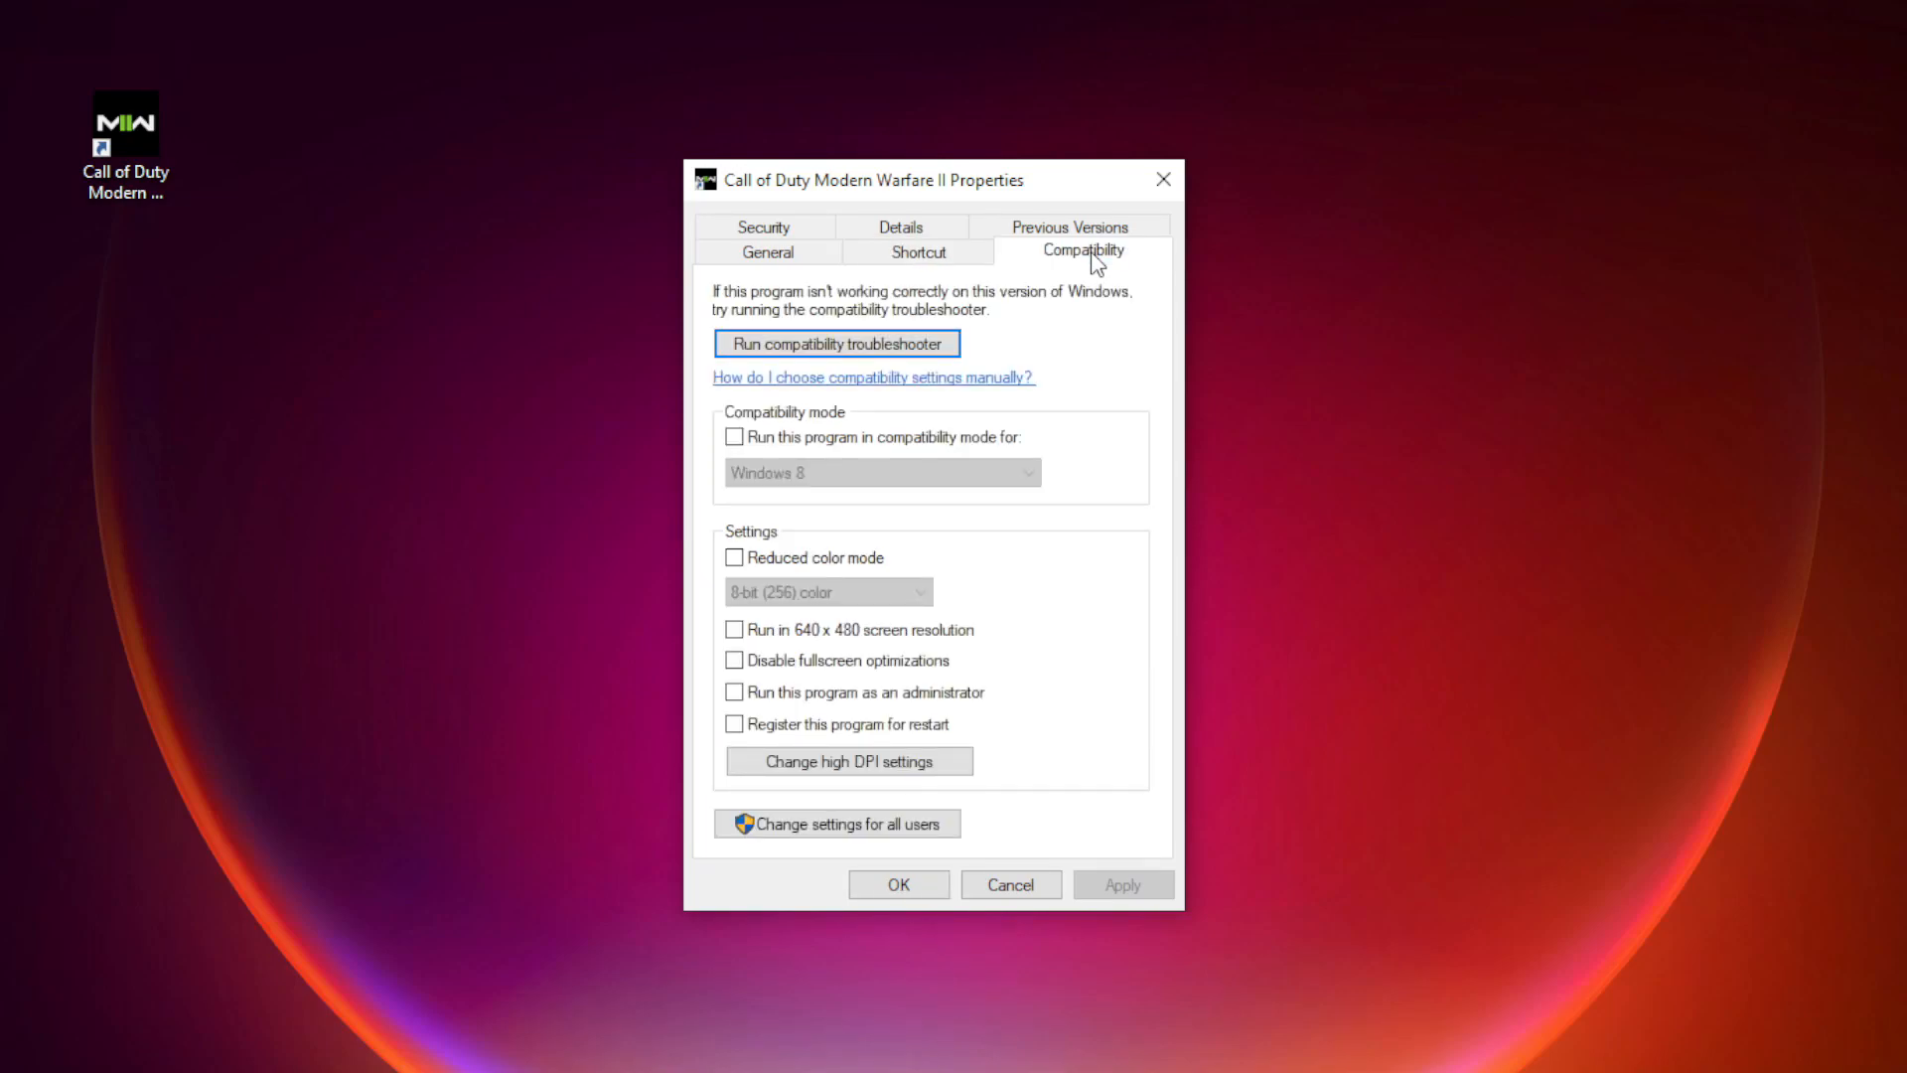
mouse_move(874, 449)
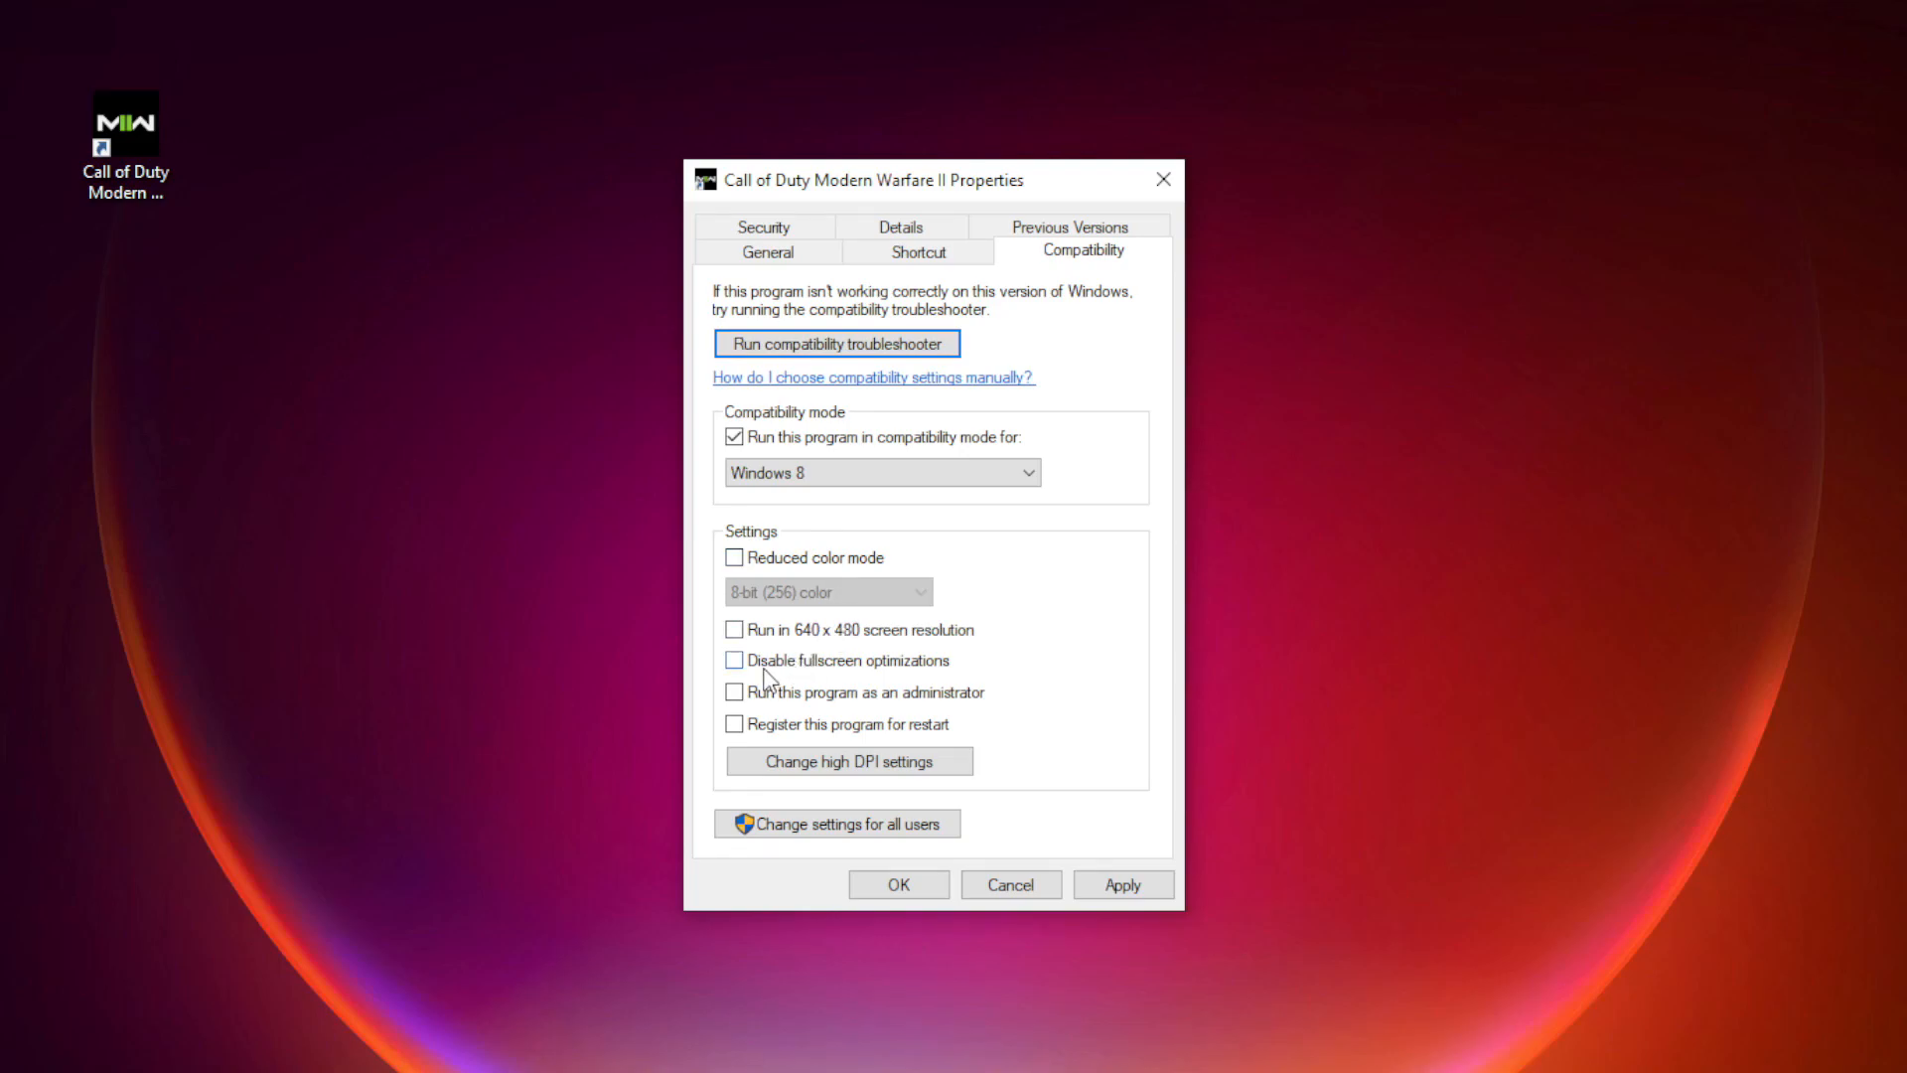
click(733, 660)
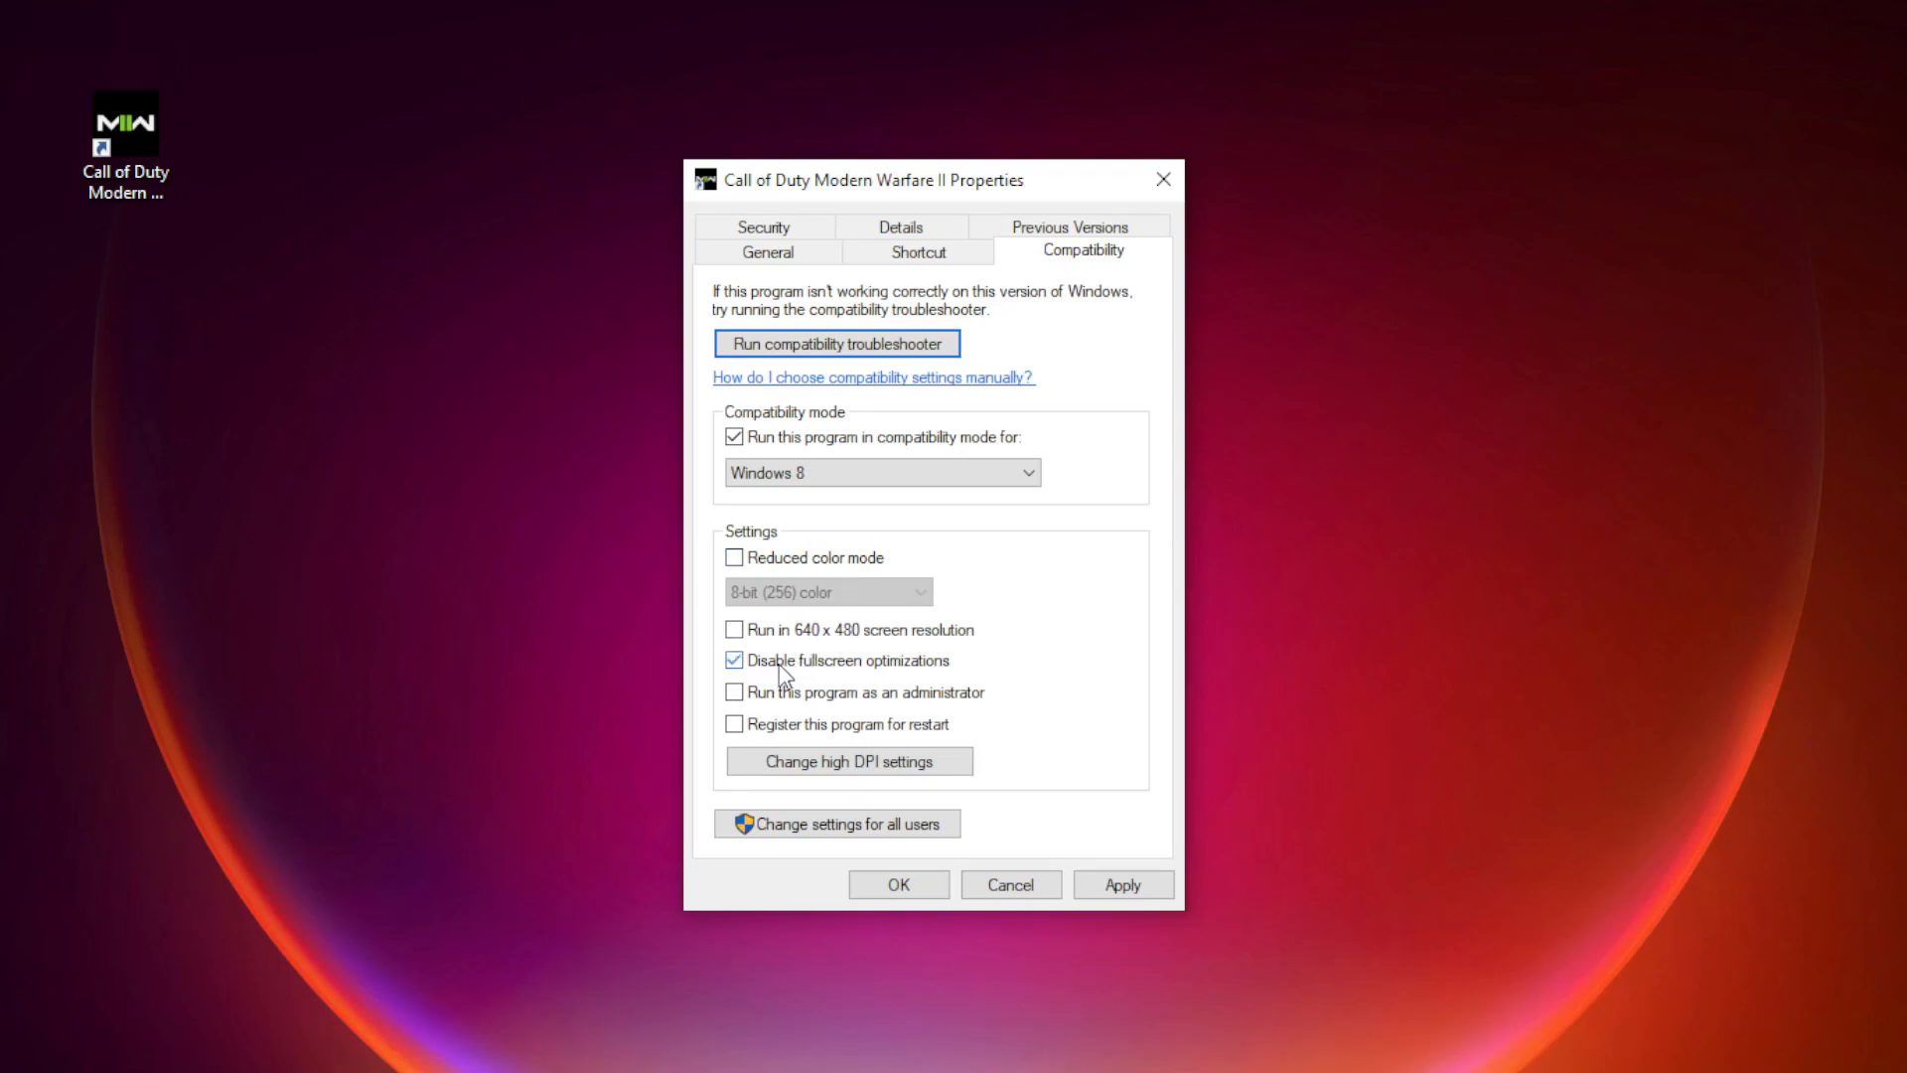
mouse_move(836, 683)
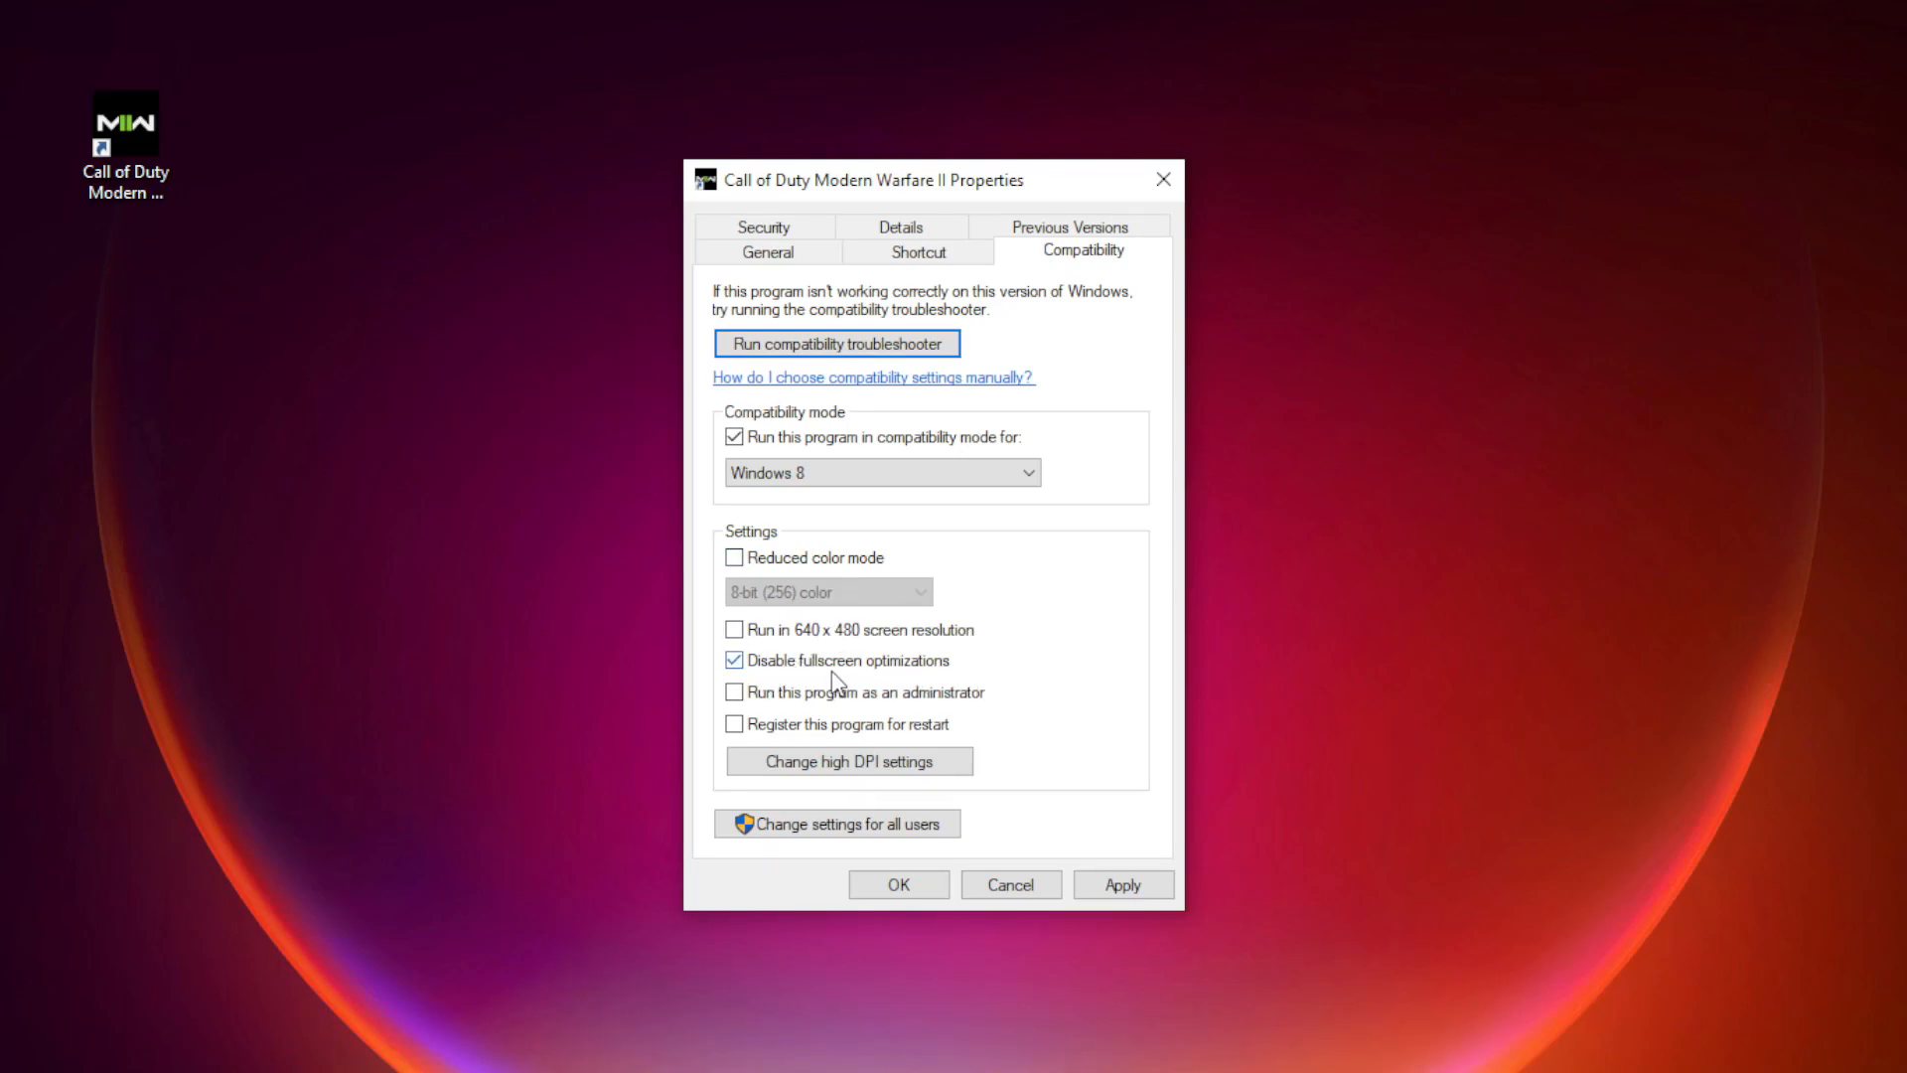
click(734, 692)
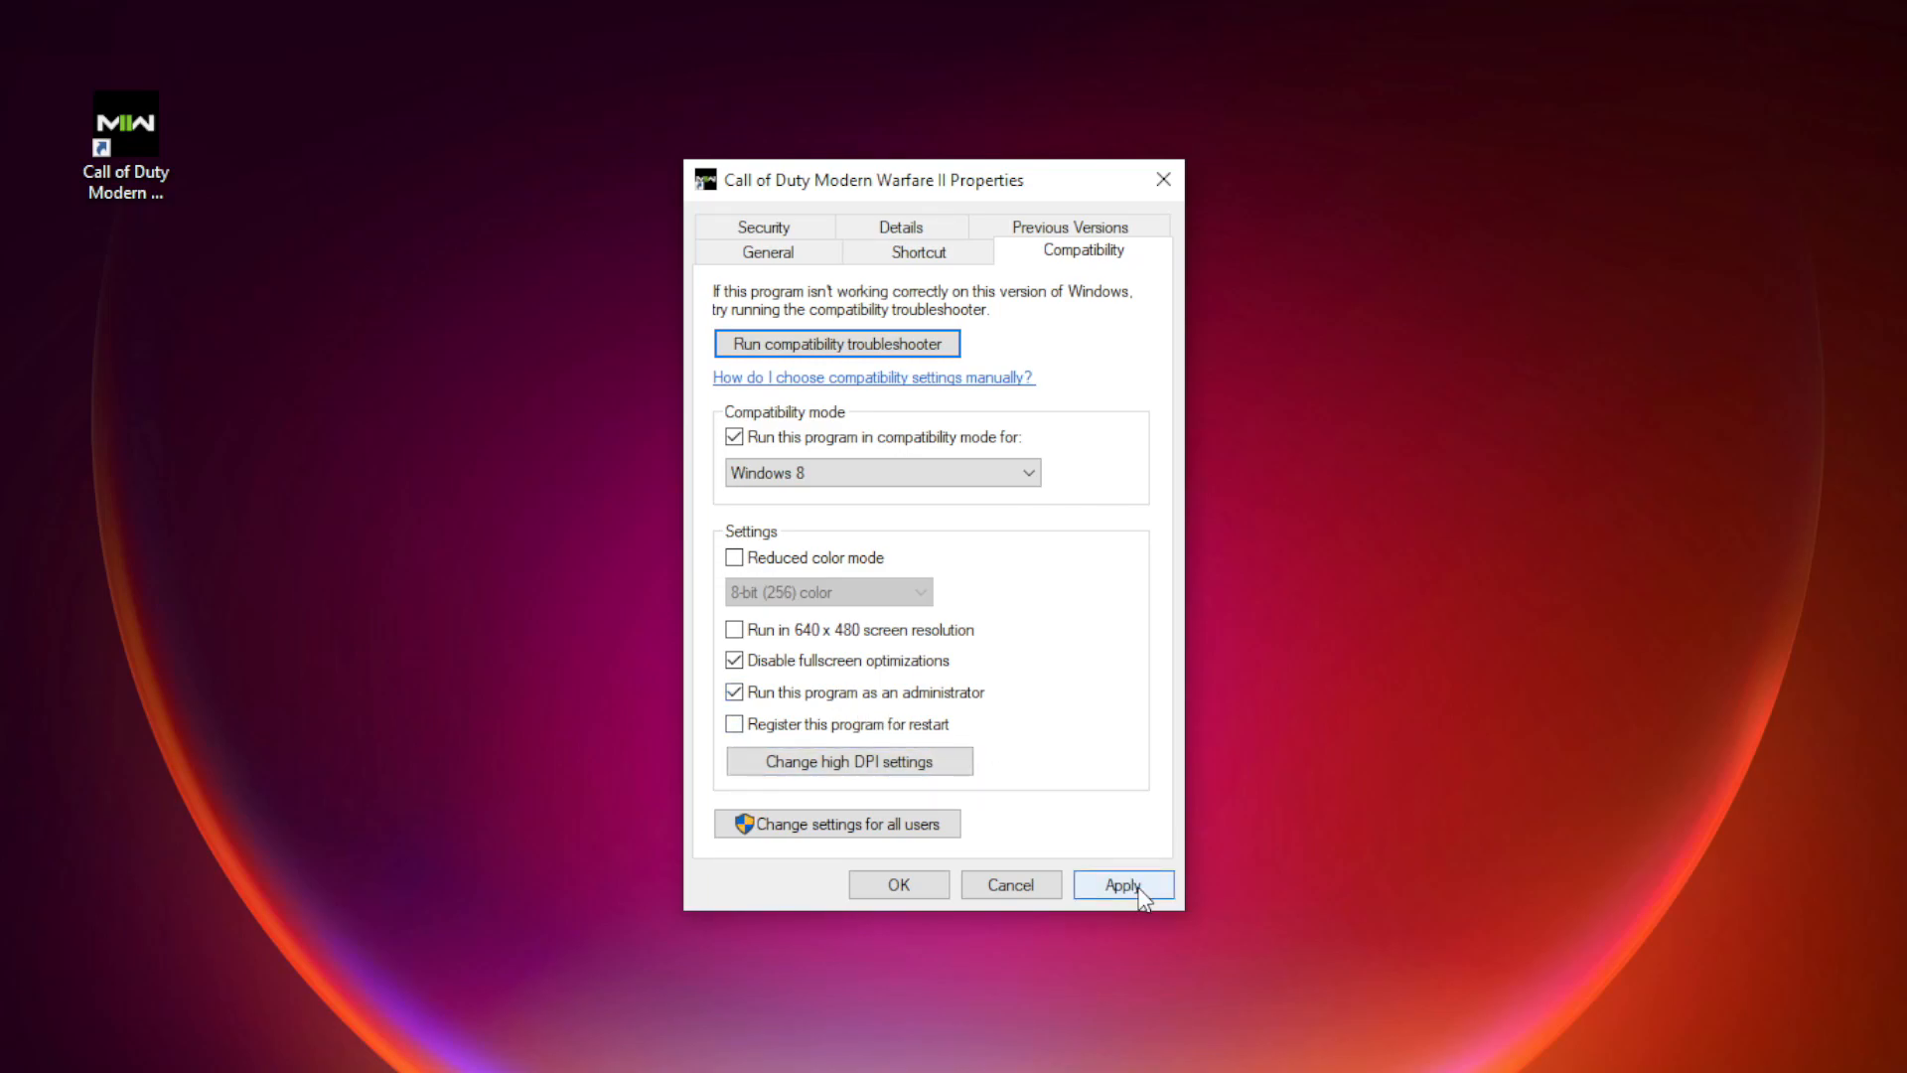
click(1120, 884)
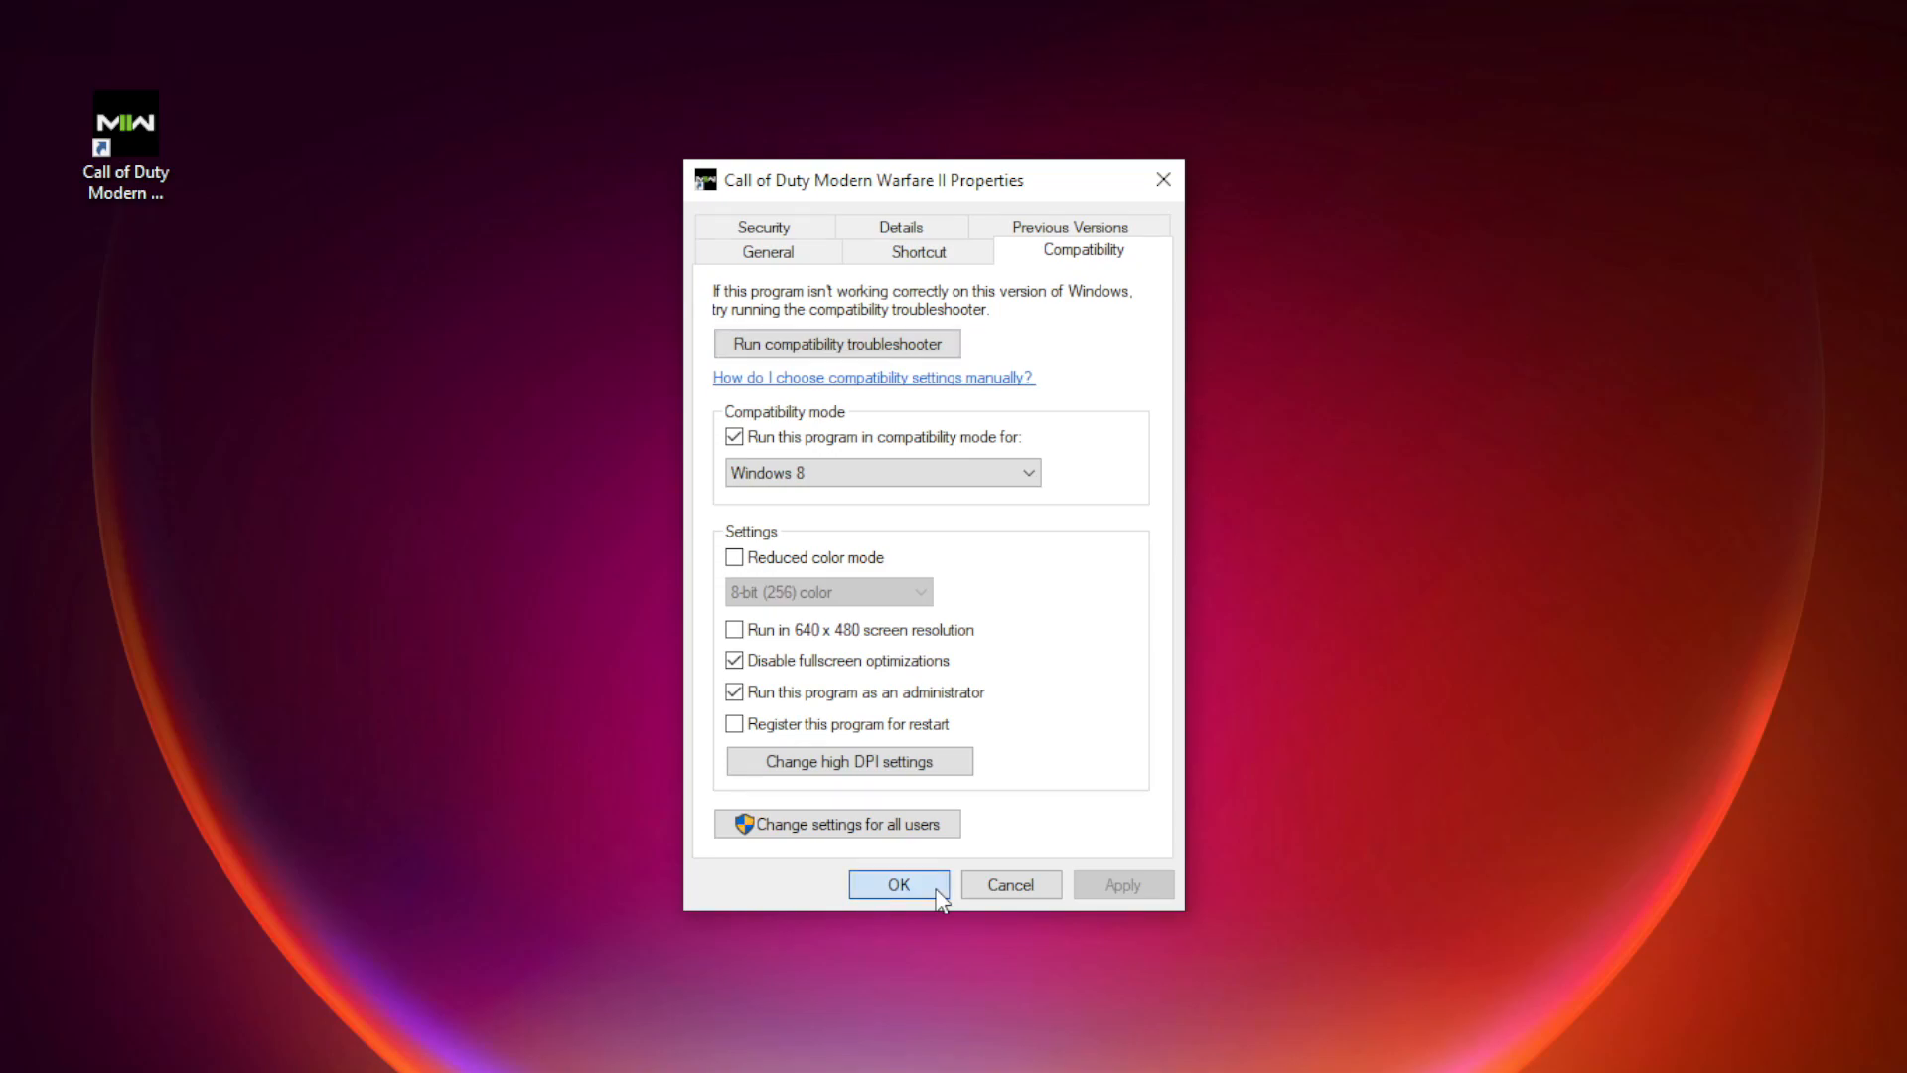
click(898, 884)
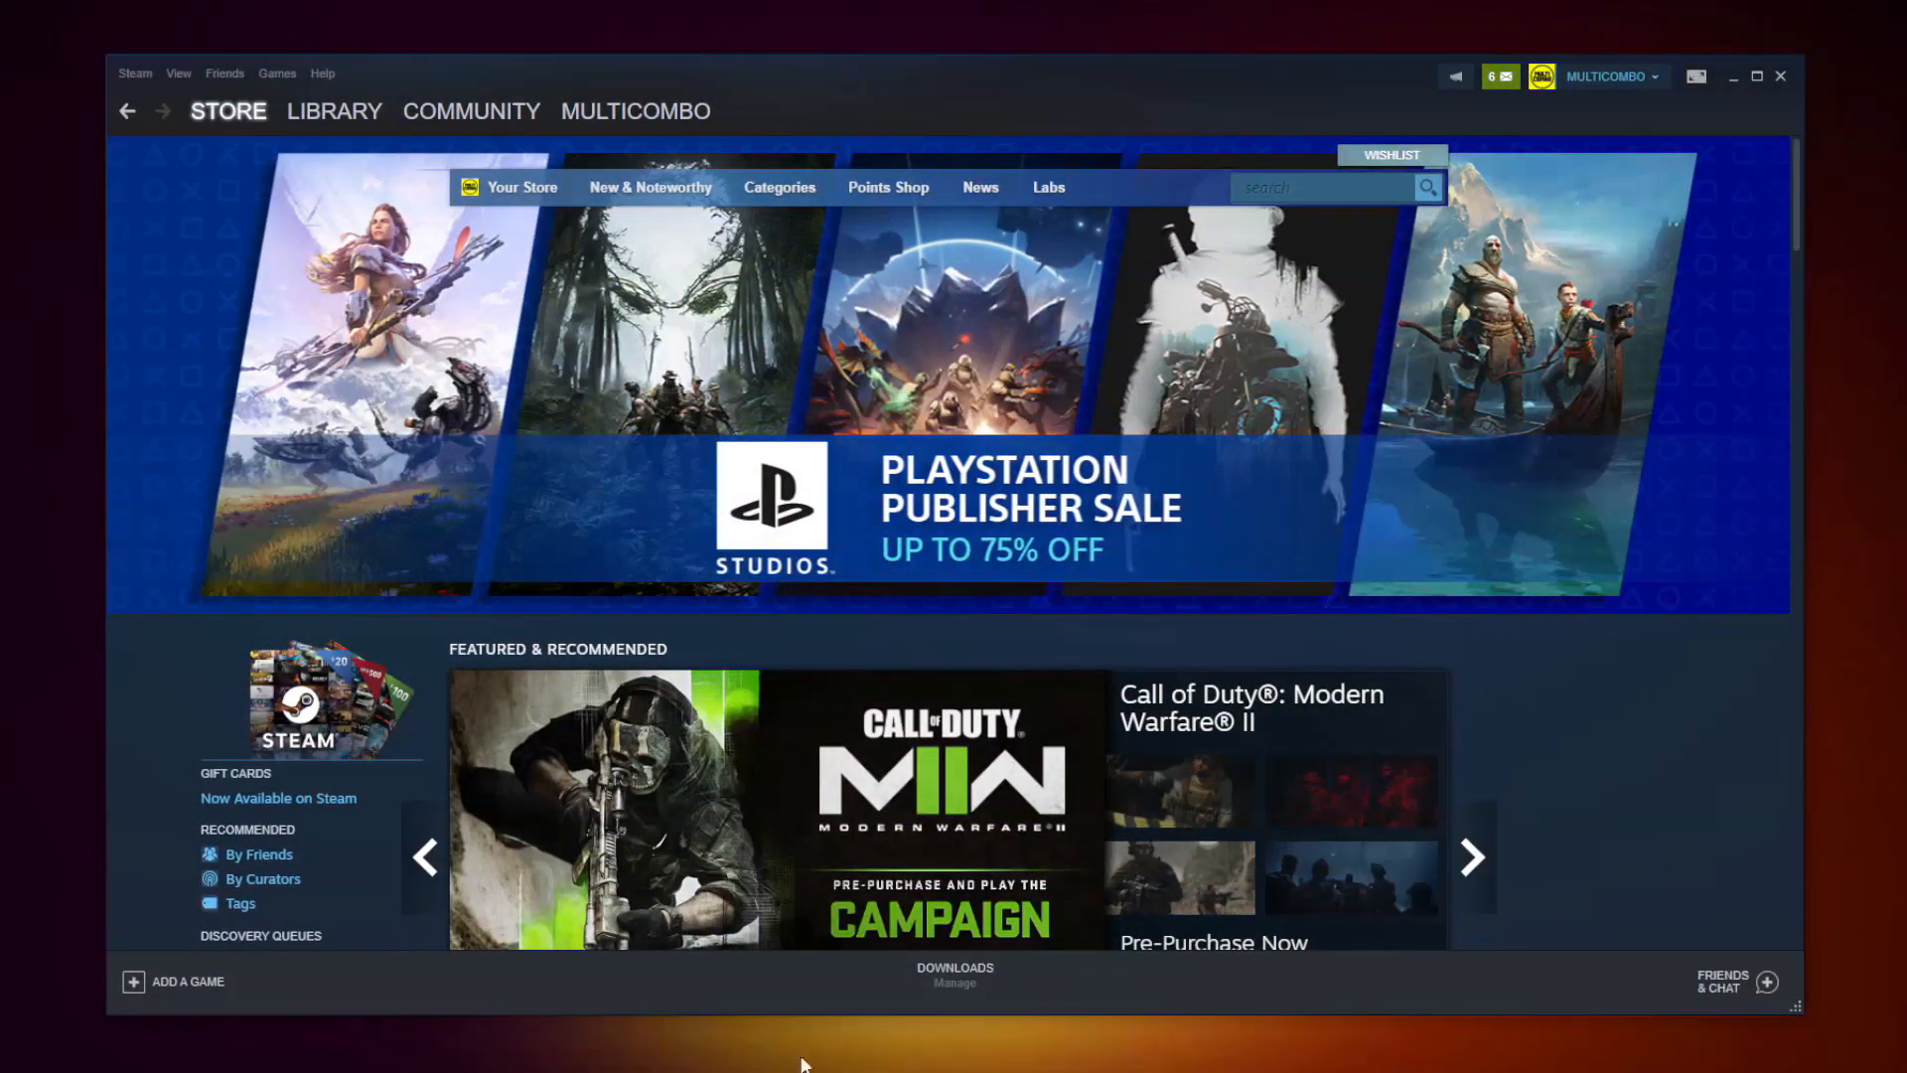
Step: Go to the Steam library and bring up the context menu of the favourited game
click(334, 111)
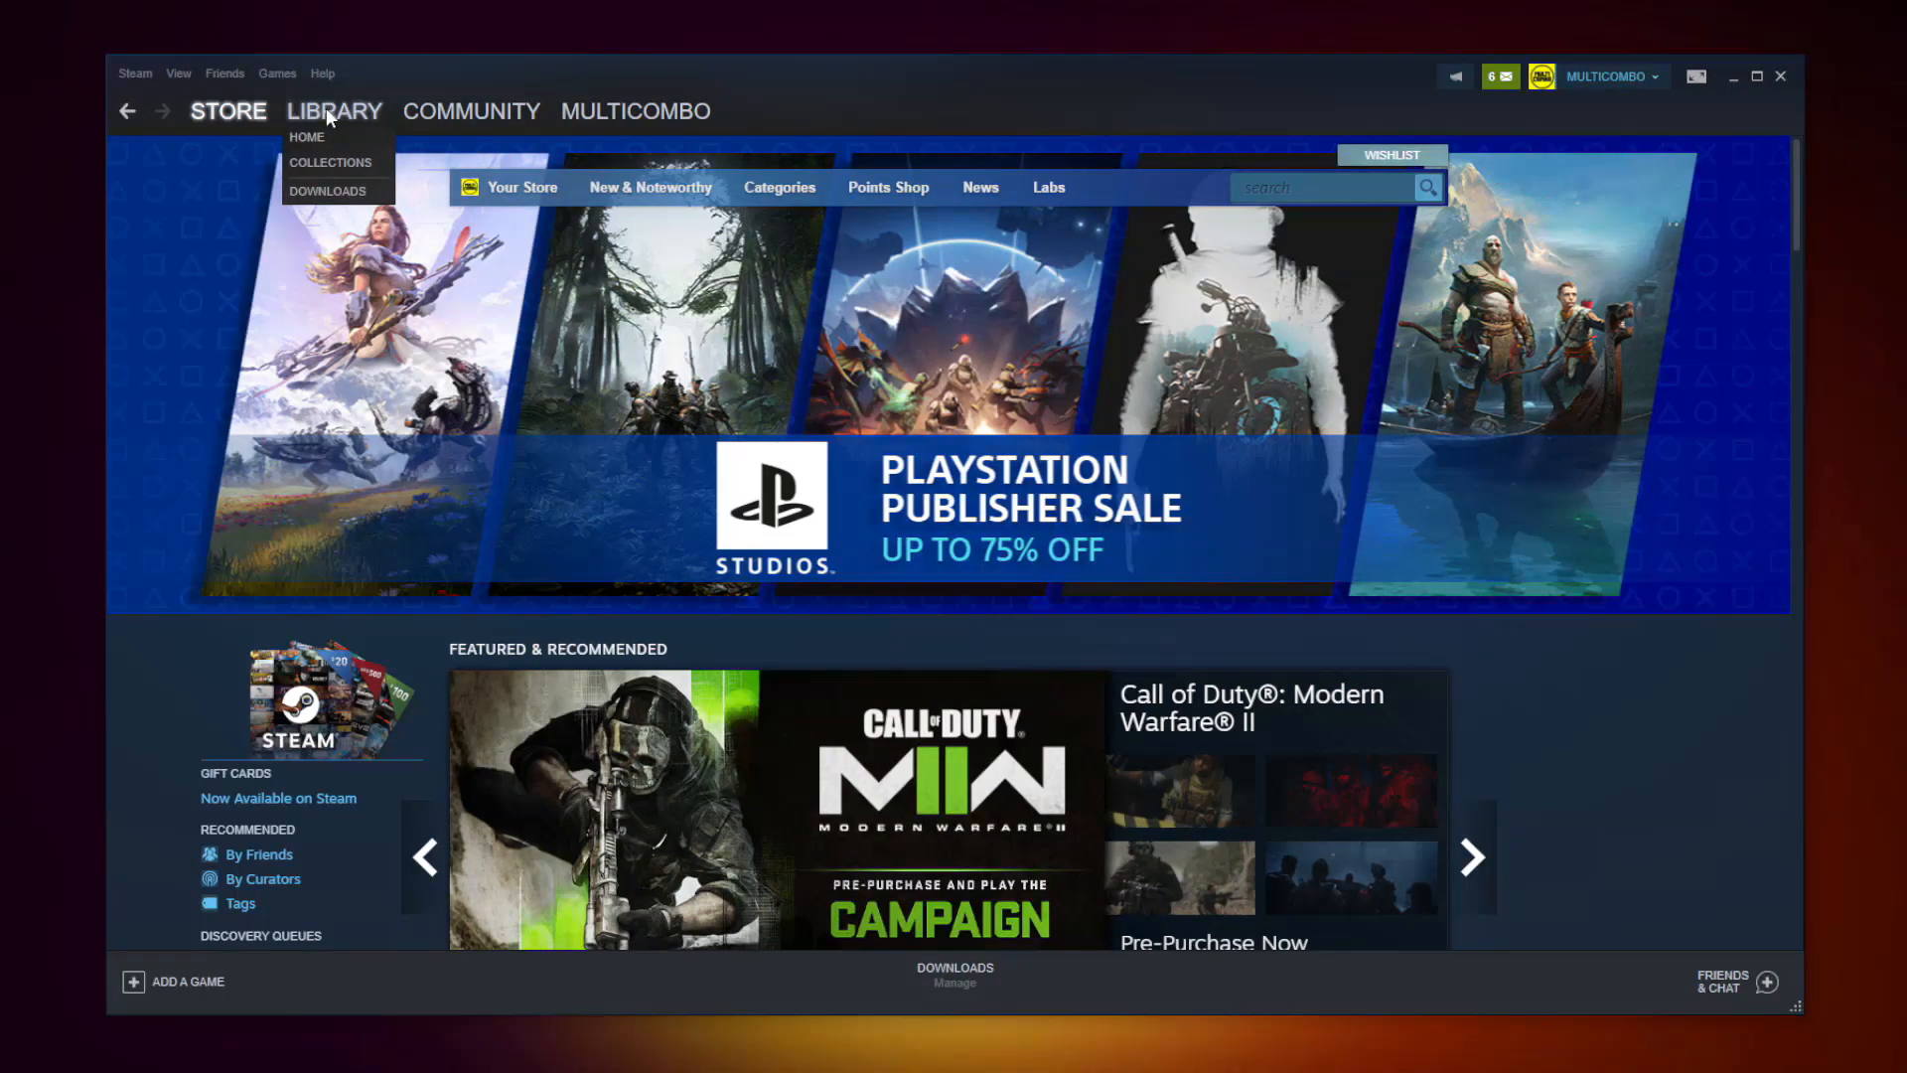
click(334, 111)
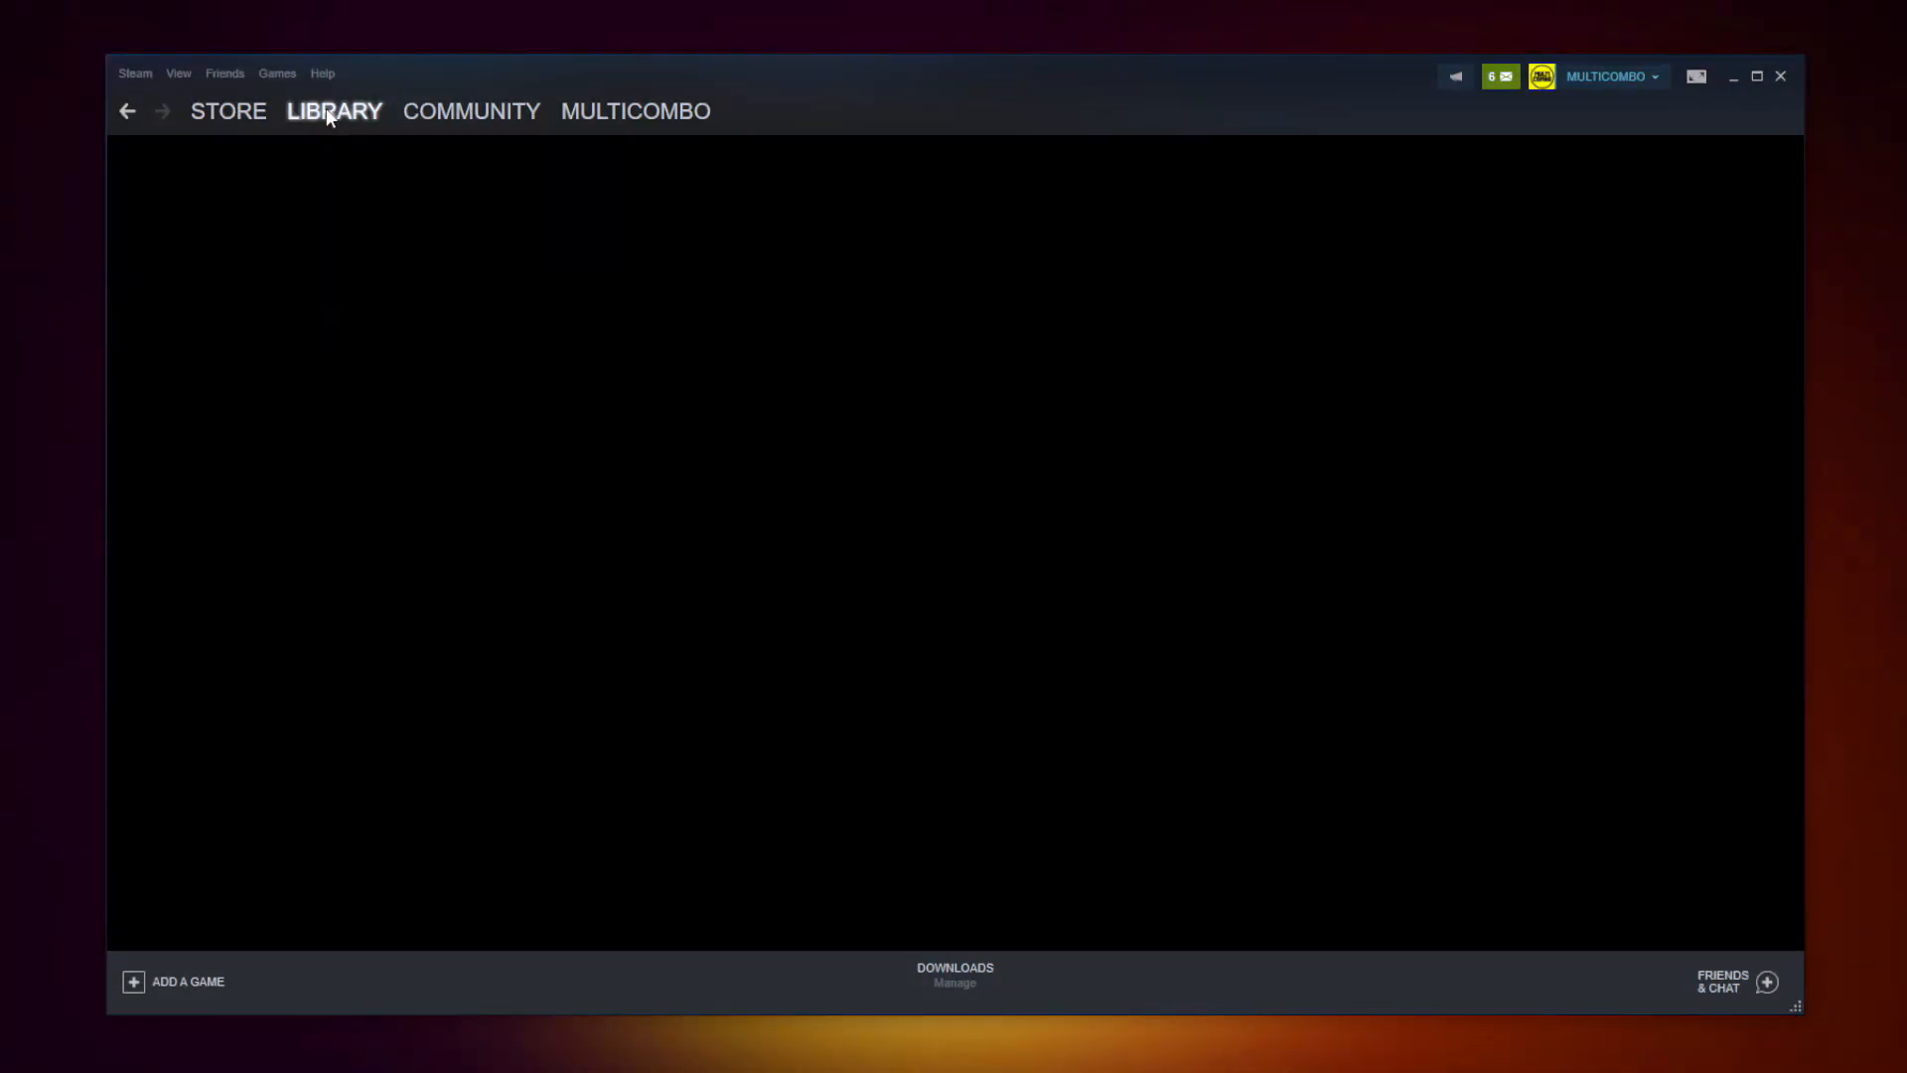
click(334, 111)
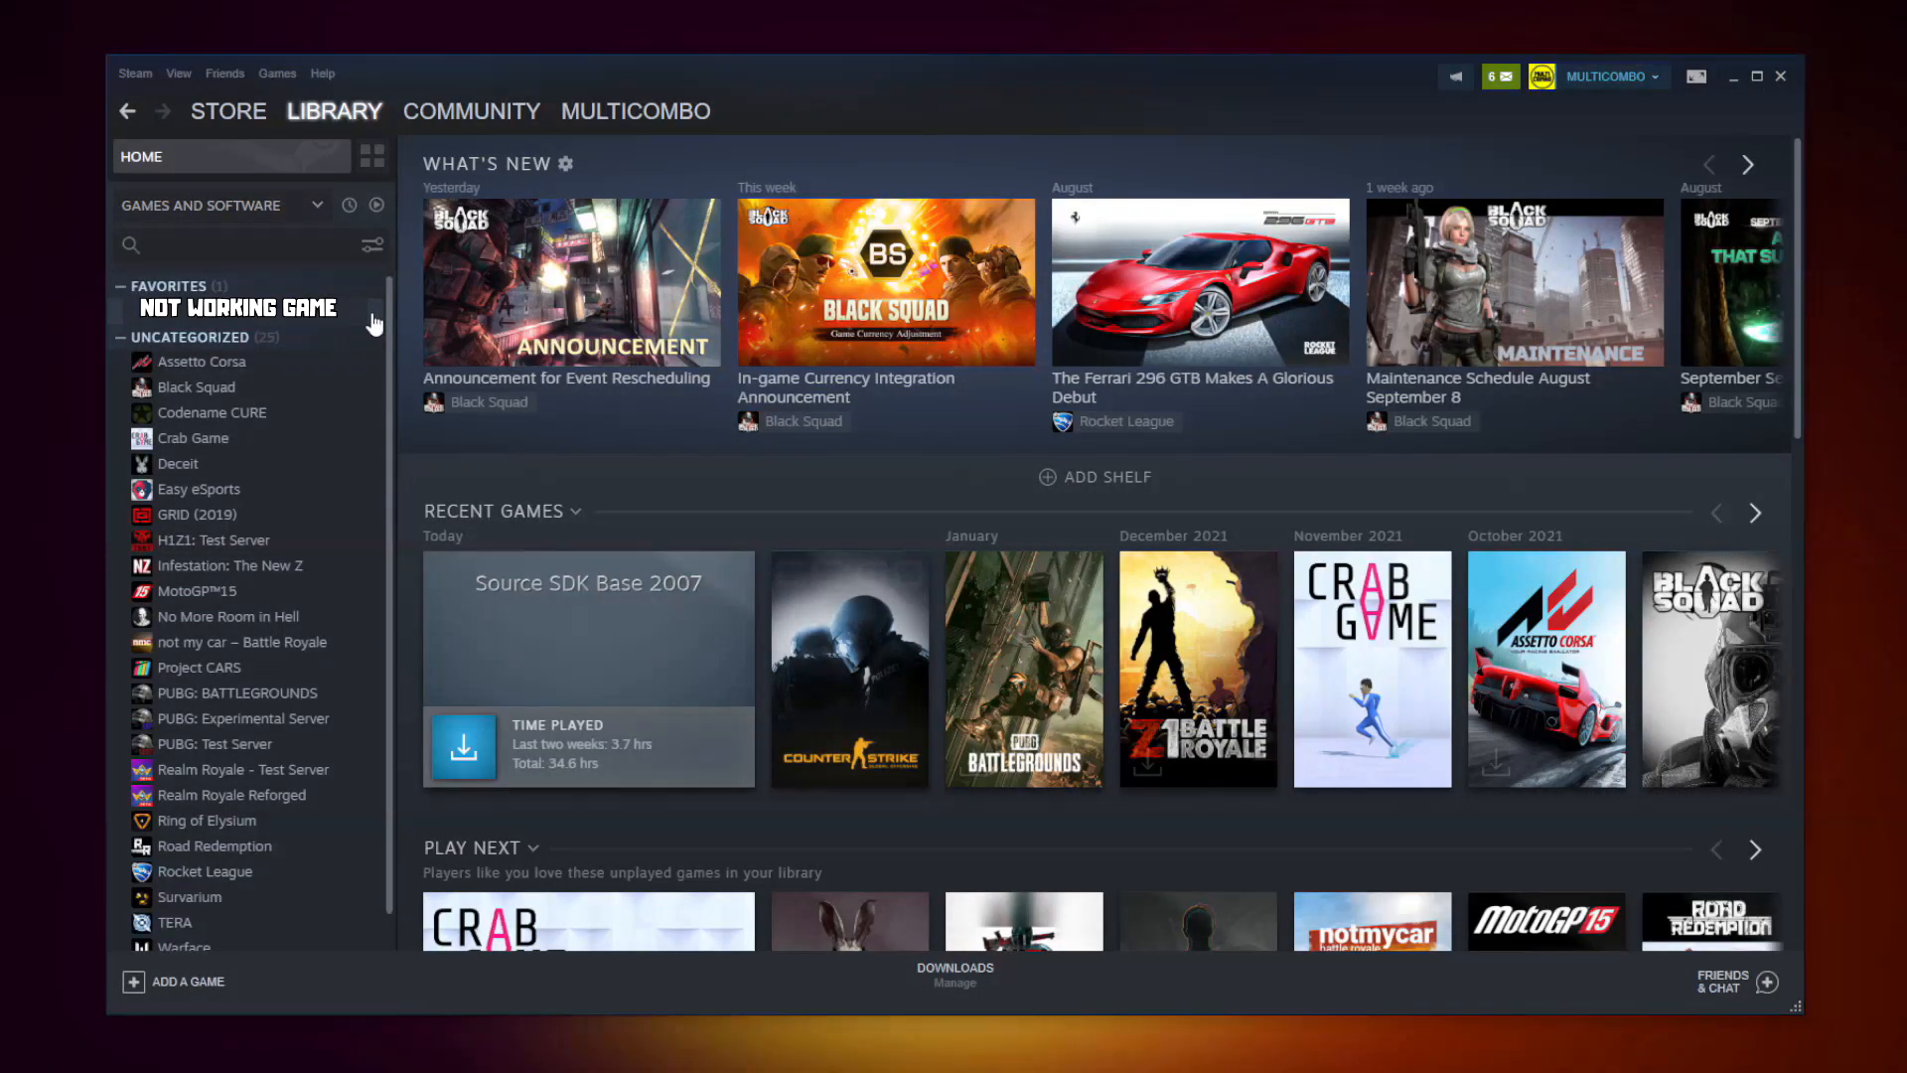
right_click(236, 306)
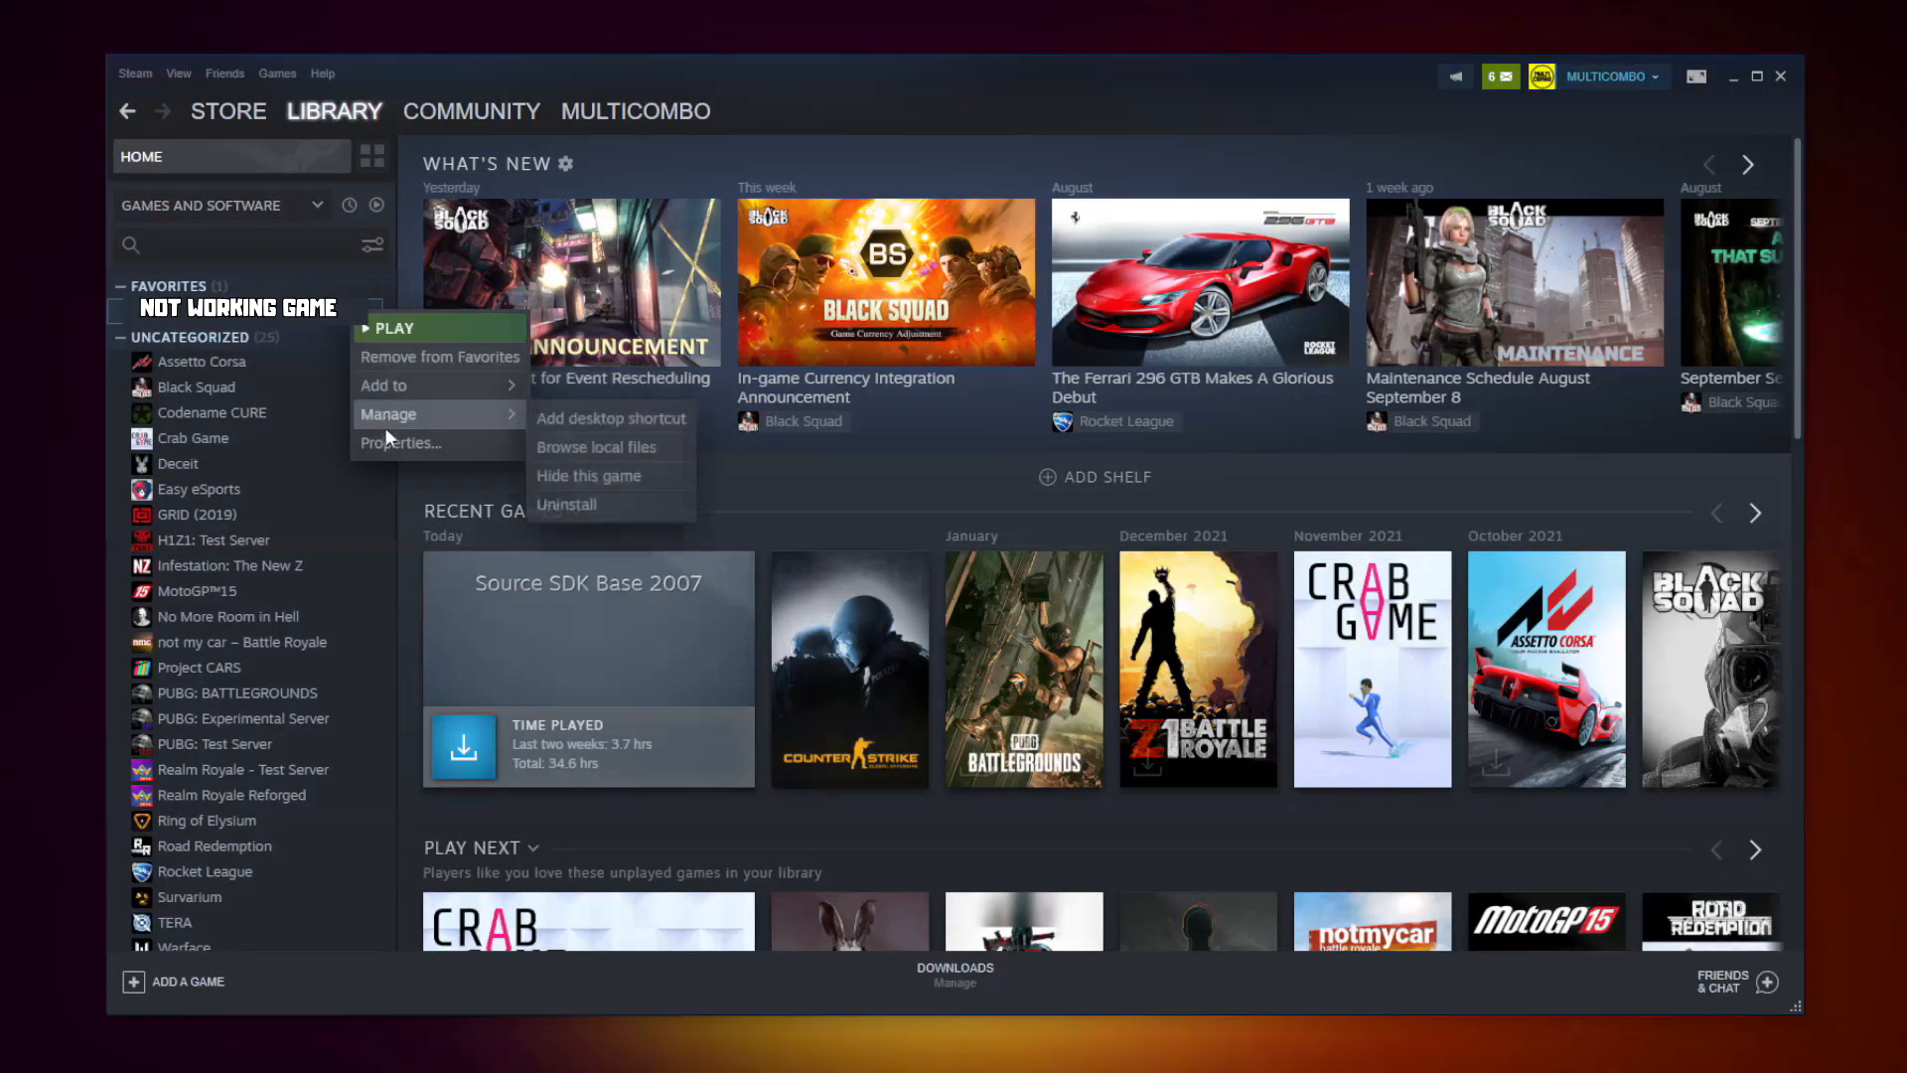
mouse_move(401, 443)
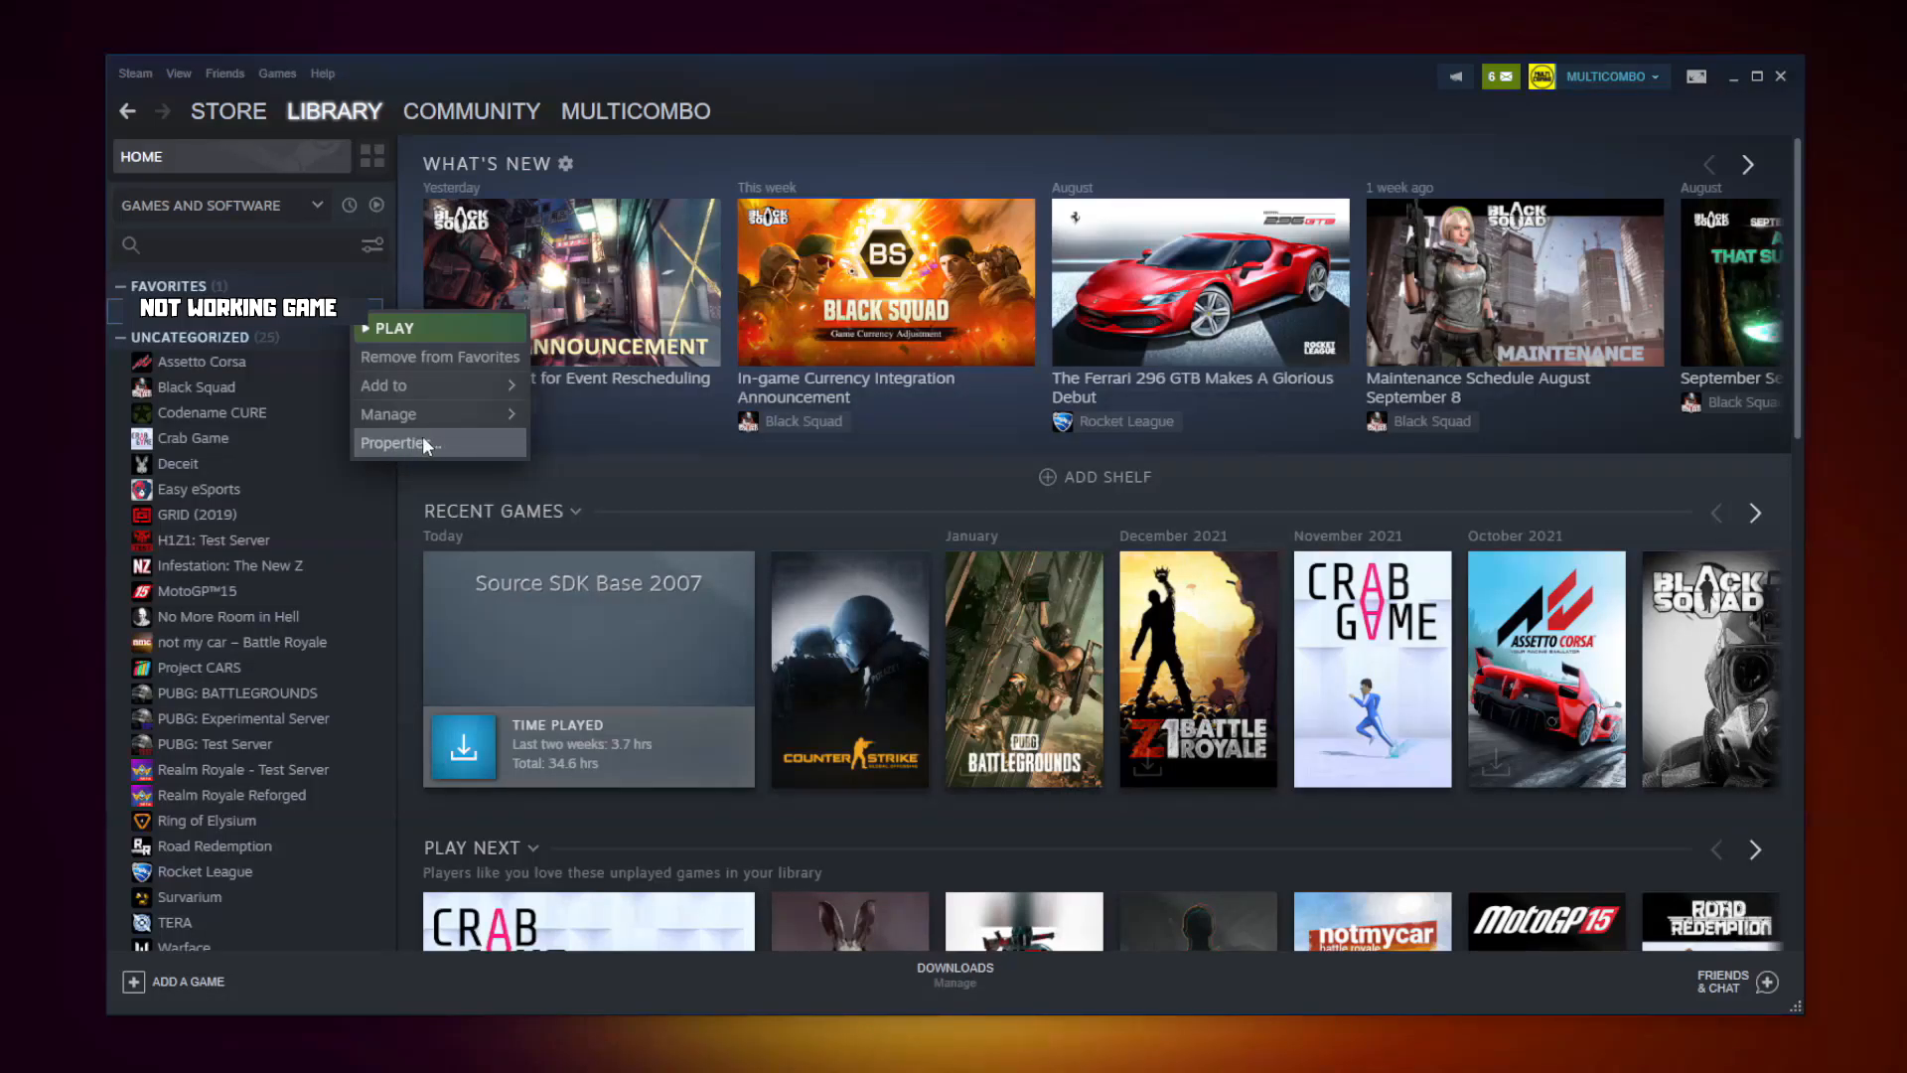
mouse_move(427, 451)
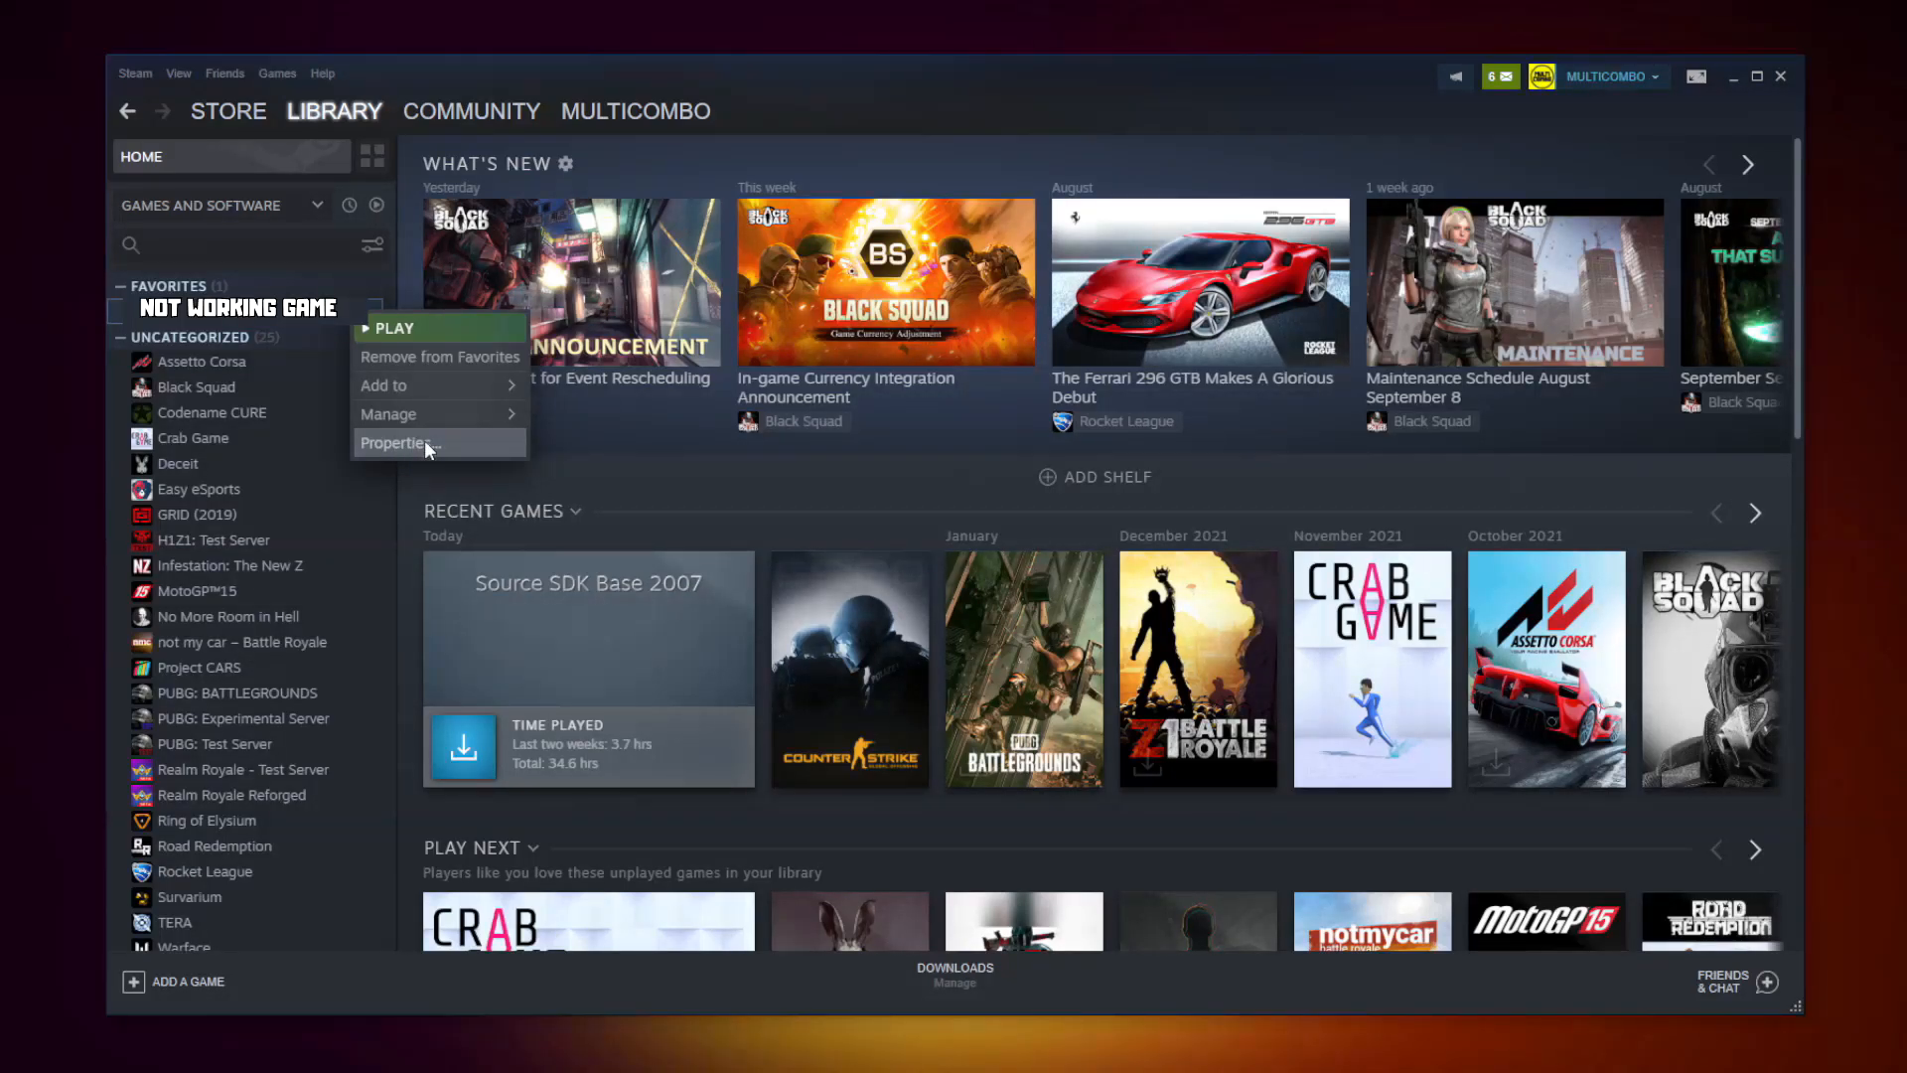
Step: Verify integrity of the game's files under Local Files, validating all 3367 files
click(395, 443)
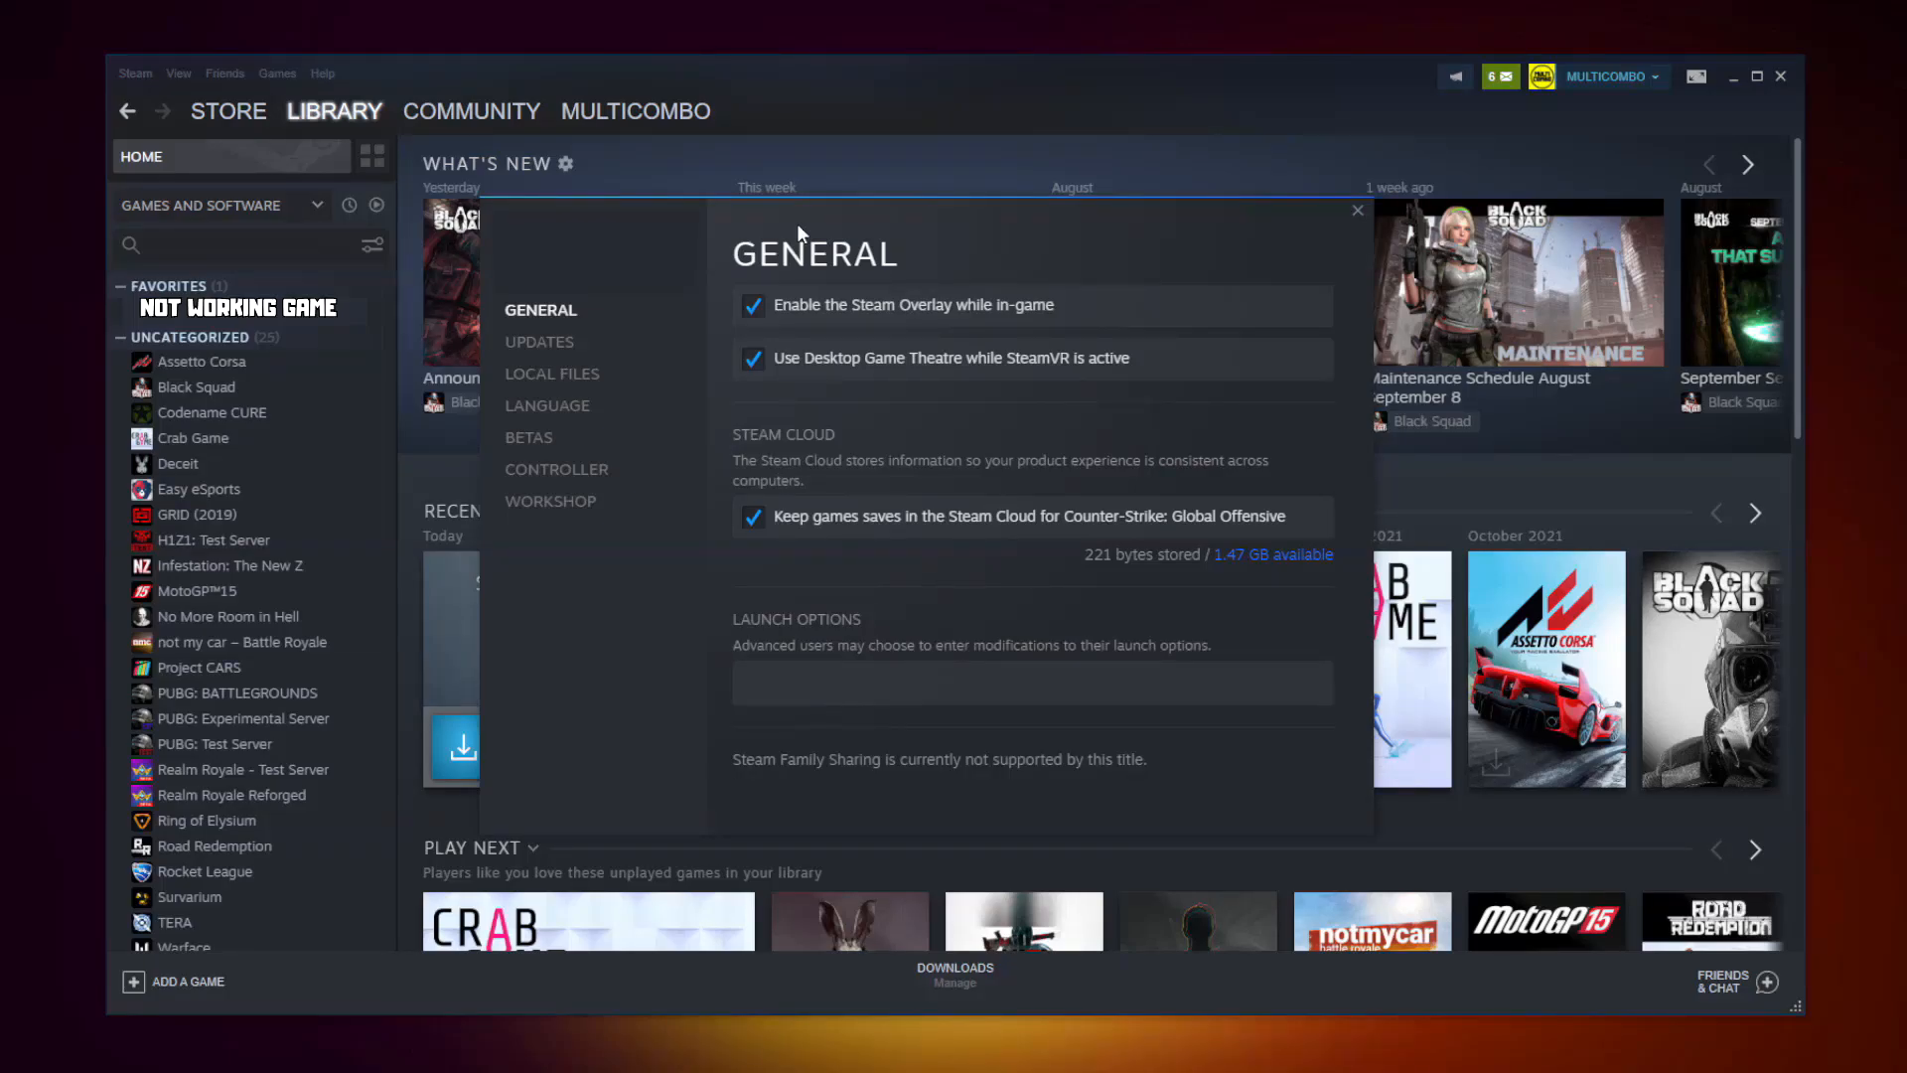
mouse_move(551, 374)
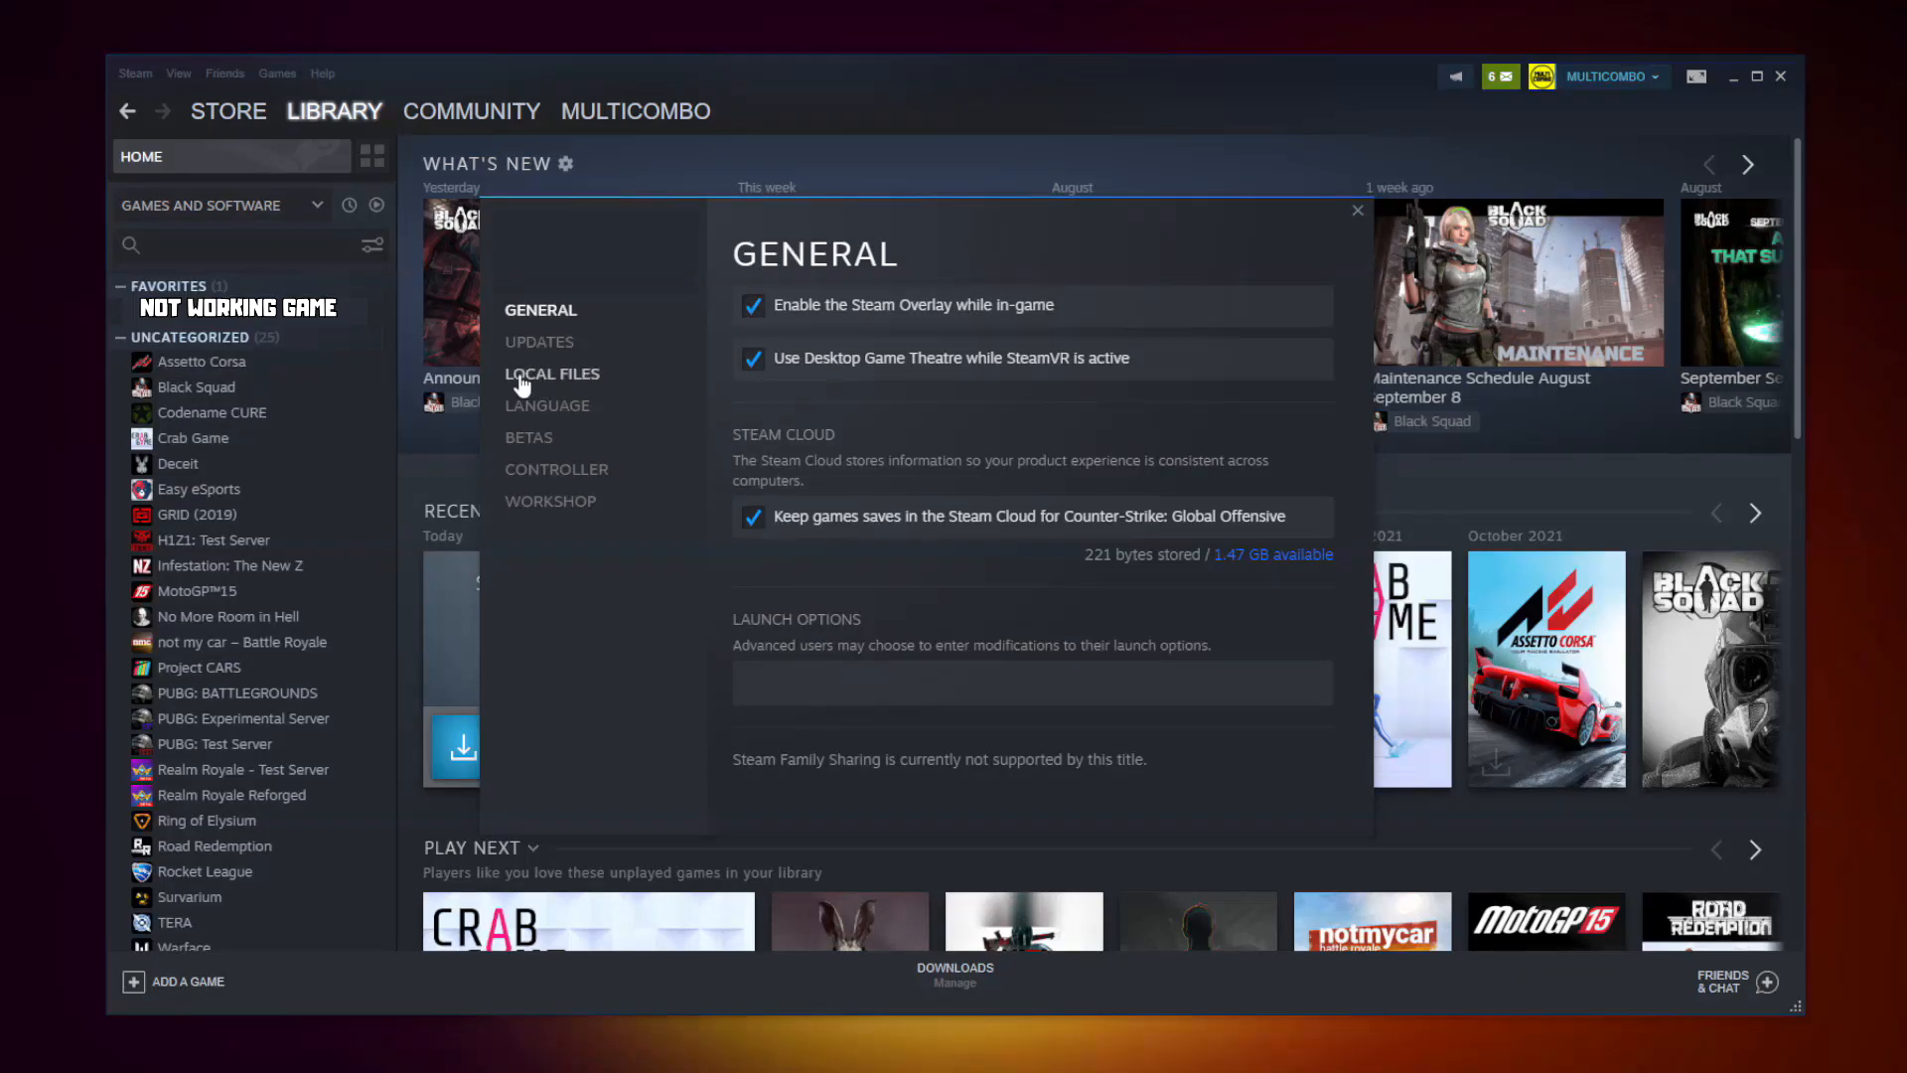
mouse_move(560, 384)
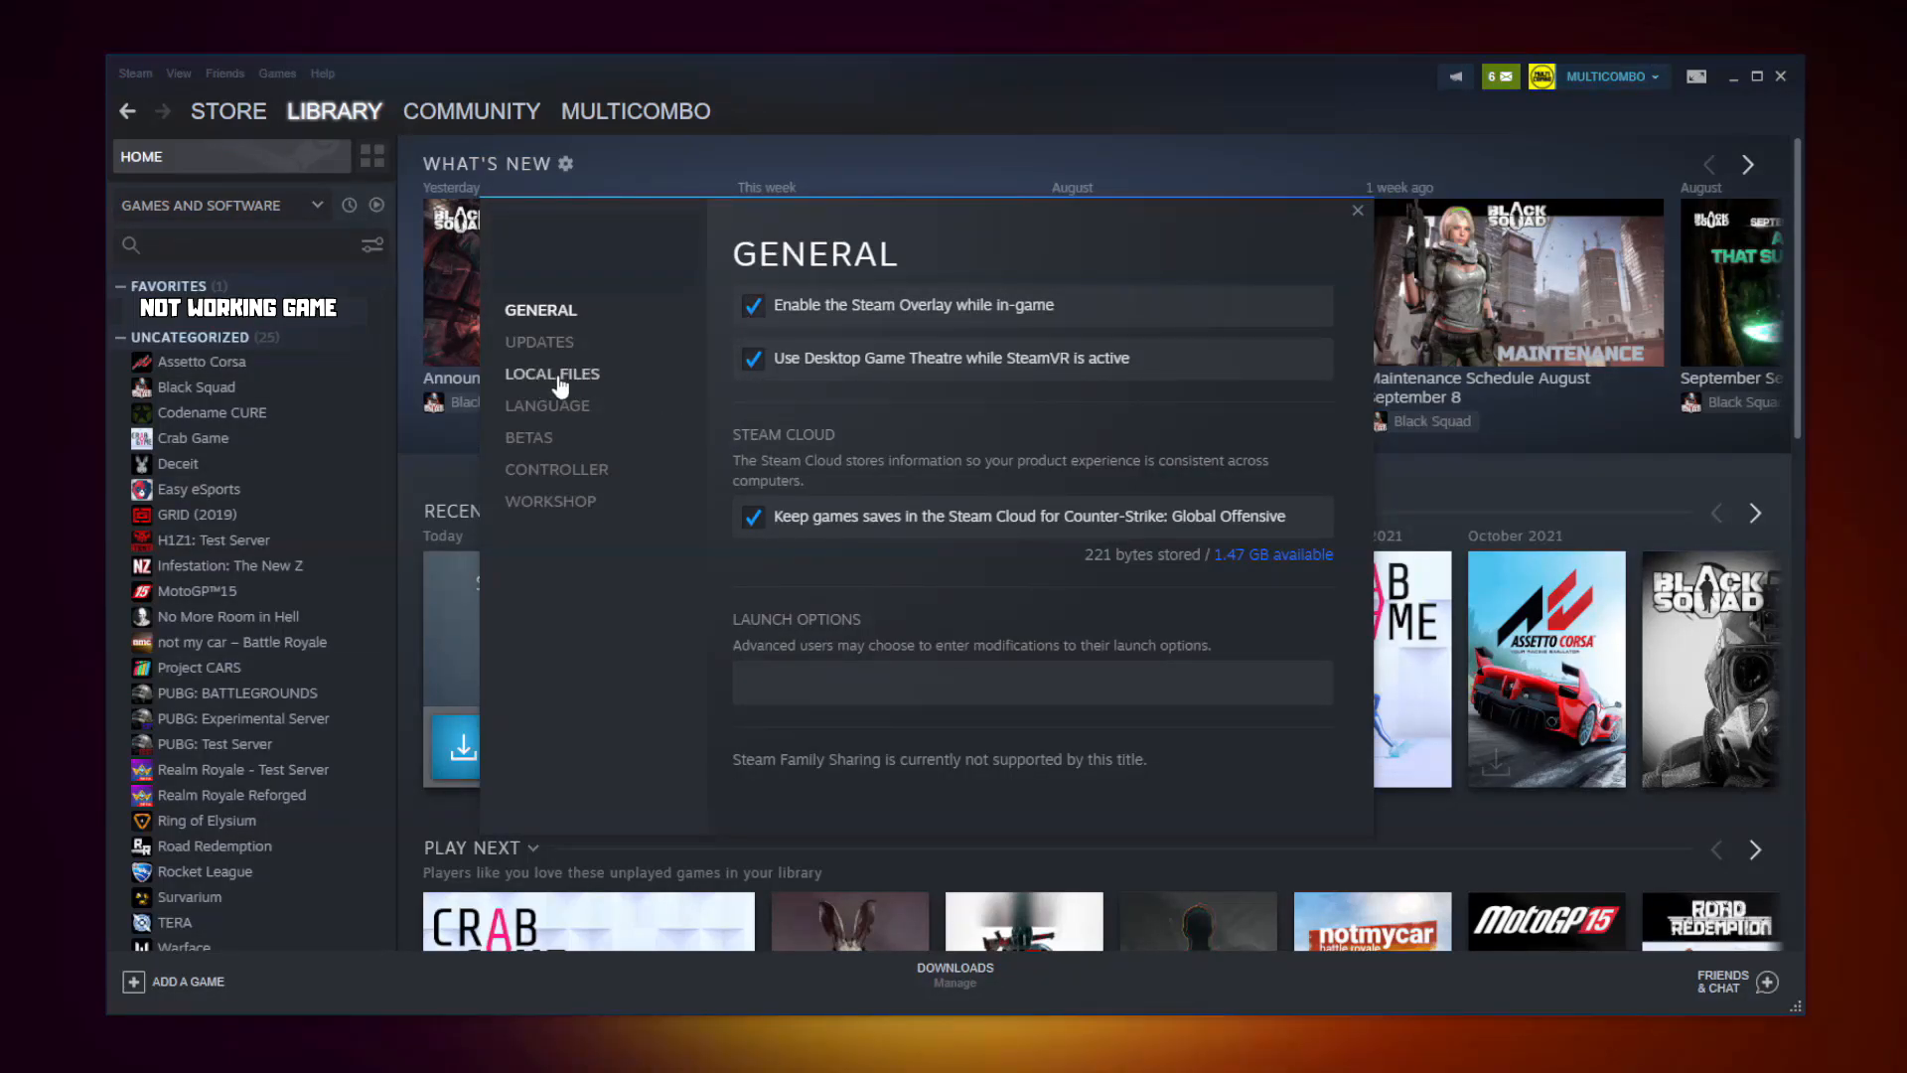
click(550, 374)
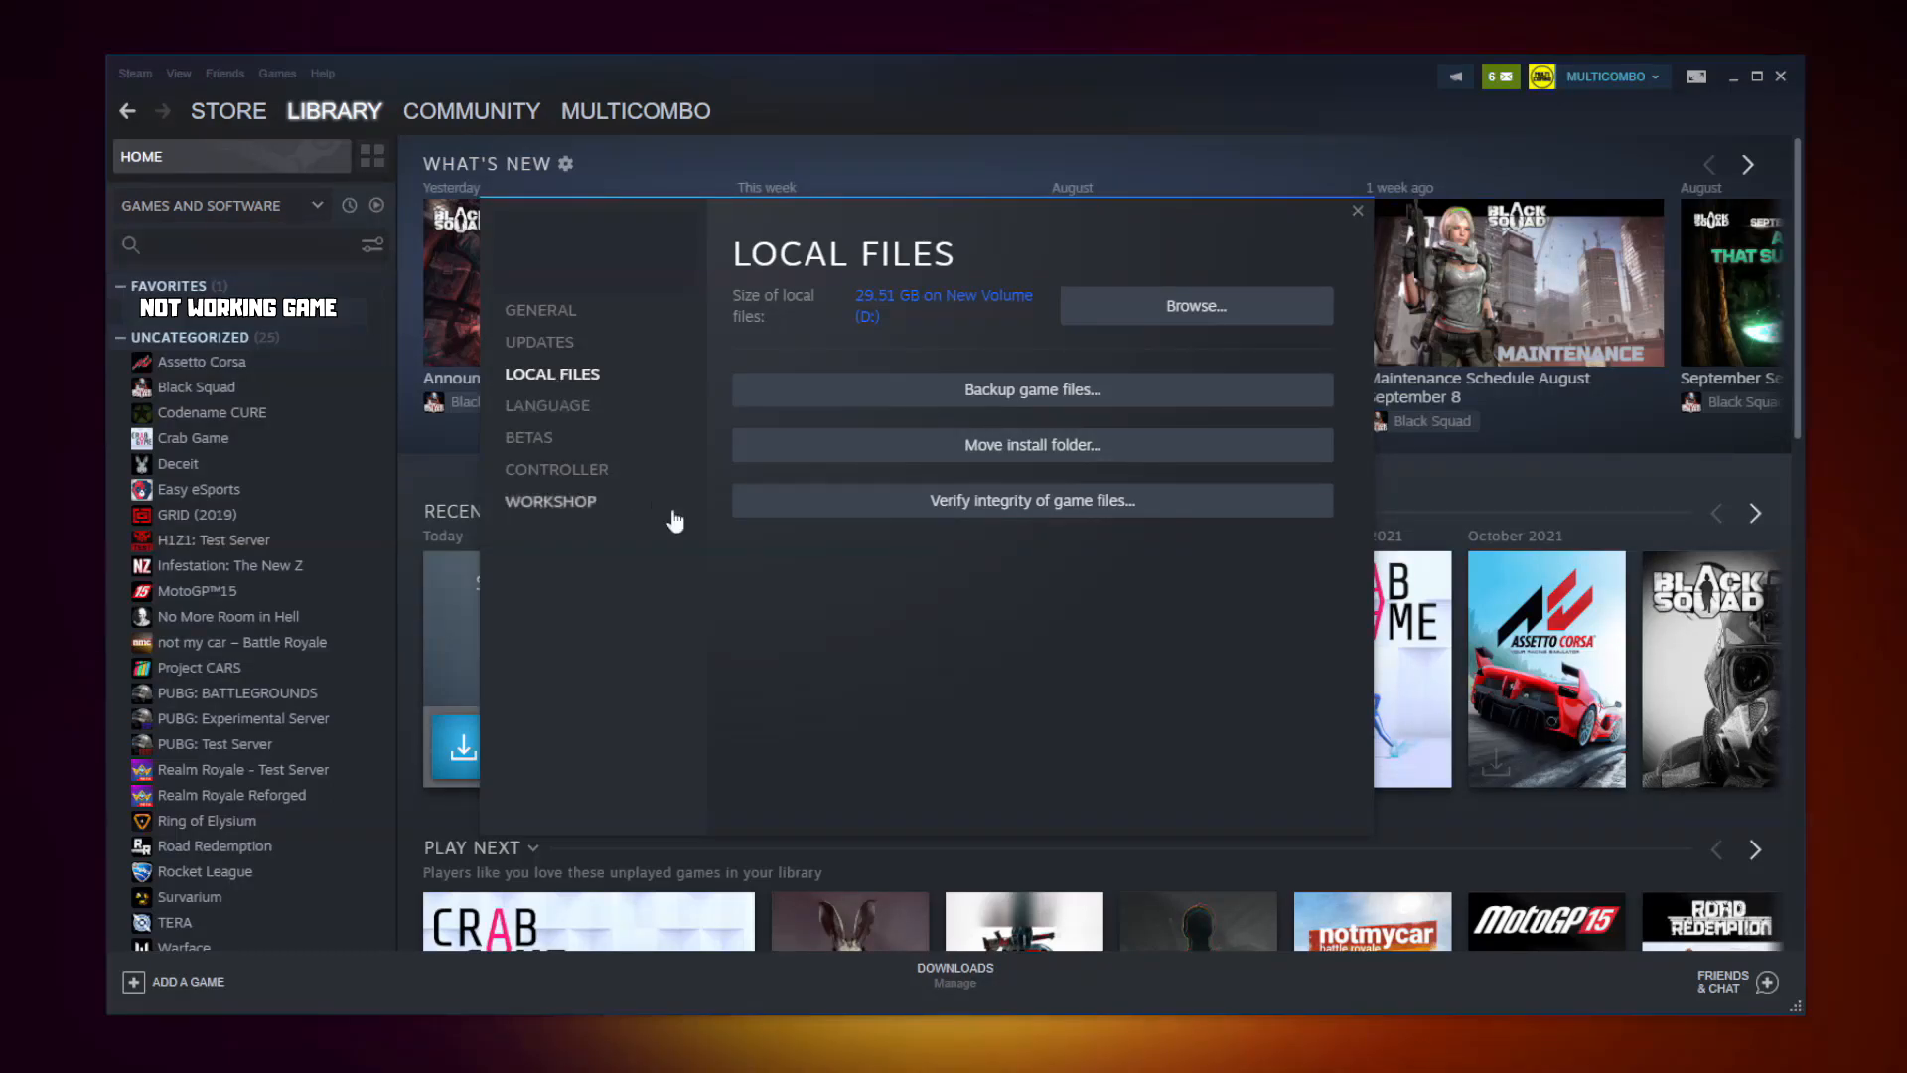
mouse_move(1031, 501)
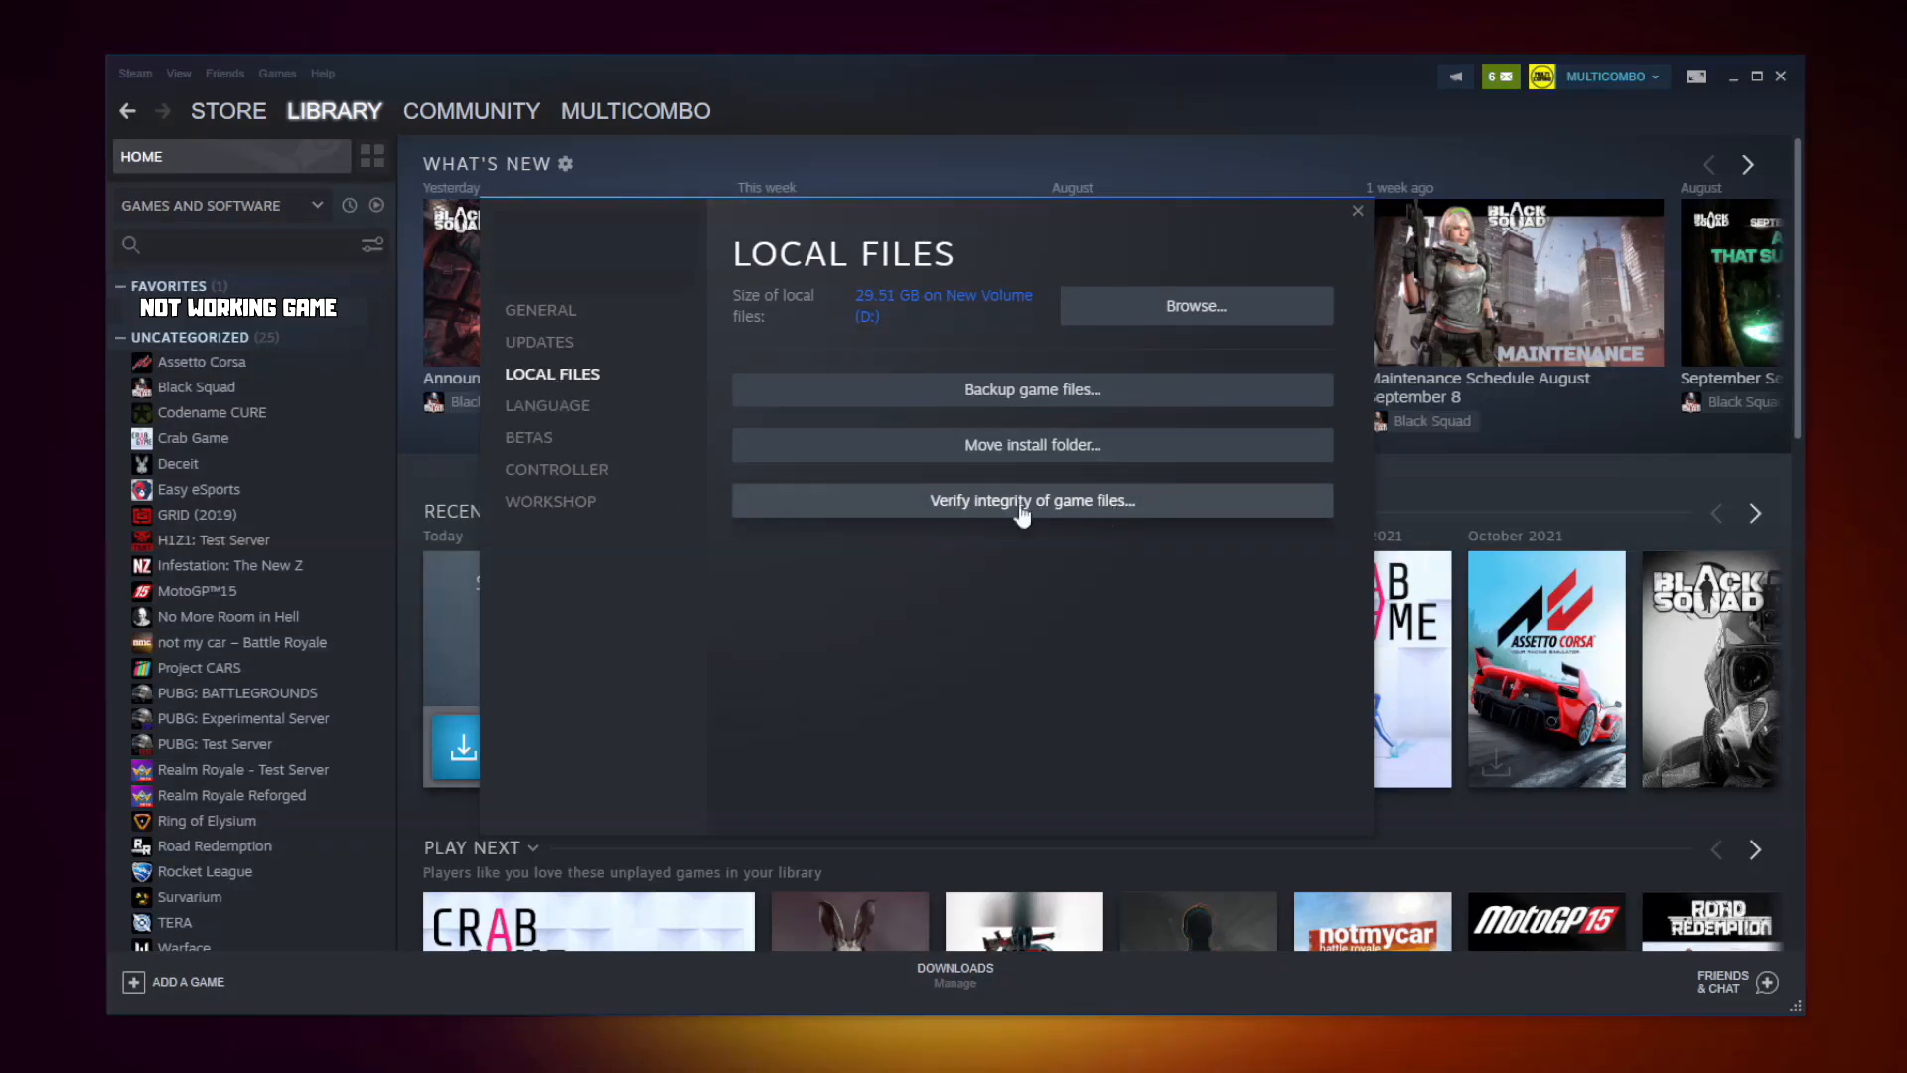
click(1032, 500)
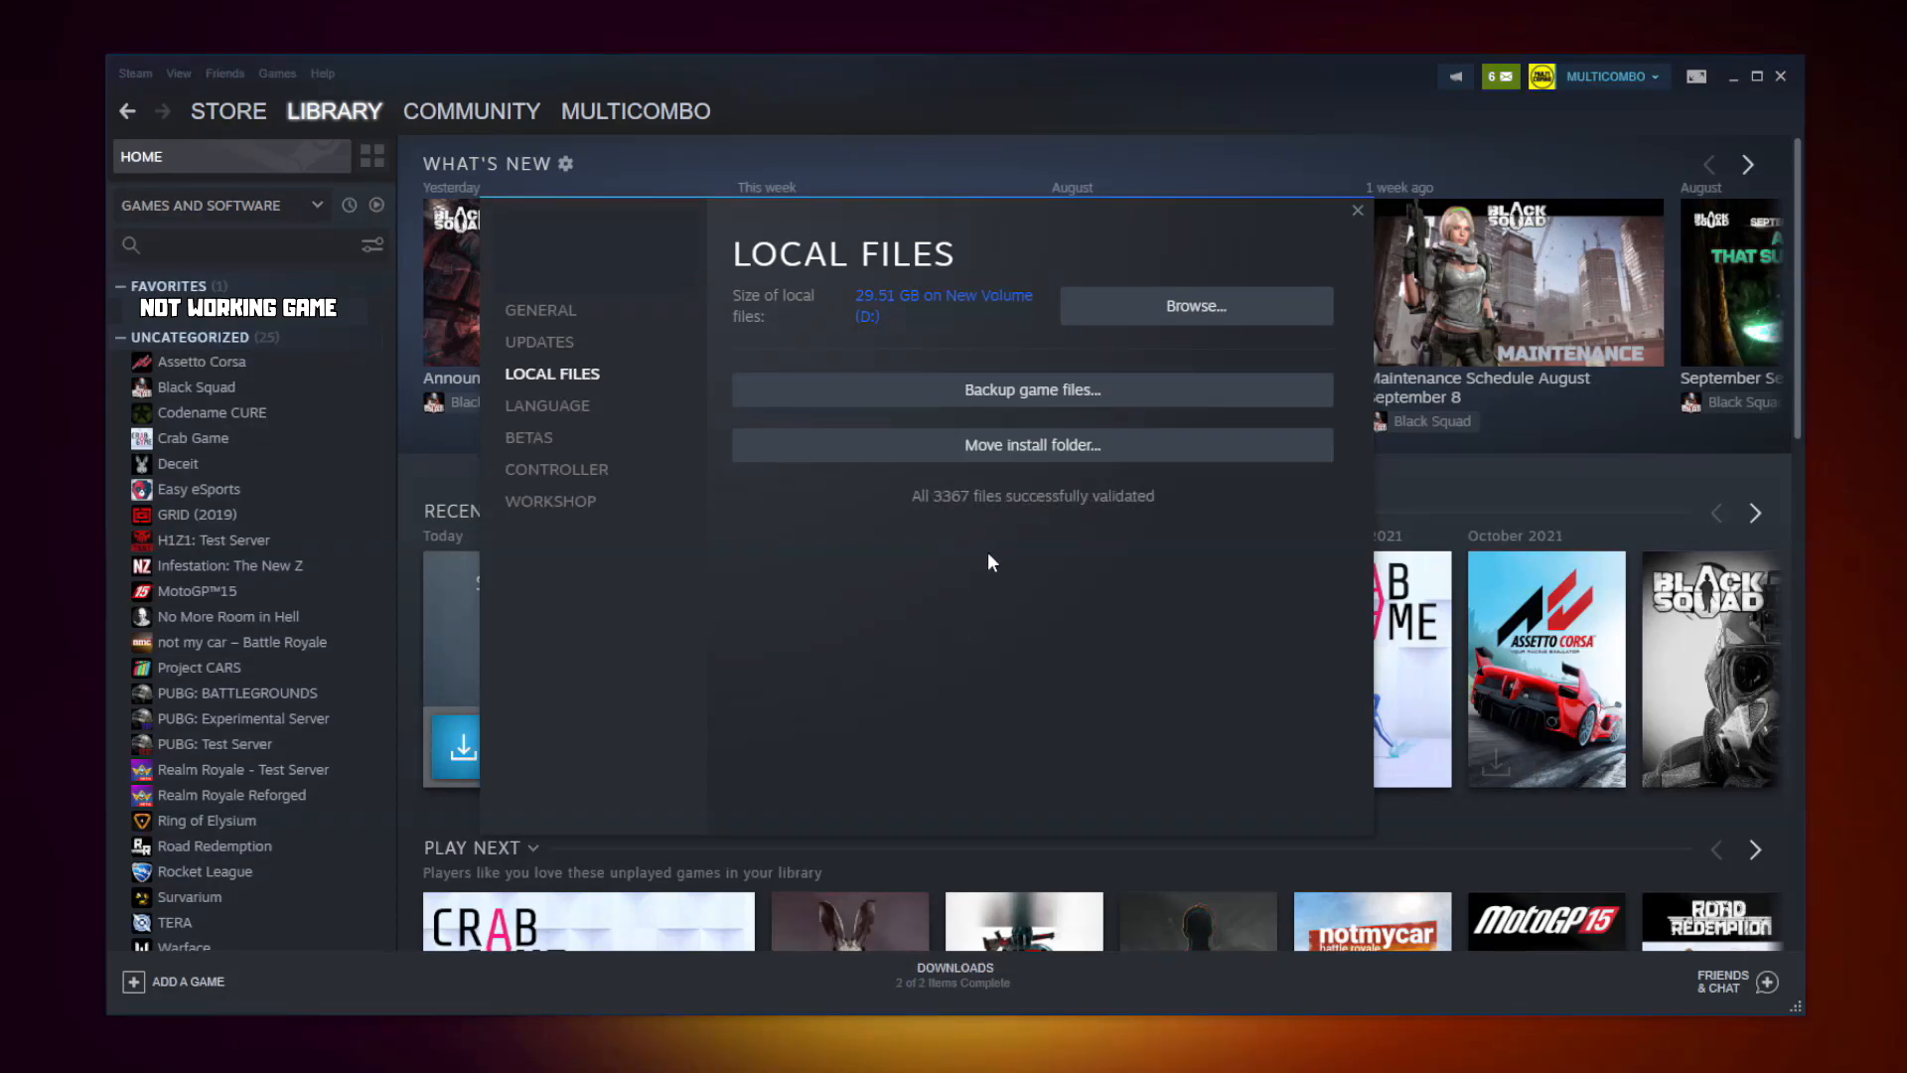
mouse_move(886, 538)
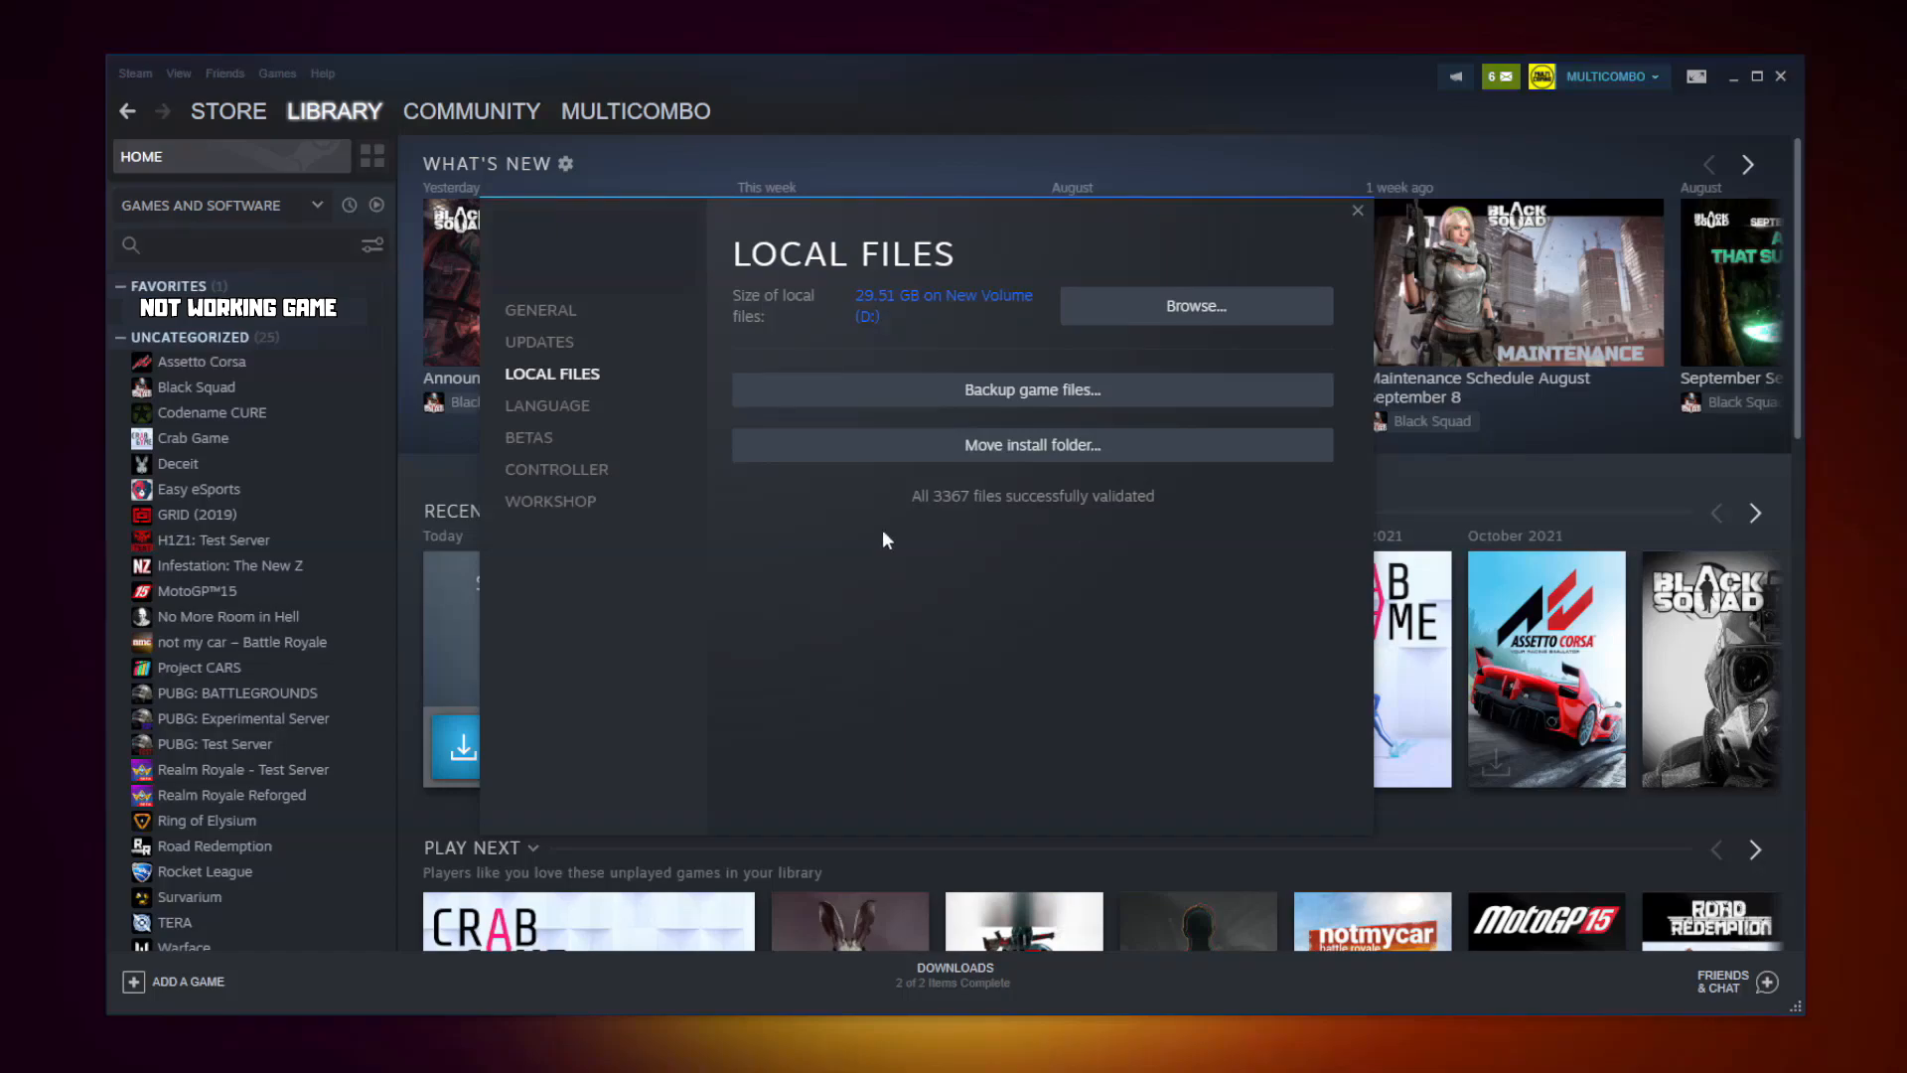
mouse_move(962, 516)
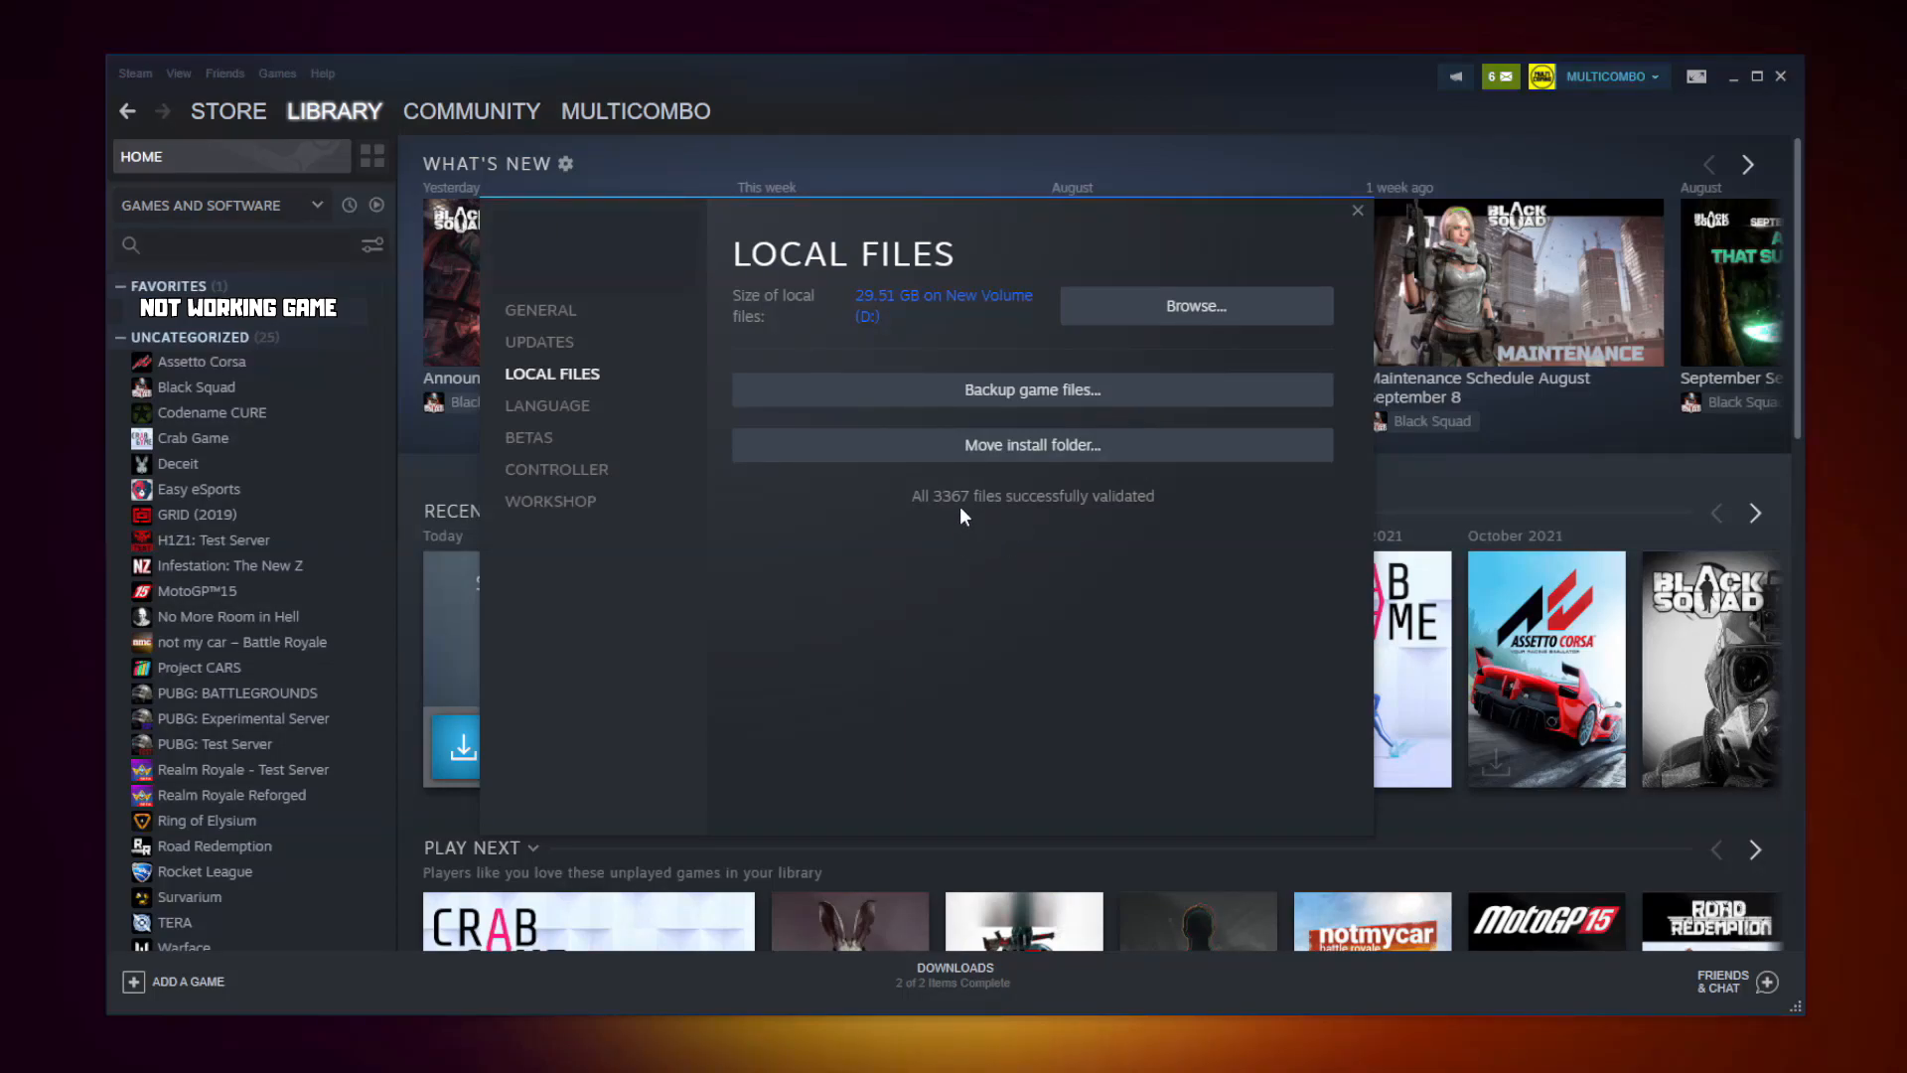
click(1194, 305)
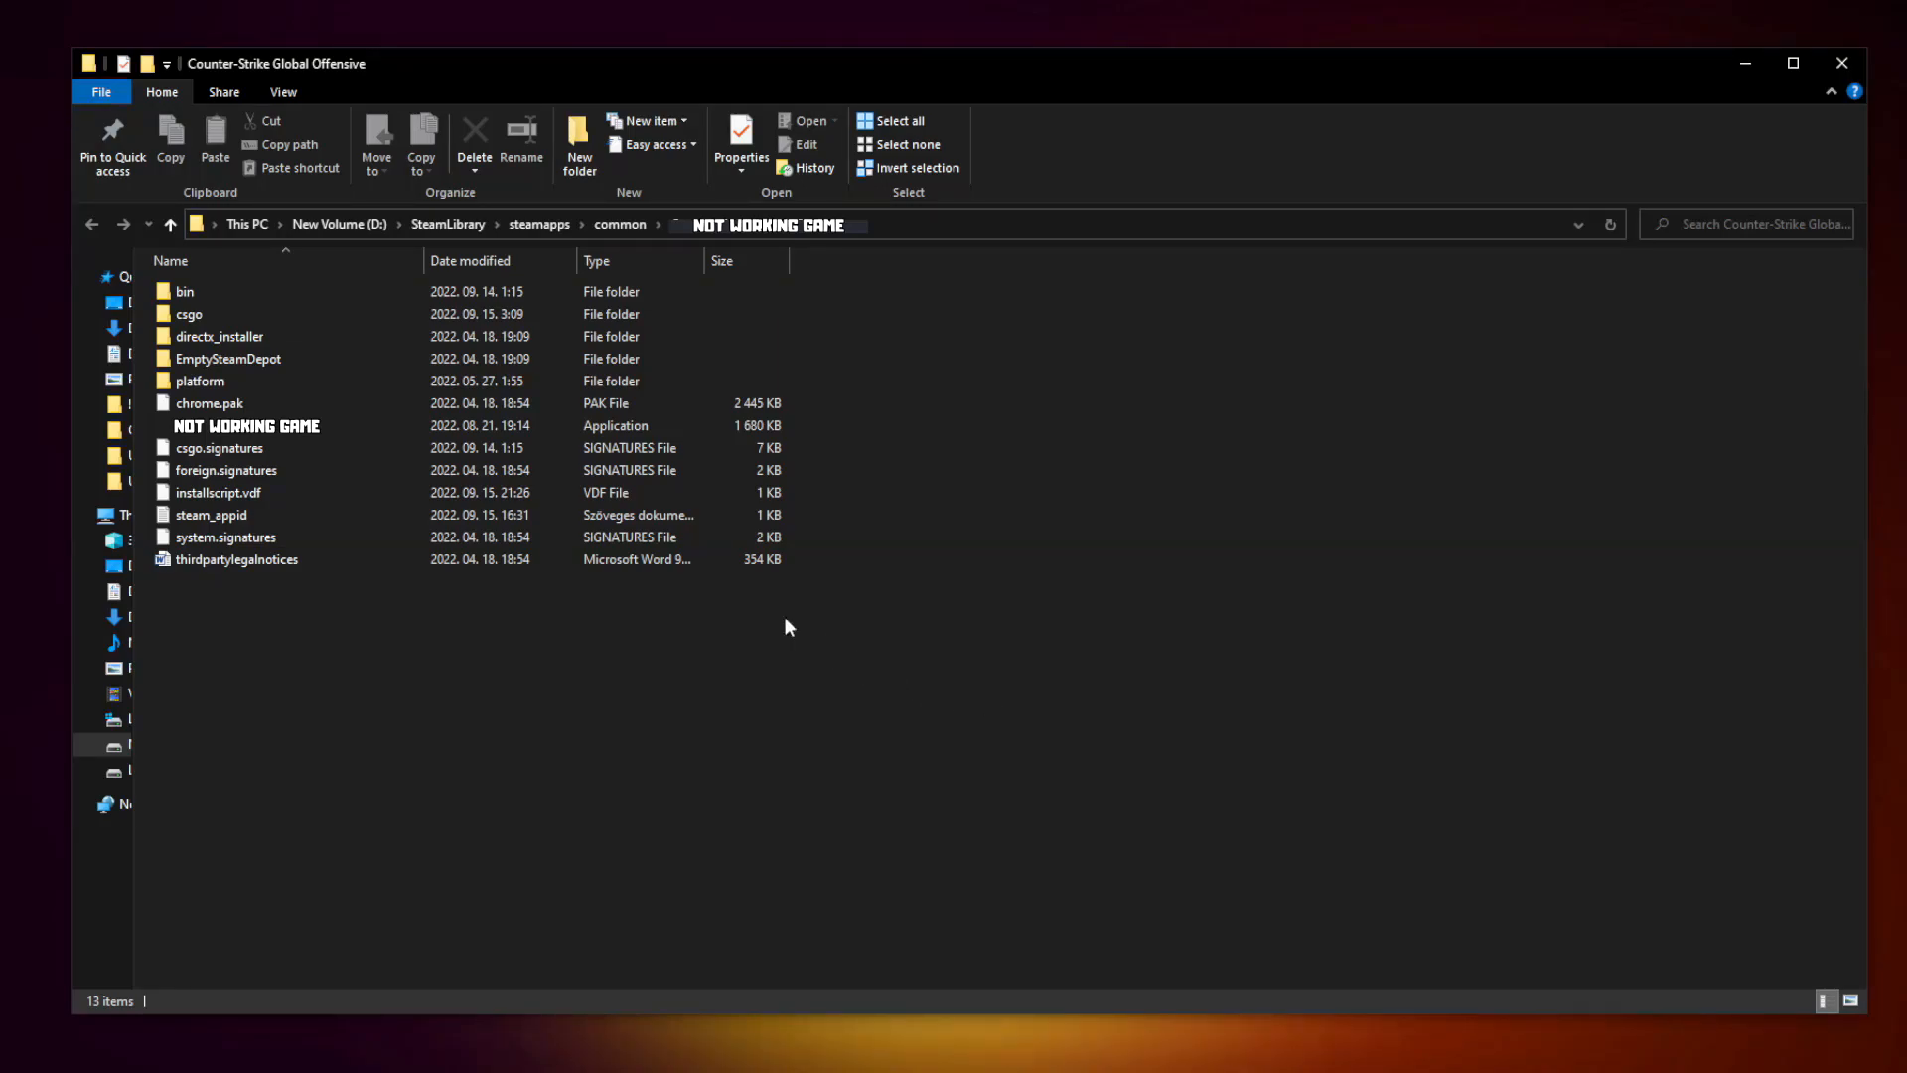
Step: Bring up the Properties of the game's .exe in its install folder
click(246, 425)
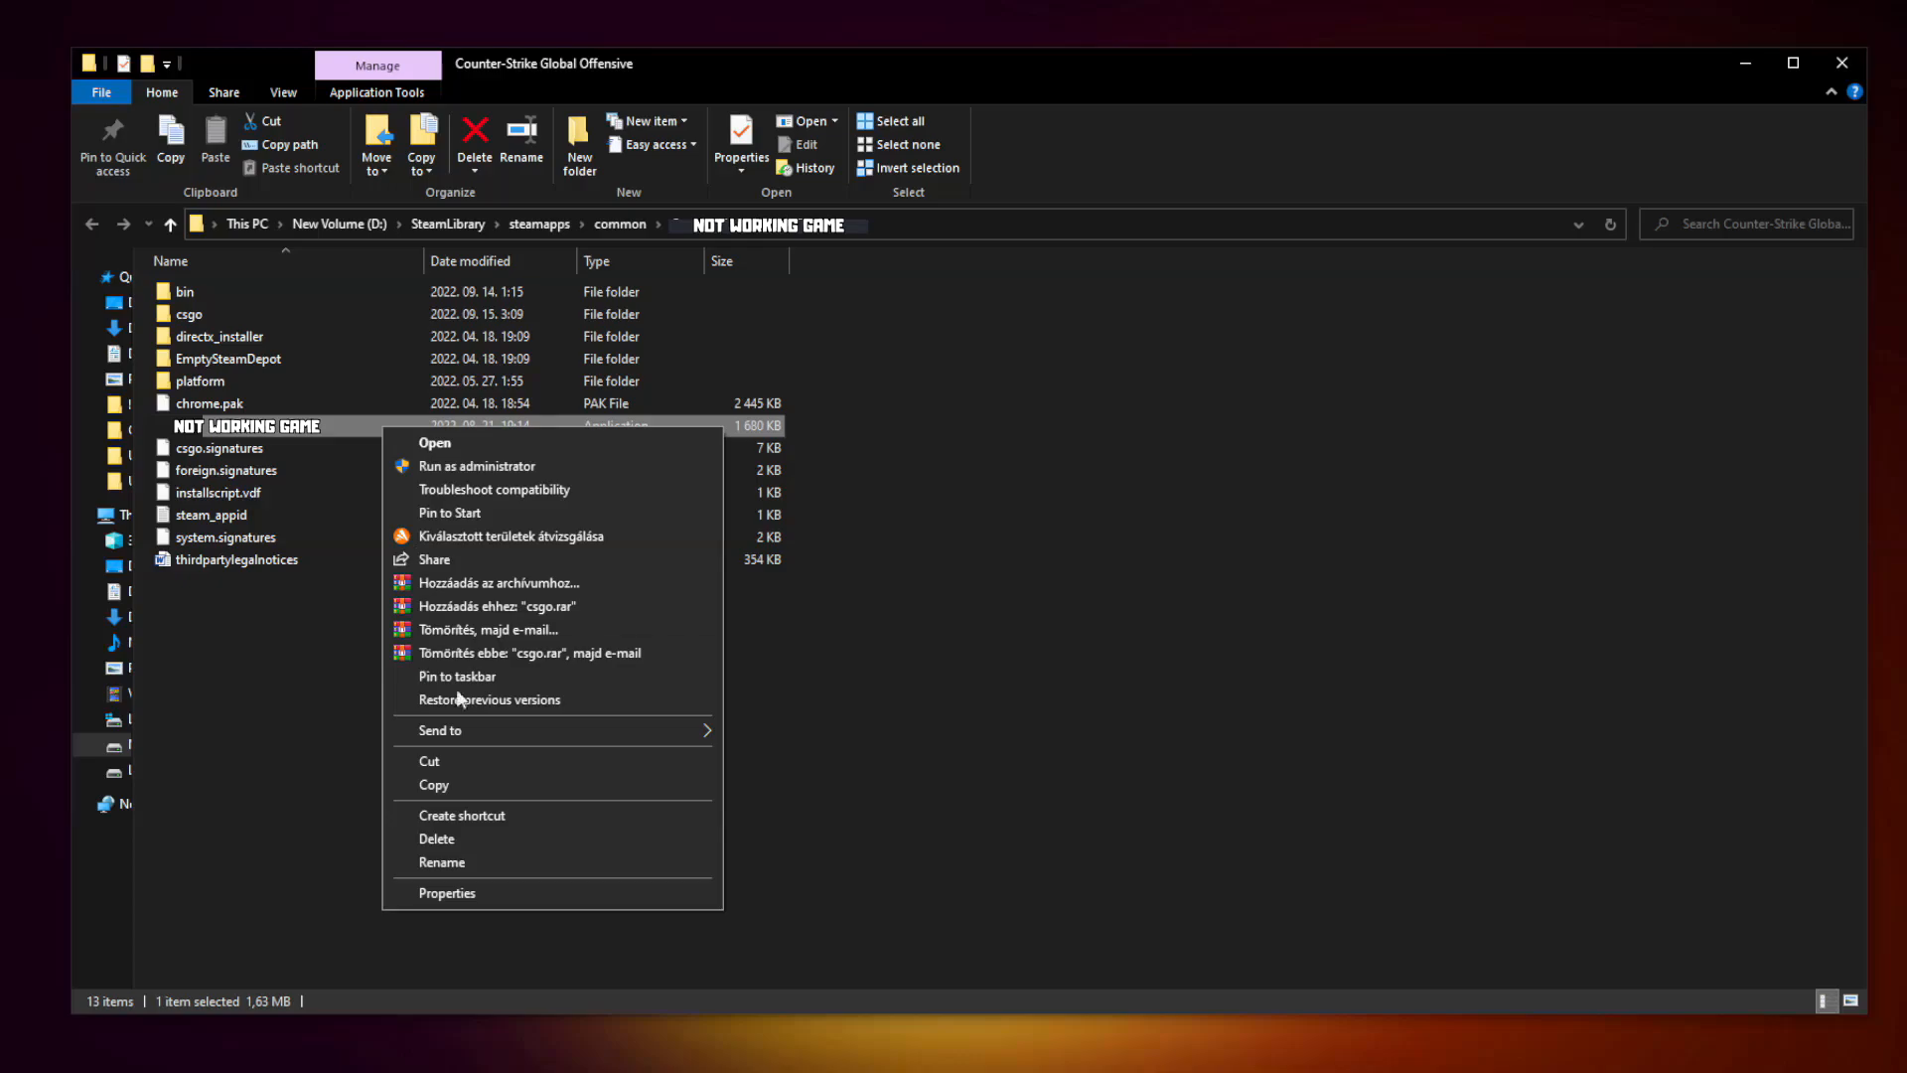
mouse_move(550, 892)
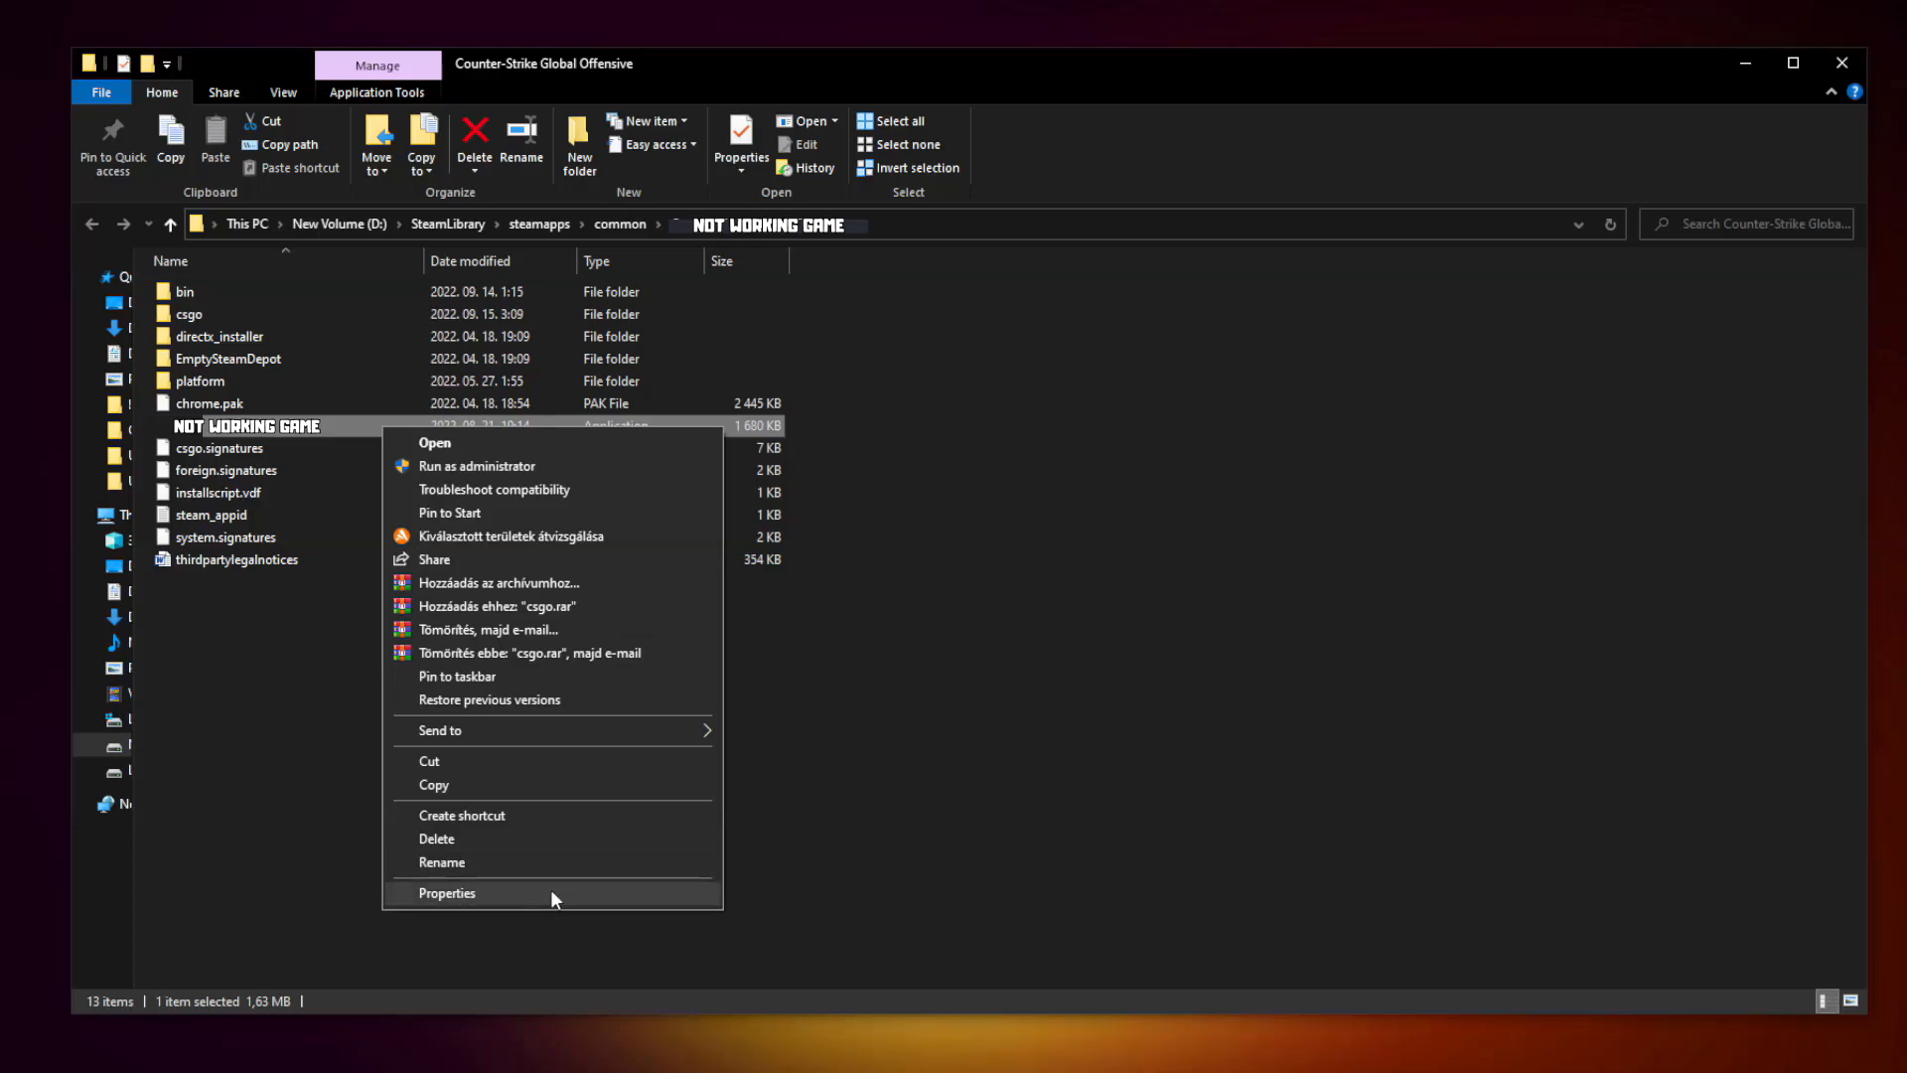
click(447, 892)
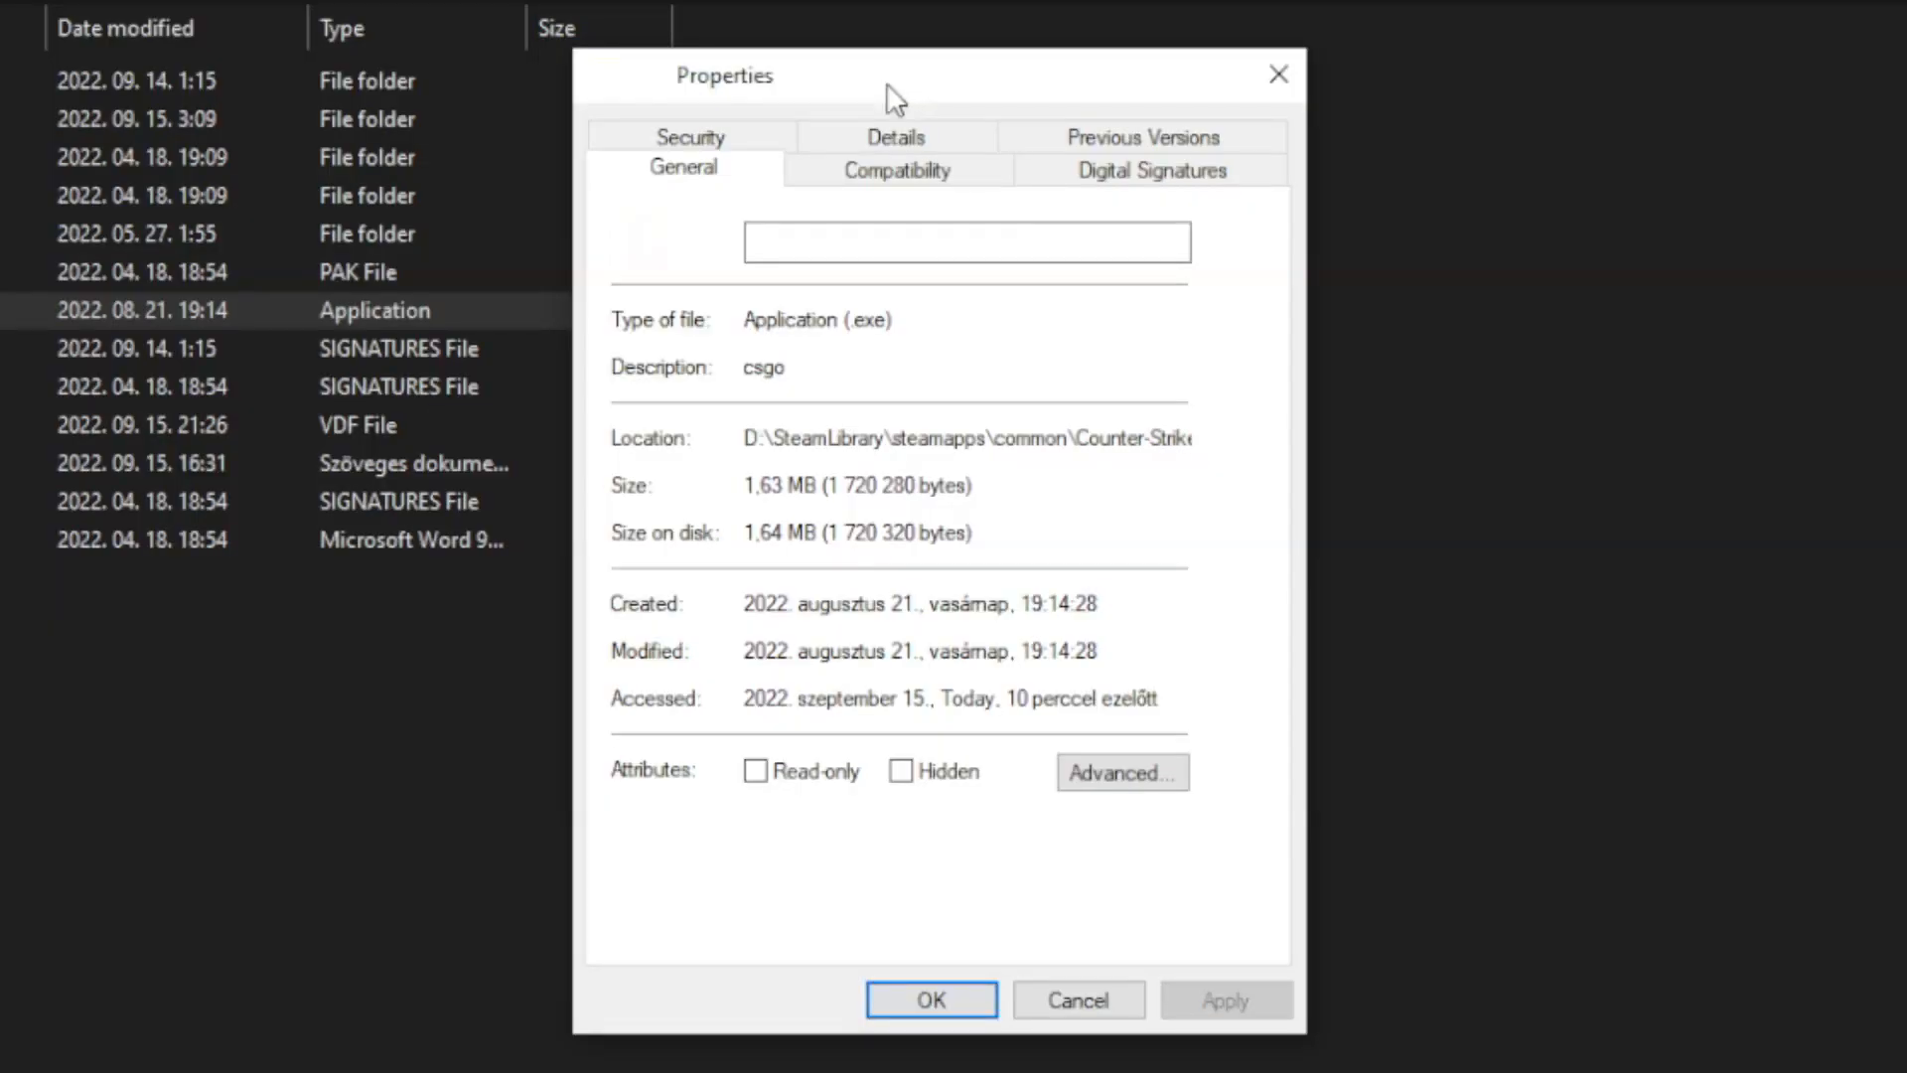
Step: Enable Windows 8 compatibility mode, disable fullscreen optimizations and run as administrator for the game exe
click(896, 169)
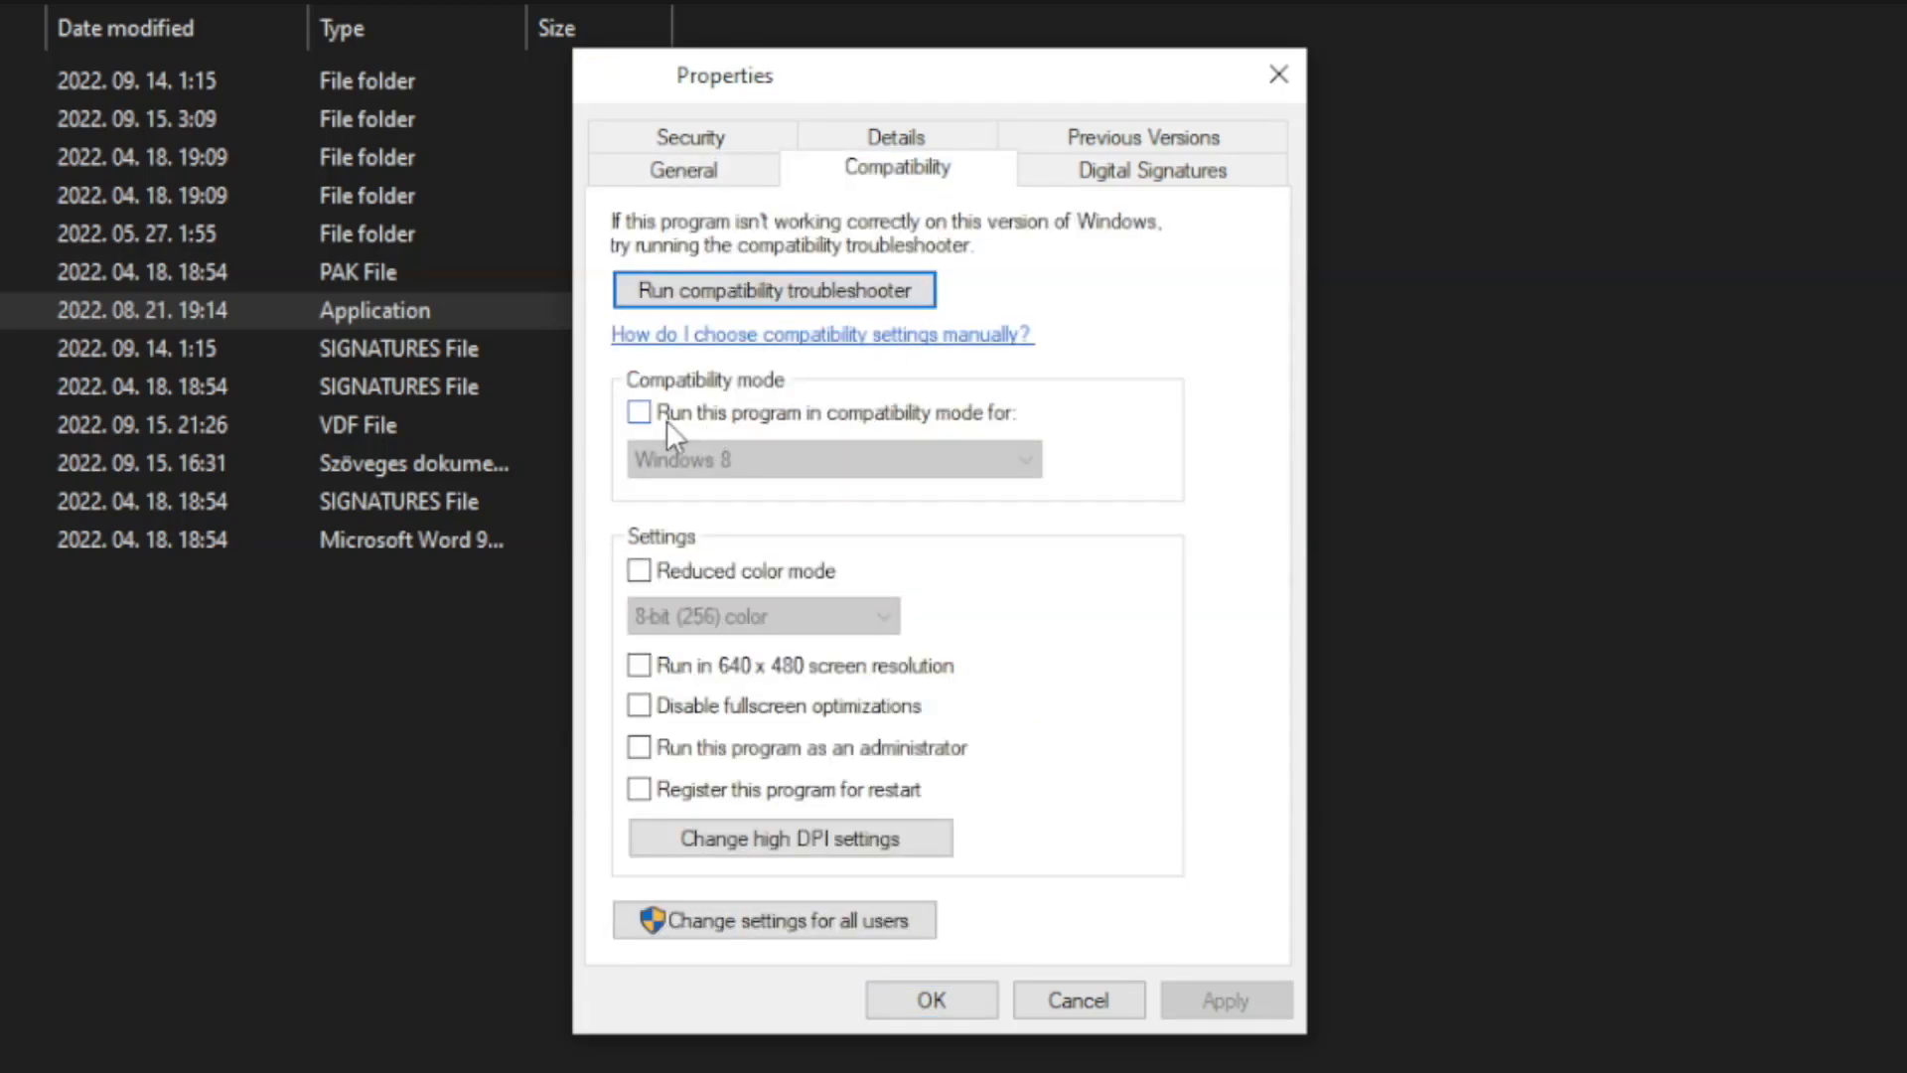
click(638, 414)
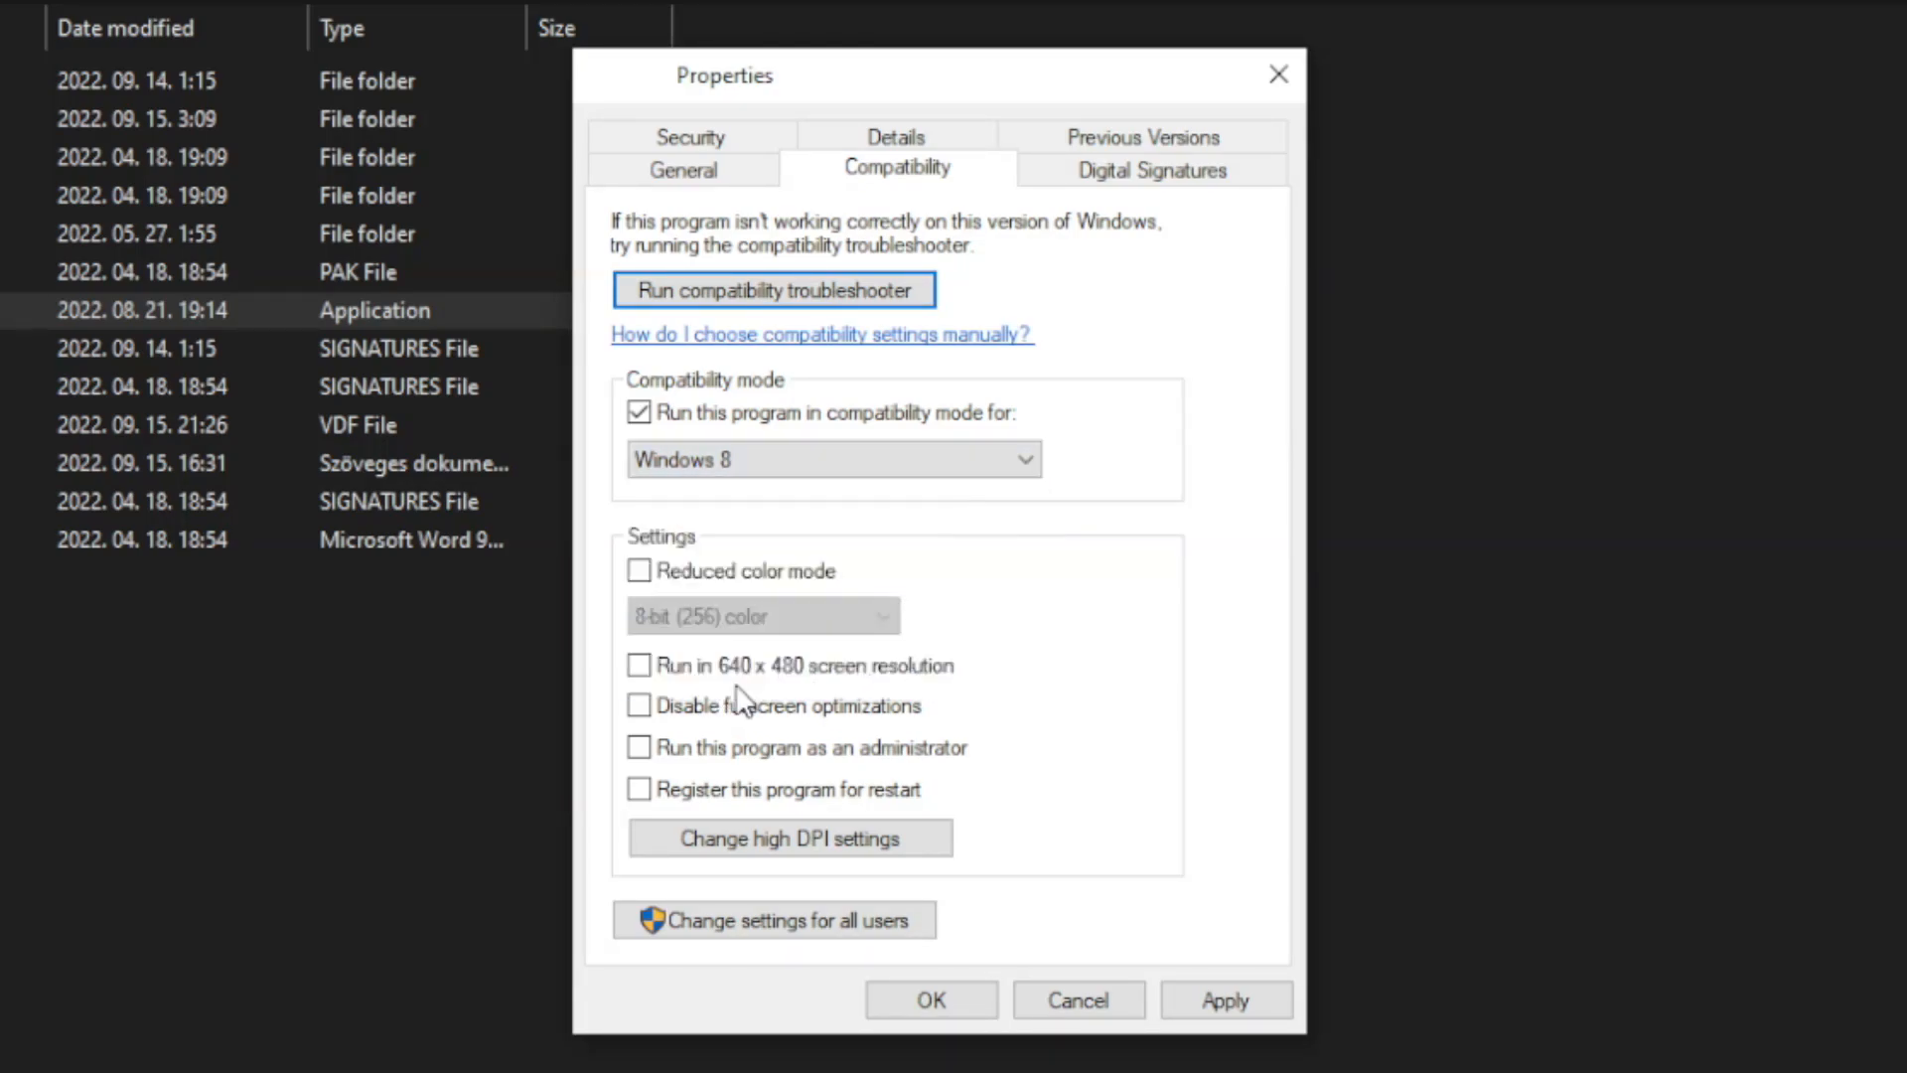
mouse_move(849, 584)
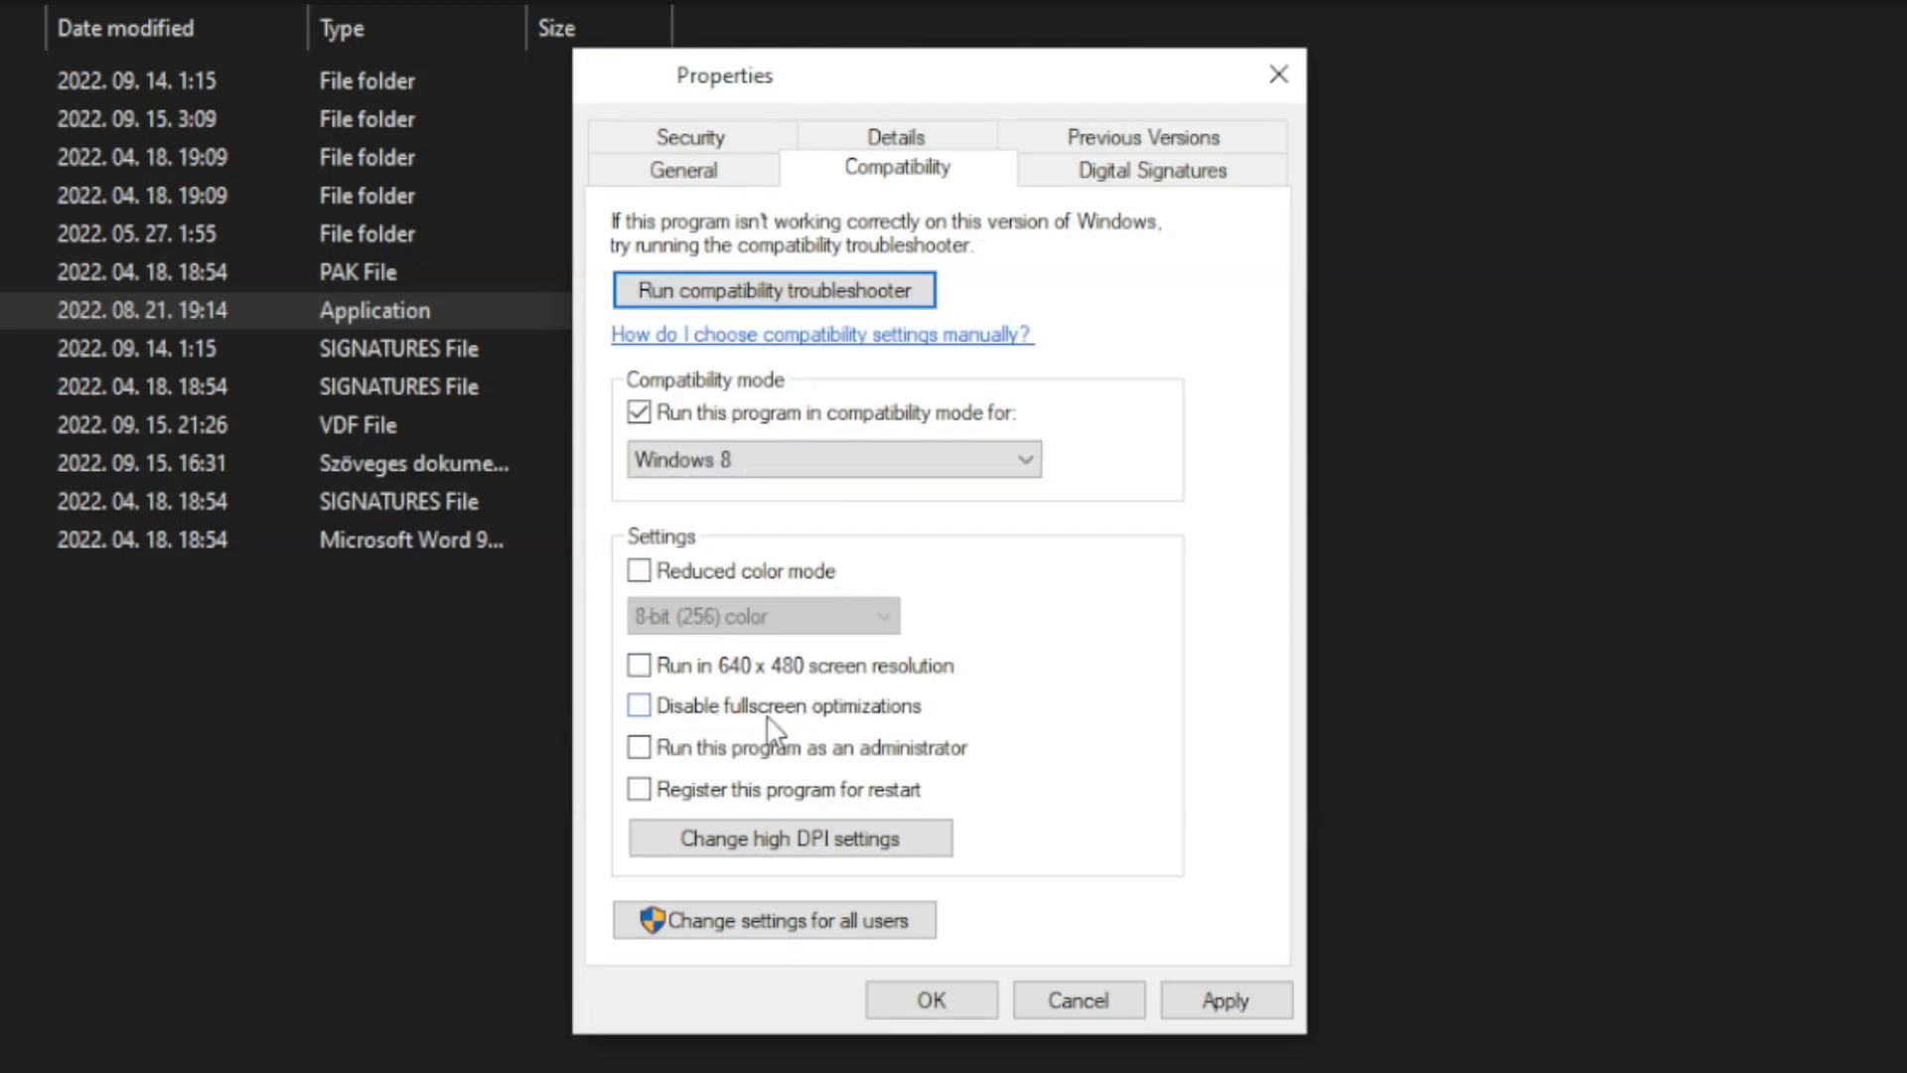
click(638, 706)
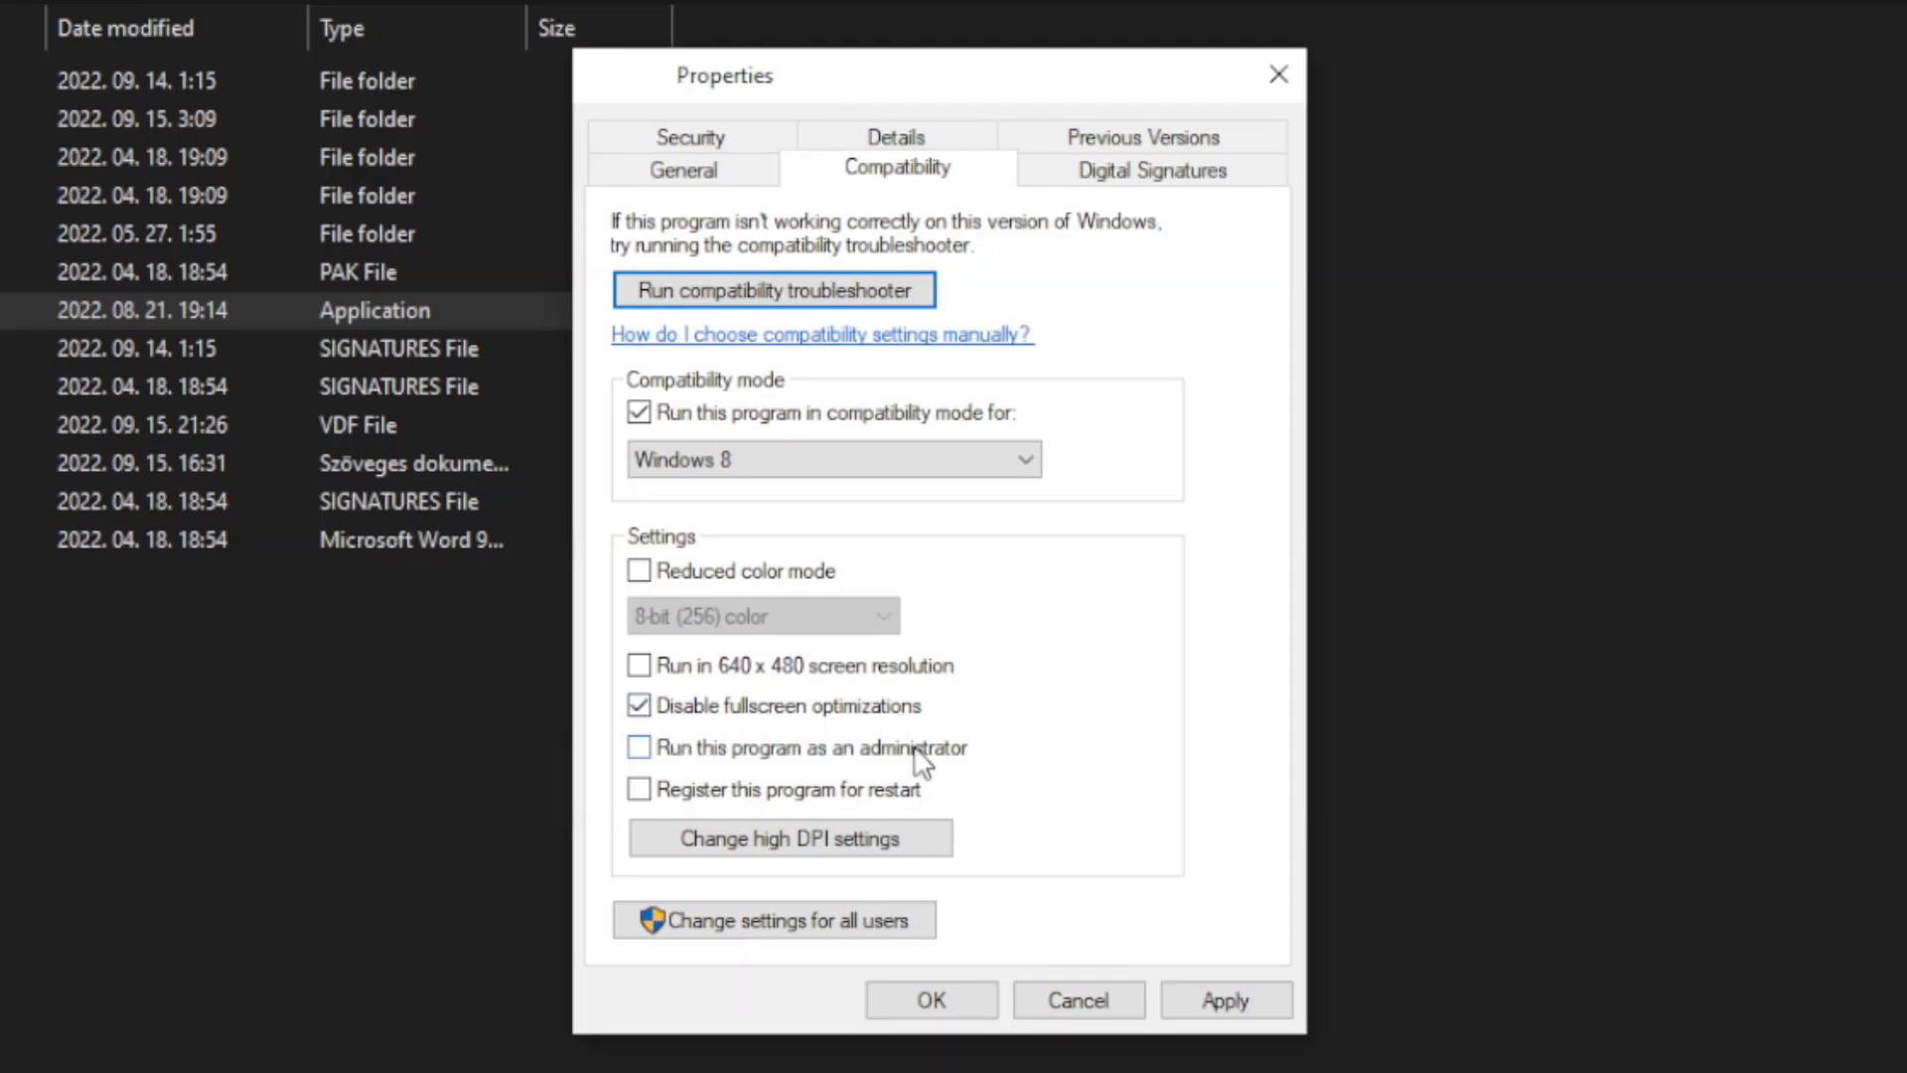
click(638, 747)
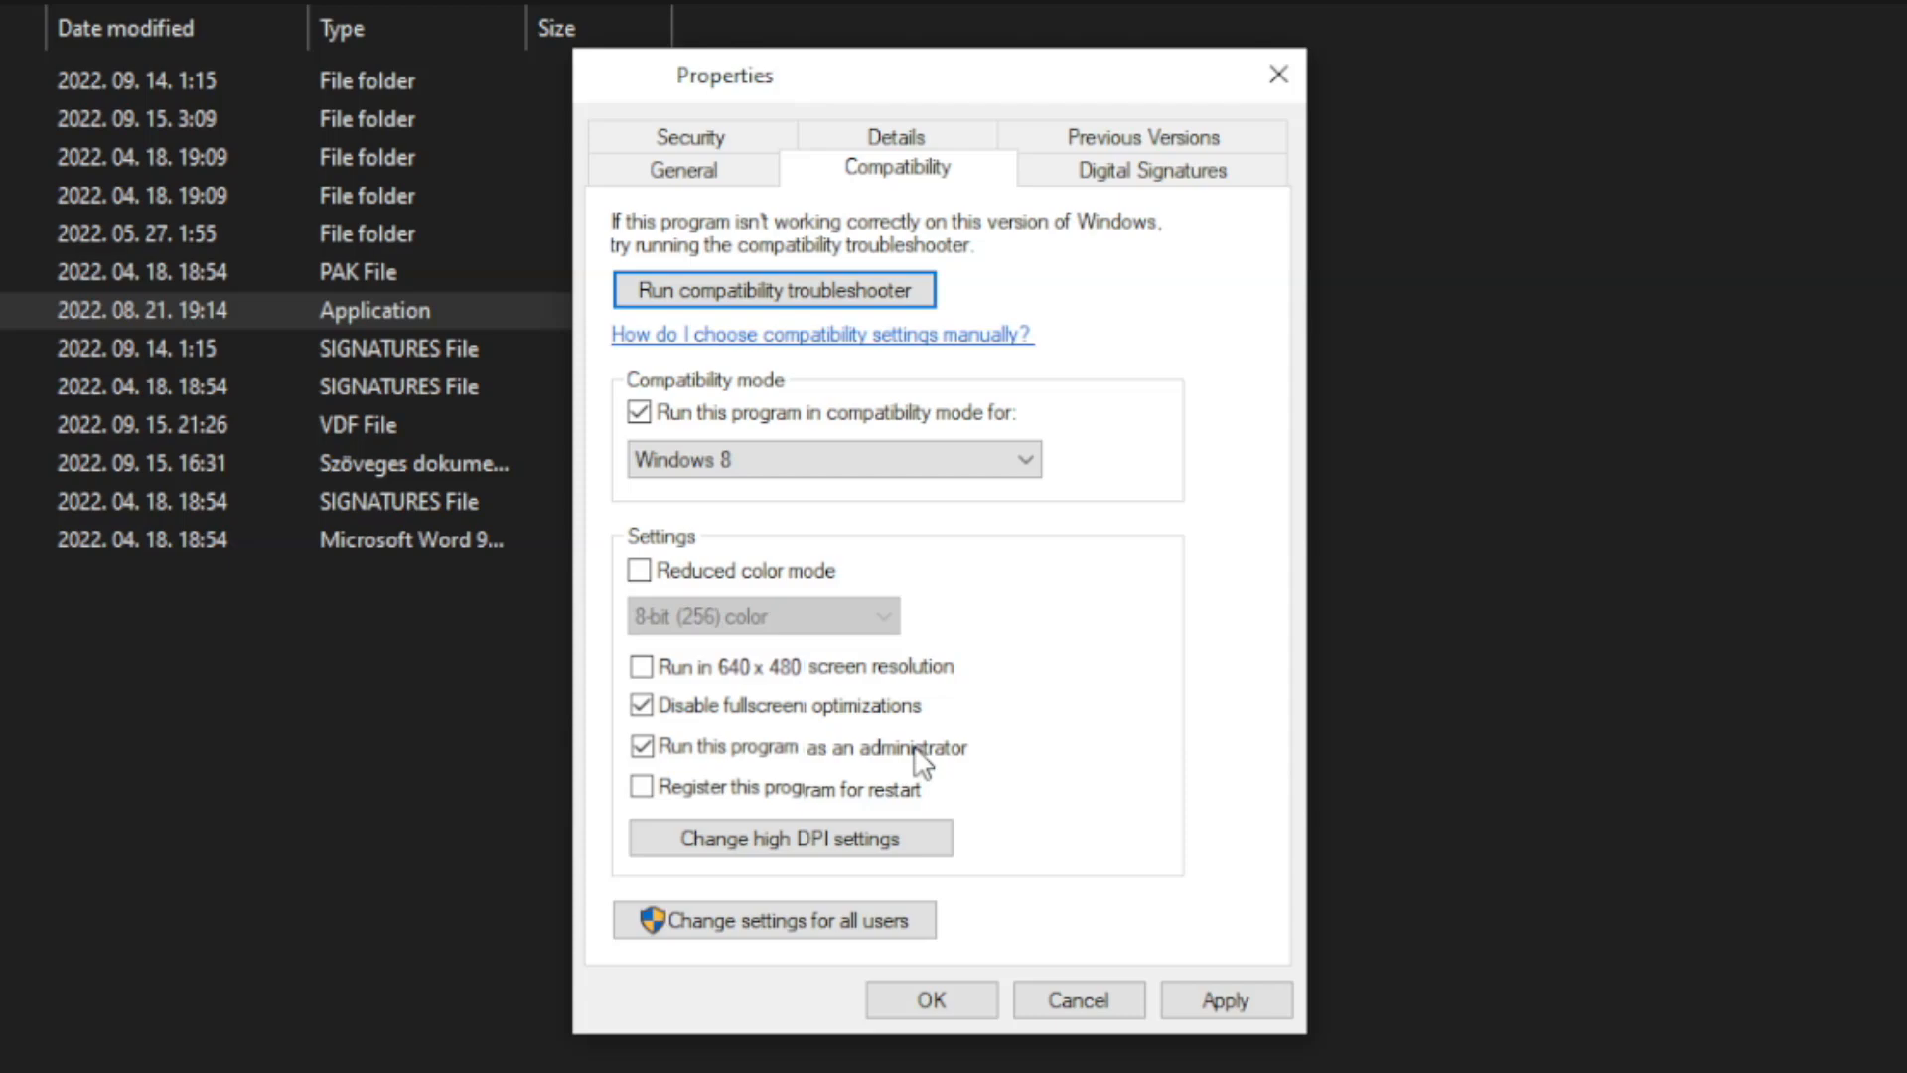
mouse_move(1142, 836)
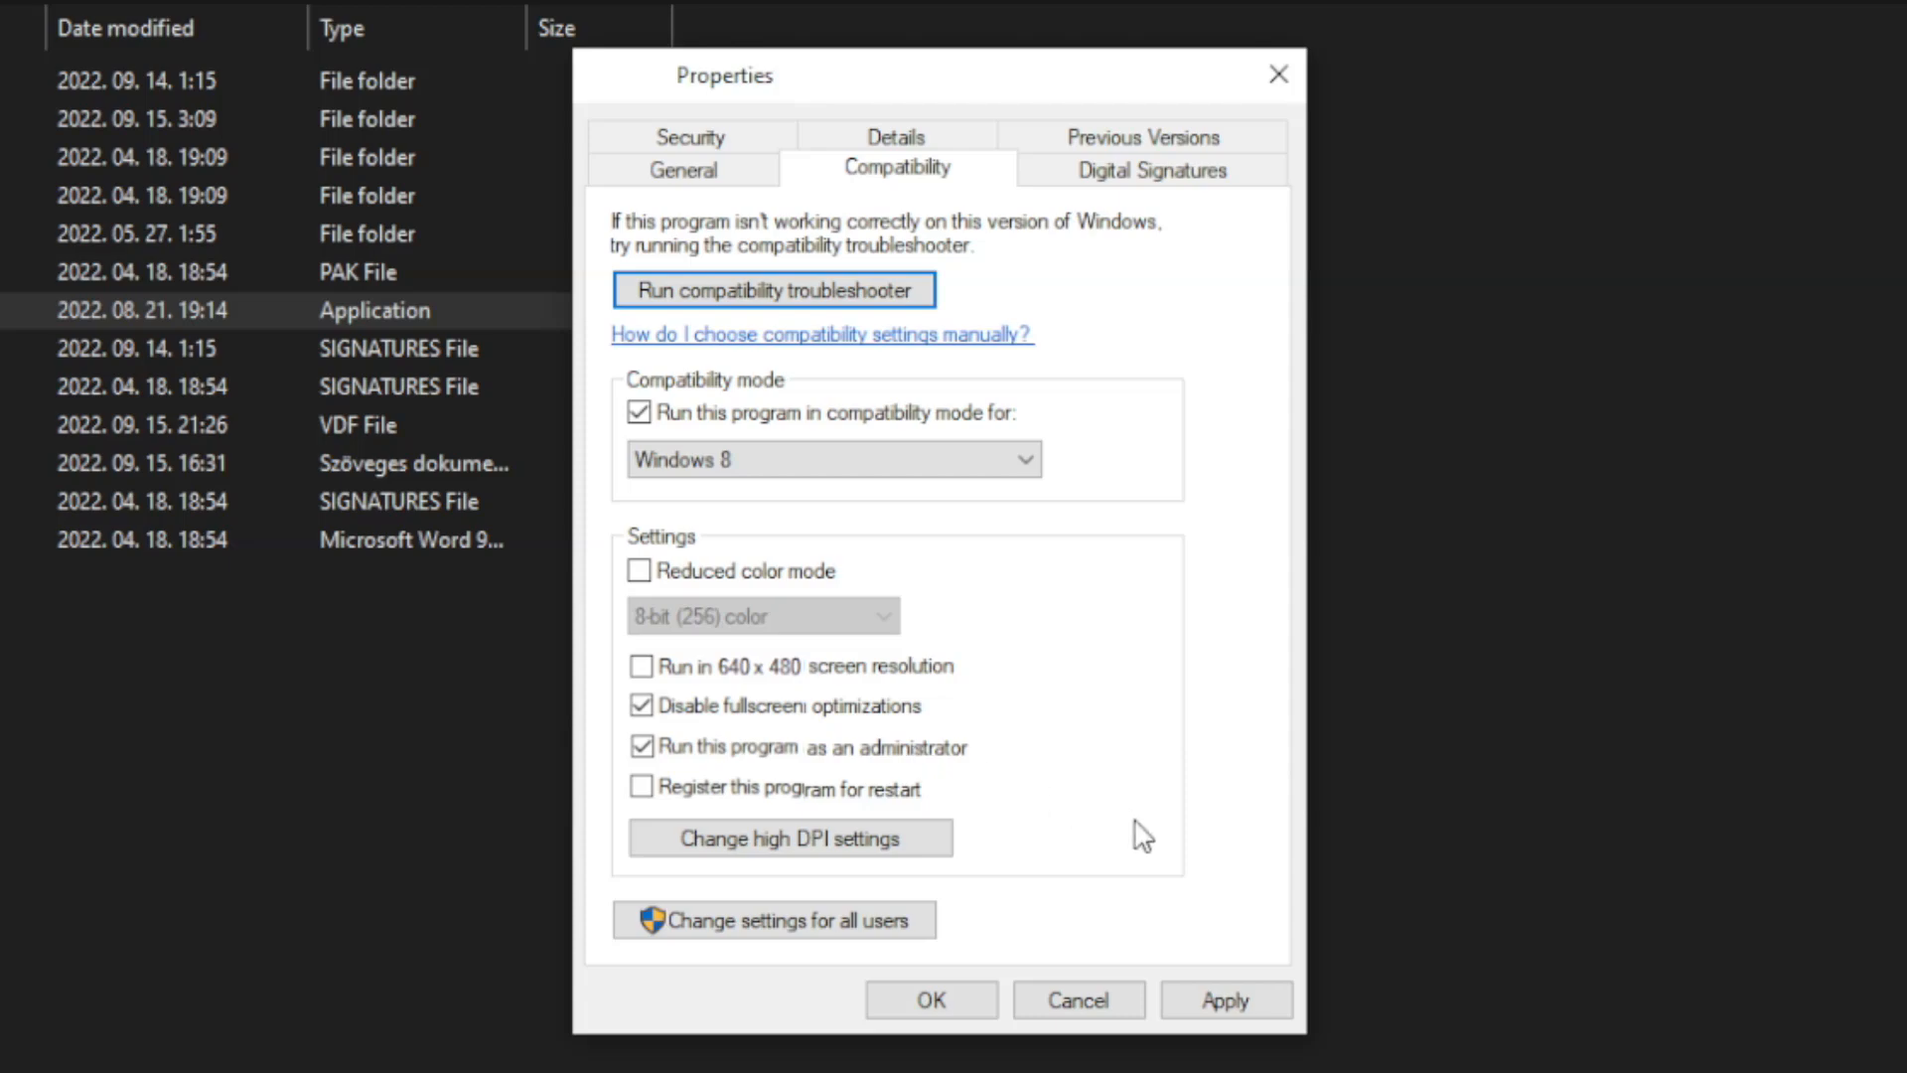